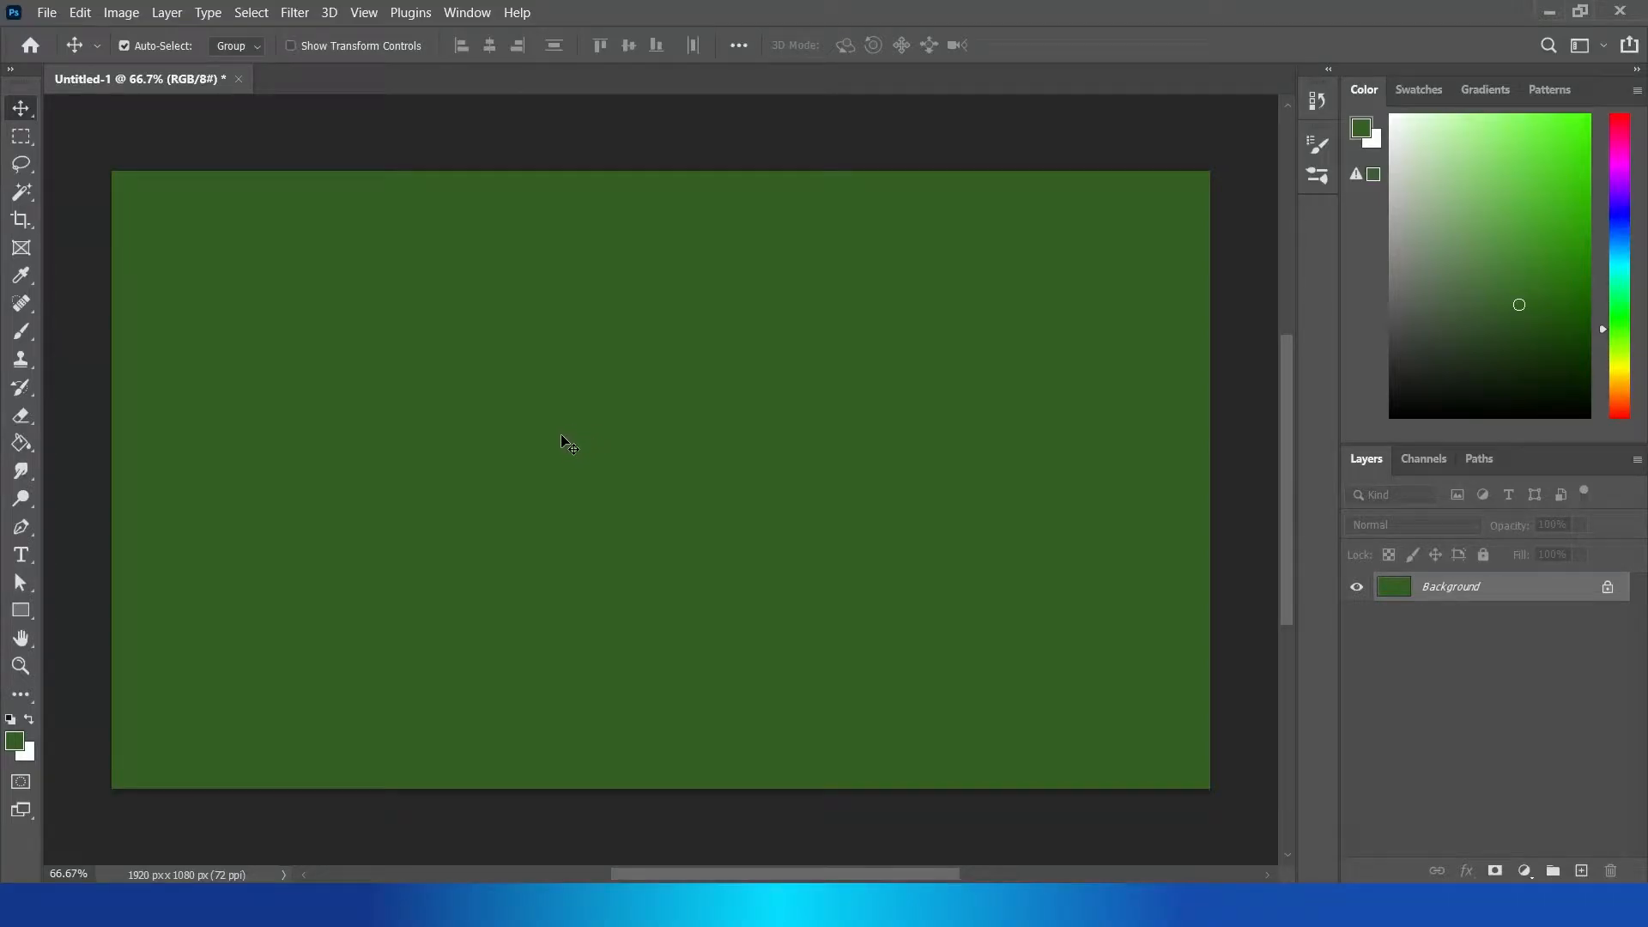
{"action": "mouse_move", "coordinate": [577, 447]}
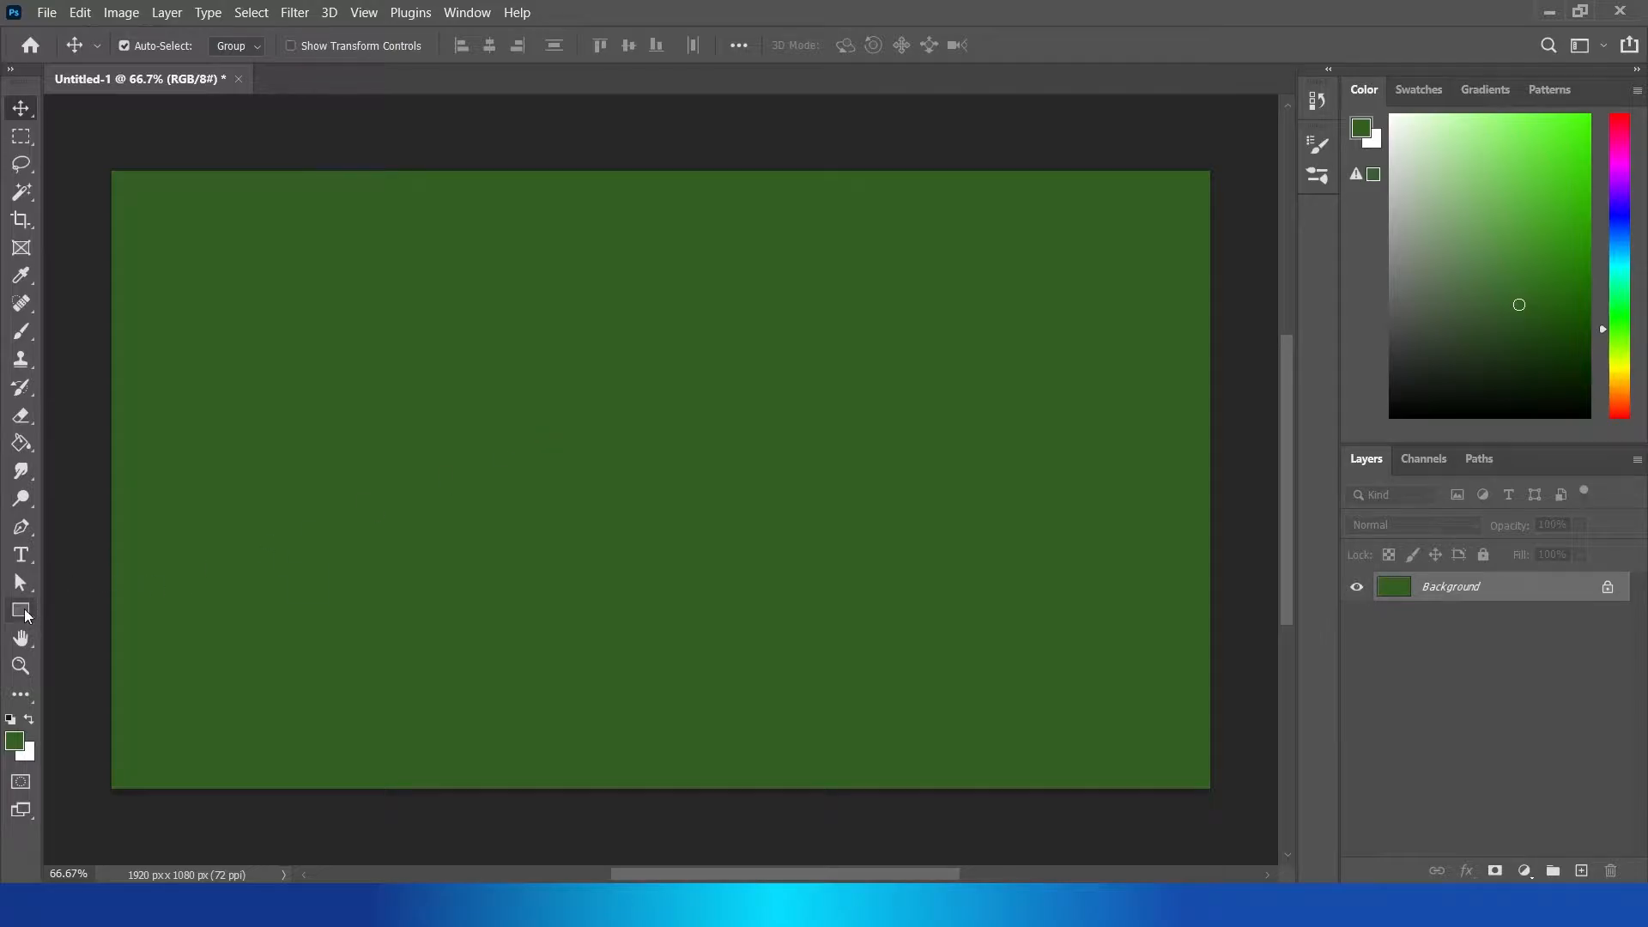
Step: Draw a wide rectangle across the canvas with the Rectangle Tool
{"action": "left_click", "coordinate": [20, 609]}
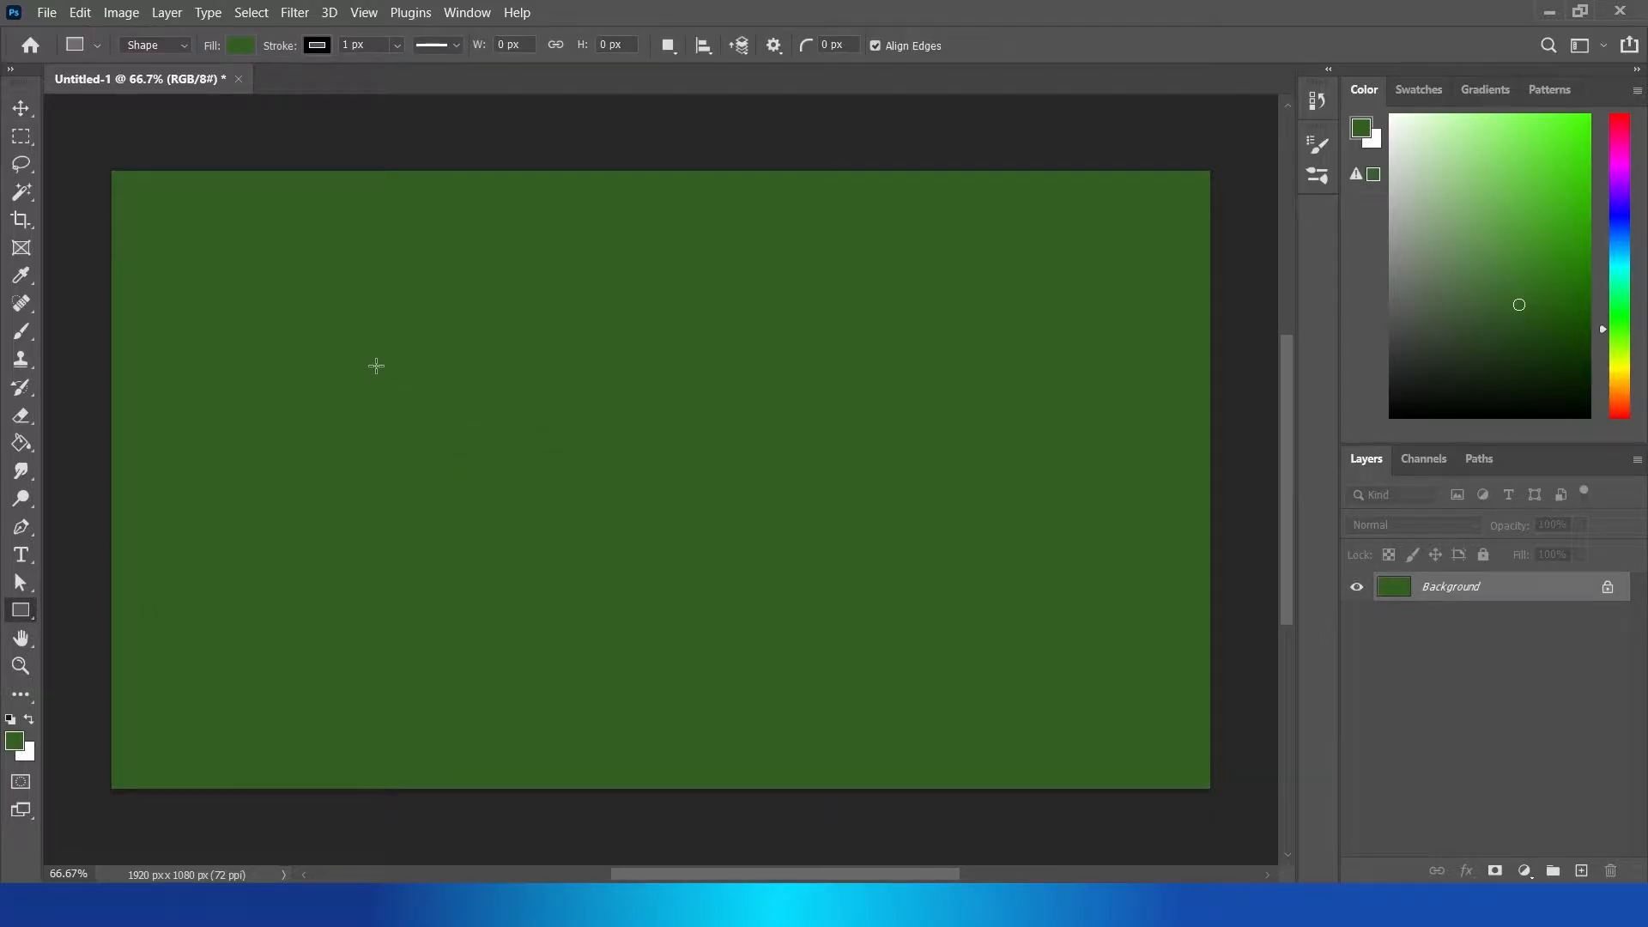
{"action": "left_click_drag", "start_coordinate": [378, 375], "coordinate": [901, 481]}
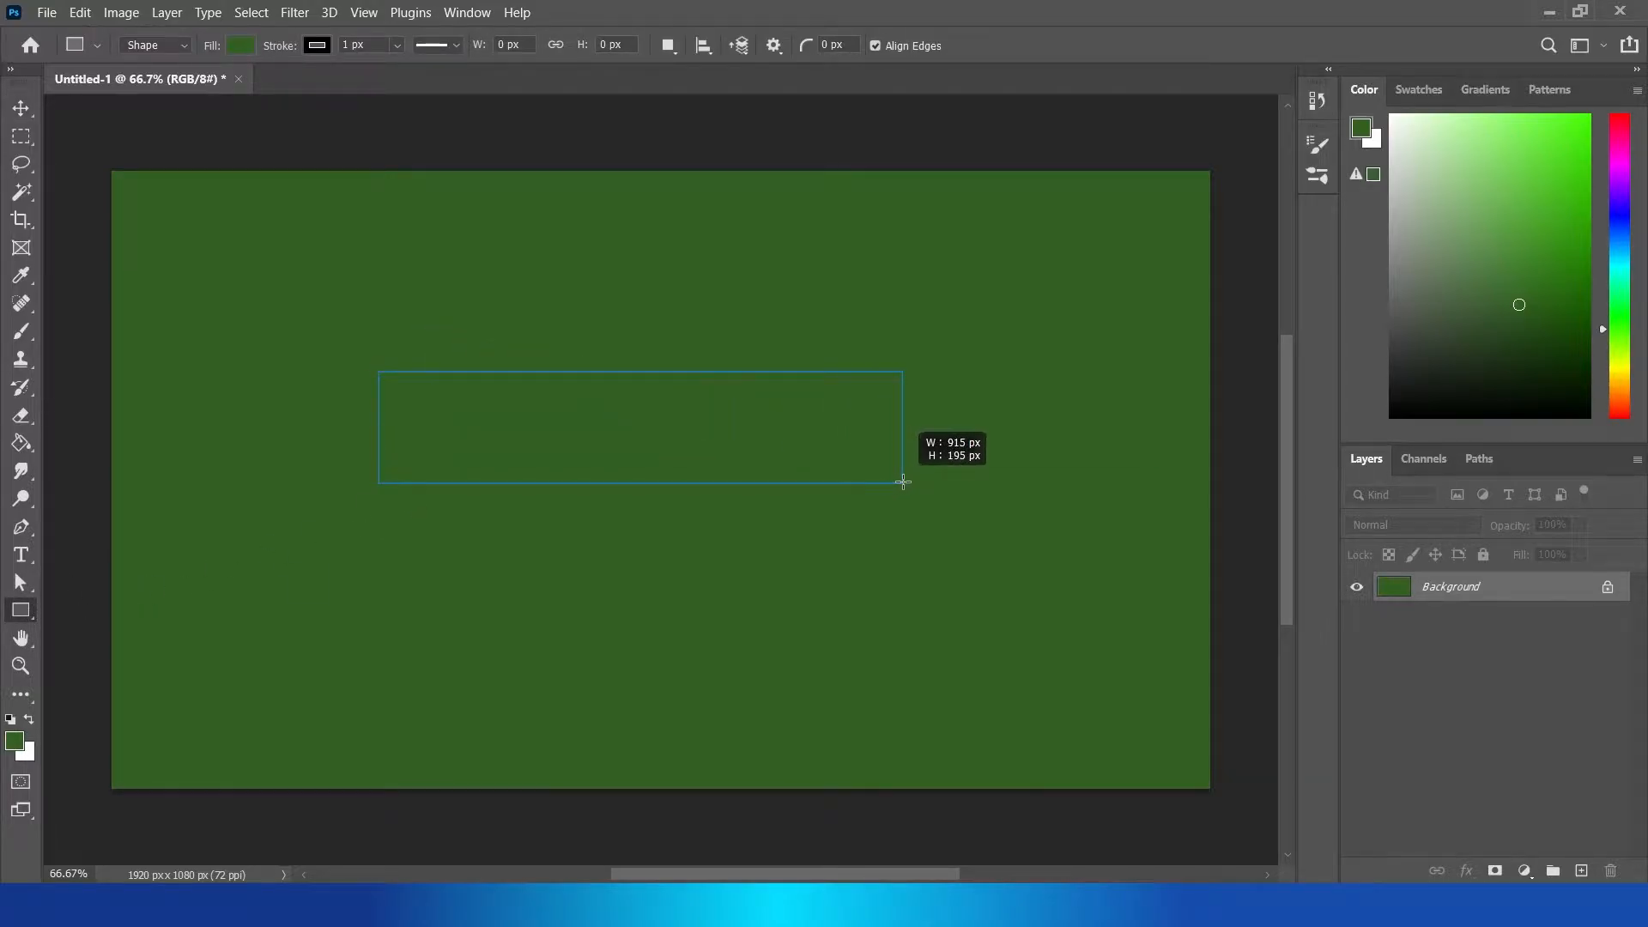
{"action": "left_click_drag", "start_coordinate": [901, 480], "coordinate": [905, 476]}
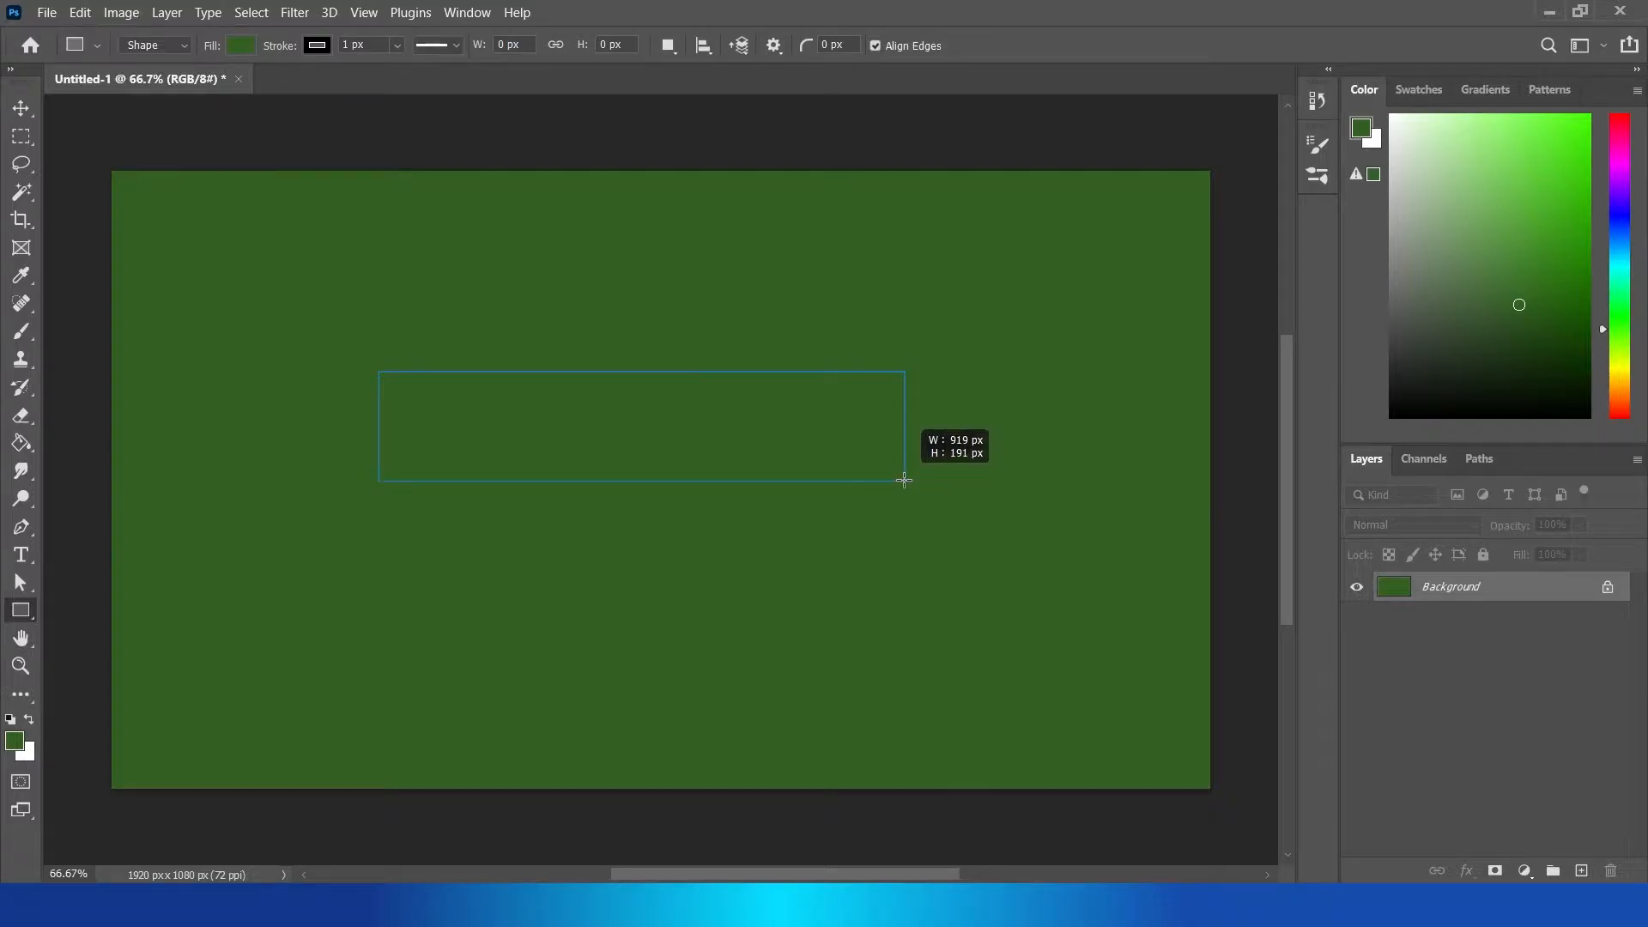
{"action": "left_click_drag", "start_coordinate": [381, 375], "coordinate": [902, 480]}
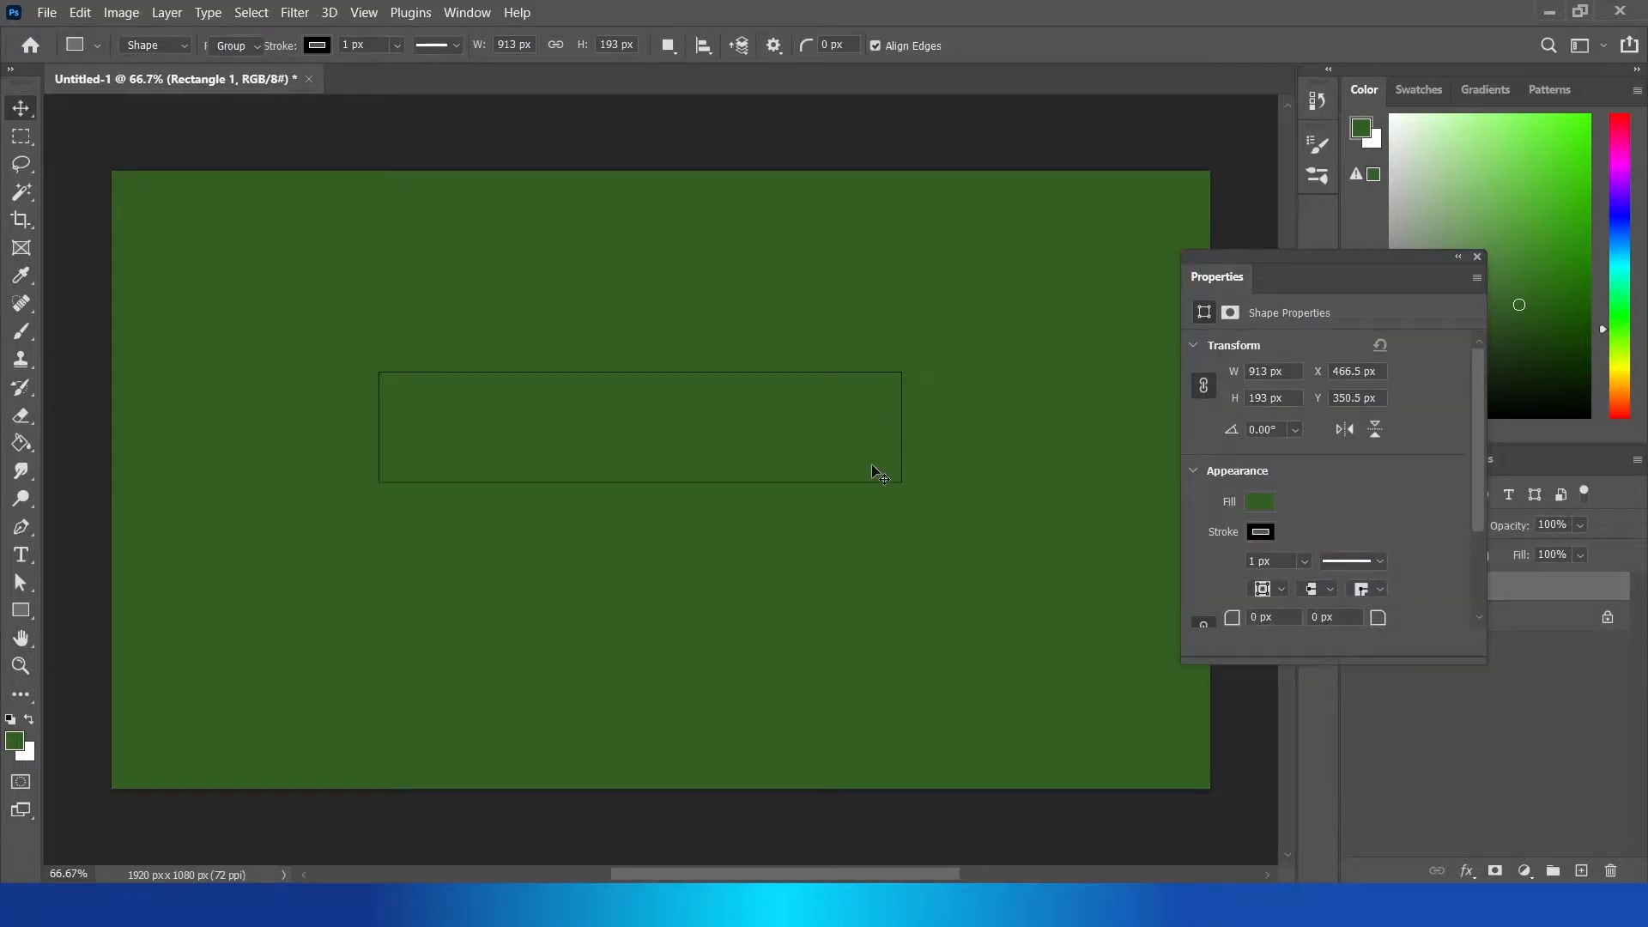
Step: Fill the rectangle with white and nudge it slightly up and left
{"action": "left_click", "coordinate": [1260, 502]}
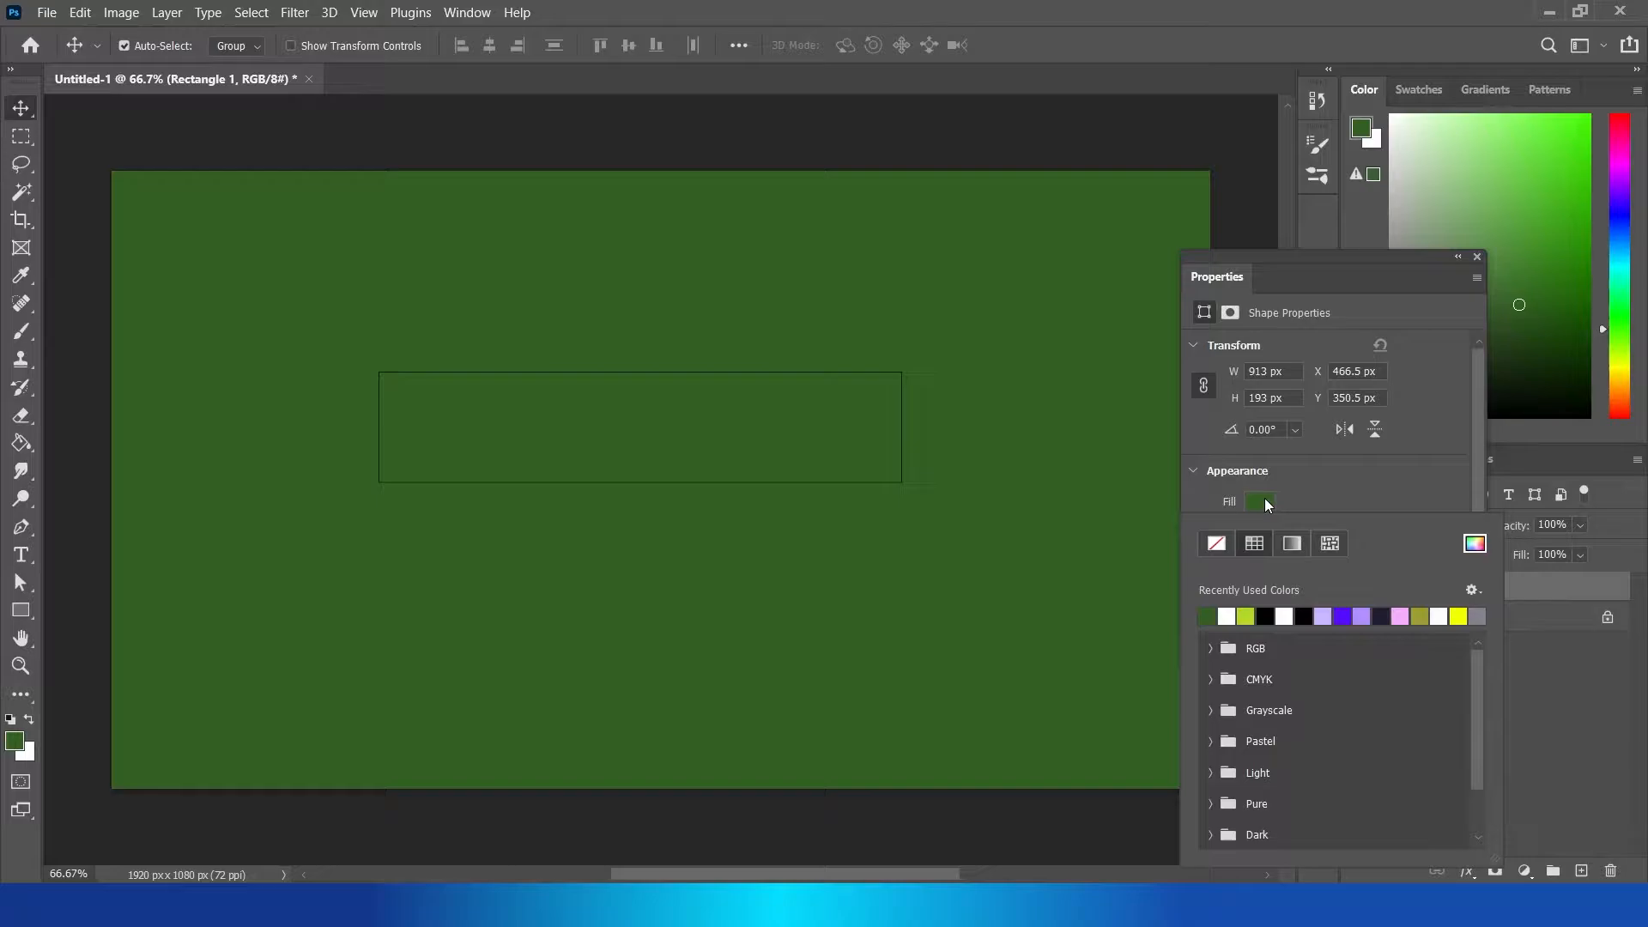
{"action": "left_click", "coordinate": [1226, 616]}
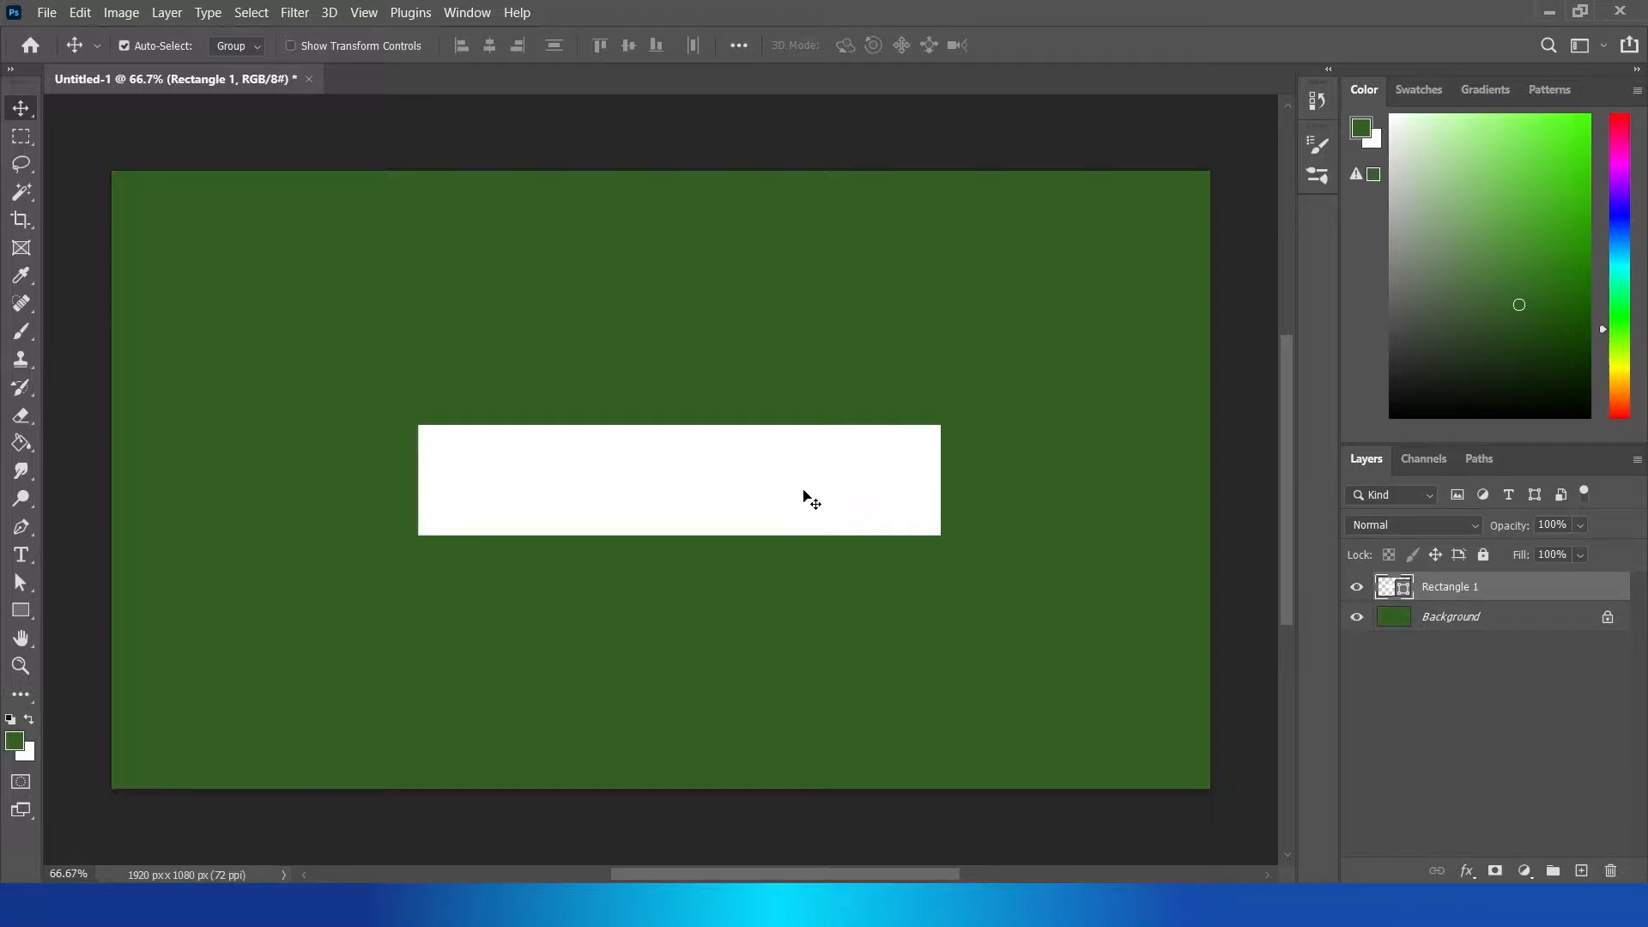
{"action": "left_click_drag", "start_coordinate": [809, 499], "coordinate": [766, 474]}
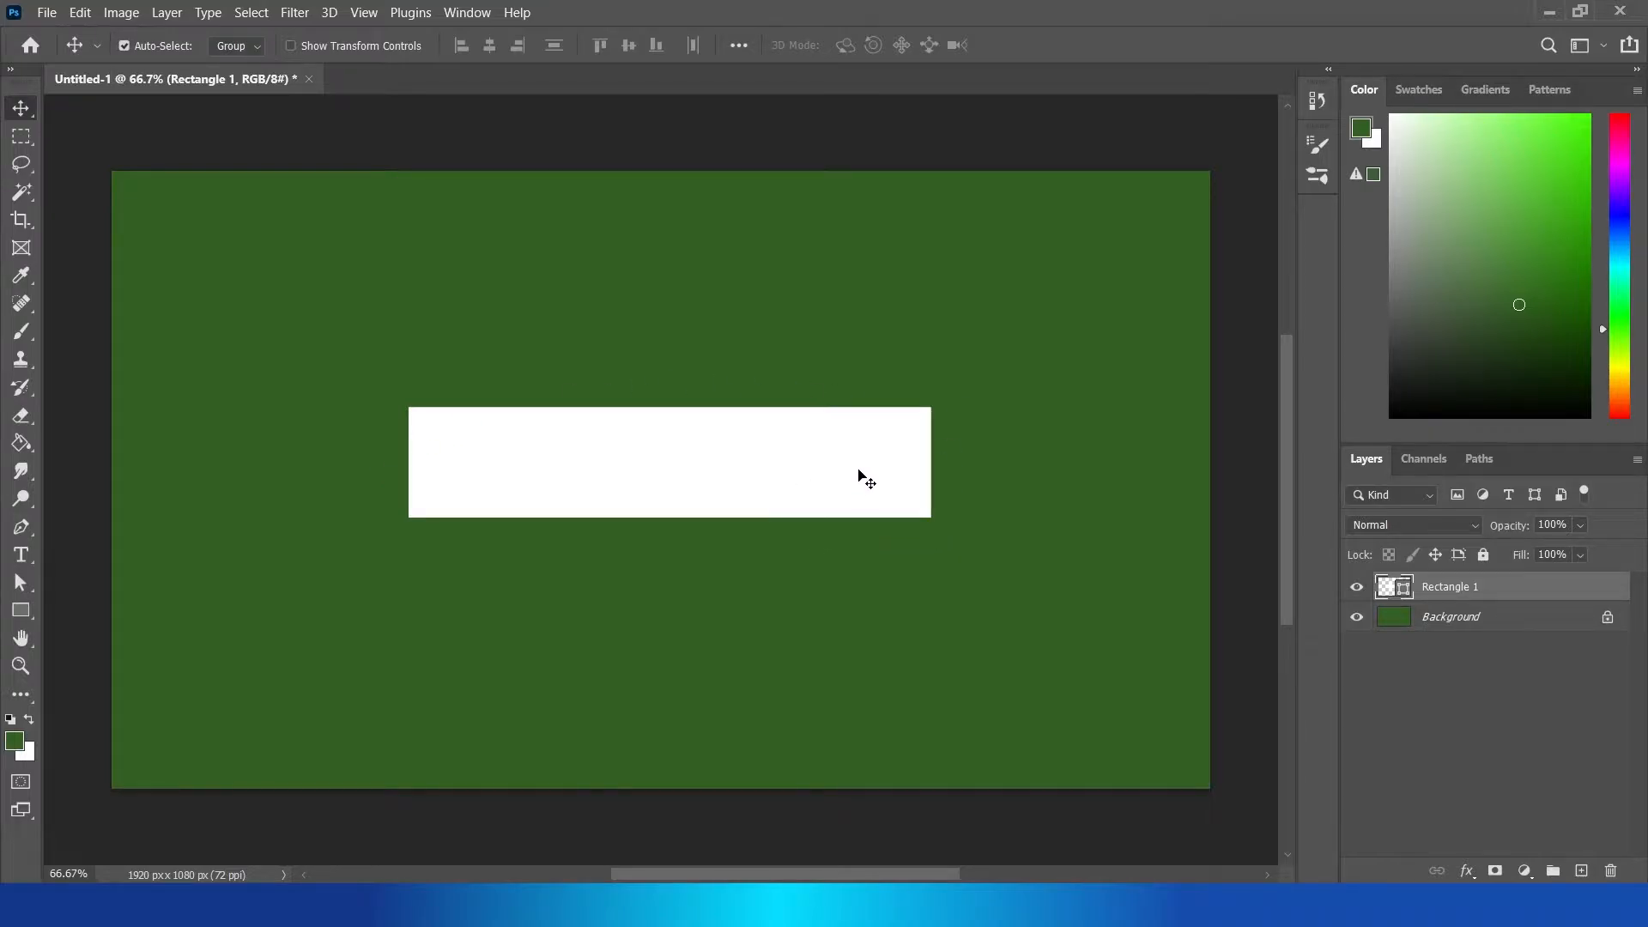
{"action": "mouse_move", "coordinate": [1480, 608]}
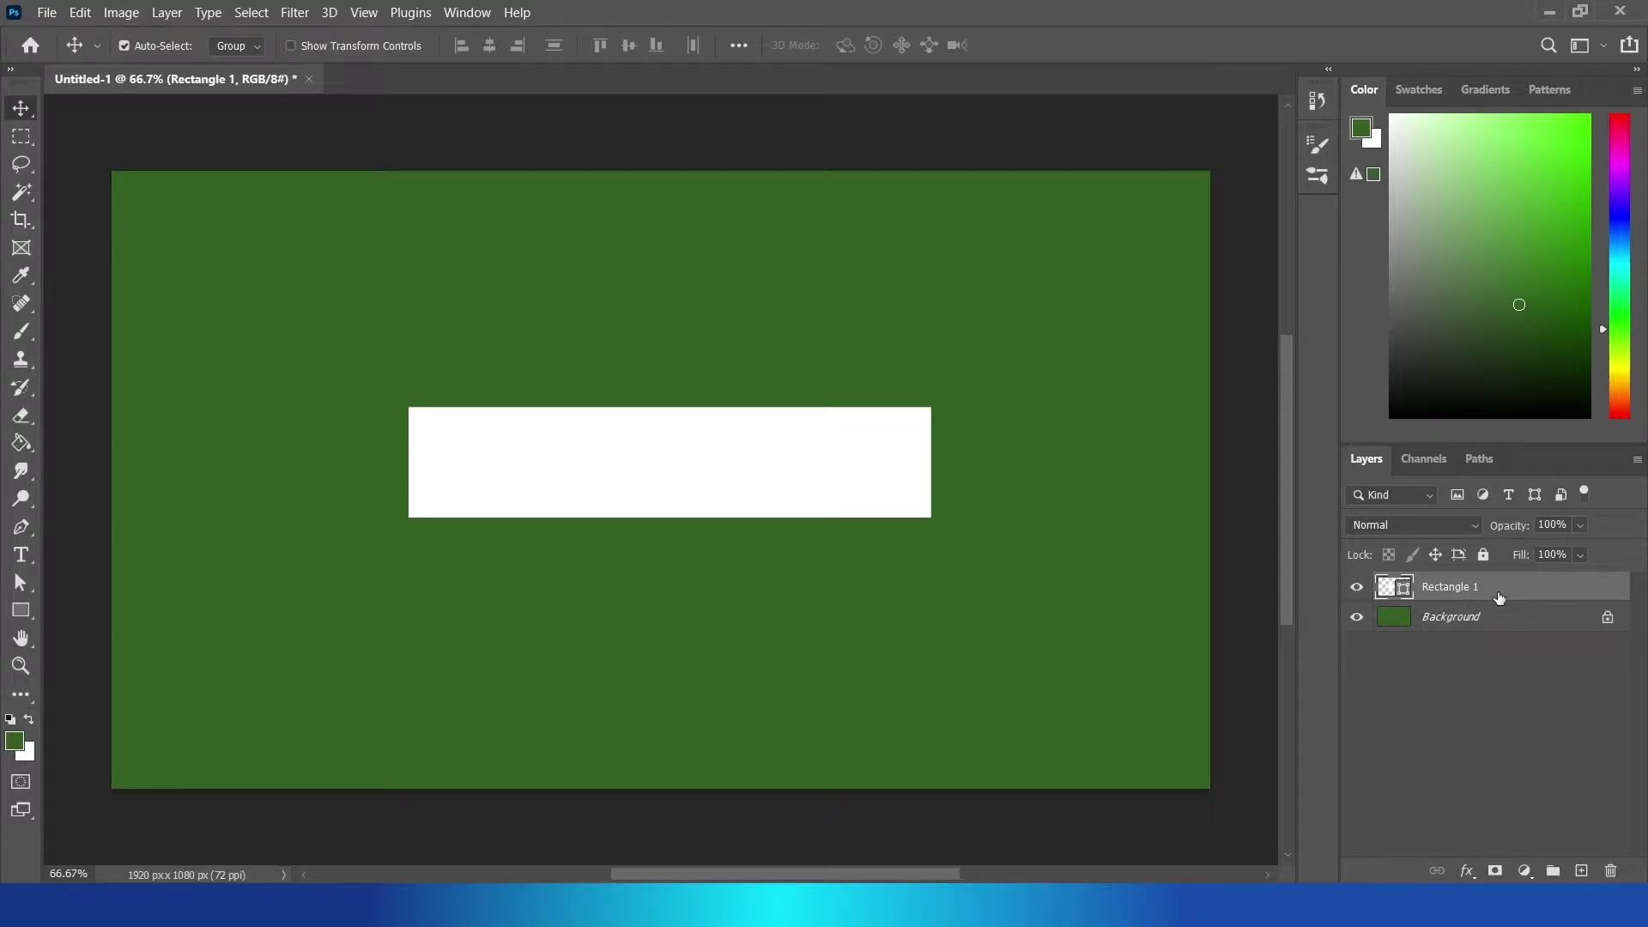
Step: Duplicate the rectangle into a 'border copy' layer and hide the original Rectangle 1
{"action": "key", "text": "ctrl+j"}
{"action": "type", "text": "border"}
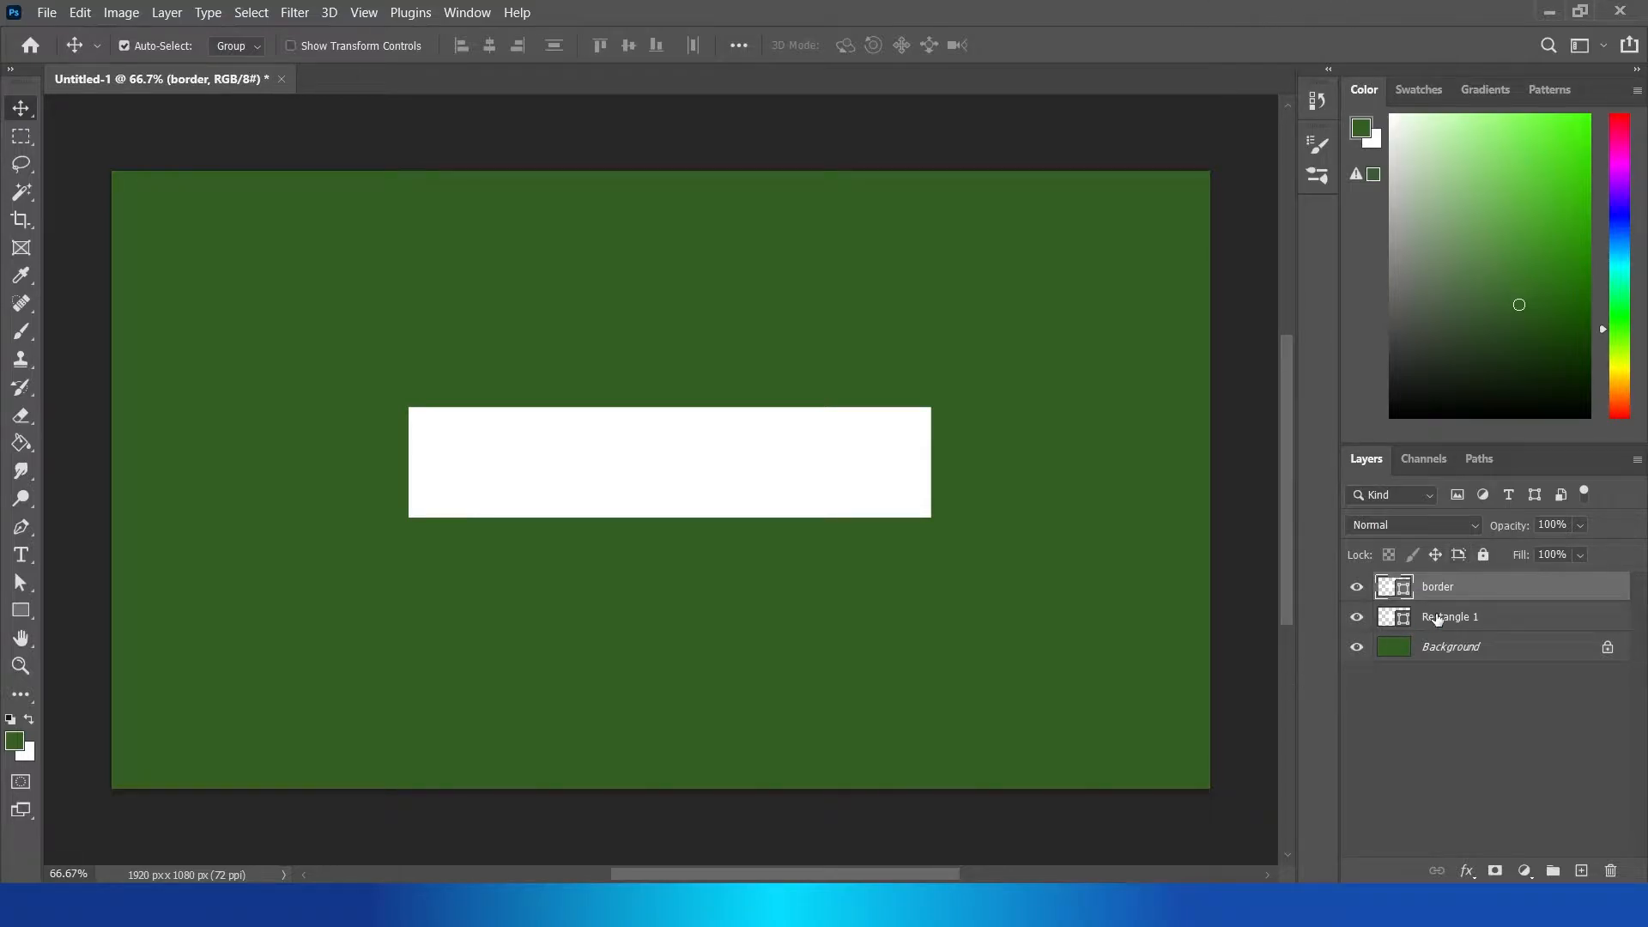
{"action": "left_click", "coordinate": [1356, 616]}
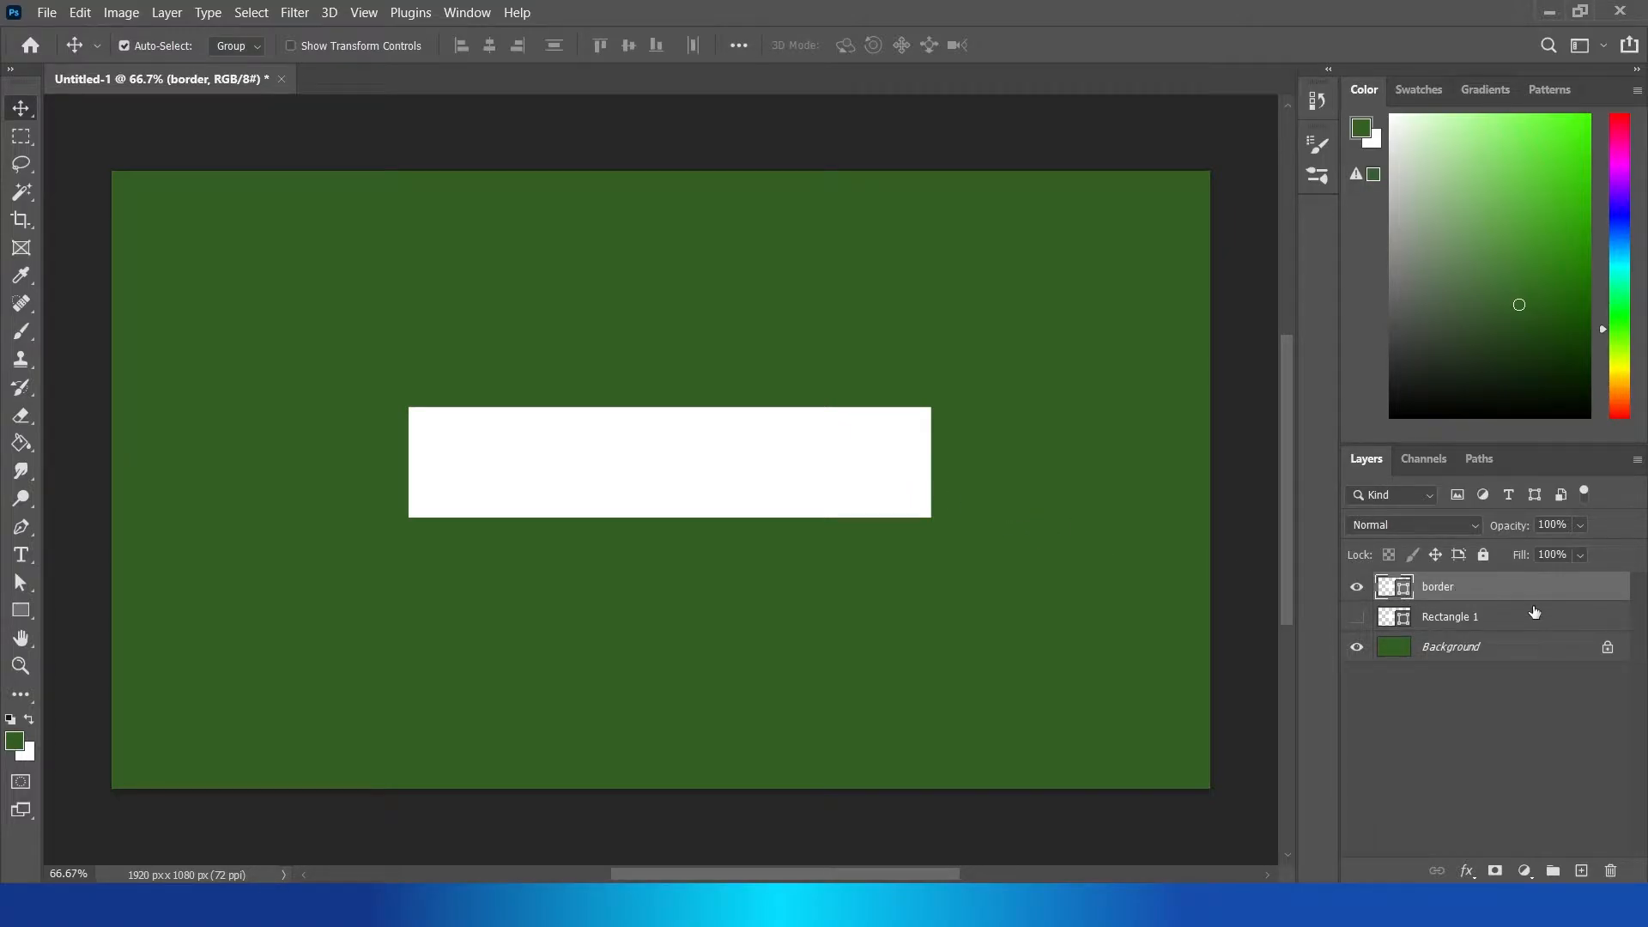
{"action": "mouse_move", "coordinate": [865, 462]}
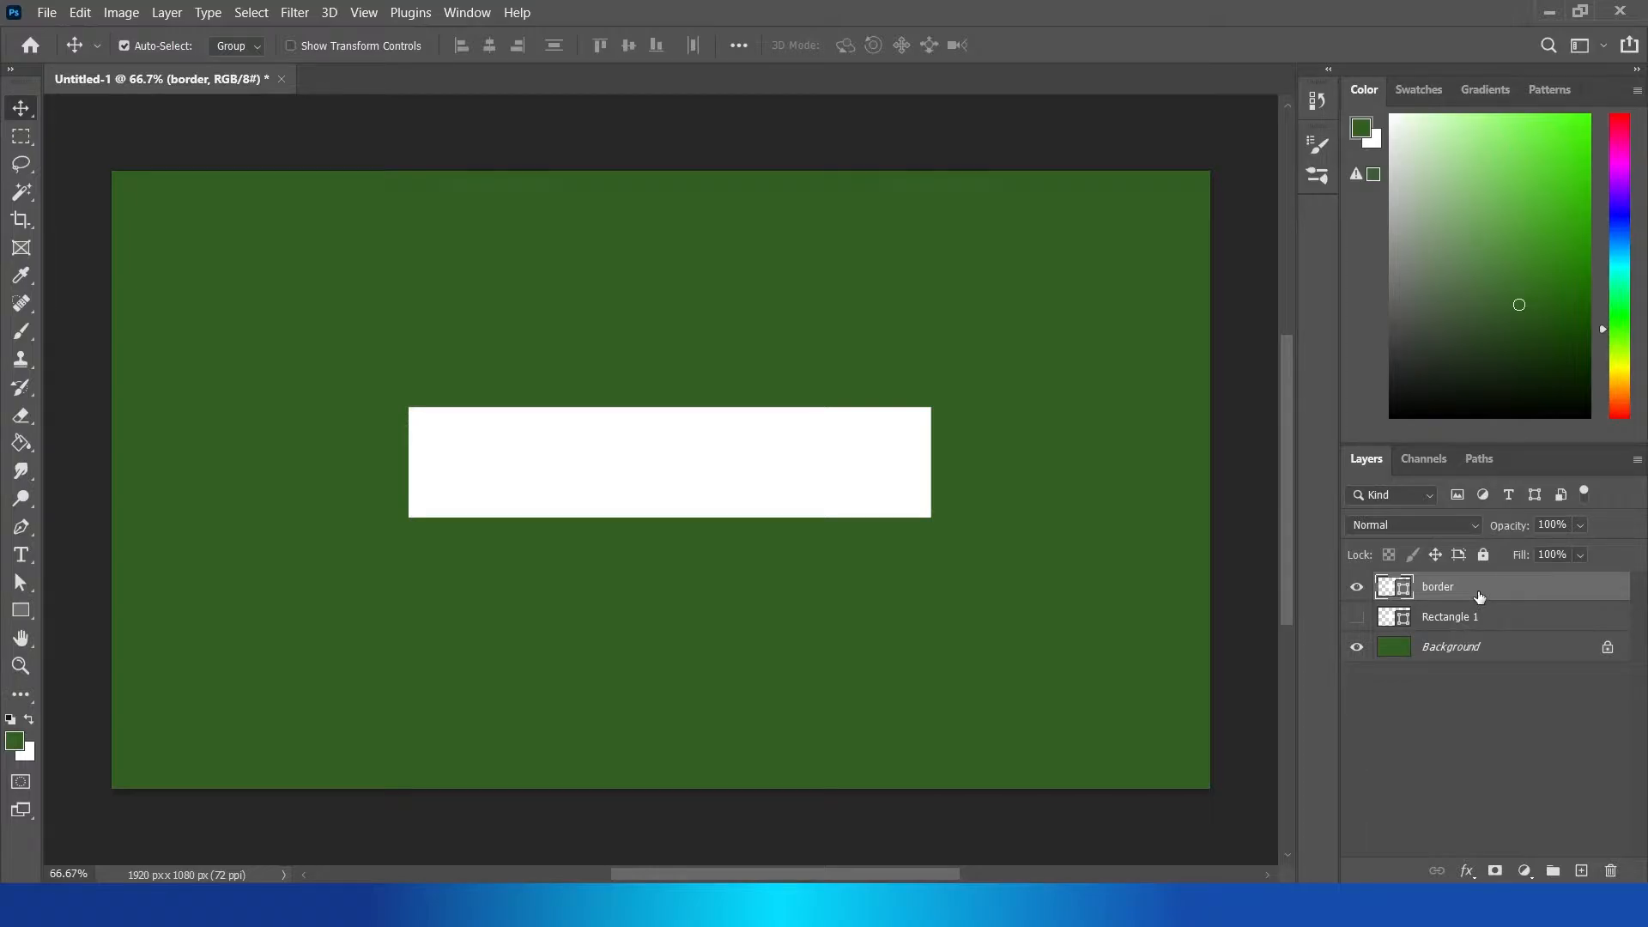
{"action": "key", "text": "ctrl+j"}
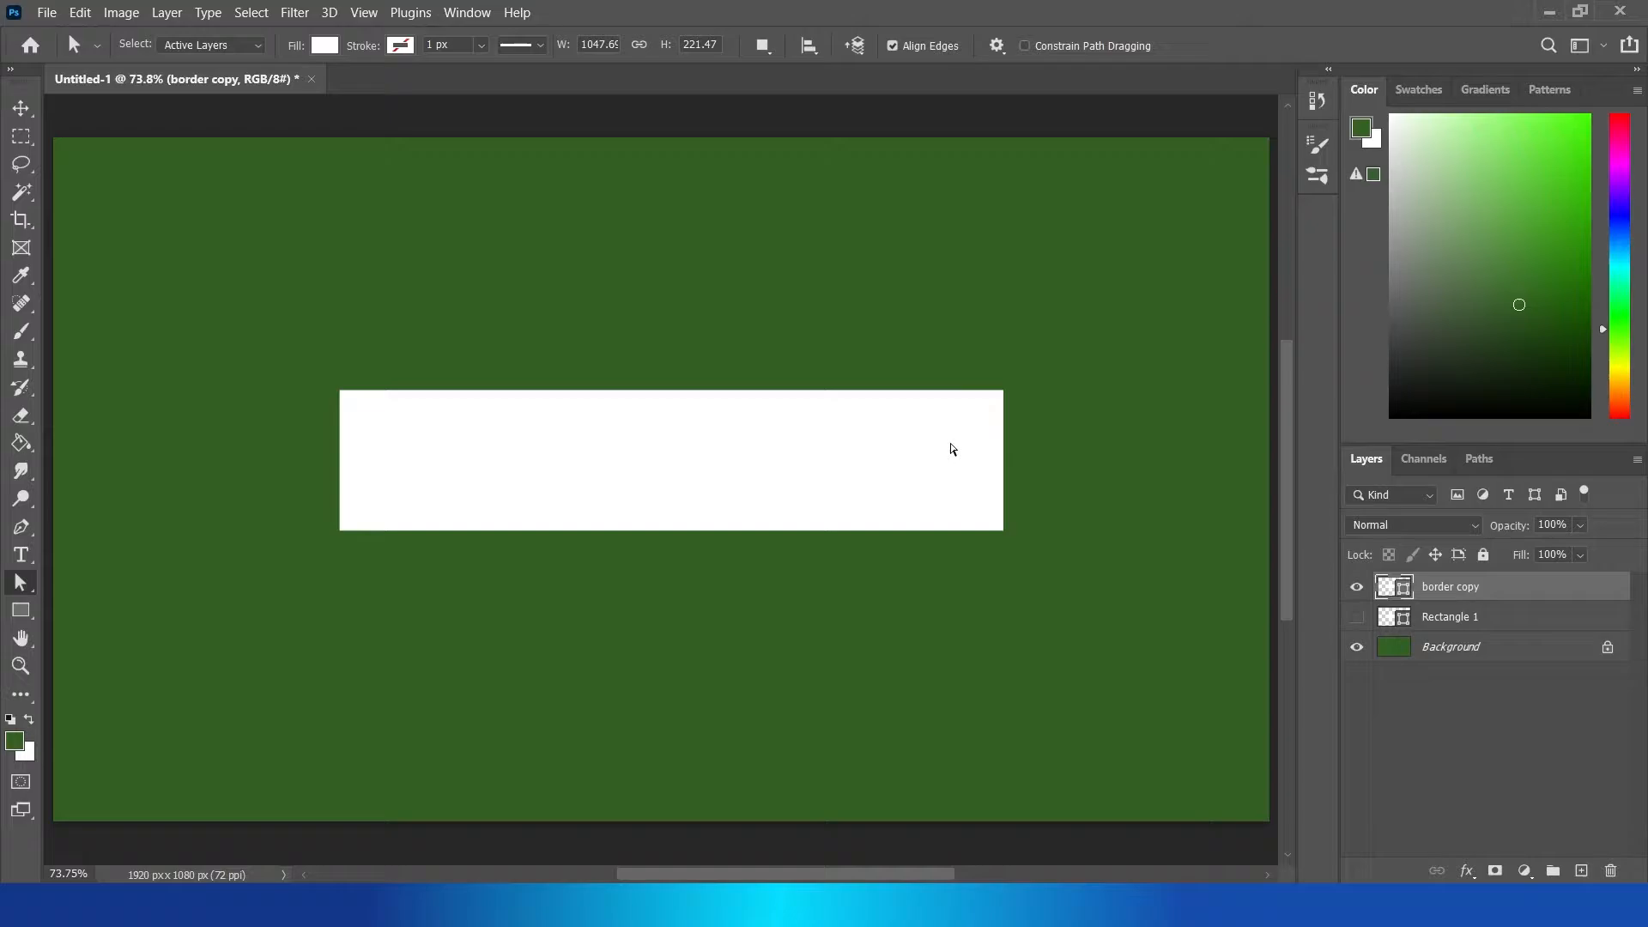
{"action": "mouse_move", "coordinate": [999, 412]}
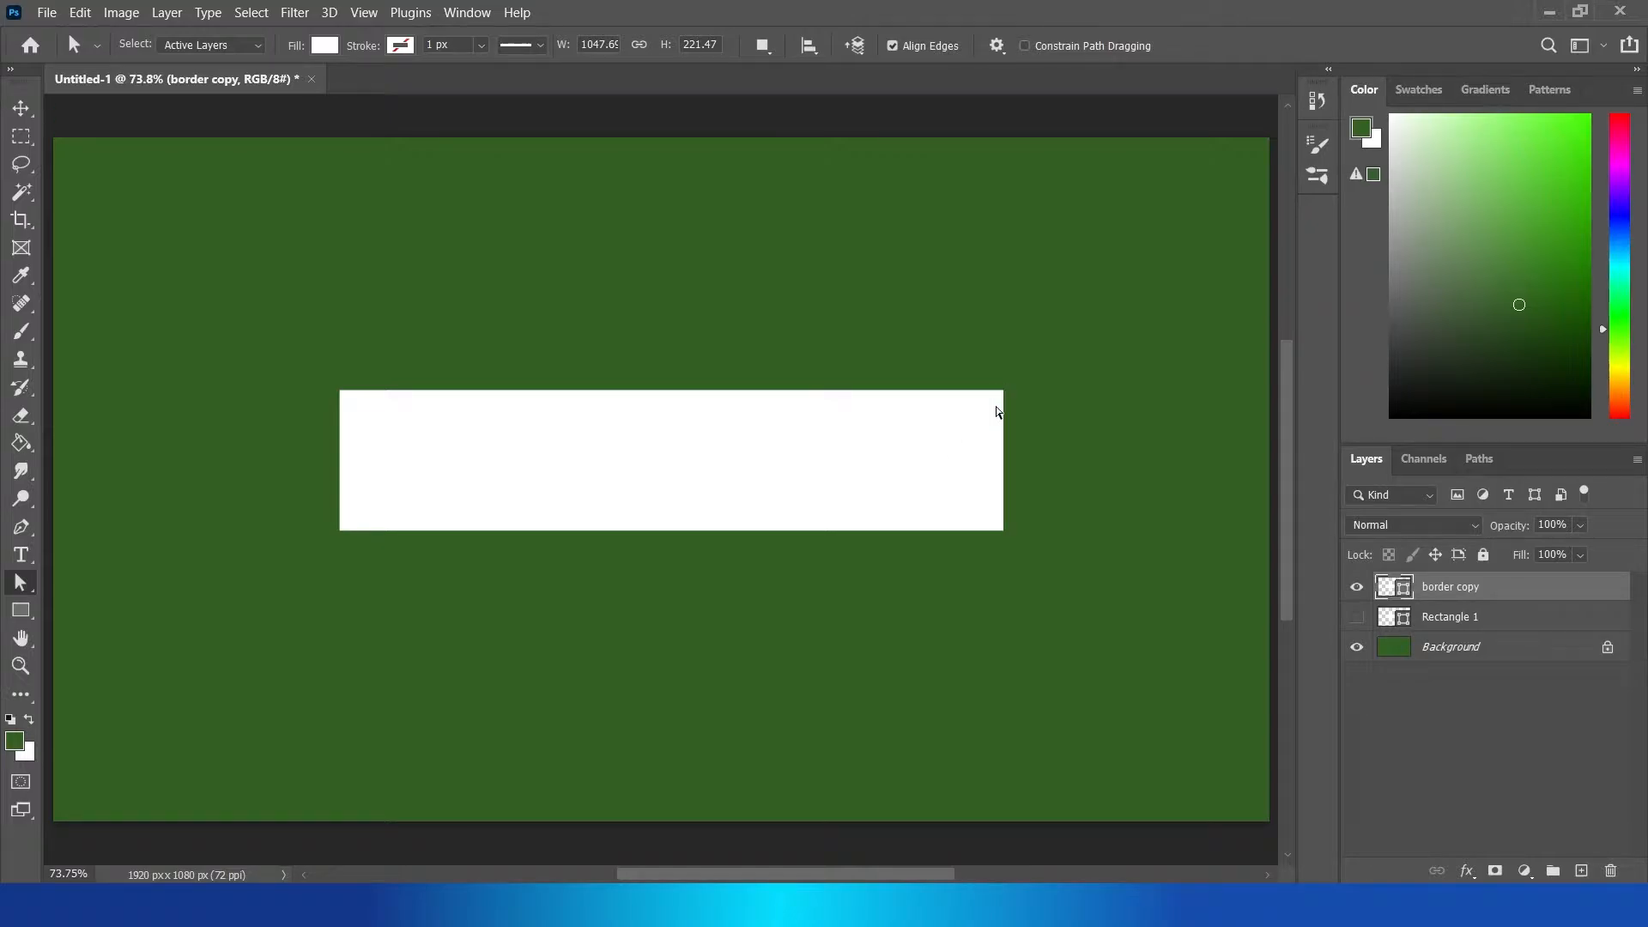
Step: Select the border path and enlarge the outer rectangle evenly around the inner one with Free Transform
{"action": "left_click", "coordinate": [669, 469]}
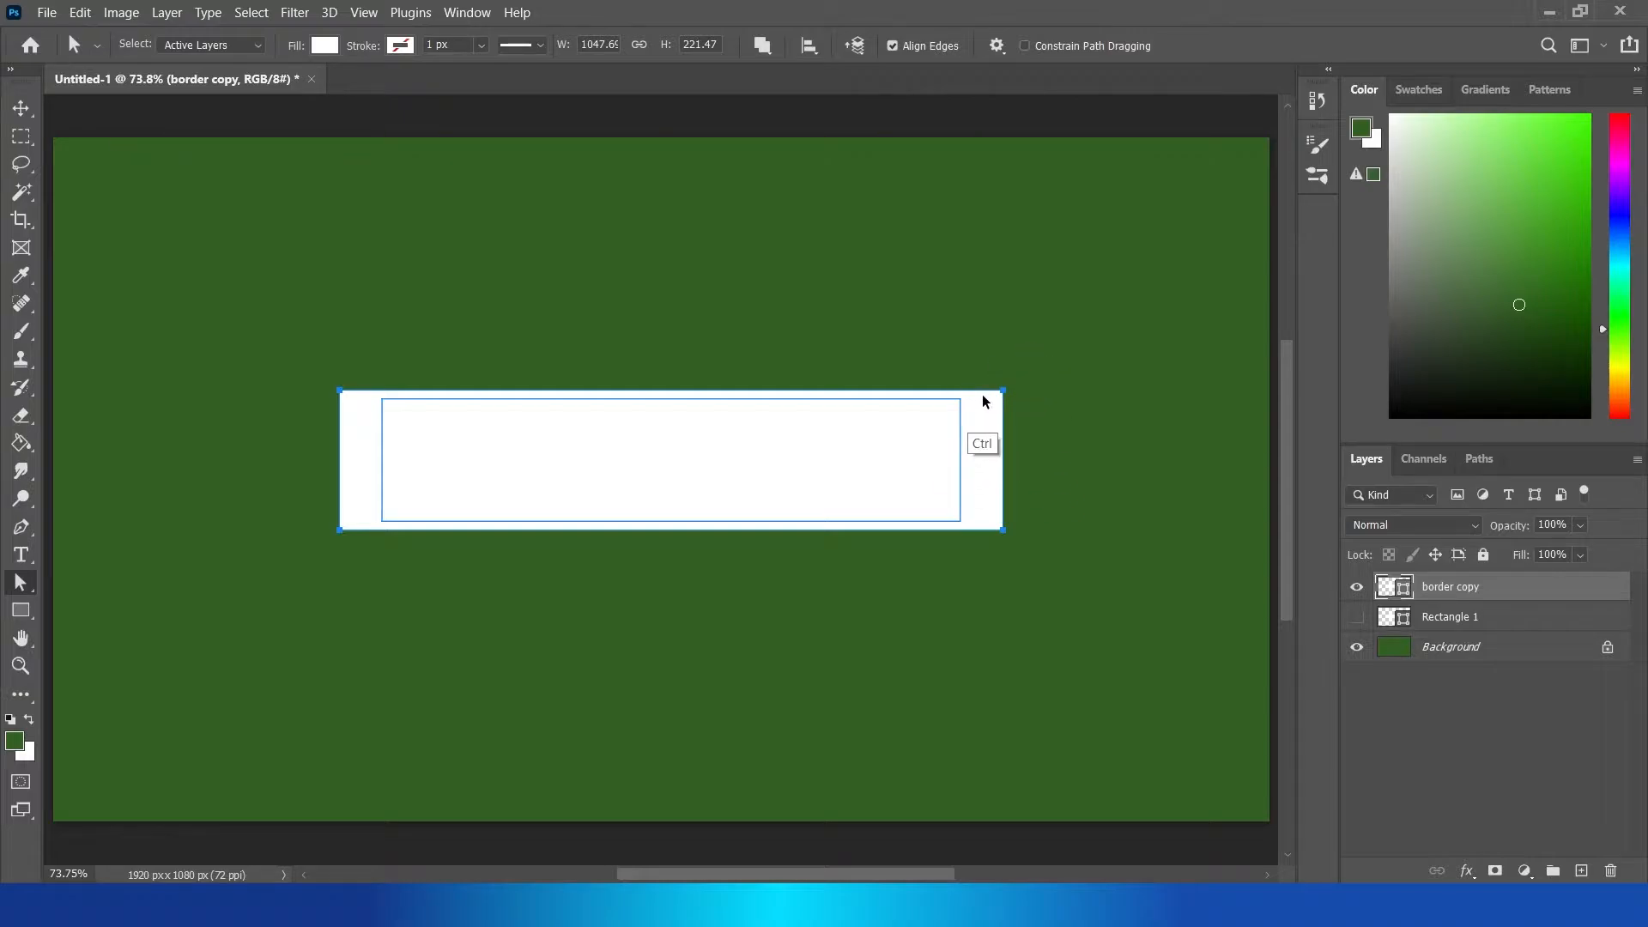
{"action": "key", "text": "Ctrl+t"}
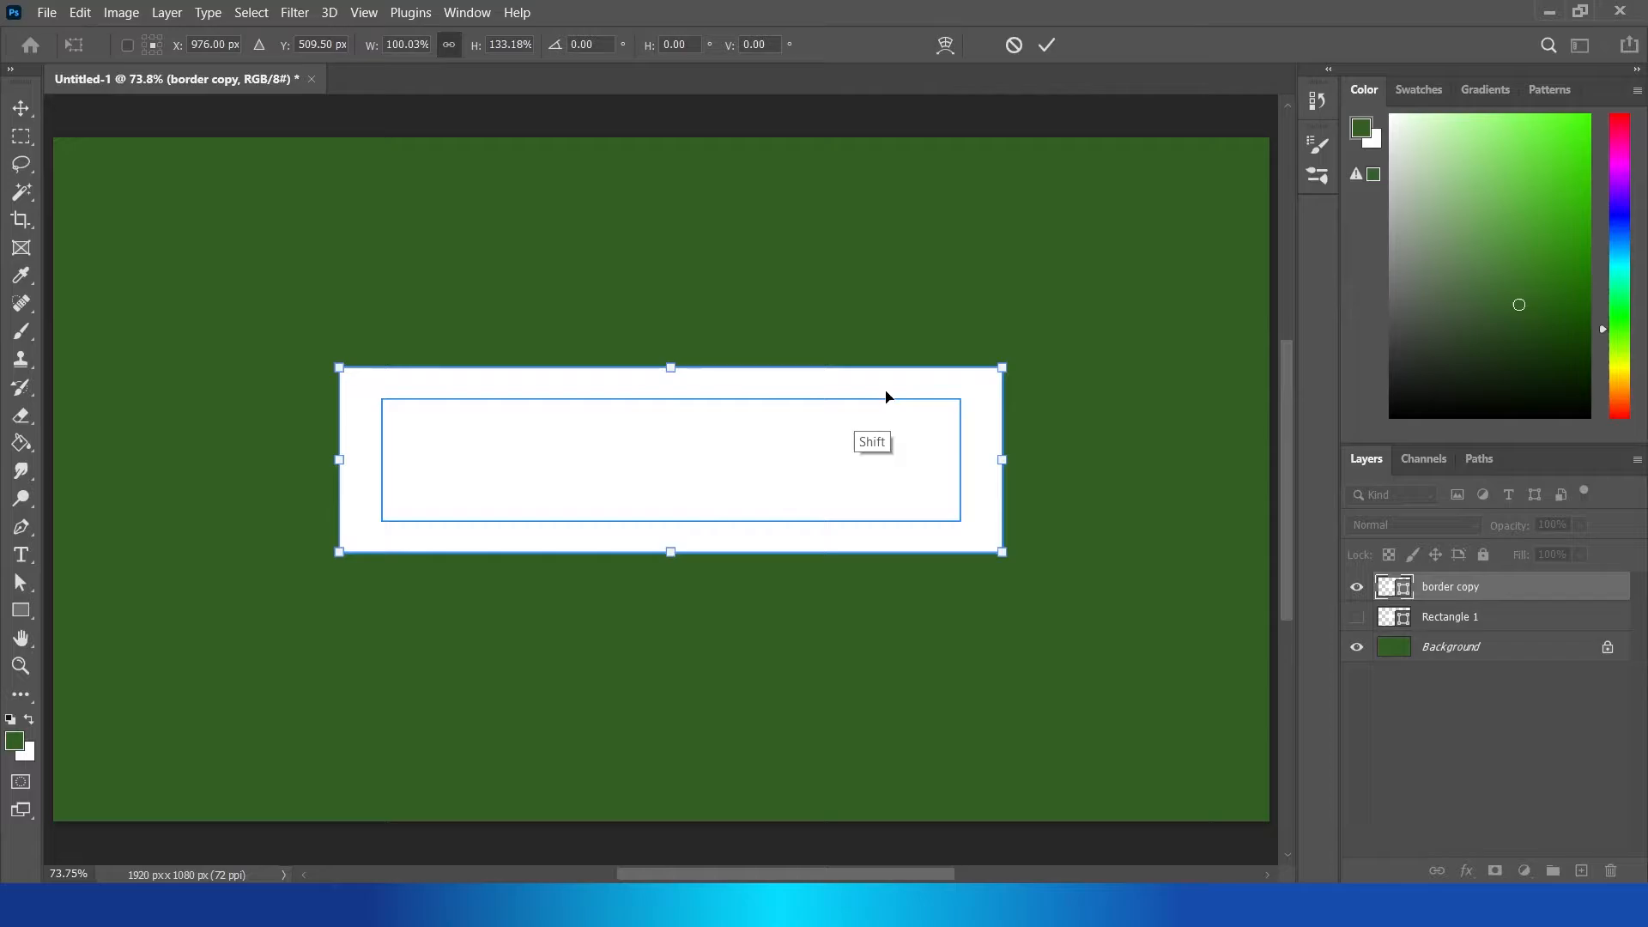
{"action": "left_click_drag", "start_coordinate": [1001, 368], "coordinate": [982, 371]}
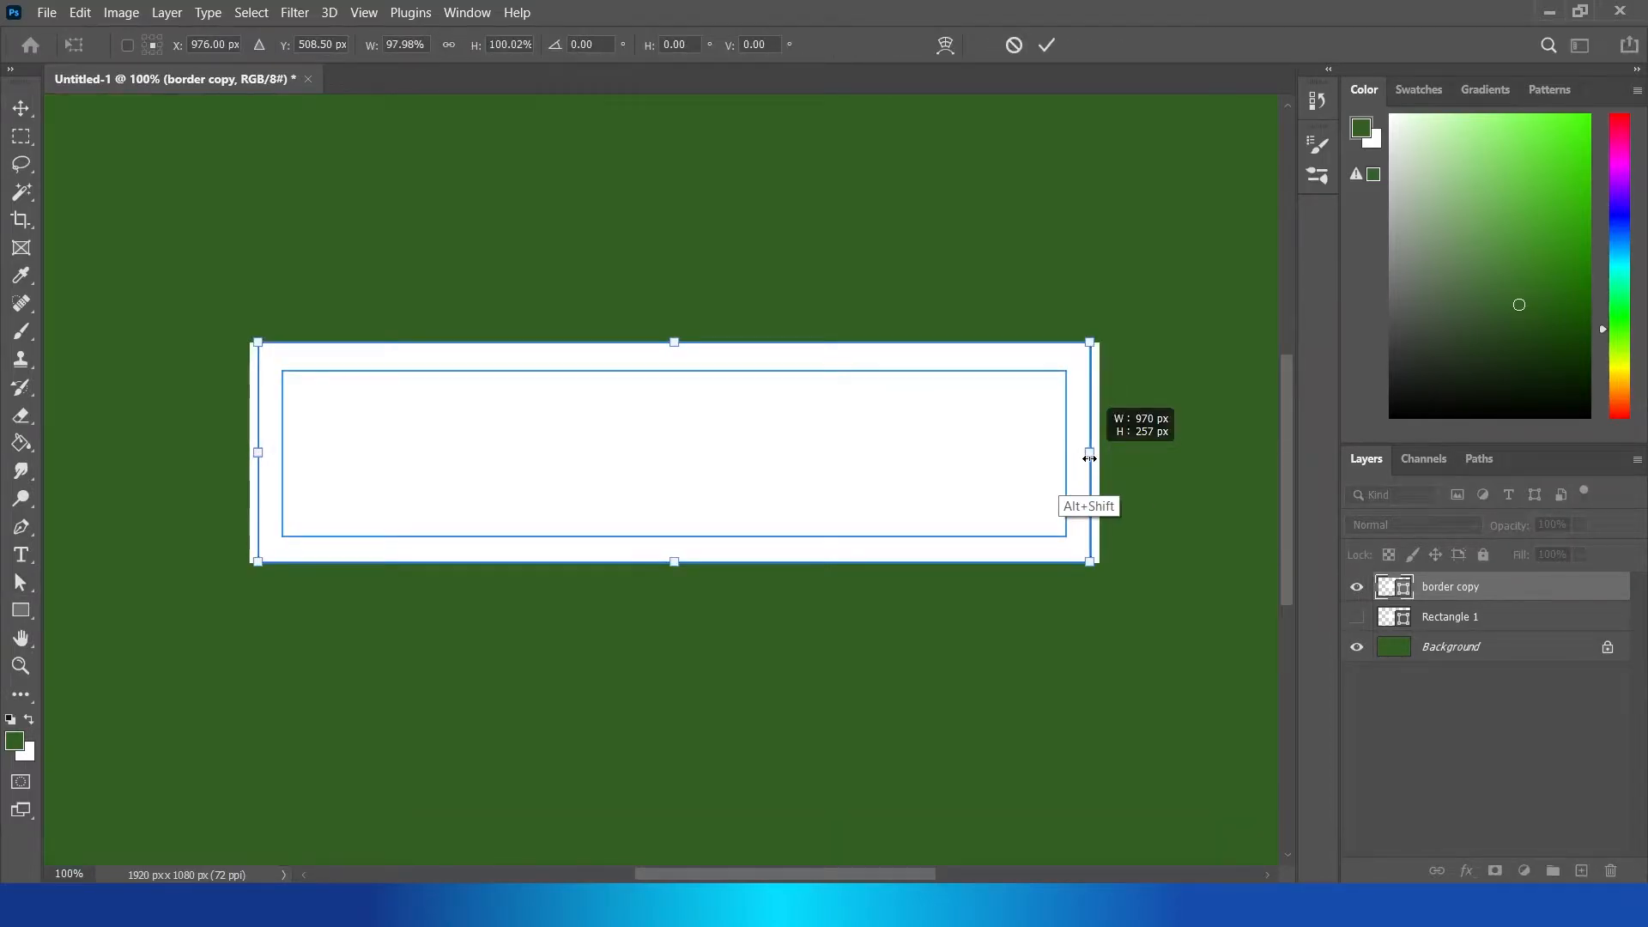
{"action": "left_click_drag", "start_coordinate": [1090, 451], "coordinate": [1104, 452]}
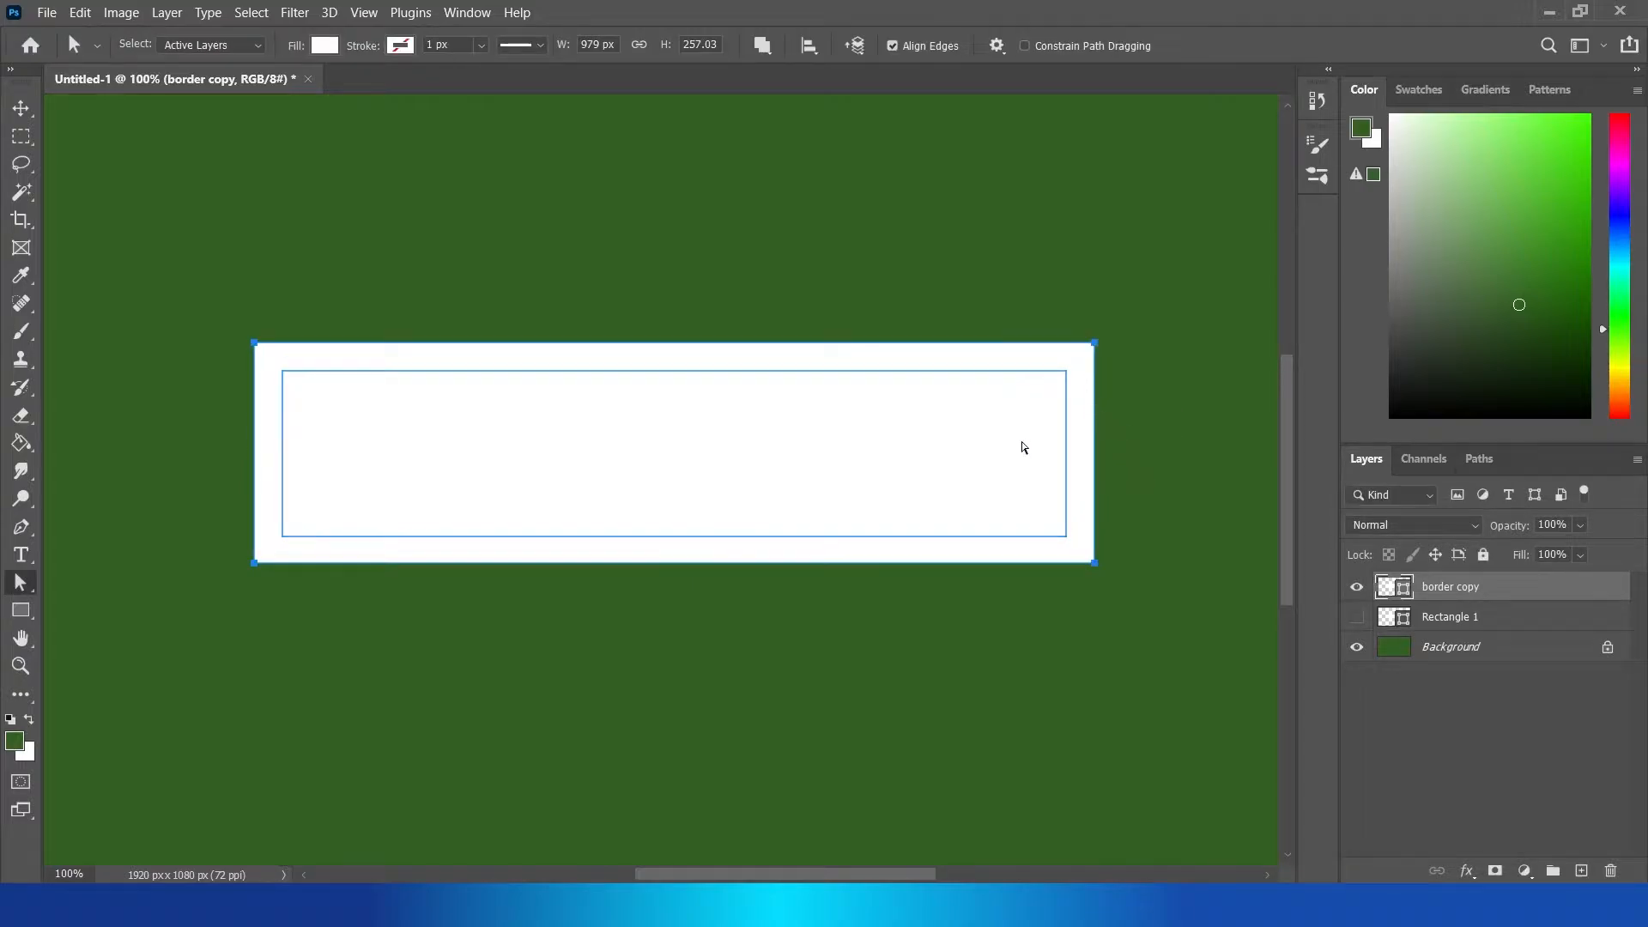
{"action": "mouse_move", "coordinate": [1098, 326]}
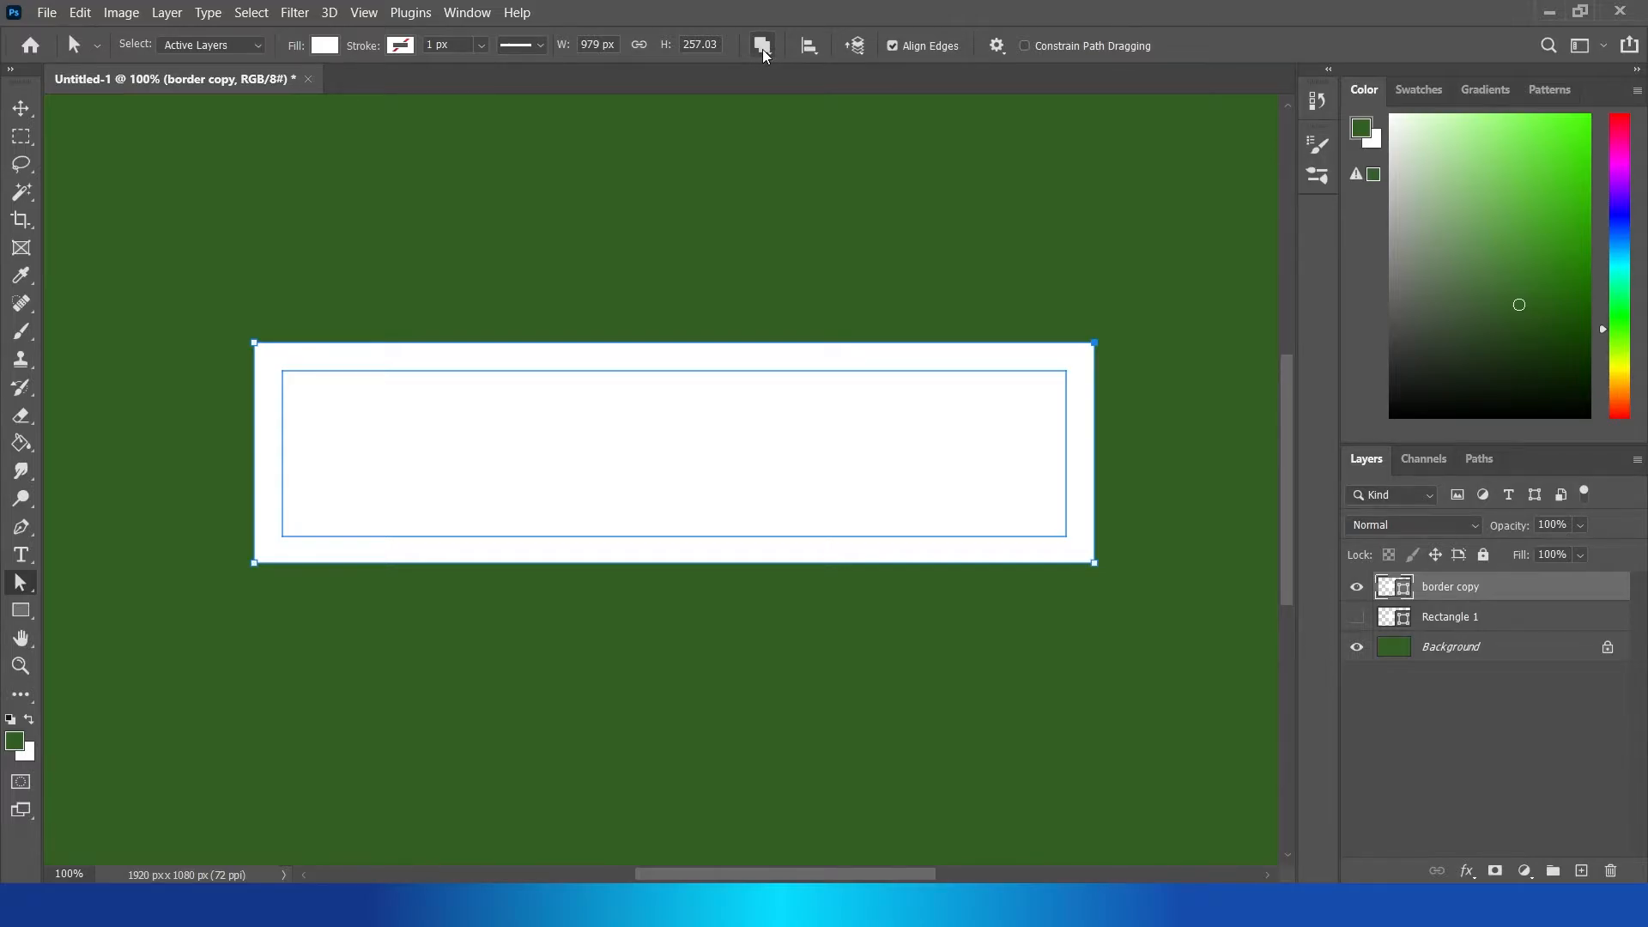
Step: Exclude the overlapping inner path so border copy becomes a hollow frame
{"action": "left_click", "coordinate": [763, 45]}
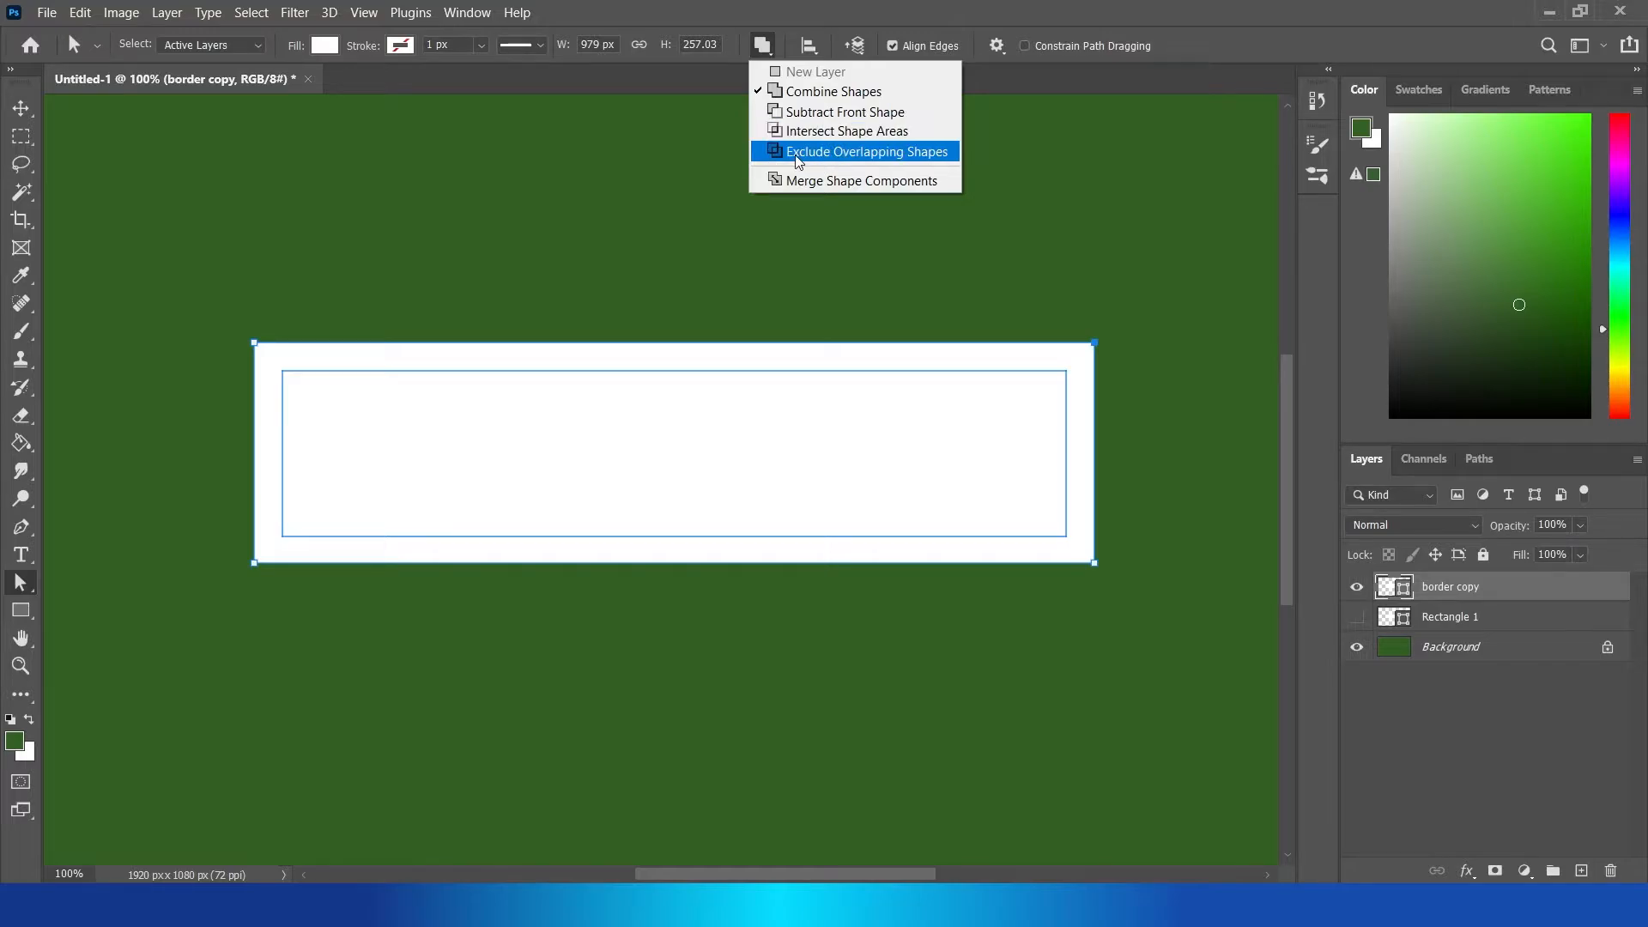
{"action": "left_click", "coordinate": [867, 151]}
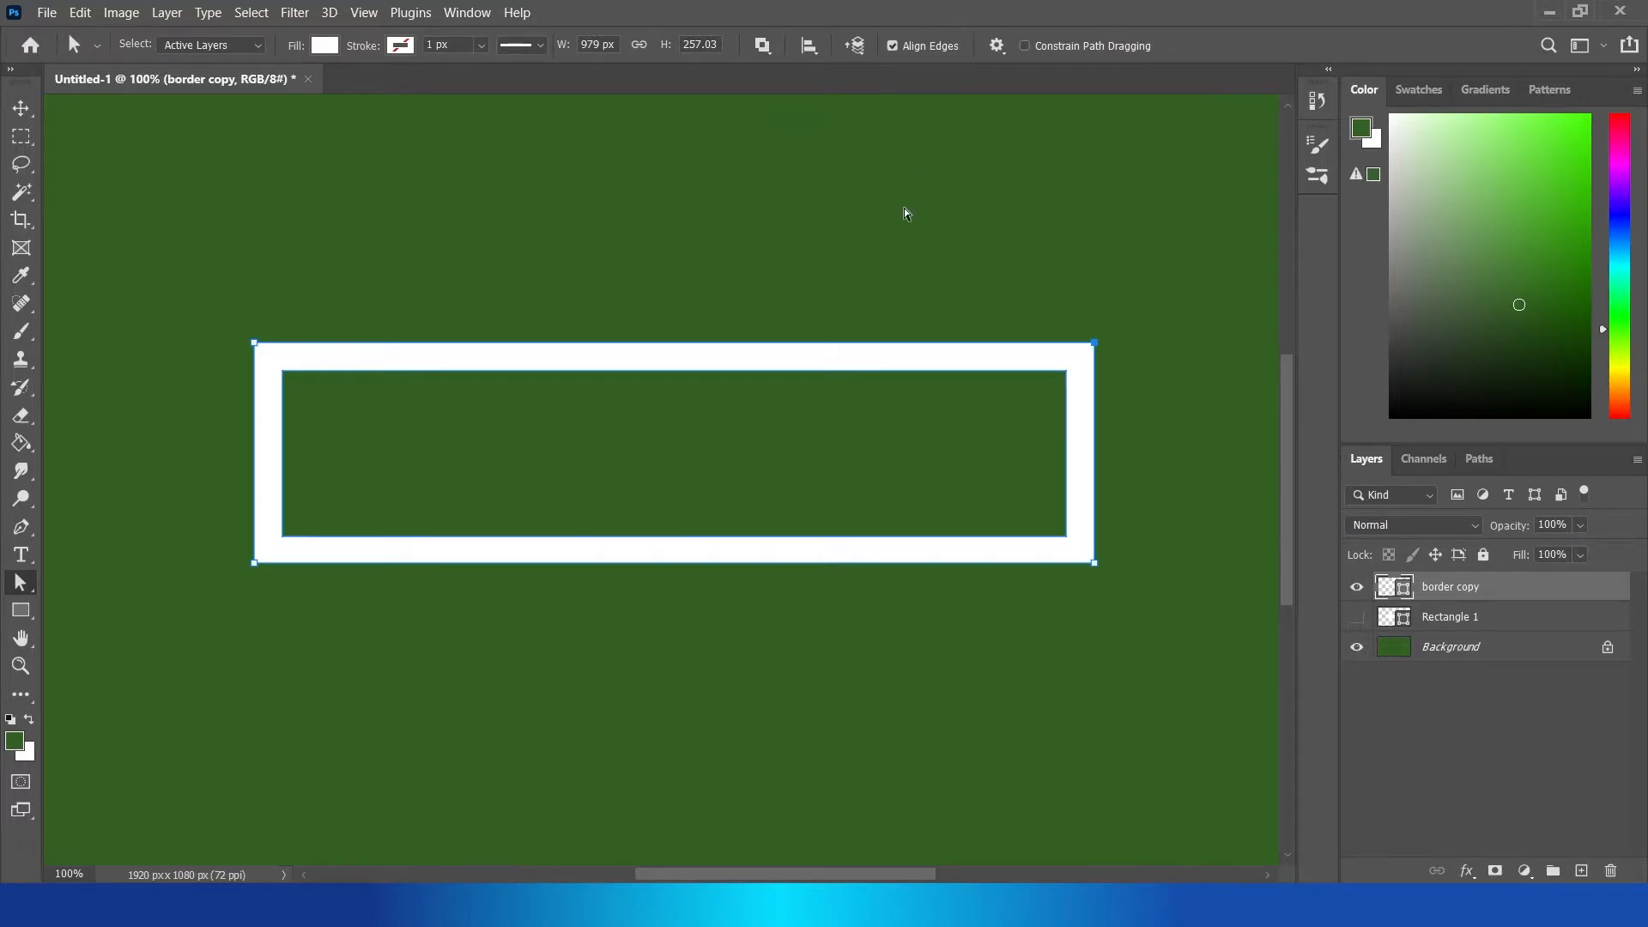
{"action": "left_click", "coordinate": [20, 109]}
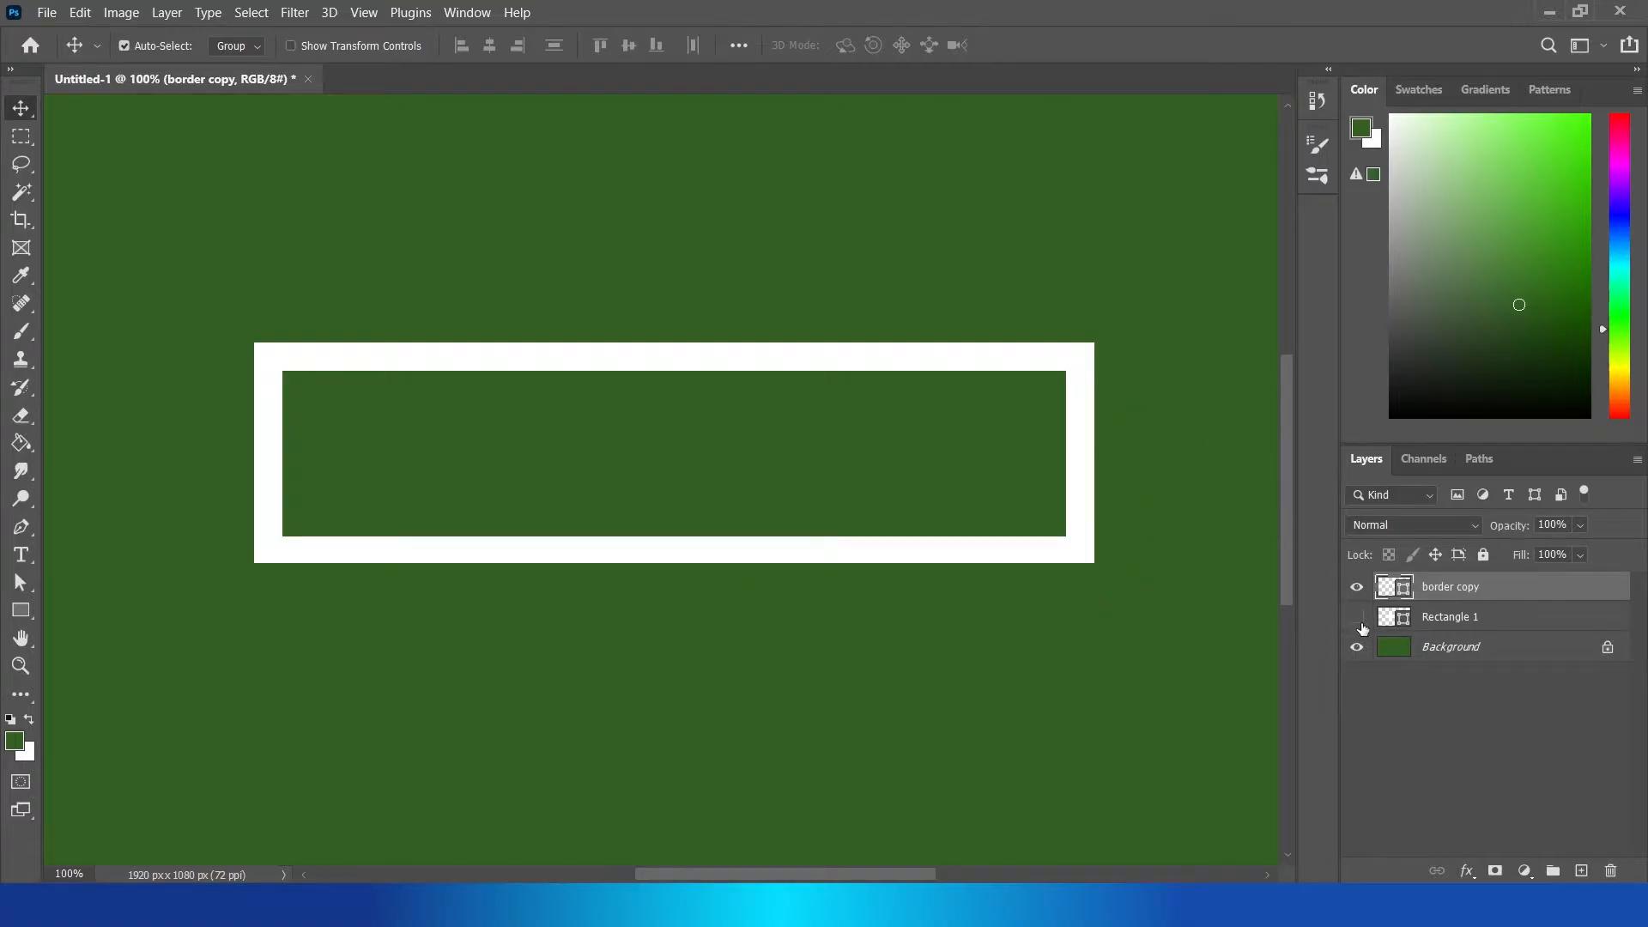
Step: Show Rectangle 1 again and fill the frame with pink #ffacac
{"action": "left_click", "coordinate": [1356, 616]}
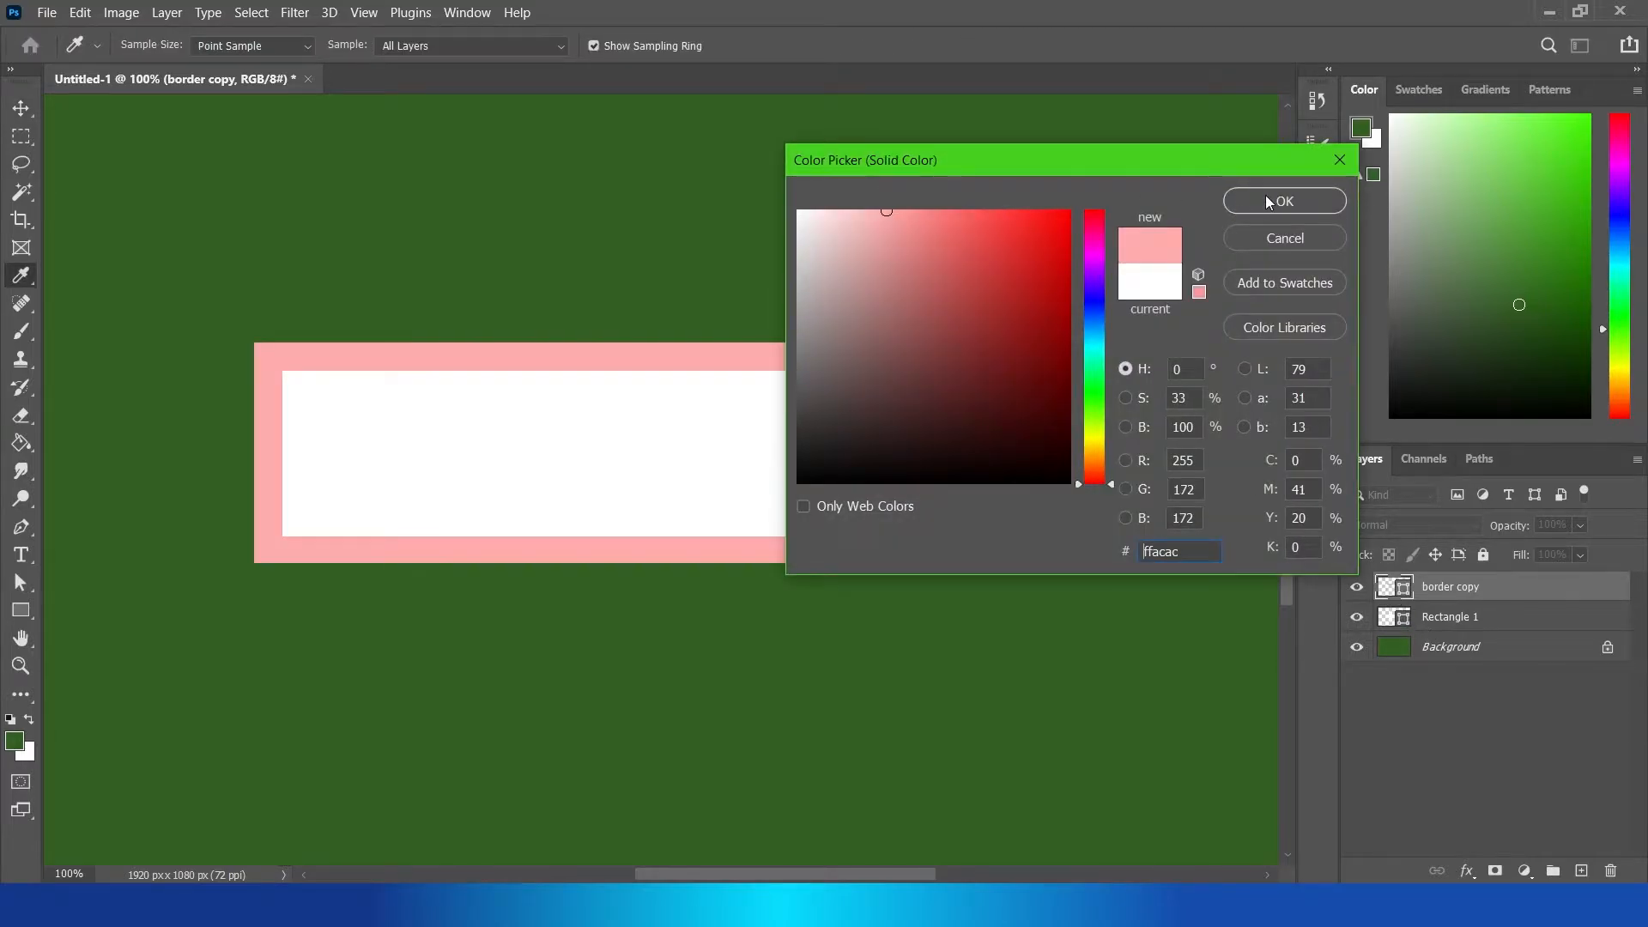
{"action": "left_click", "coordinate": [1284, 200]}
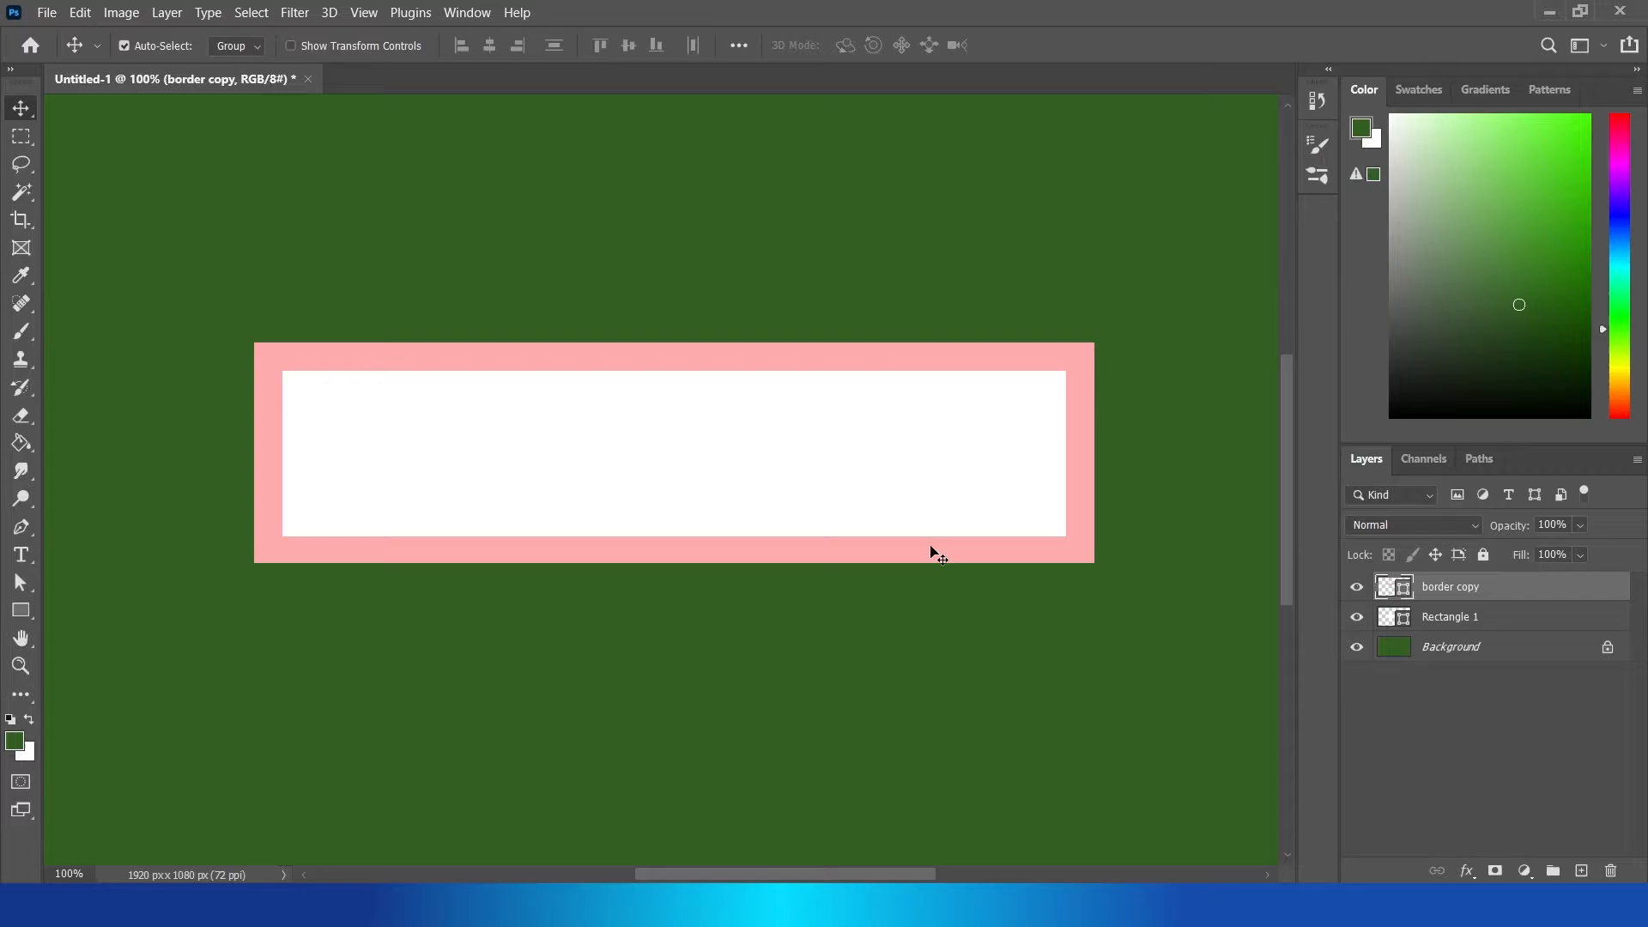
{"action": "mouse_move", "coordinate": [1098, 7]}
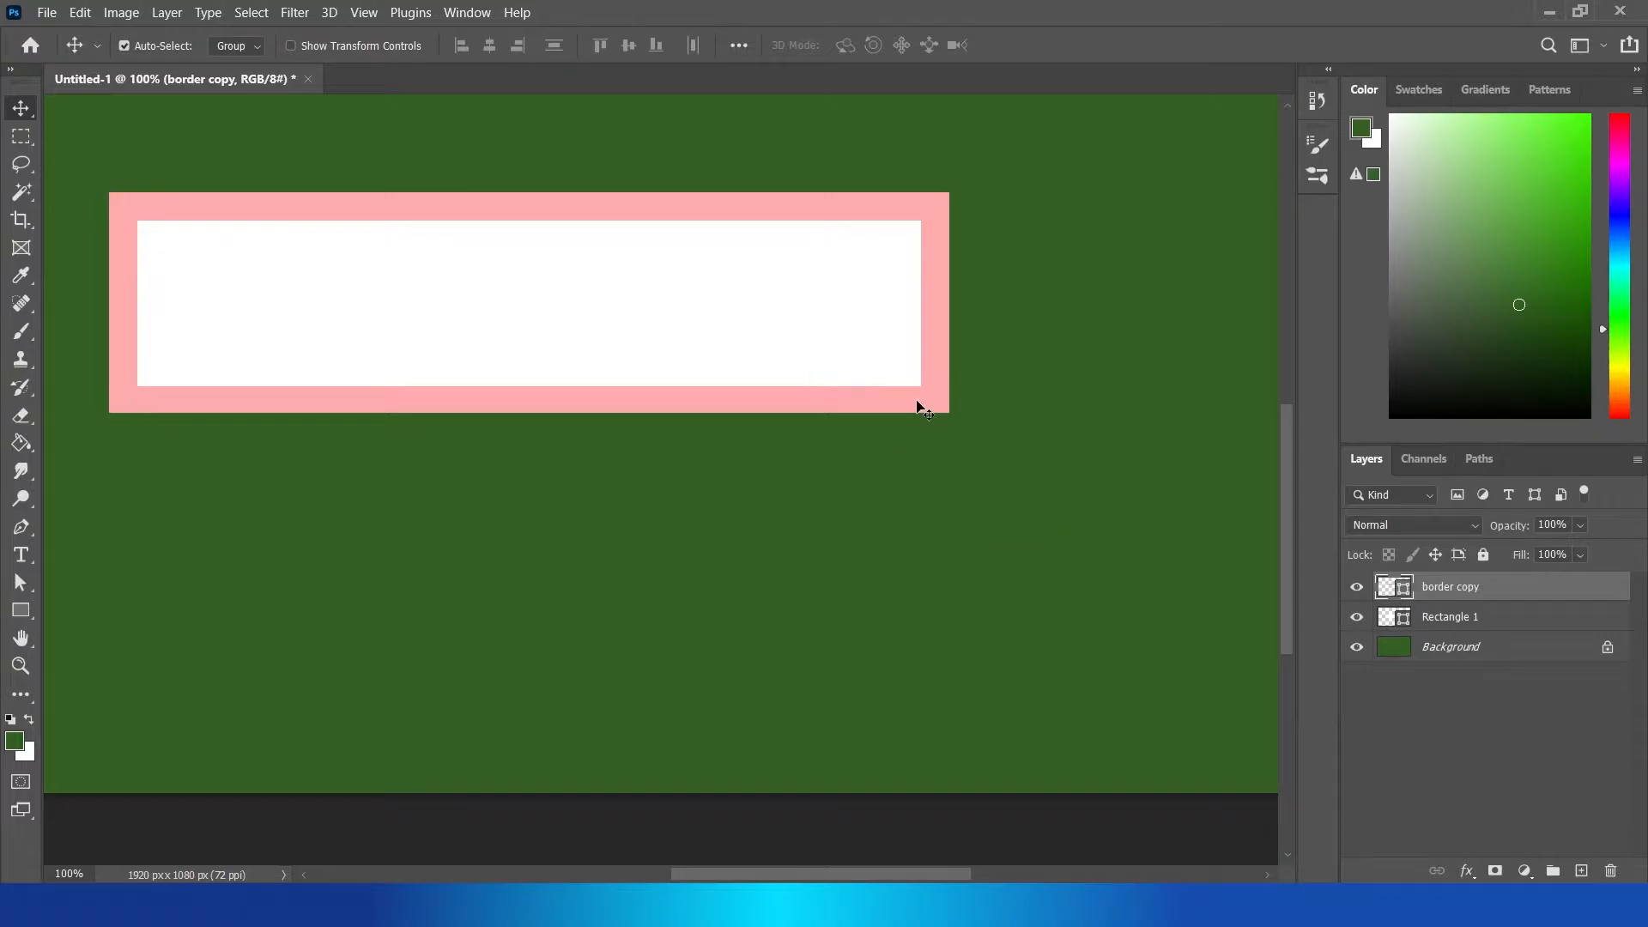
Step: Add a Gradient Overlay to Rectangle 1 and edit its gradient
{"action": "left_click", "coordinate": [1483, 616]}
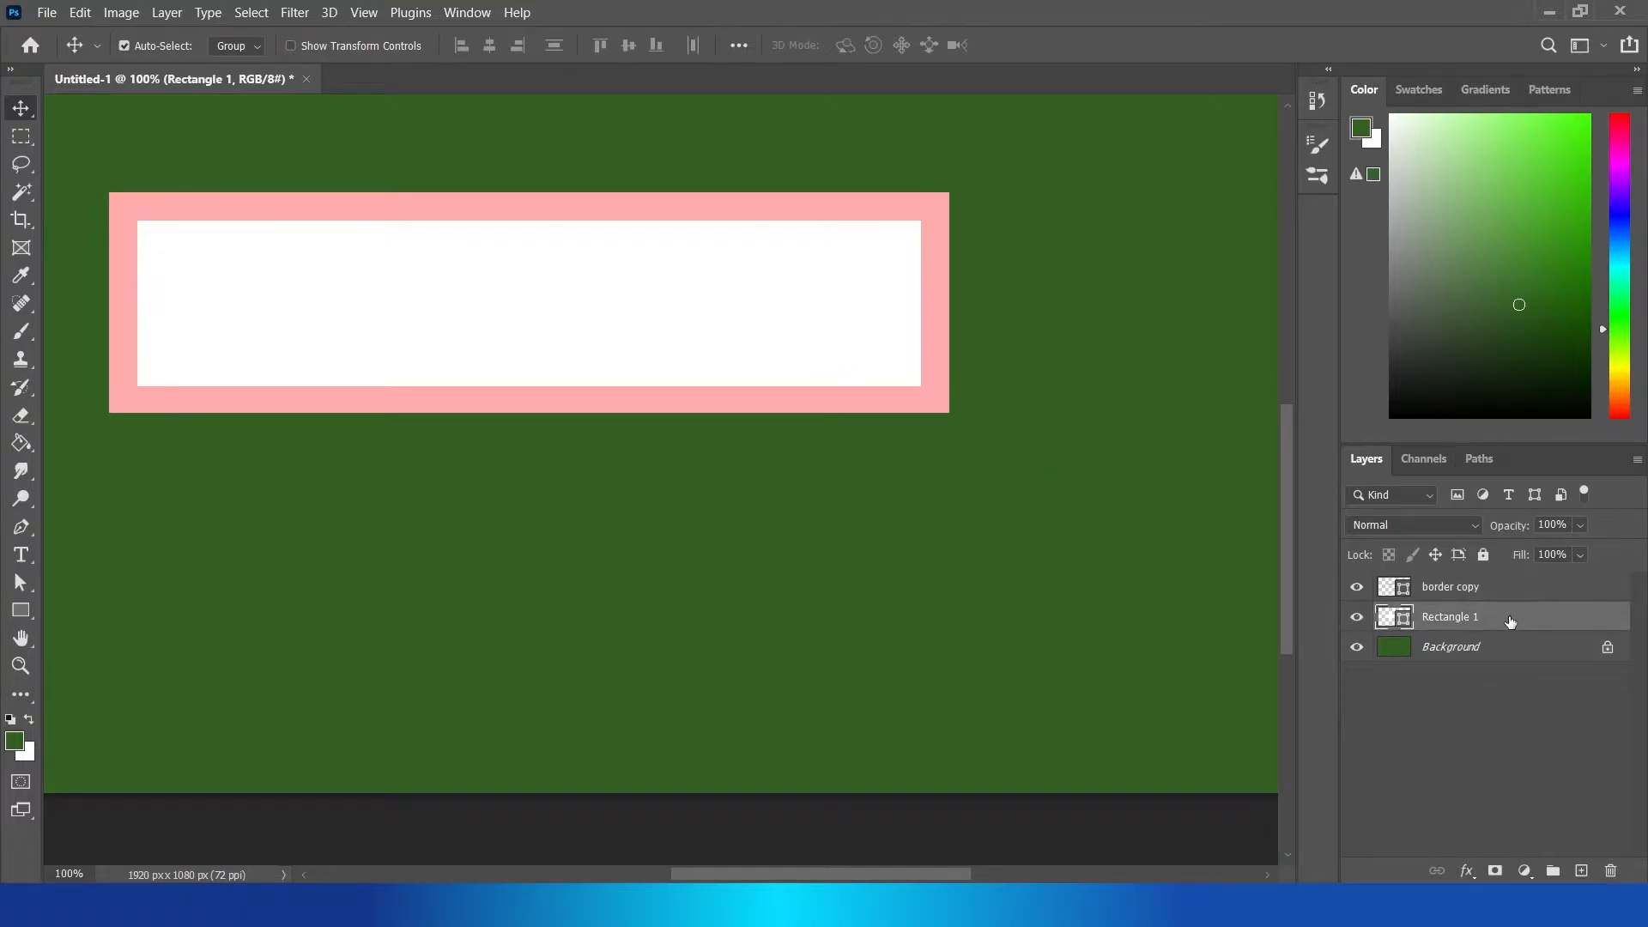
{"action": "double_click", "coordinate": [1448, 617]}
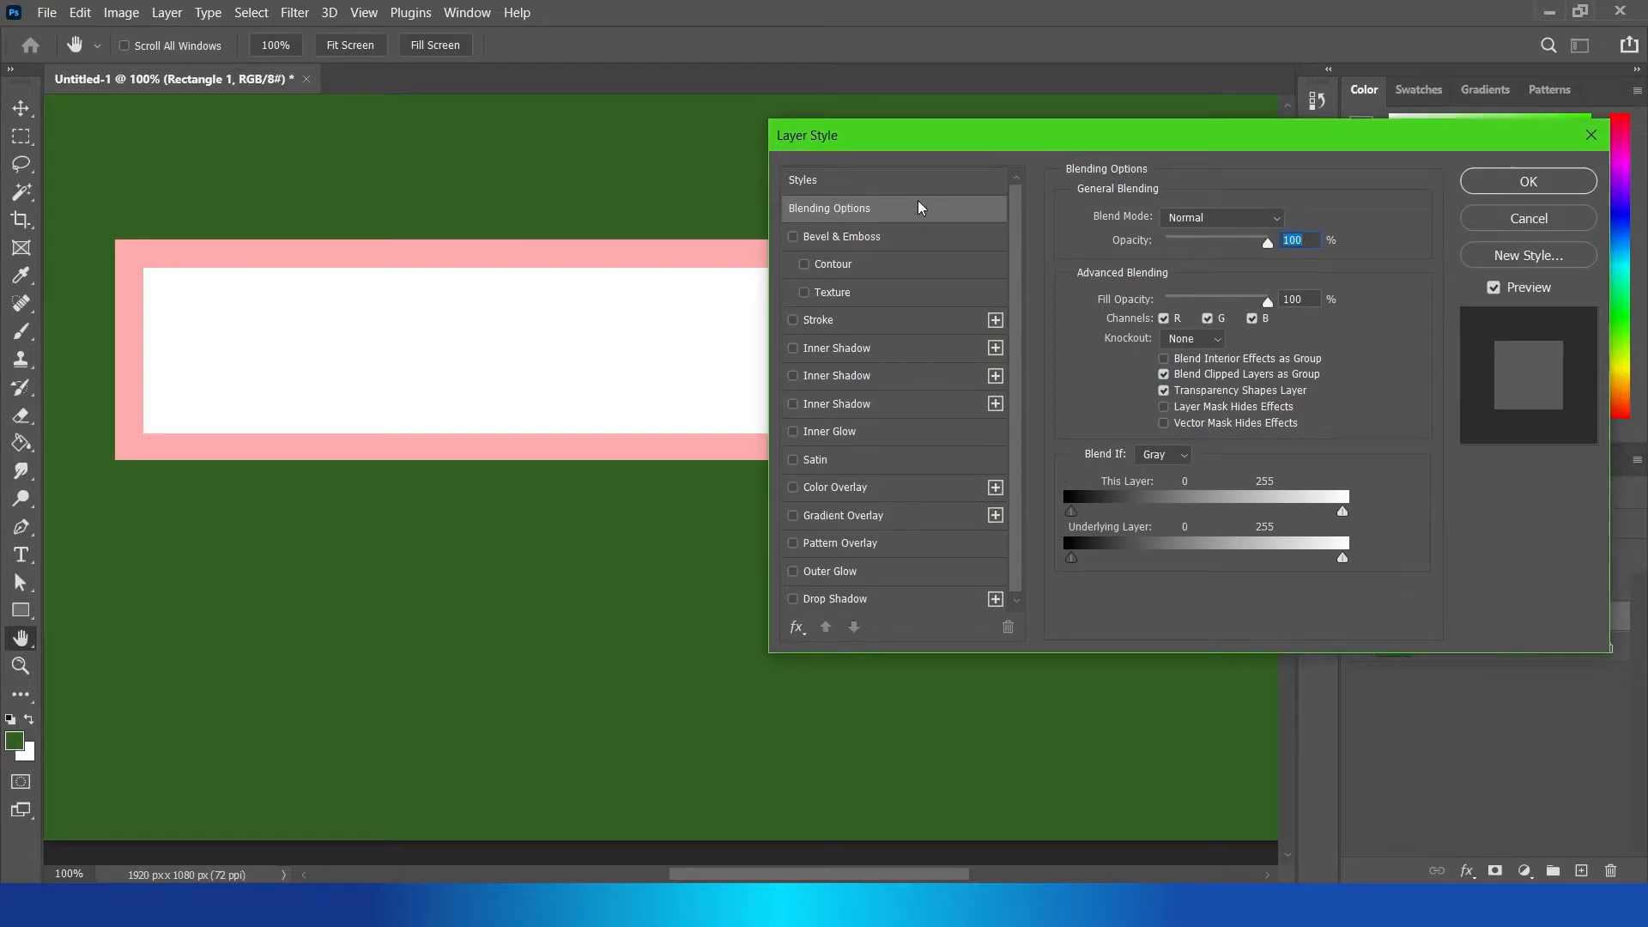
{"action": "mouse_move", "coordinate": [367, 311]}
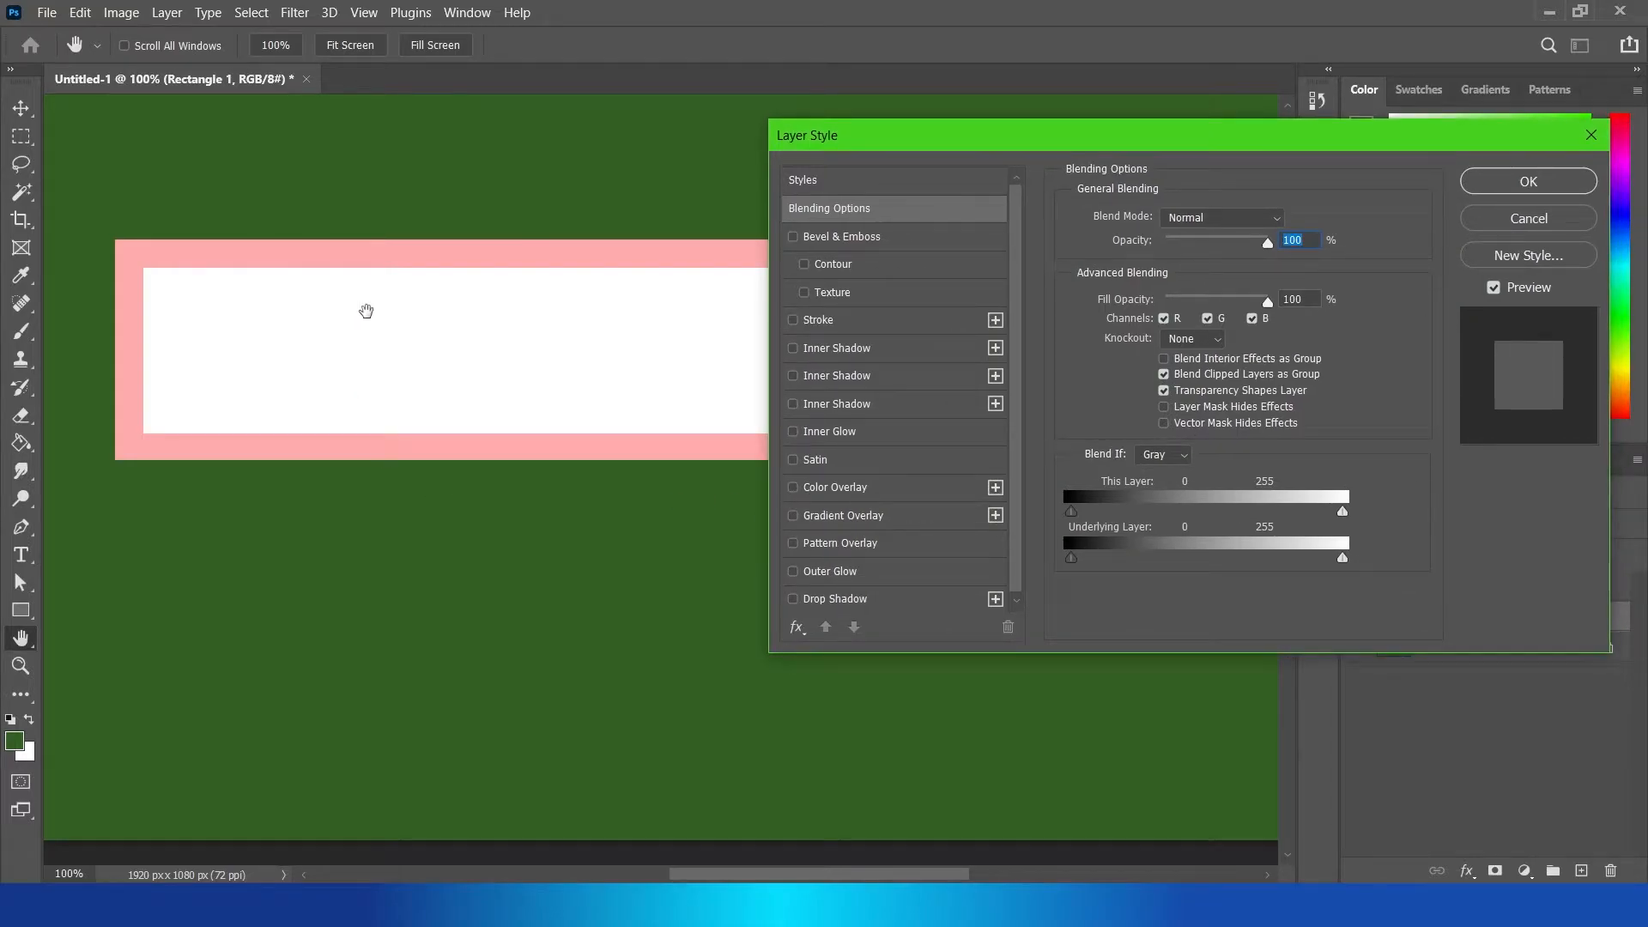
{"action": "mouse_move", "coordinate": [419, 306]}
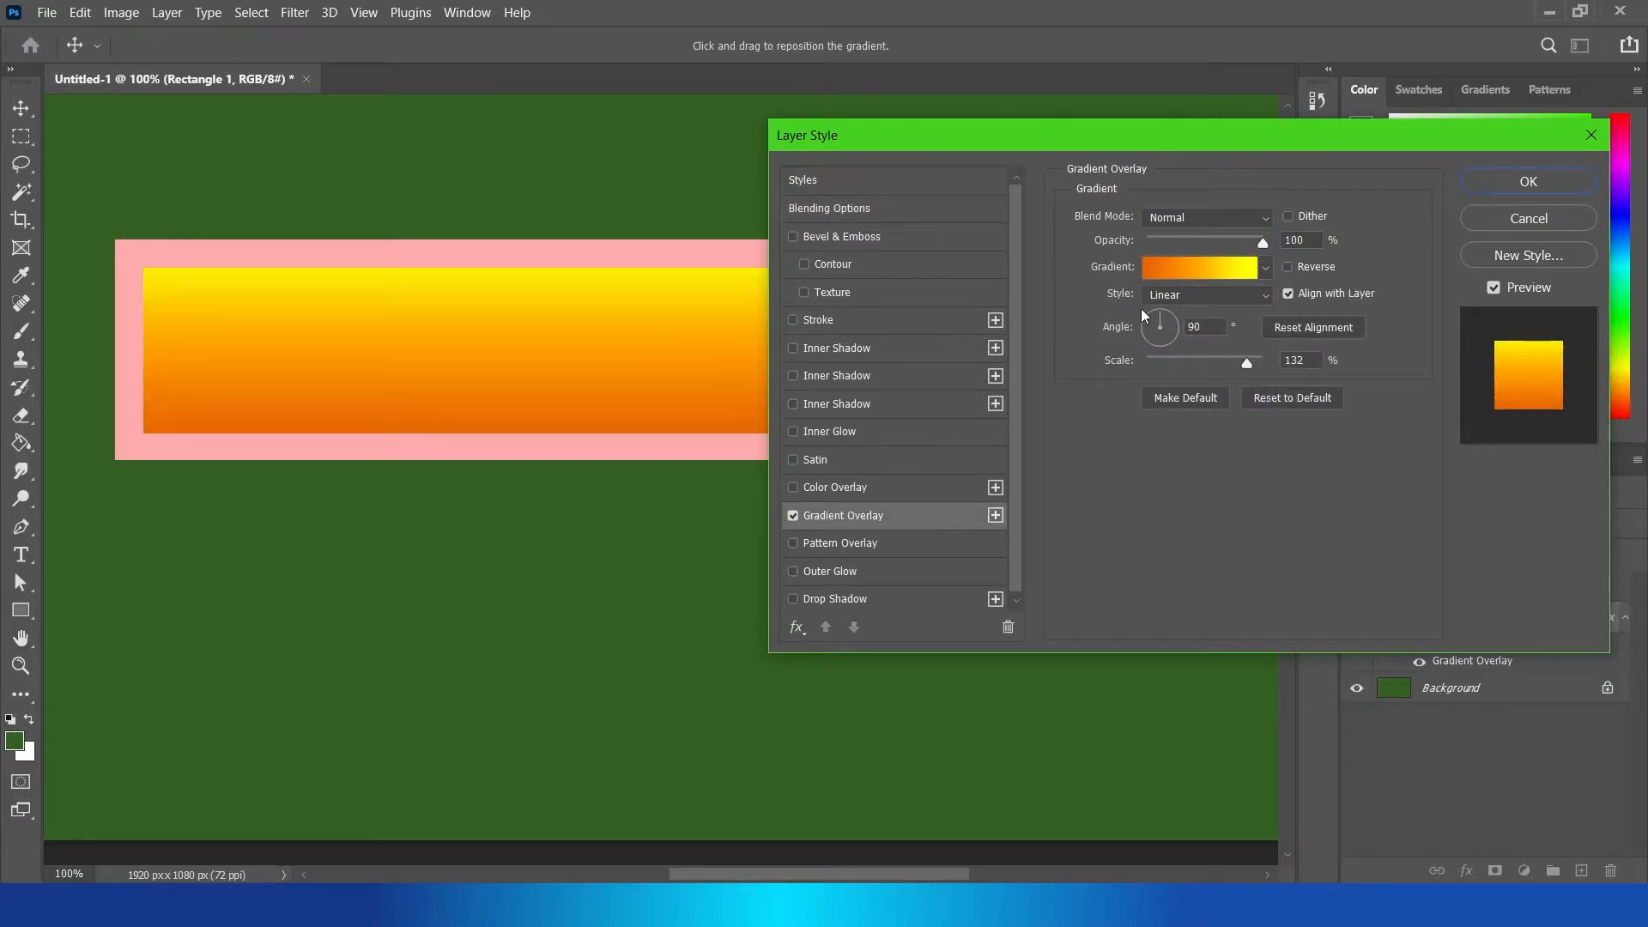
{"action": "left_click", "coordinate": [1198, 266]}
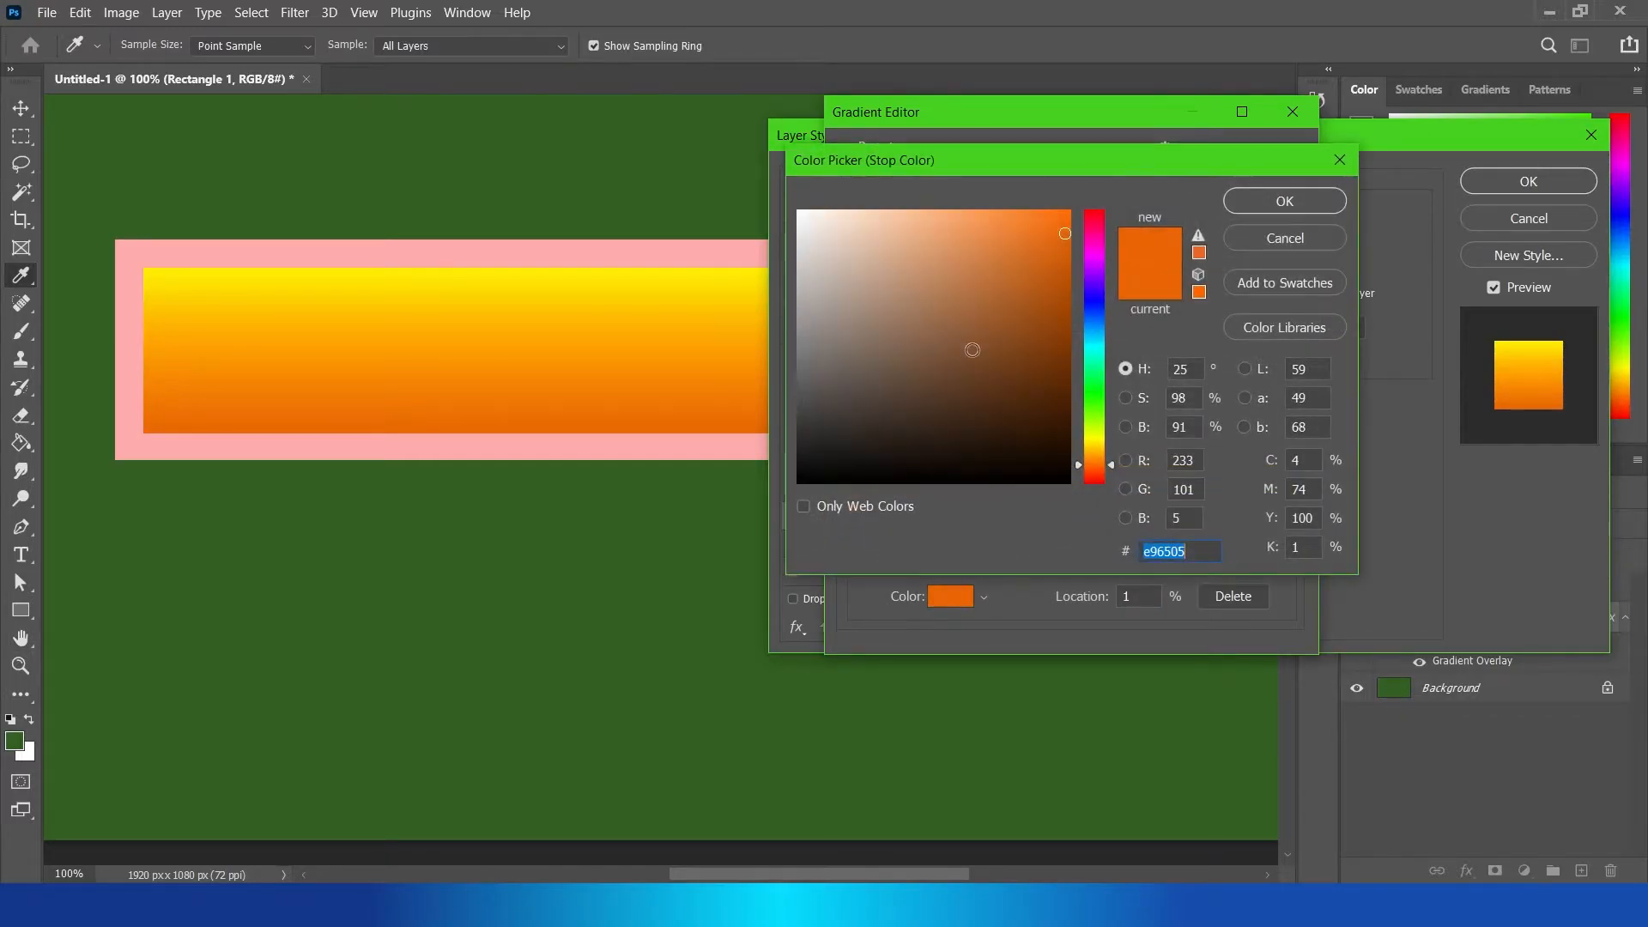
Step: Set a lighter orange stop at 42% in the orange-to-yellow gradient and confirm it
{"action": "left_click", "coordinate": [940, 211]}
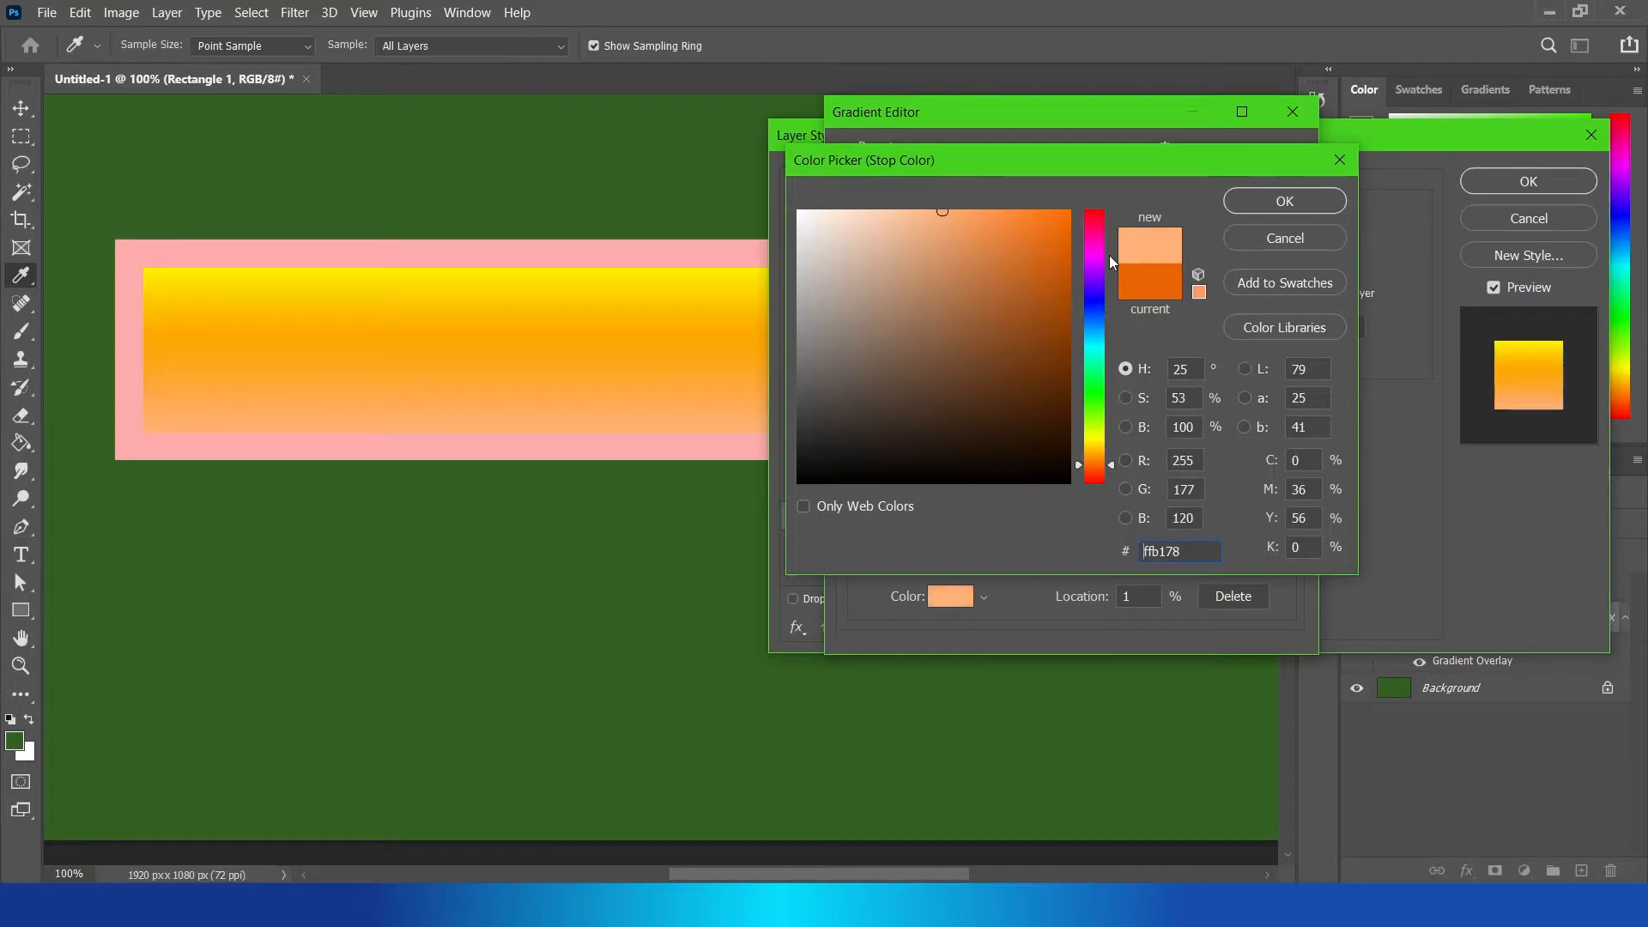
{"action": "left_click", "coordinate": [1284, 200]}
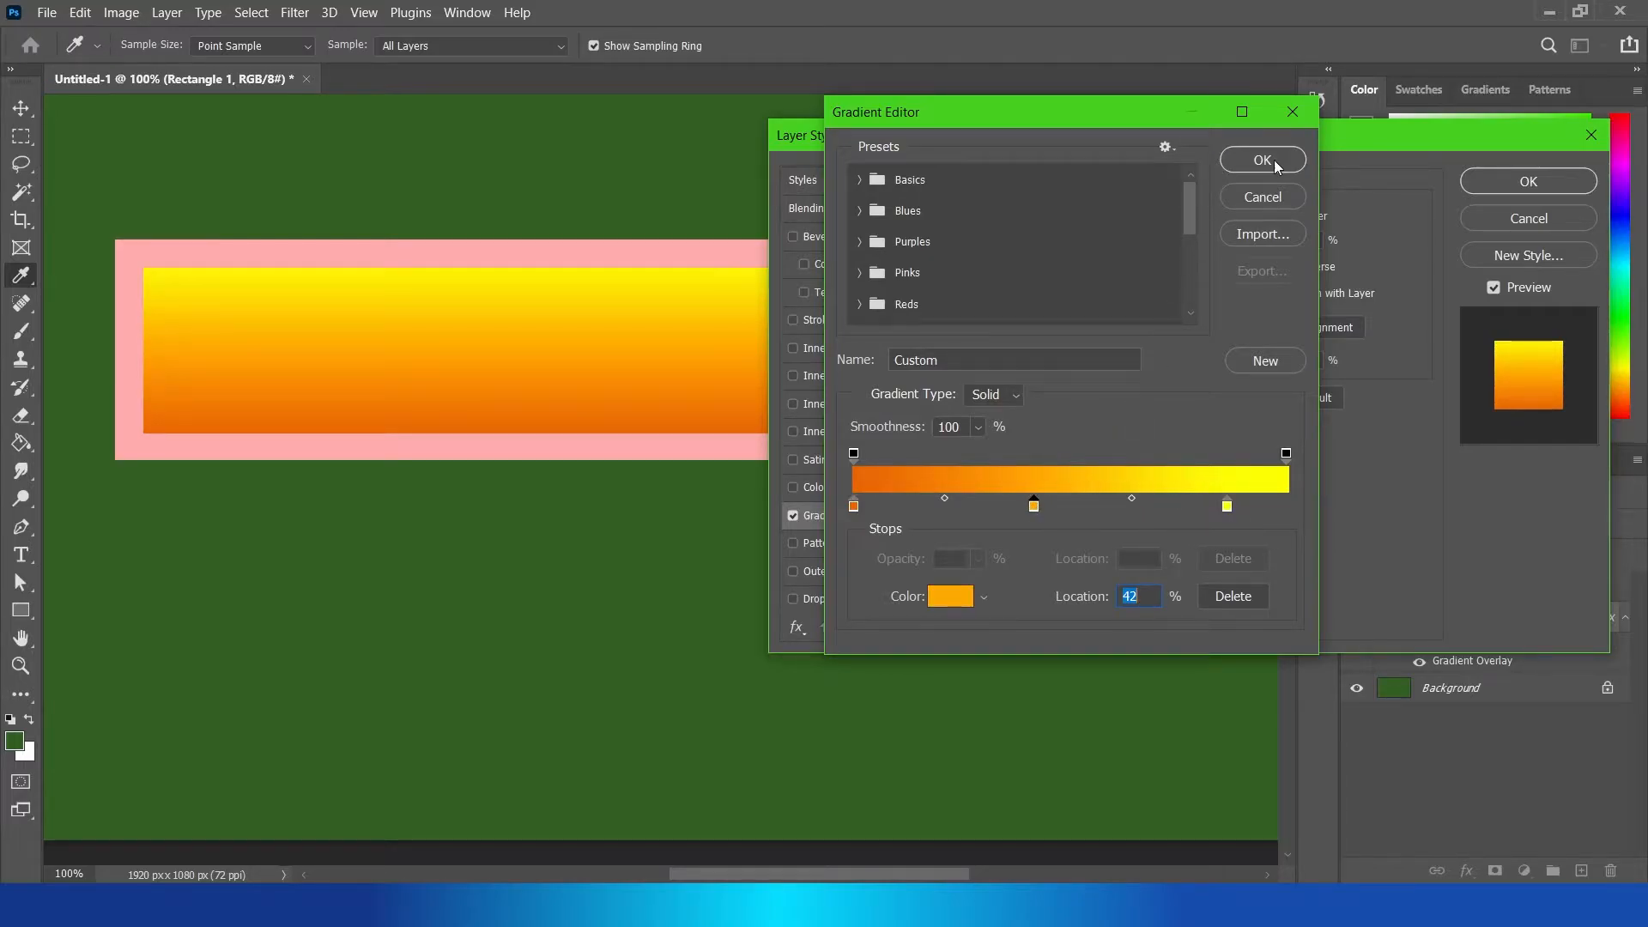
{"action": "left_click", "coordinate": [1263, 162]}
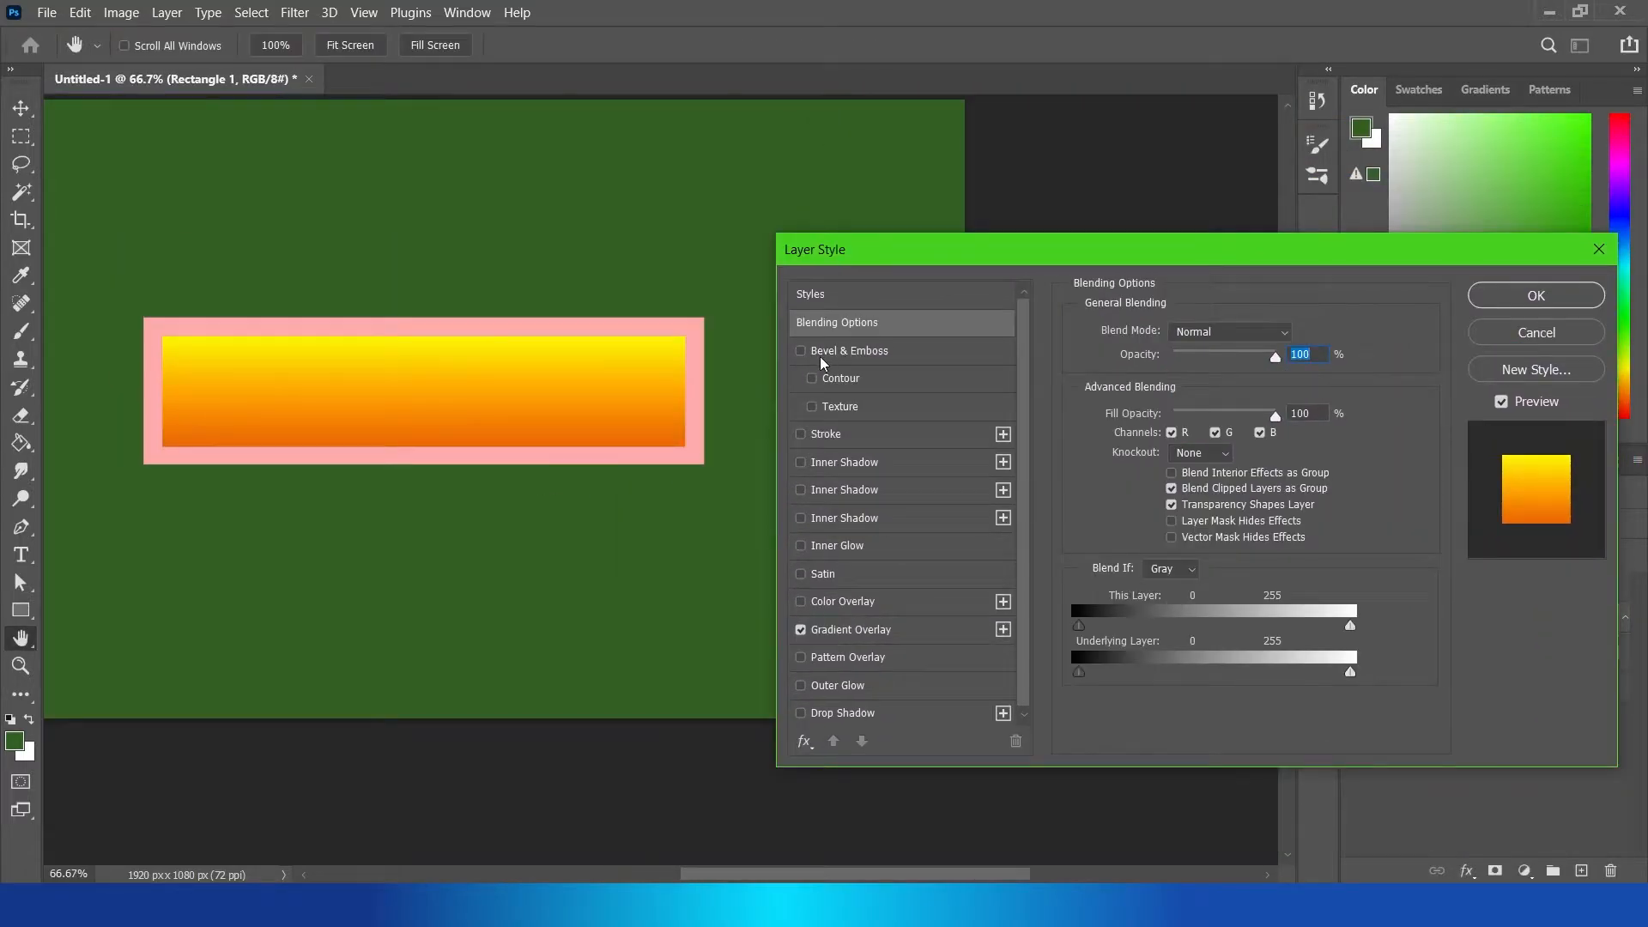
{"action": "mouse_move", "coordinate": [764, 388]}
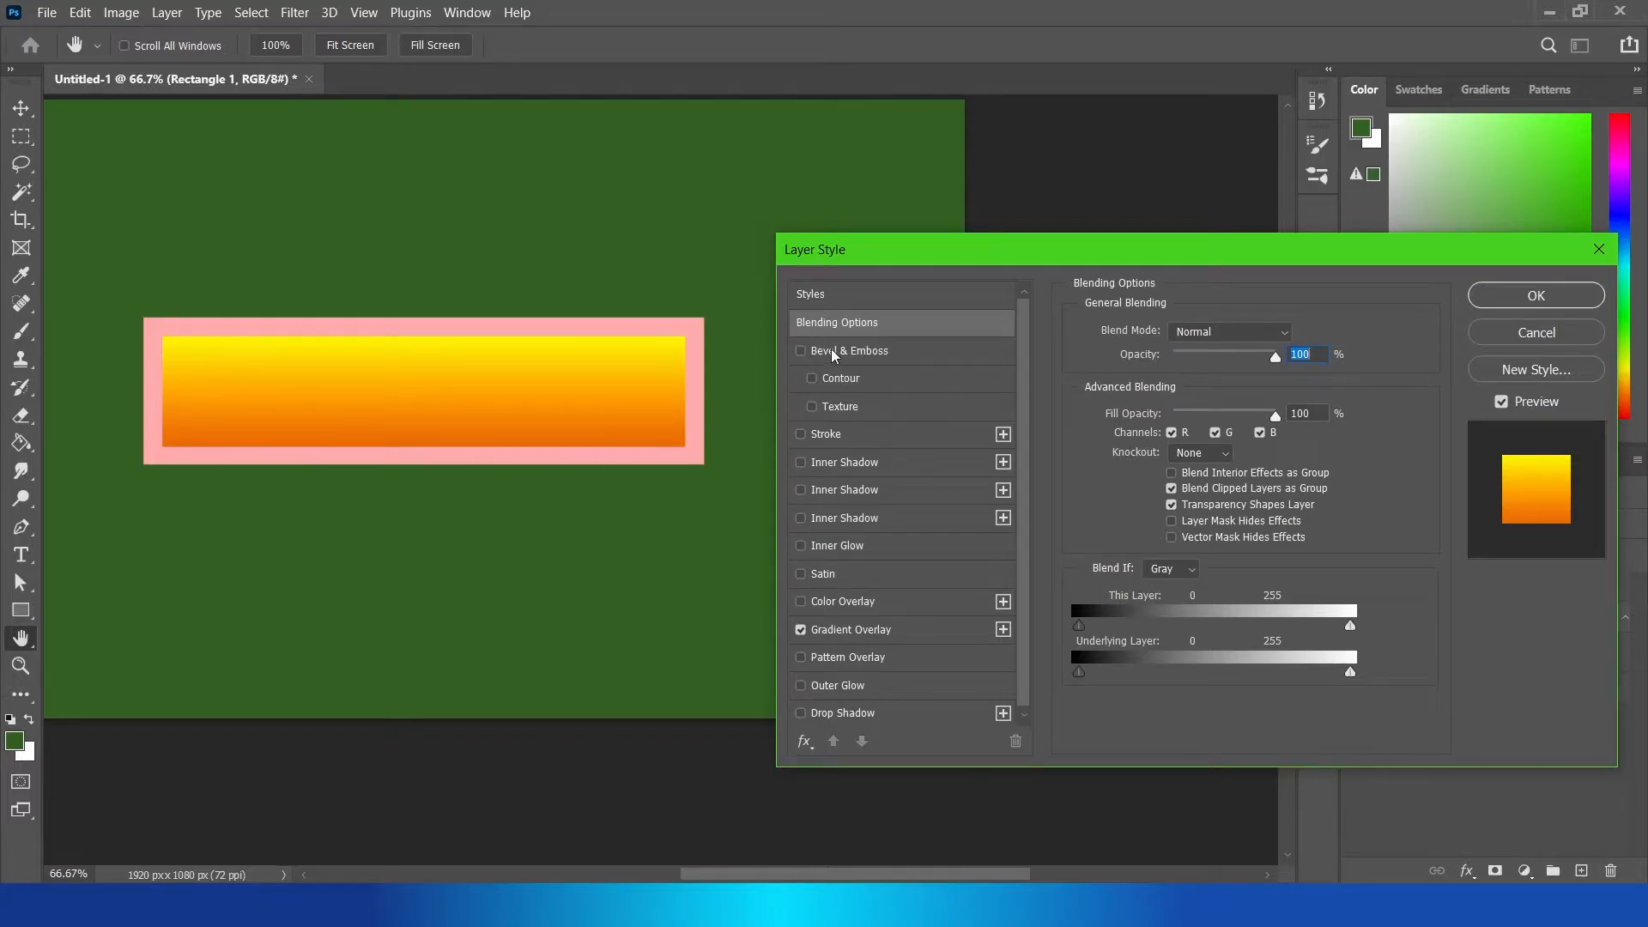
Step: Add a Chisel Hard inner bevel with size 16 px and depth 729%
{"action": "left_click", "coordinate": [800, 350]}
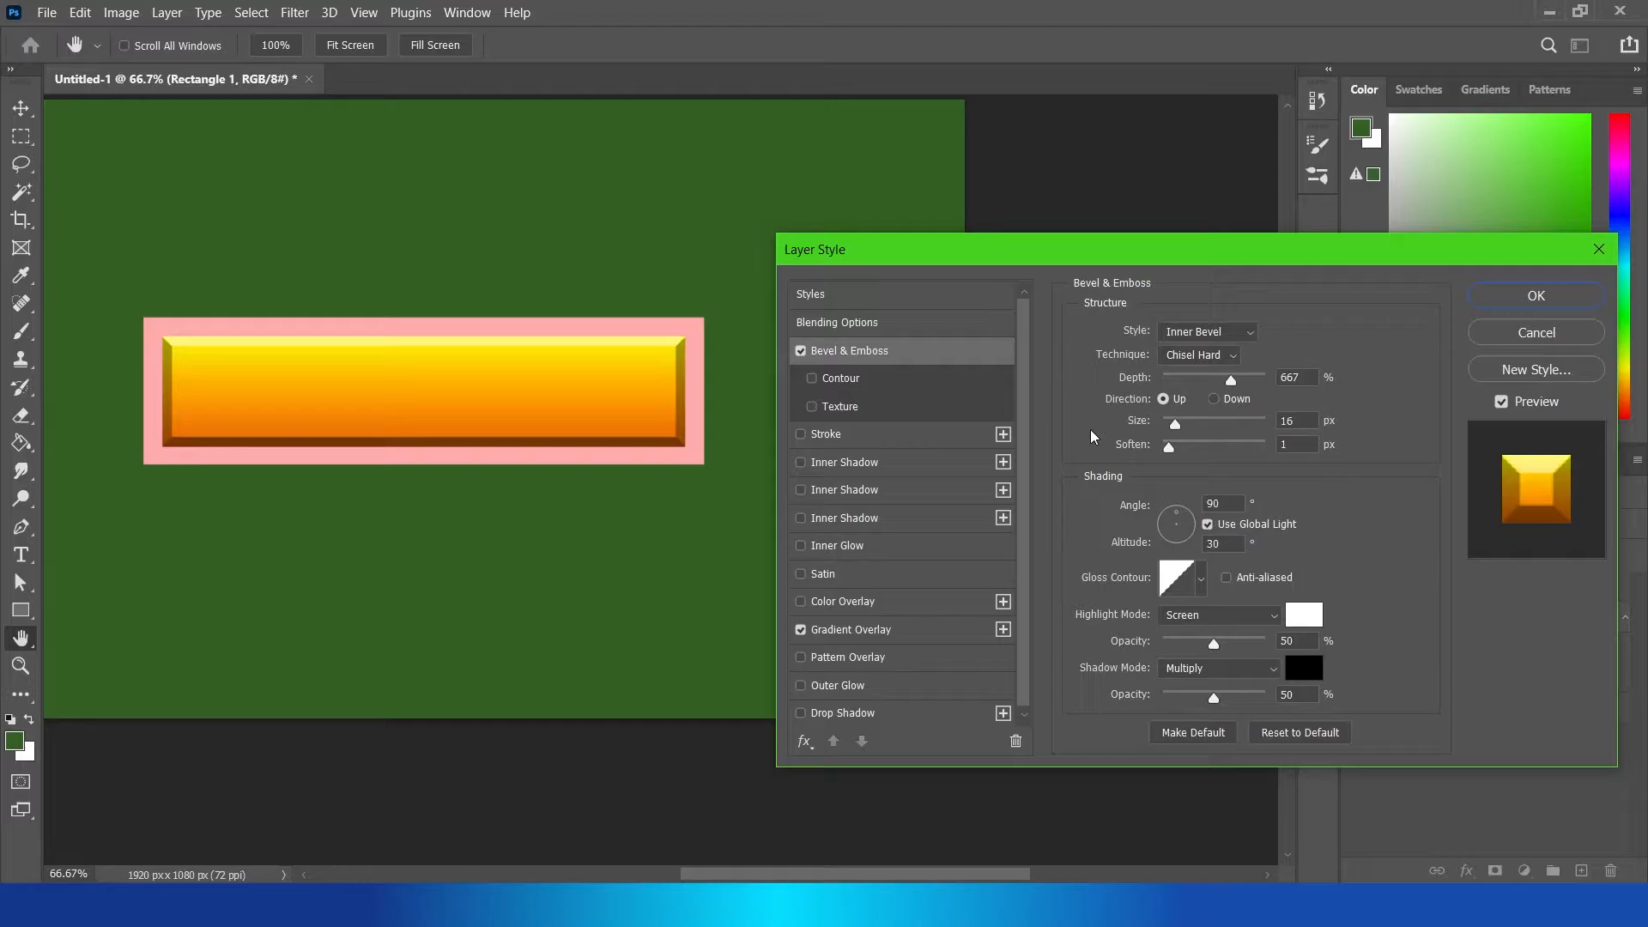
{"action": "mouse_move", "coordinate": [1119, 430]}
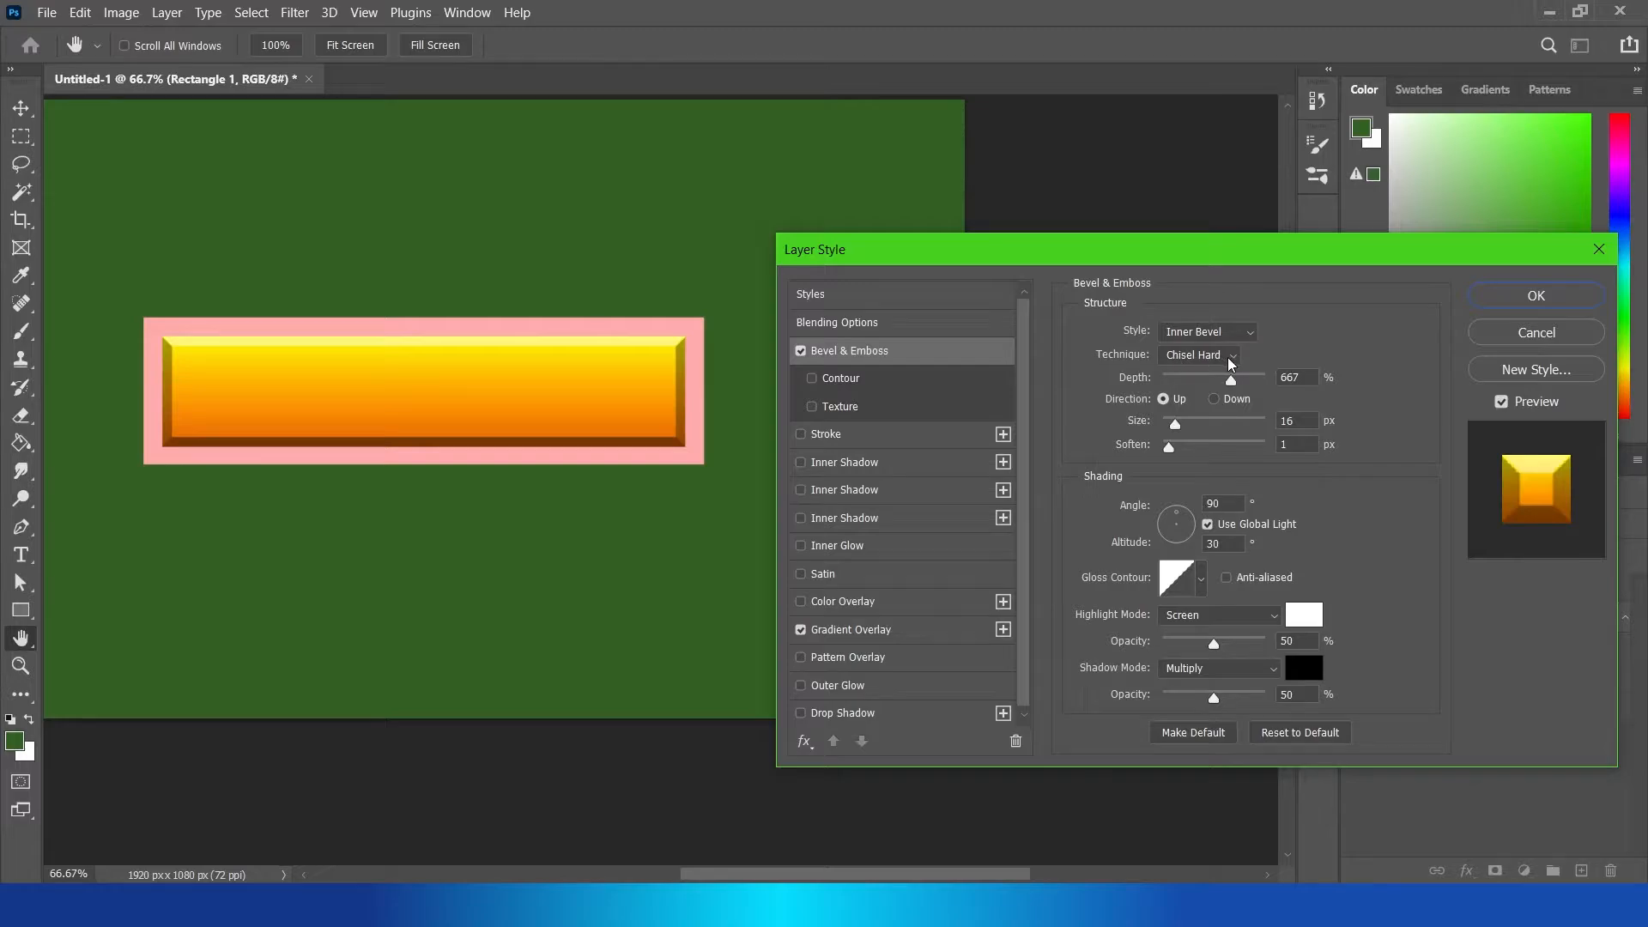
{"action": "left_click", "coordinate": [1230, 354]}
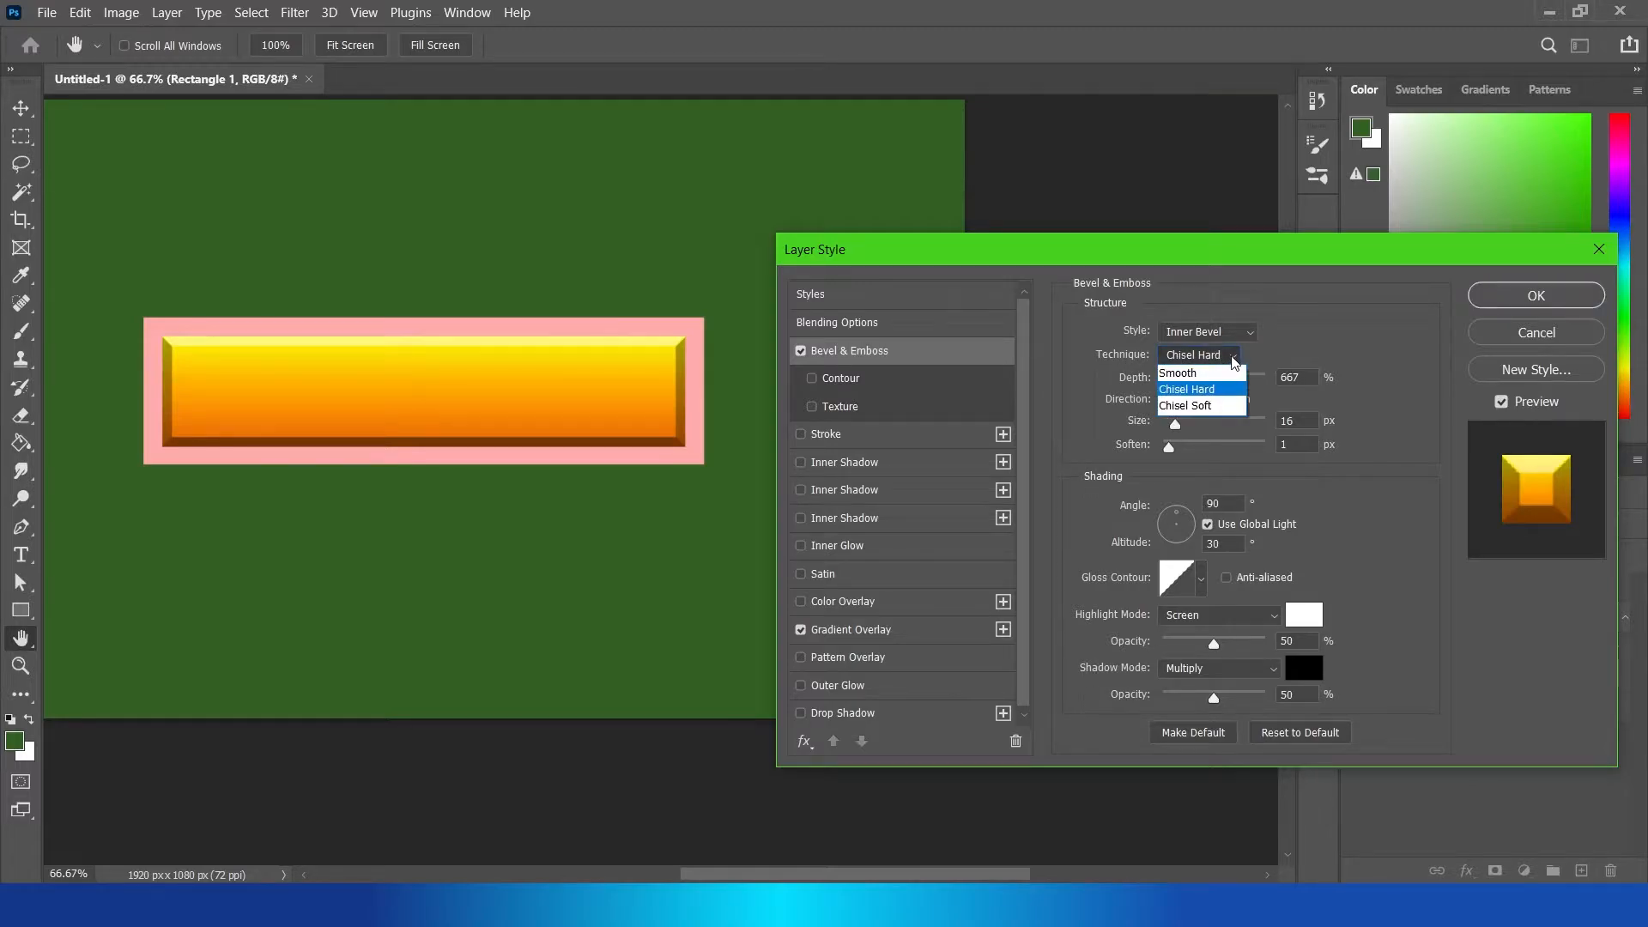
{"action": "mouse_move", "coordinate": [1188, 372]}
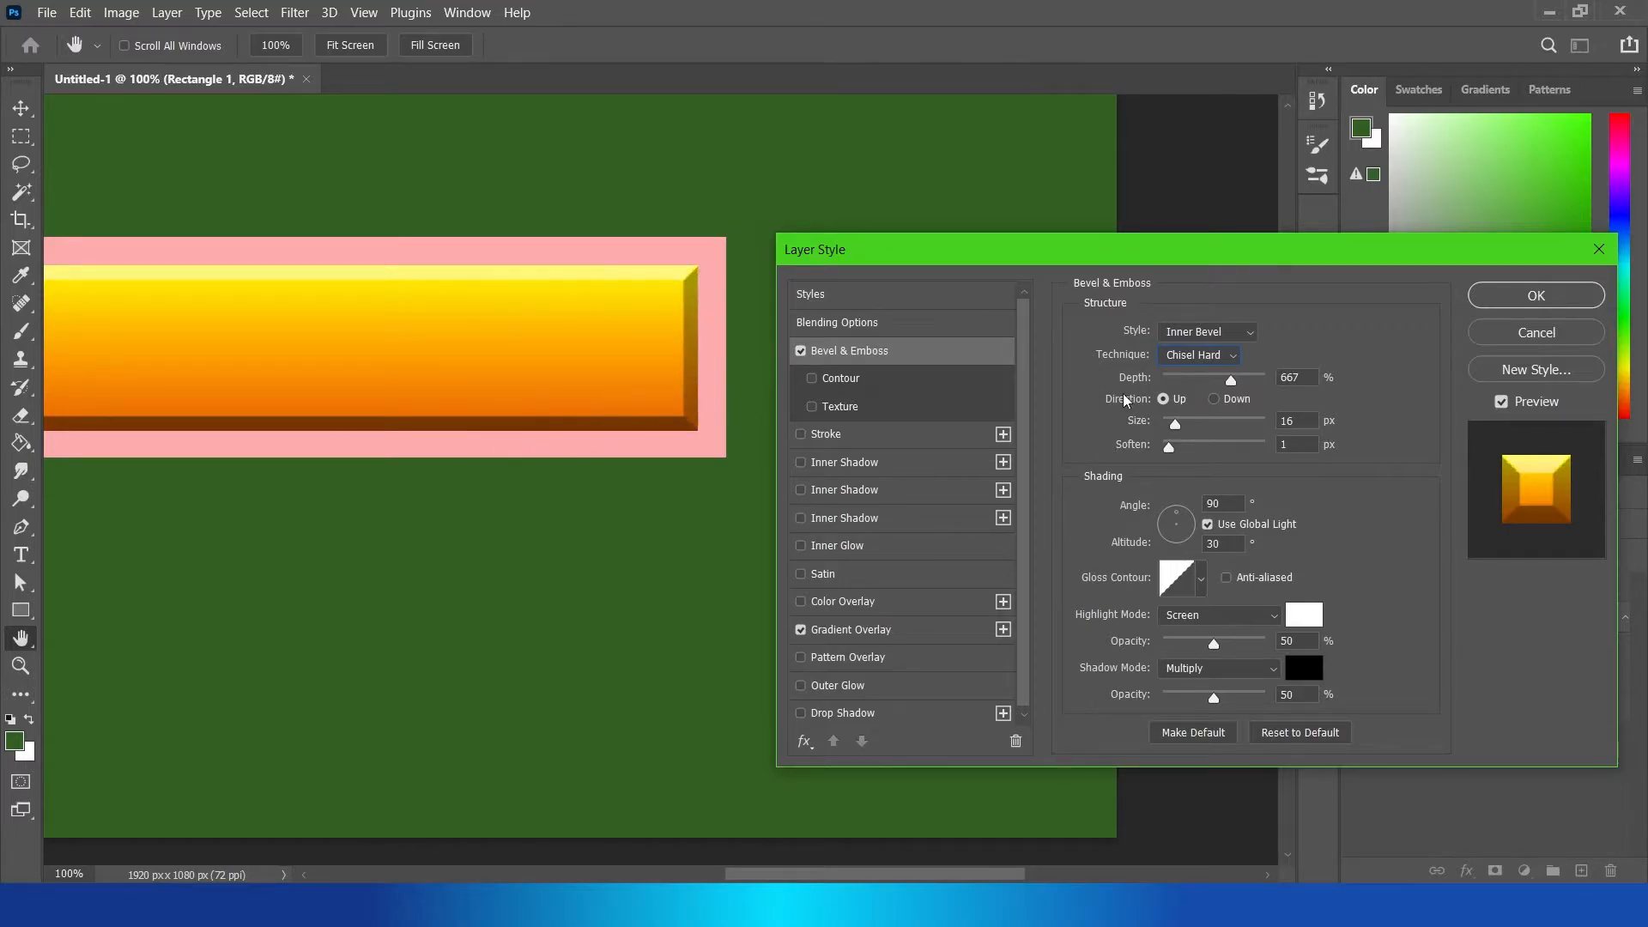
{"action": "left_click_drag", "start_coordinate": [1174, 422], "coordinate": [1217, 422]}
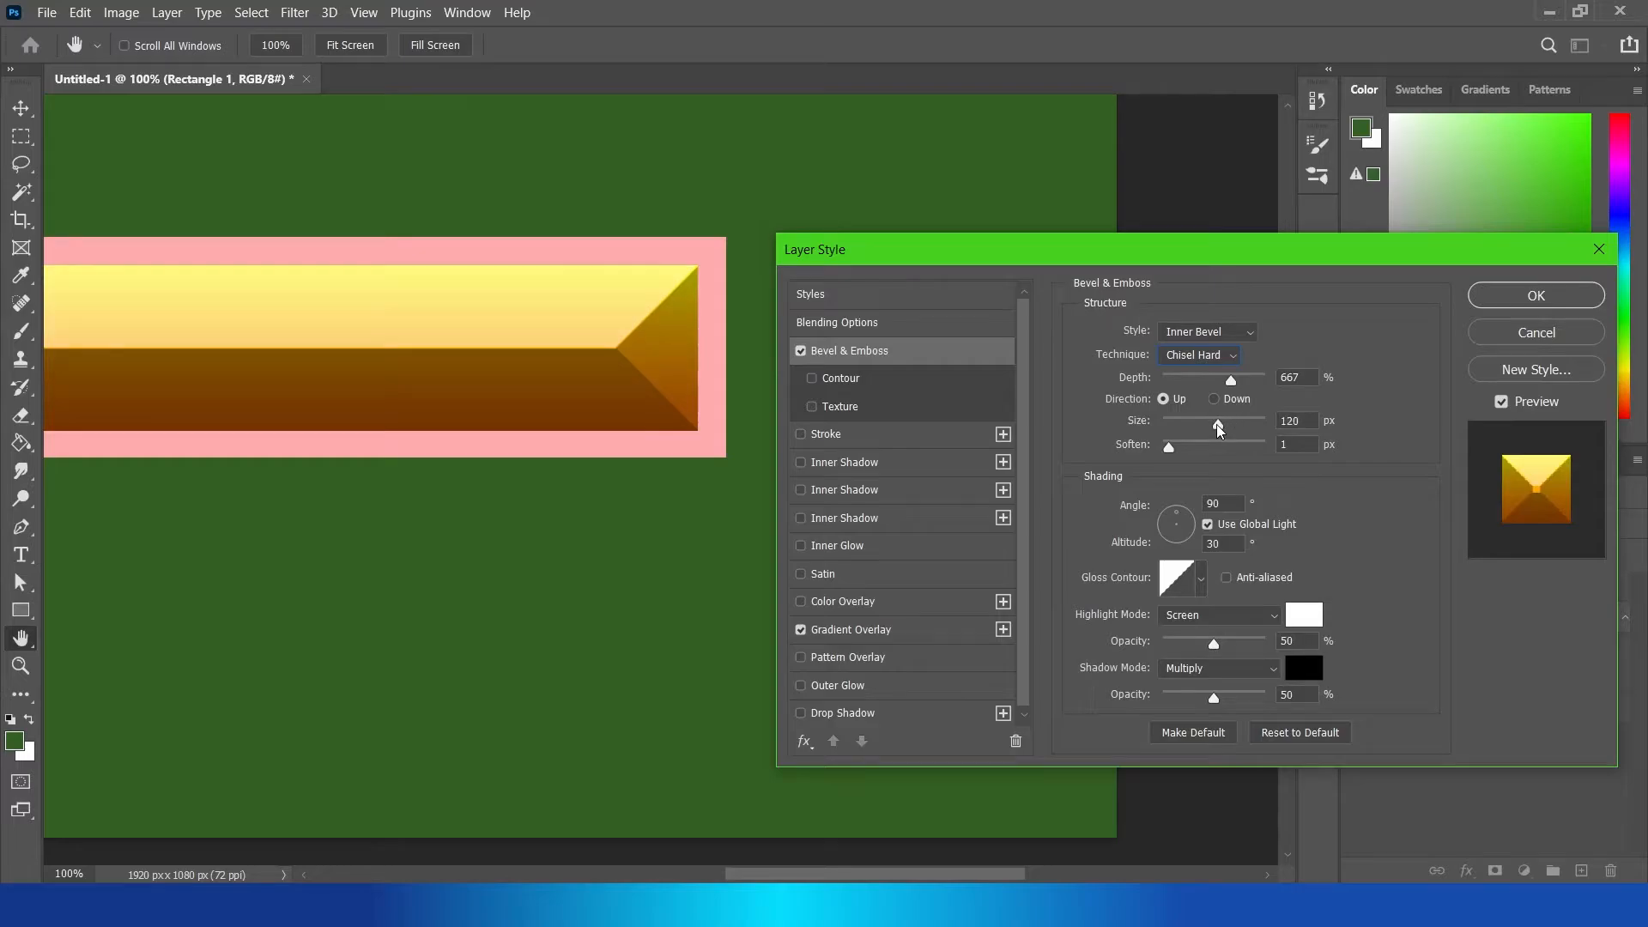
{"action": "left_click_drag", "start_coordinate": [1219, 426], "coordinate": [1174, 425]}
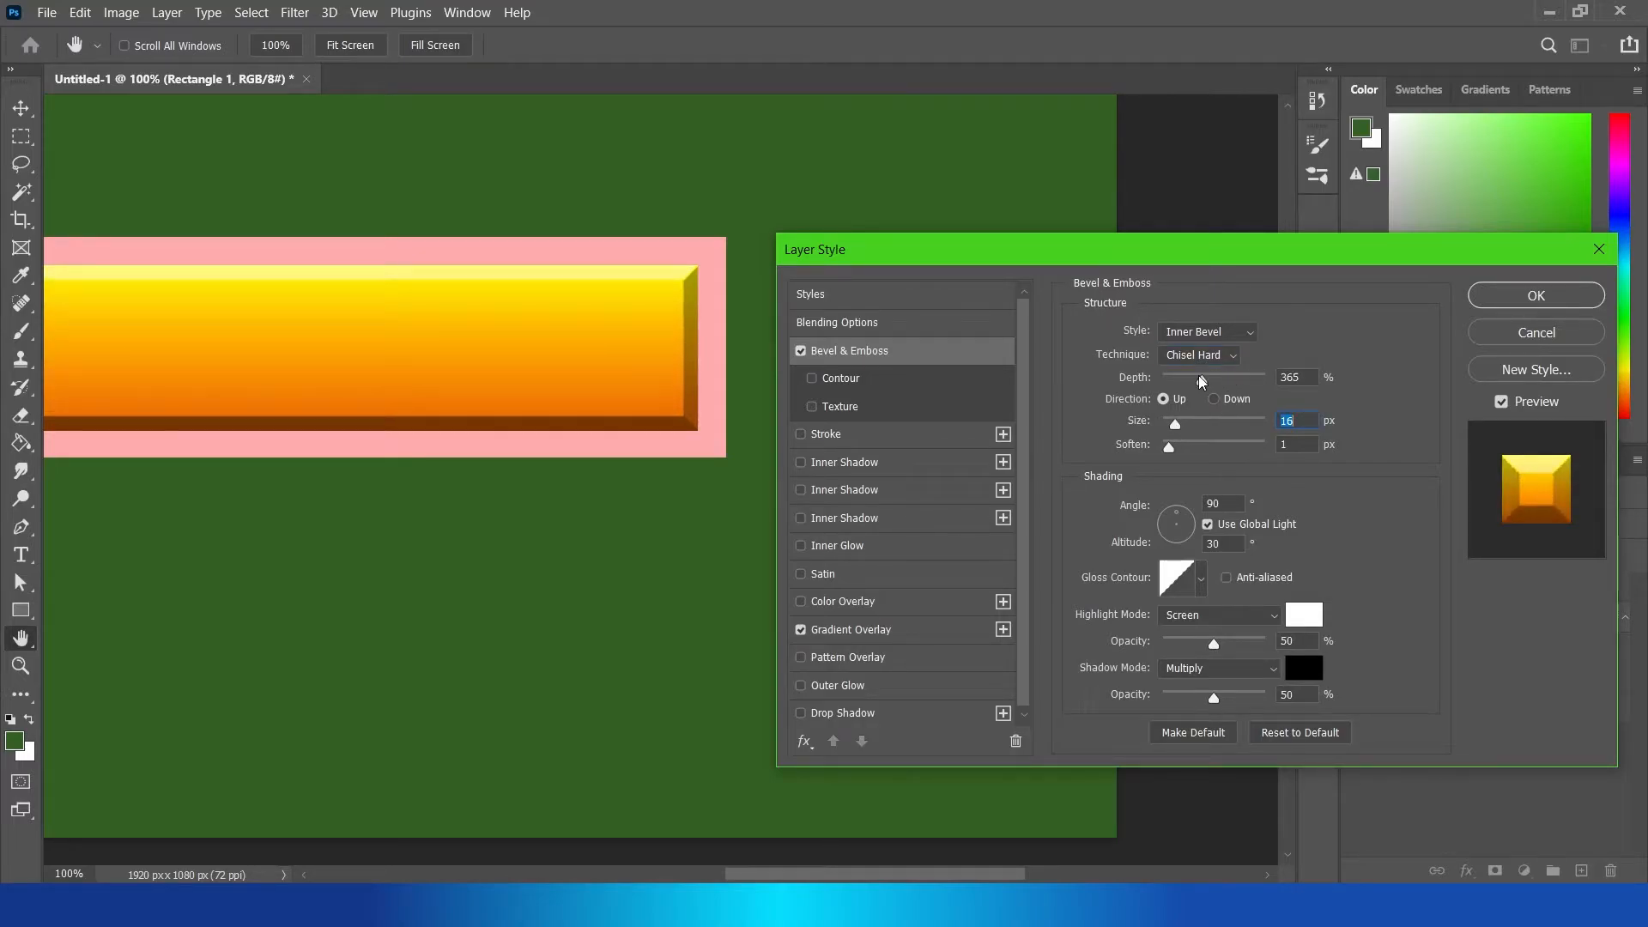
{"action": "left_click_drag", "start_coordinate": [1198, 377], "coordinate": [1238, 378]}
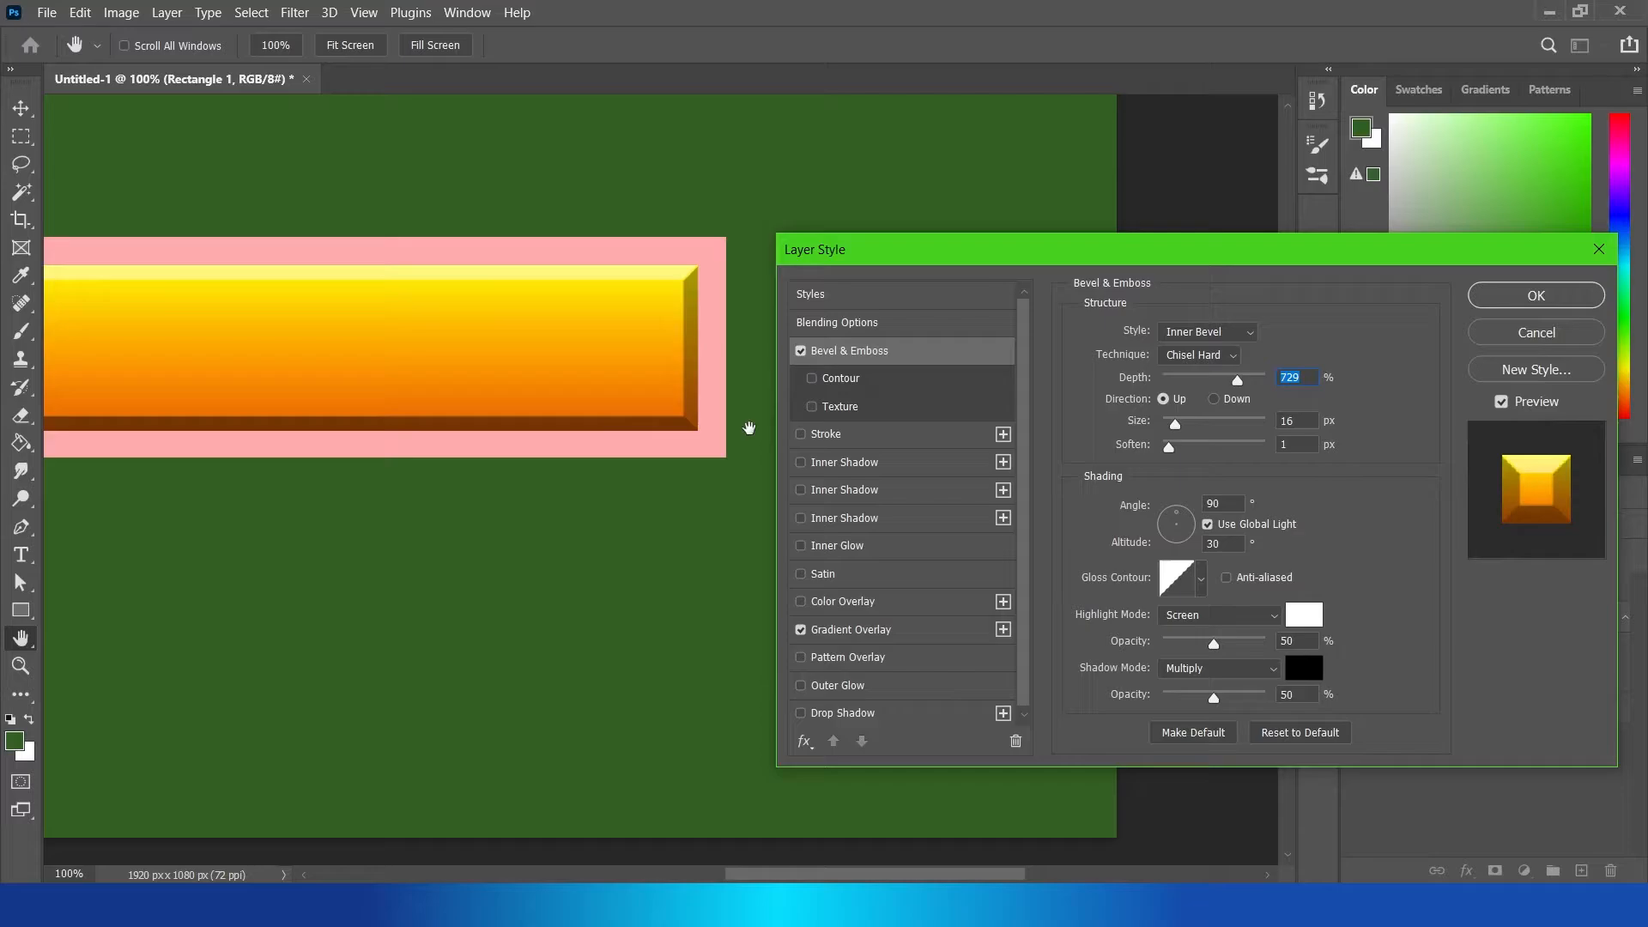
Step: Soften the bevel to 2 px, apply the styles, and select the border copy layer
{"action": "left_click_drag", "start_coordinate": [1168, 446], "coordinate": [1202, 447]}
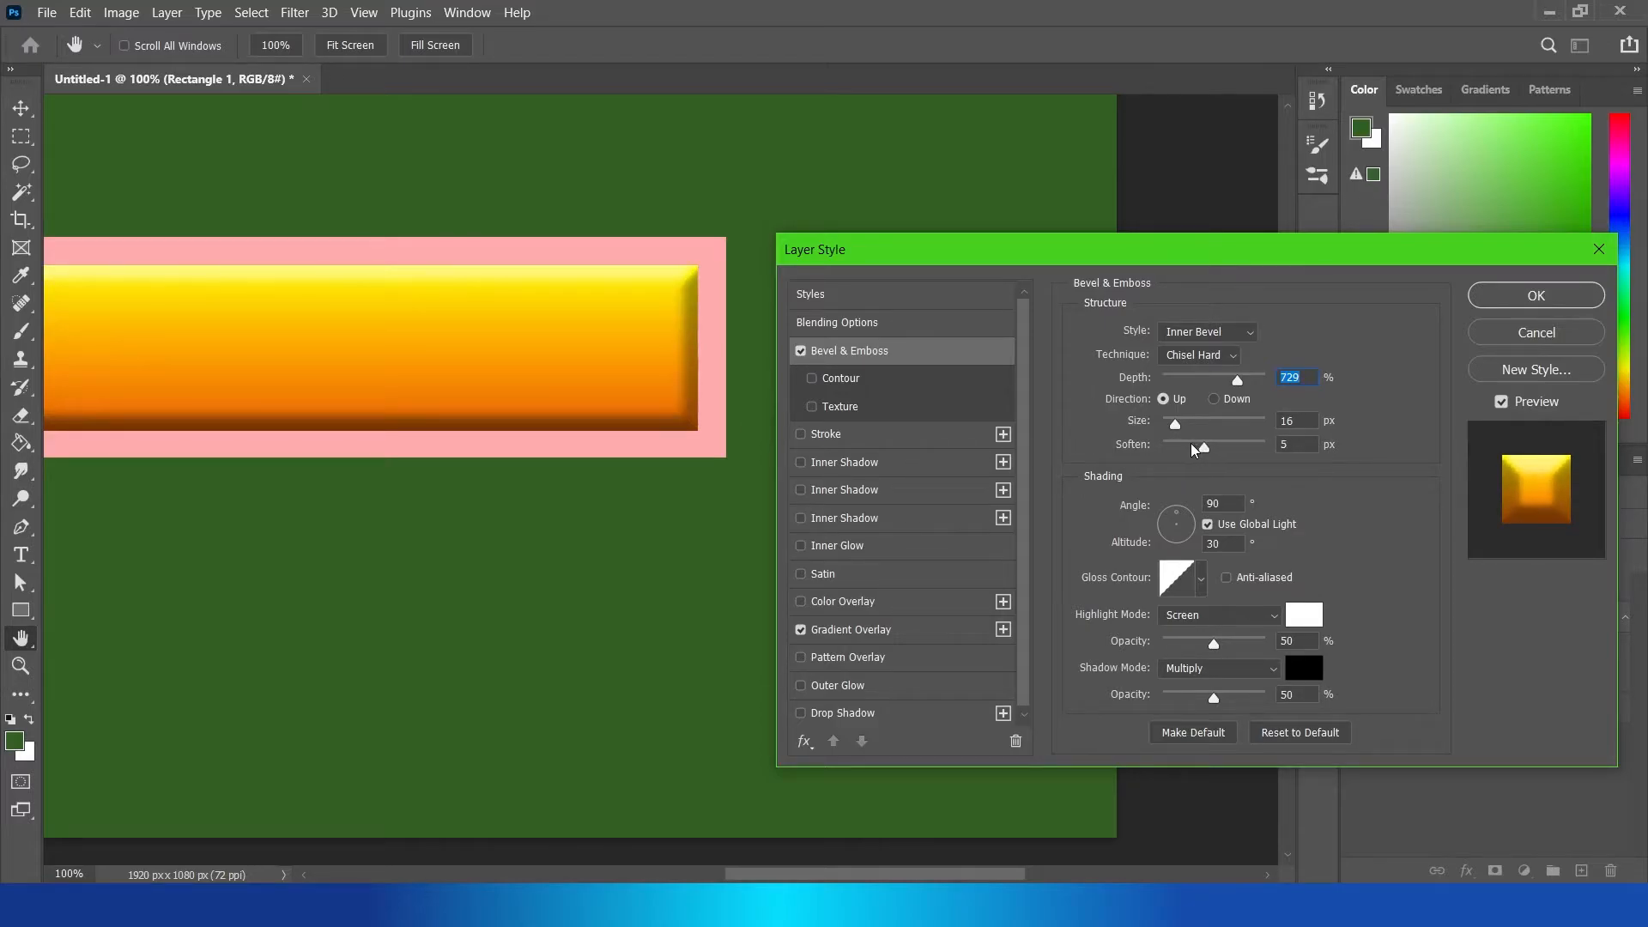
{"action": "left_click_drag", "start_coordinate": [1198, 444], "coordinate": [1173, 445]}
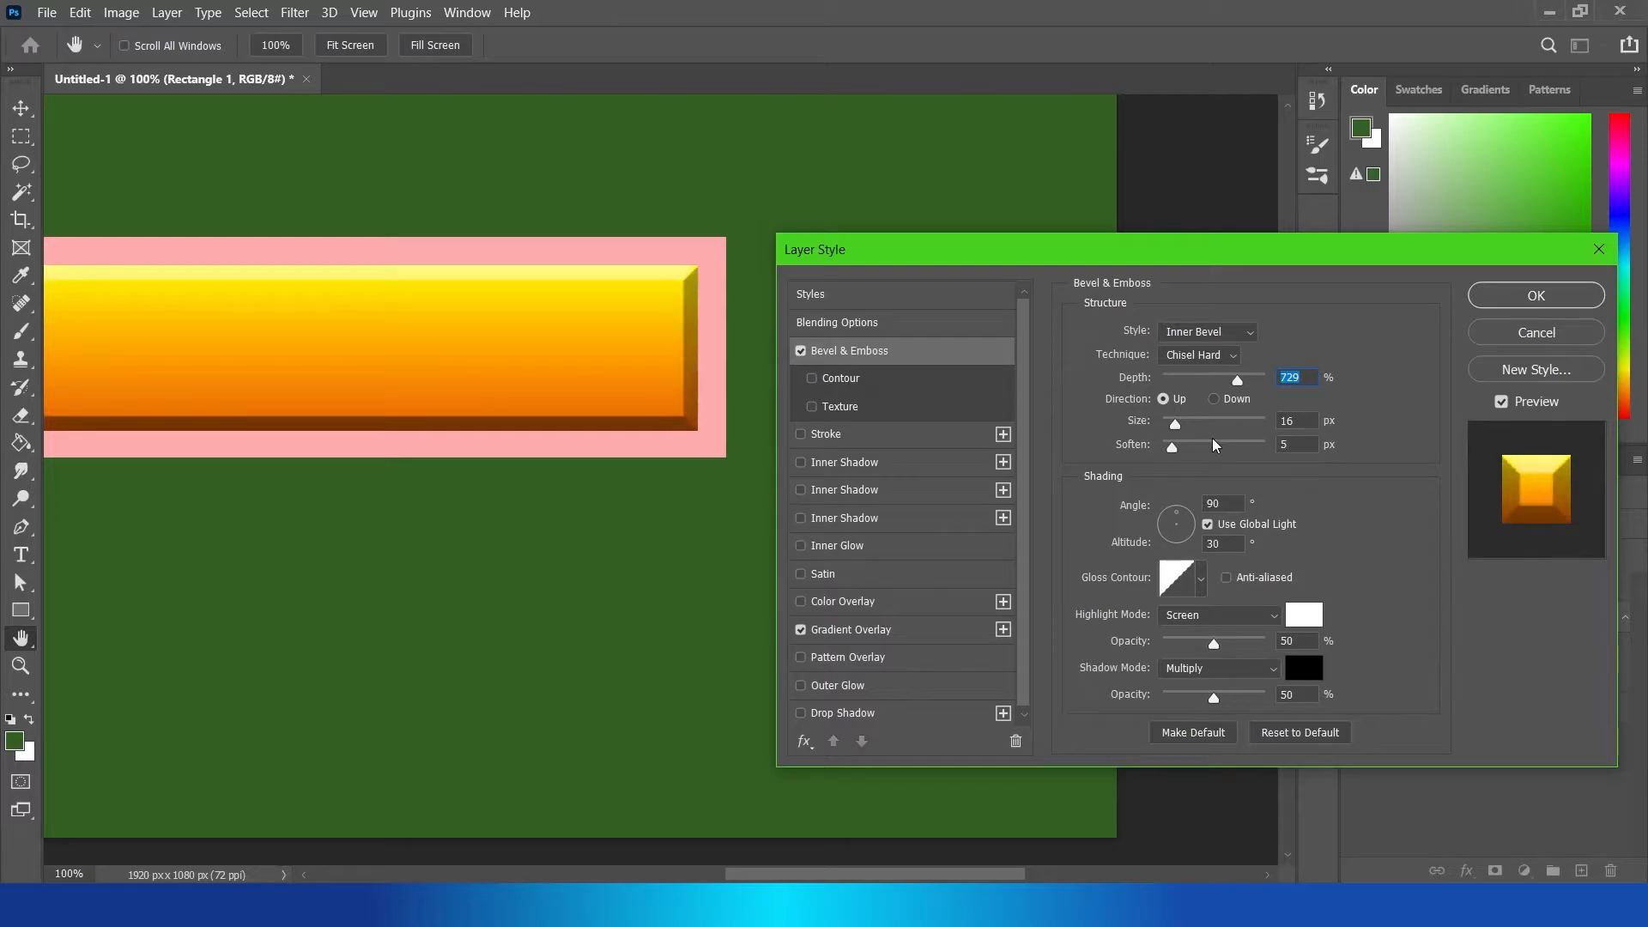
{"action": "left_click_drag", "start_coordinate": [1191, 444], "coordinate": [1177, 448]}
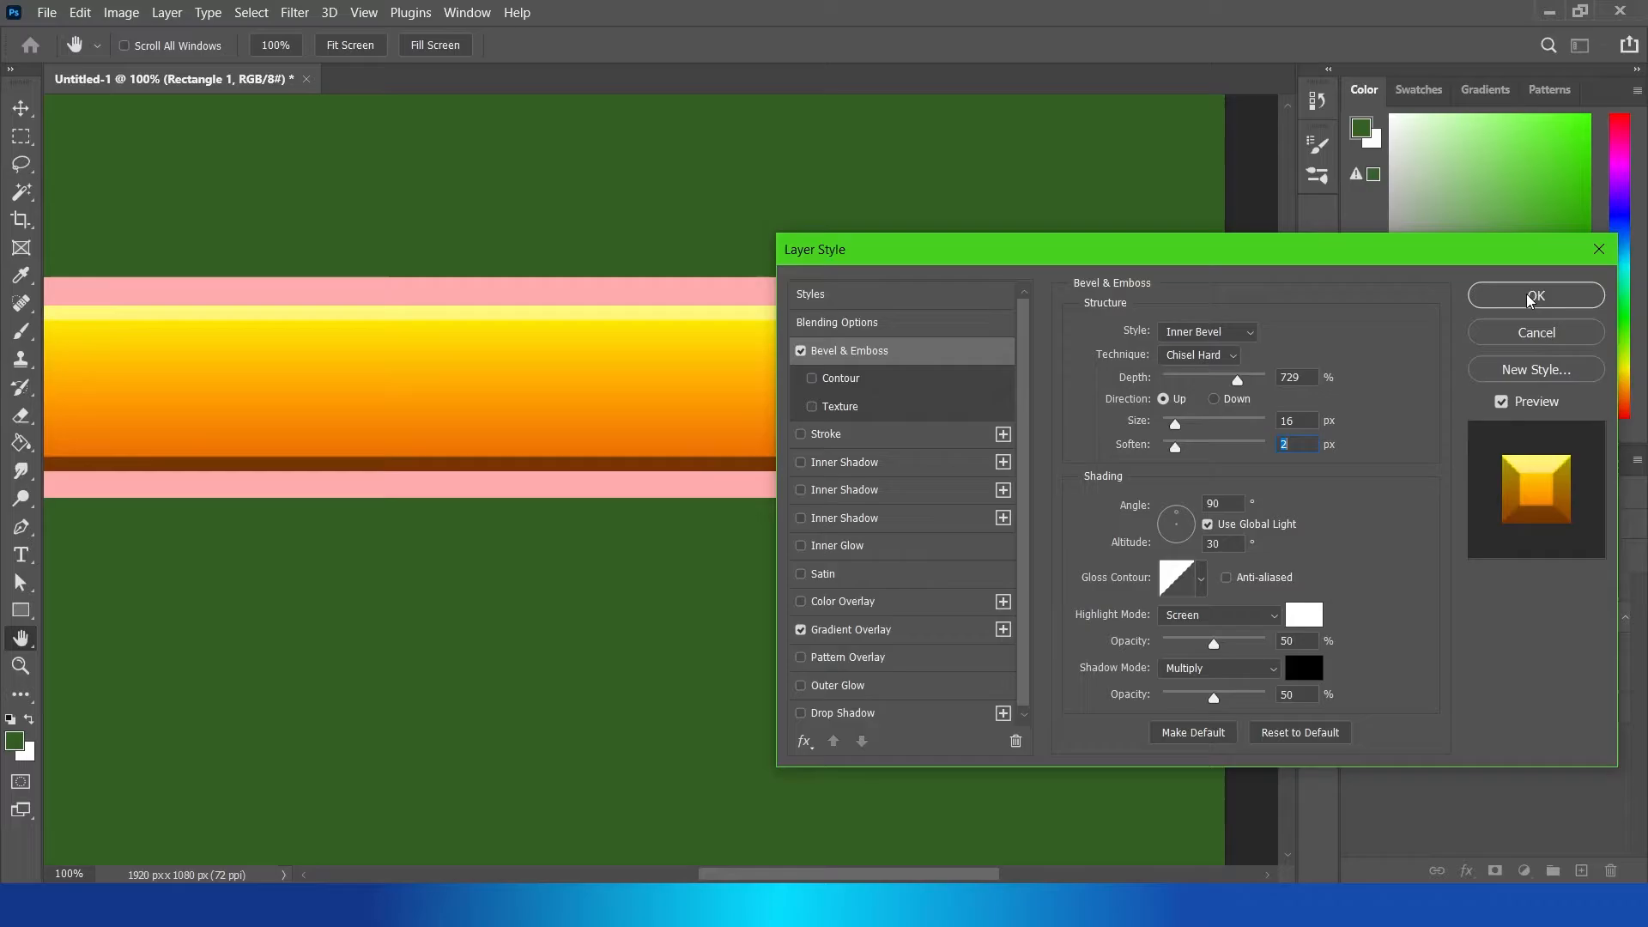
{"action": "left_click", "coordinate": [1535, 295]}
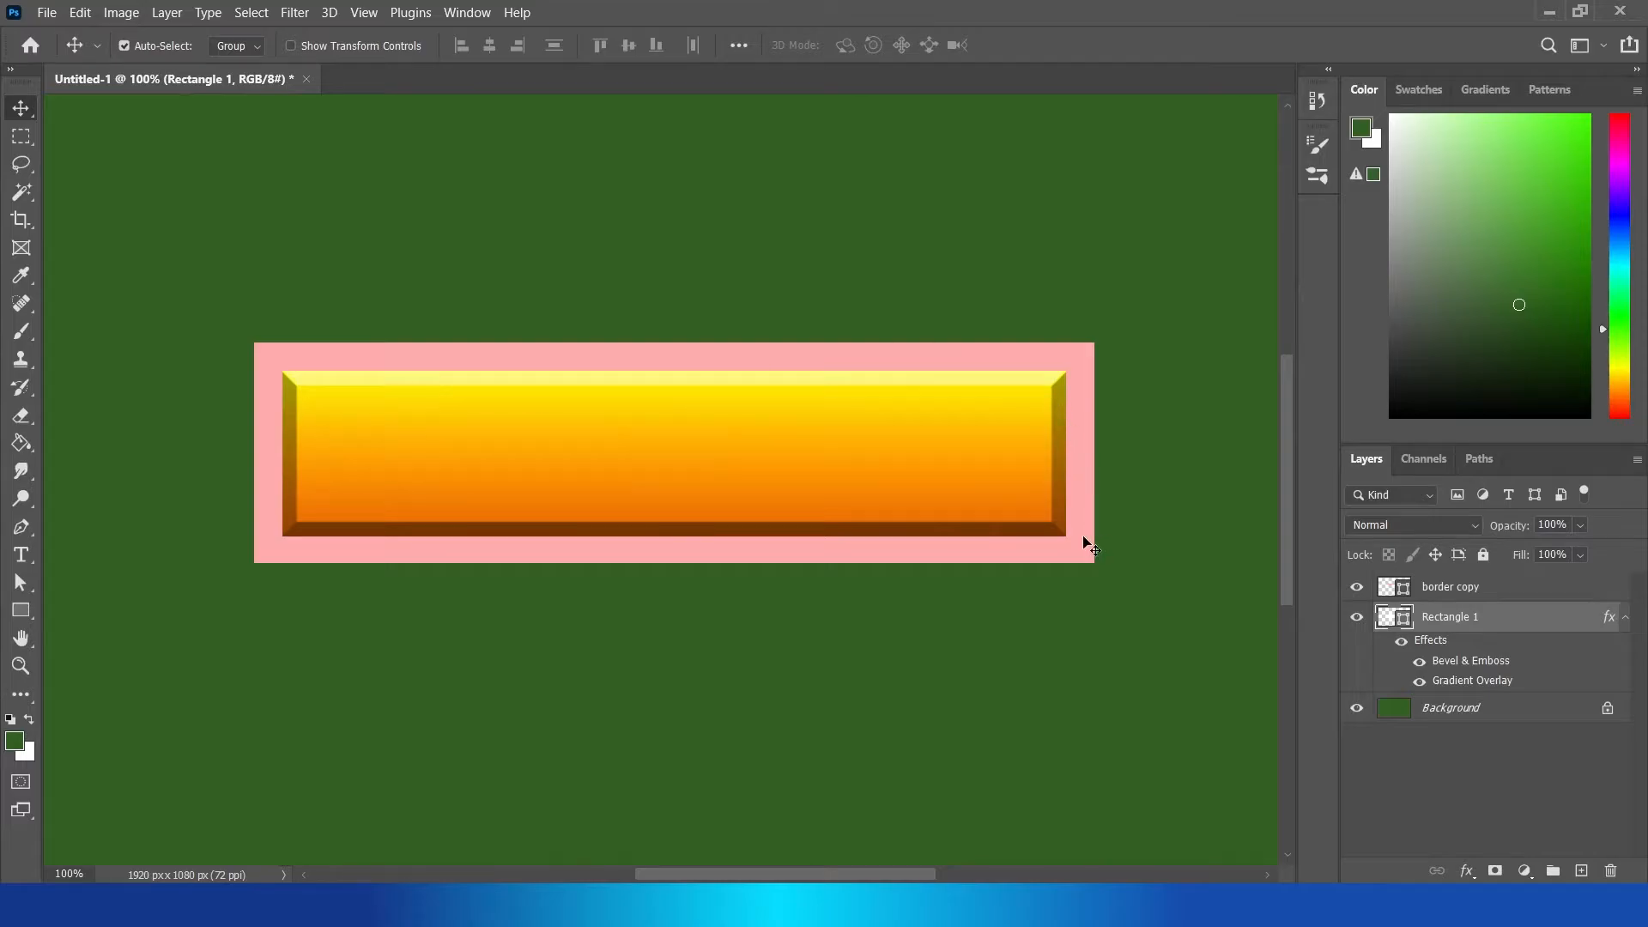
{"action": "left_click", "coordinate": [1448, 587]}
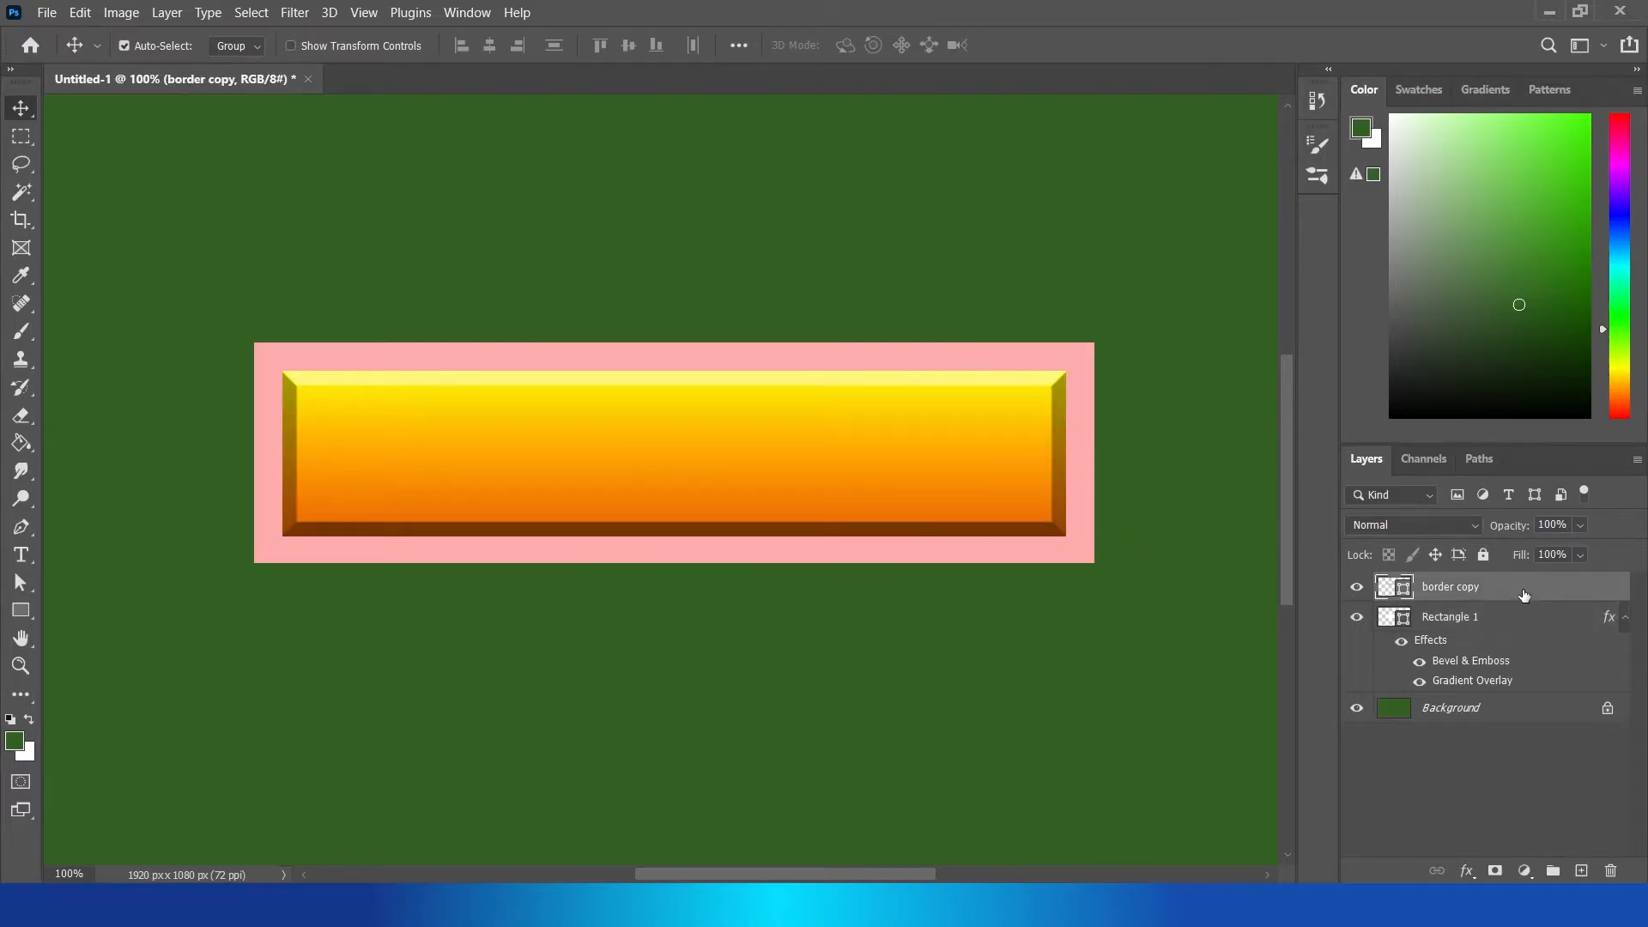
{"action": "mouse_move", "coordinate": [1563, 590]}
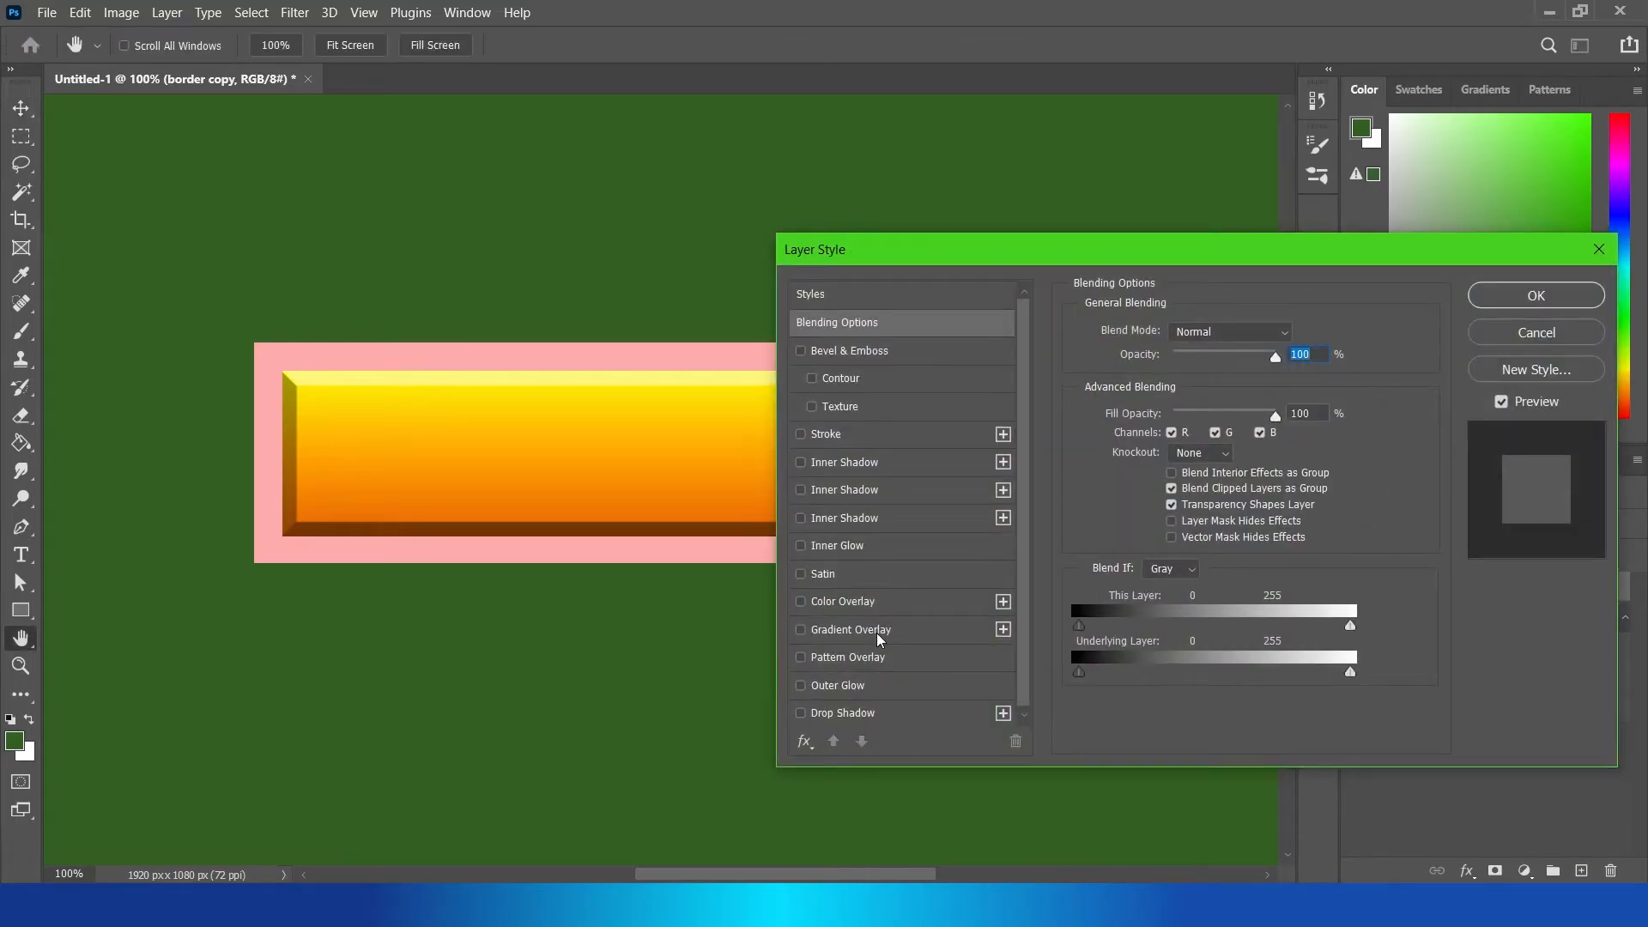
Step: Give border copy a reversed gradient overlay with maroon stops #843838 and #4c2424
{"action": "left_click", "coordinate": [800, 630]}
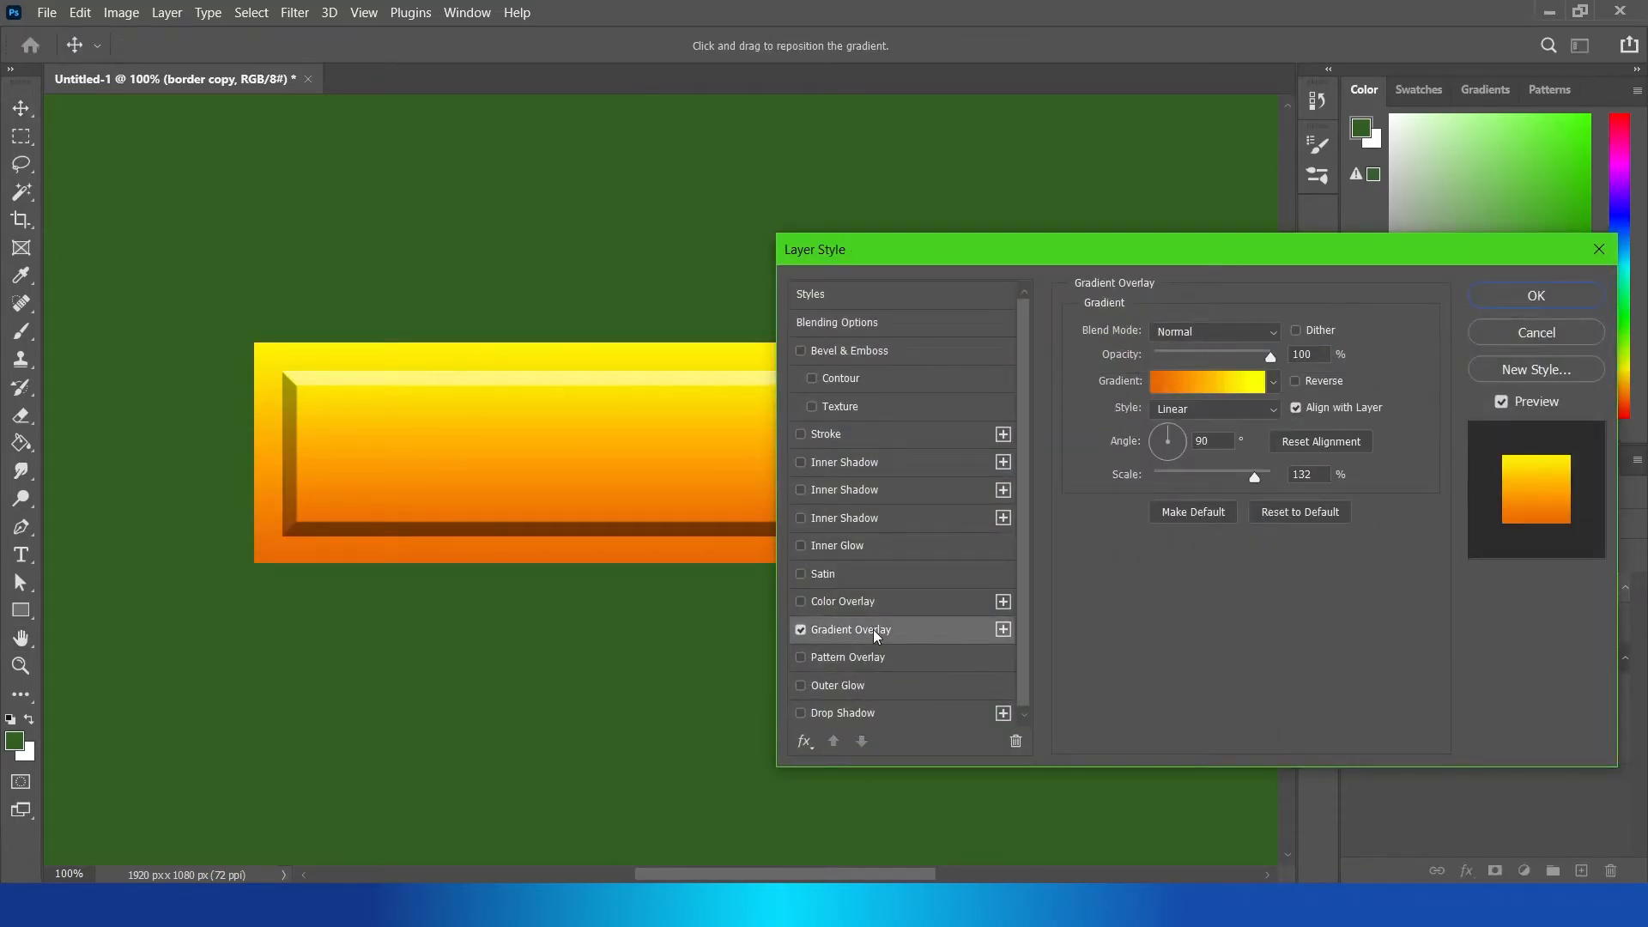
{"action": "left_click", "coordinate": [1207, 381]}
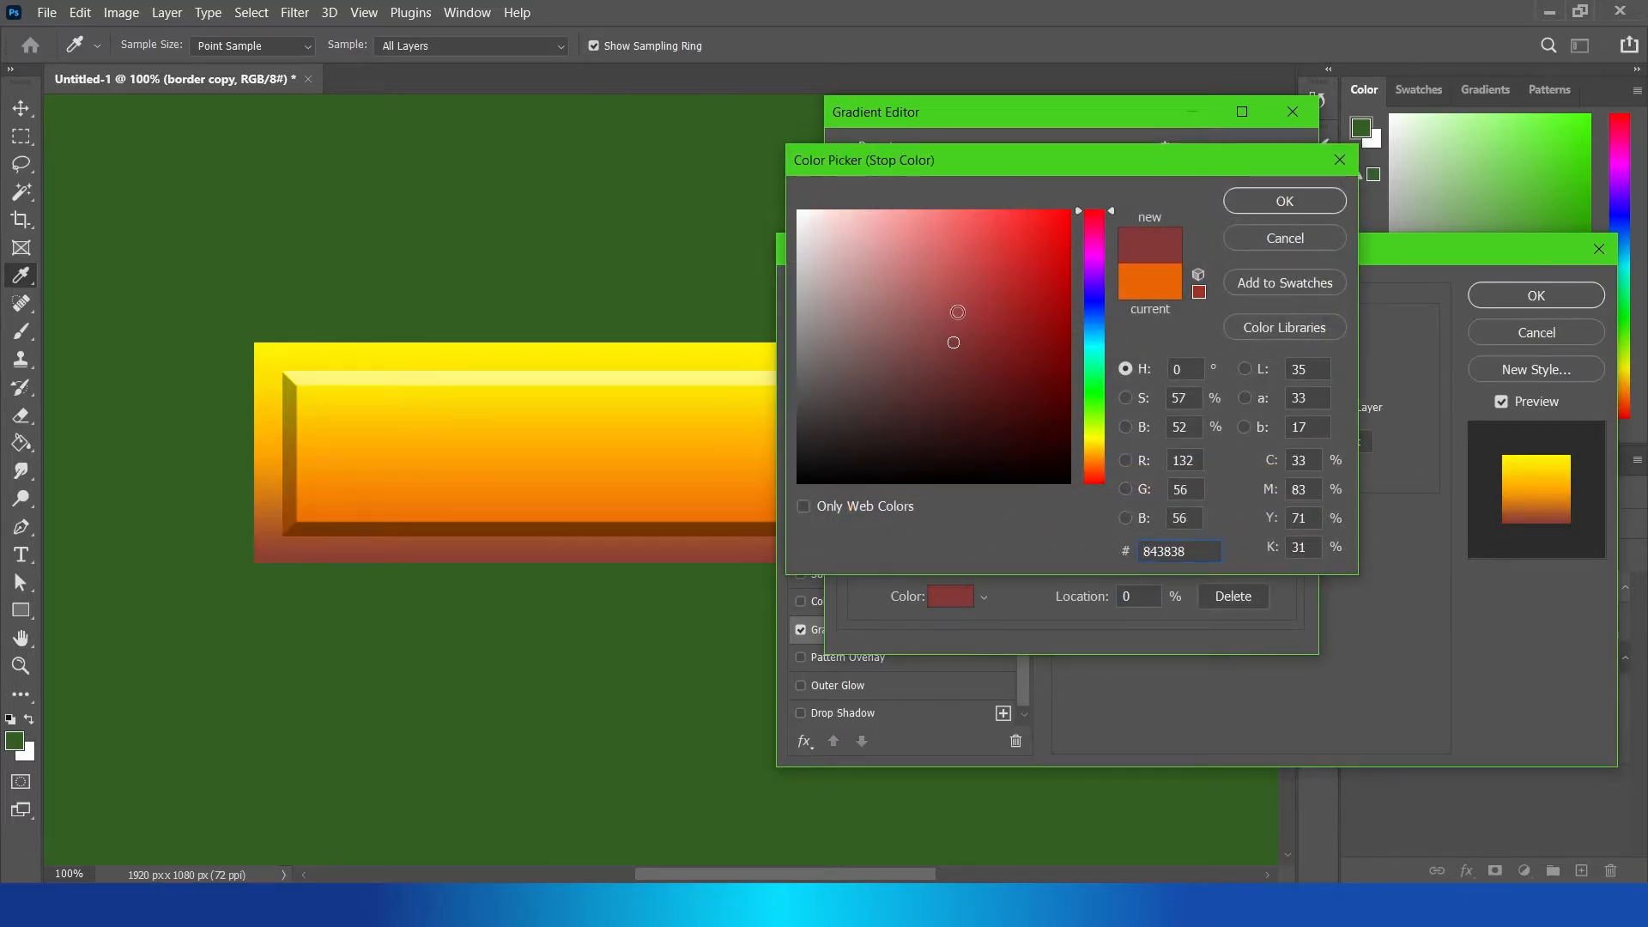
{"action": "left_click", "coordinate": [1284, 199]}
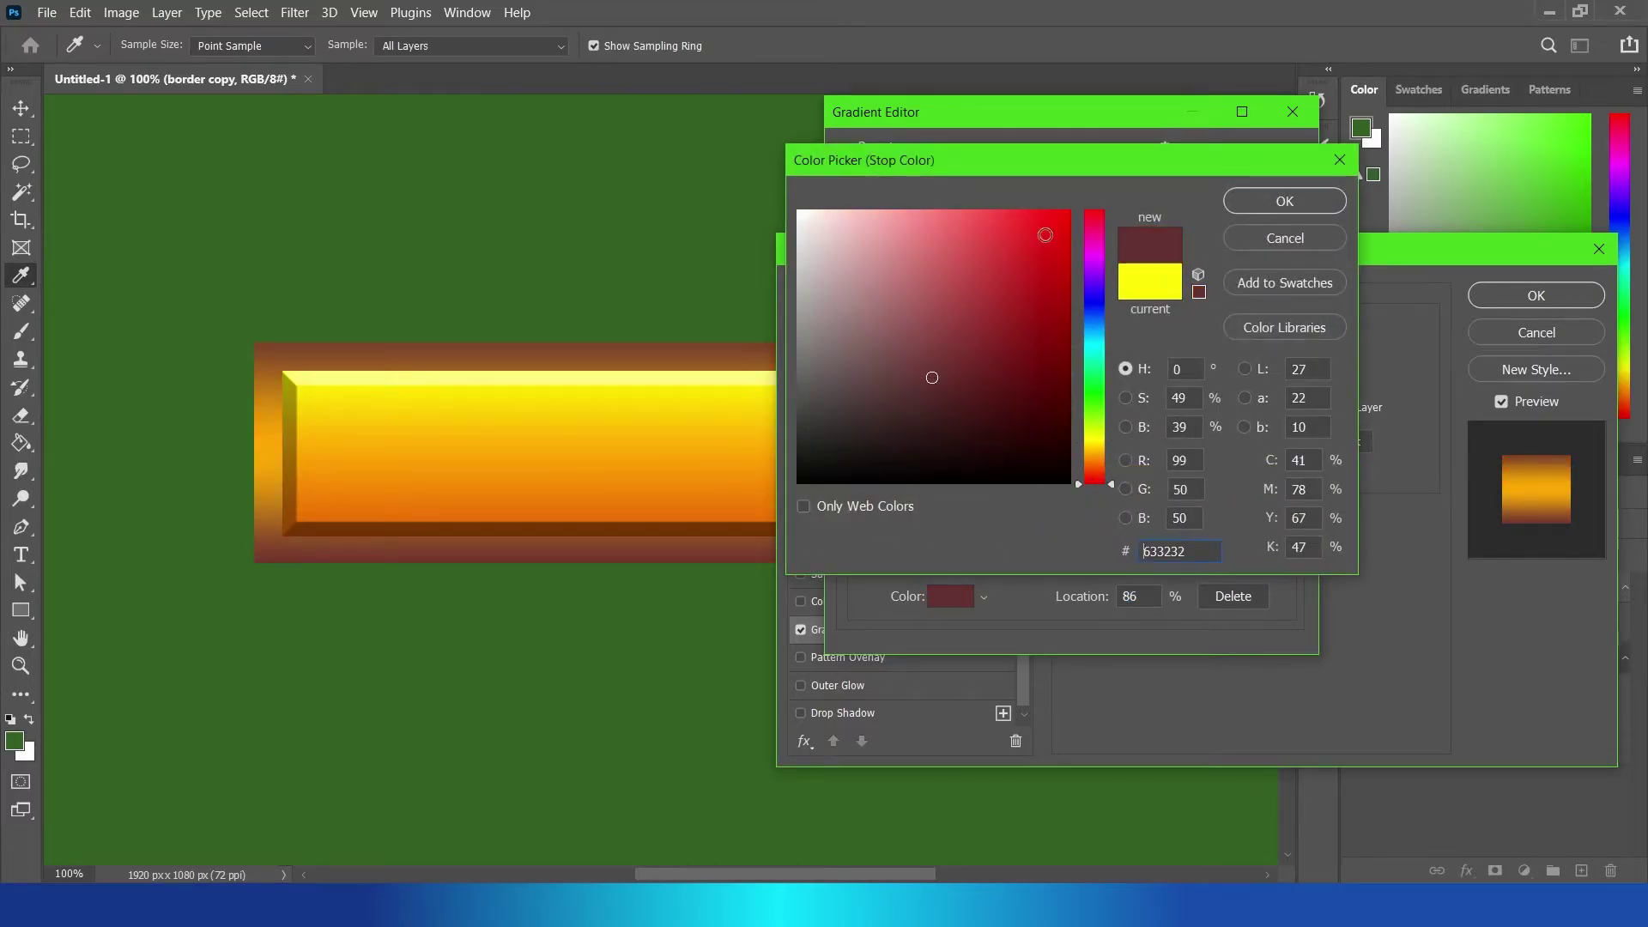
{"action": "left_click", "coordinate": [1284, 199]}
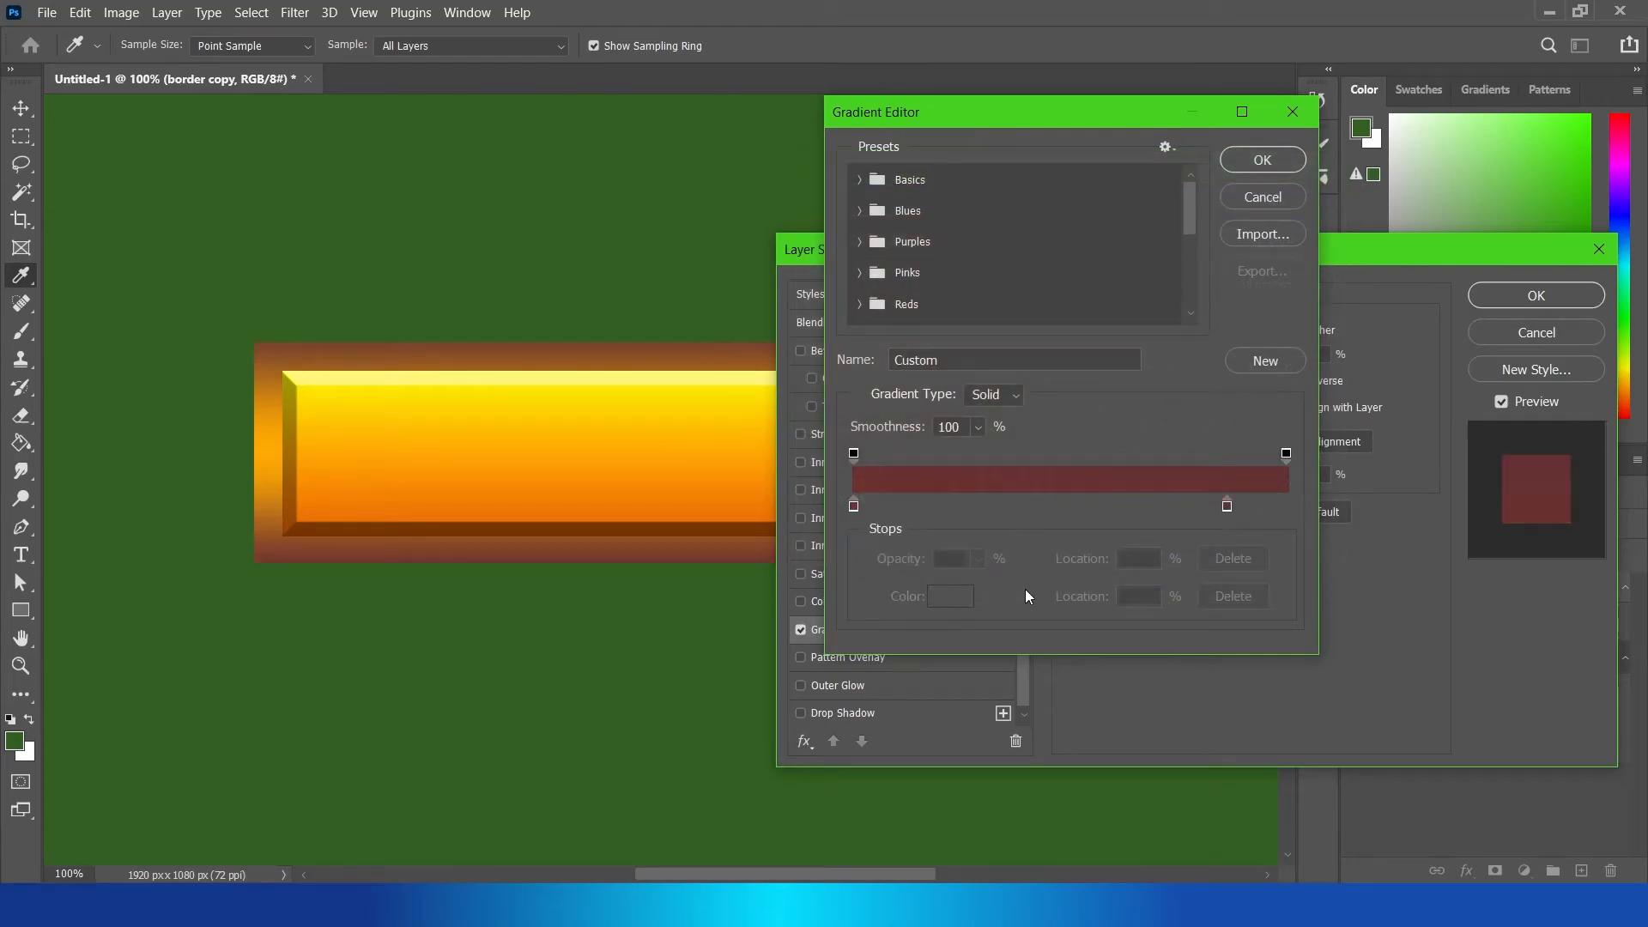
{"action": "left_click", "coordinate": [1226, 504]}
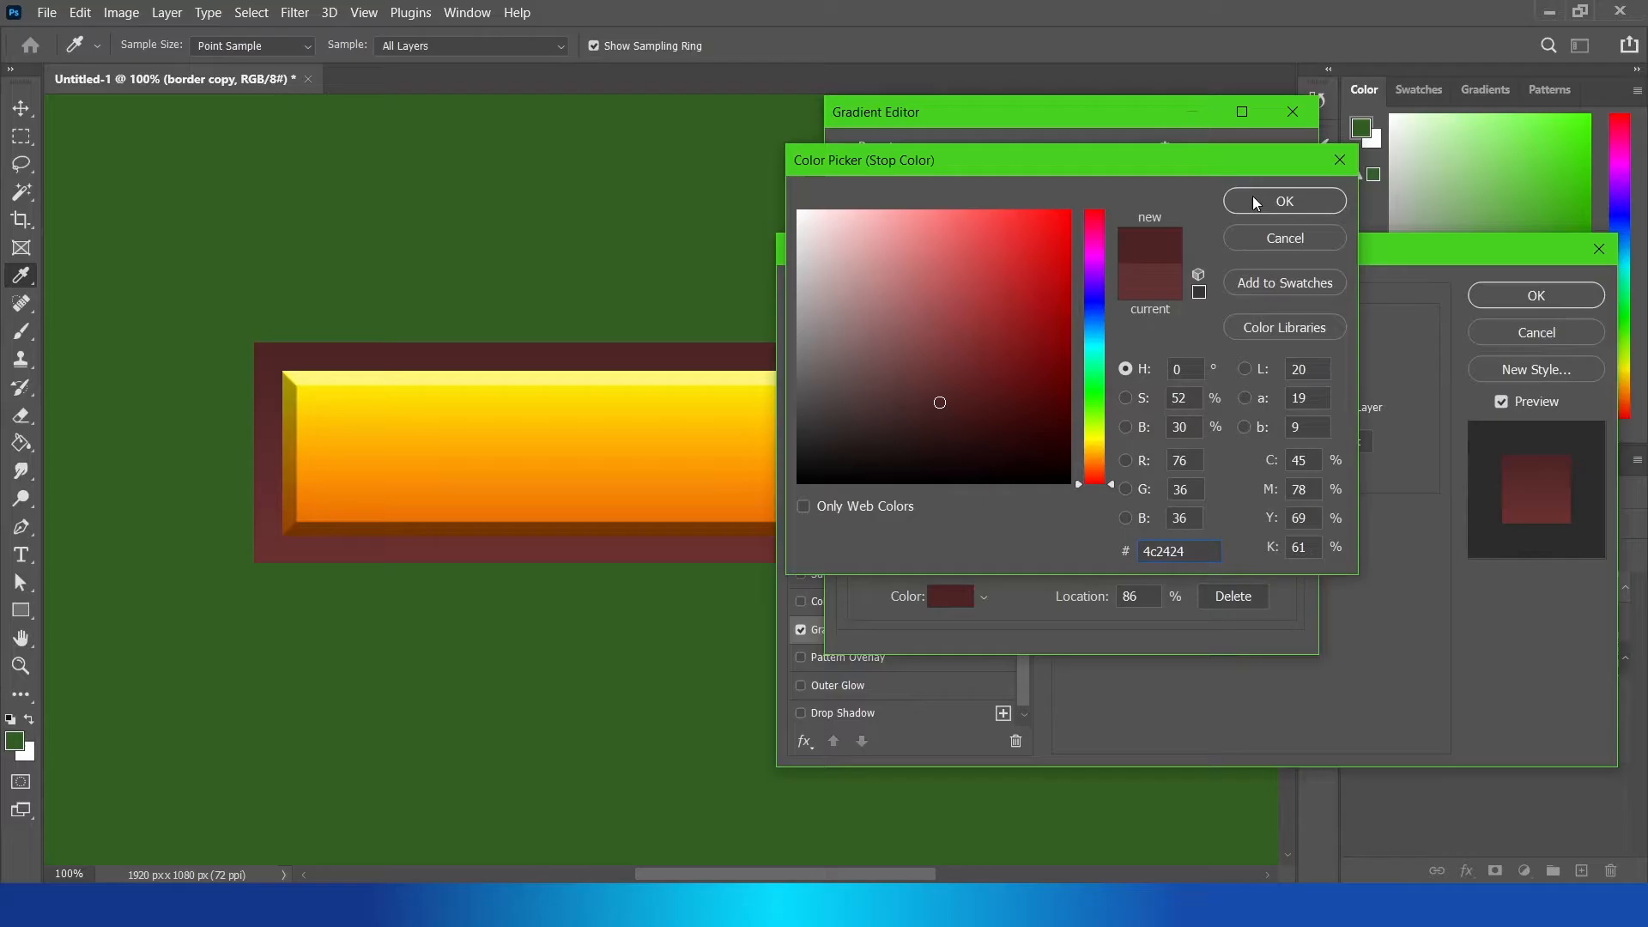
{"action": "left_click", "coordinate": [1284, 201]}
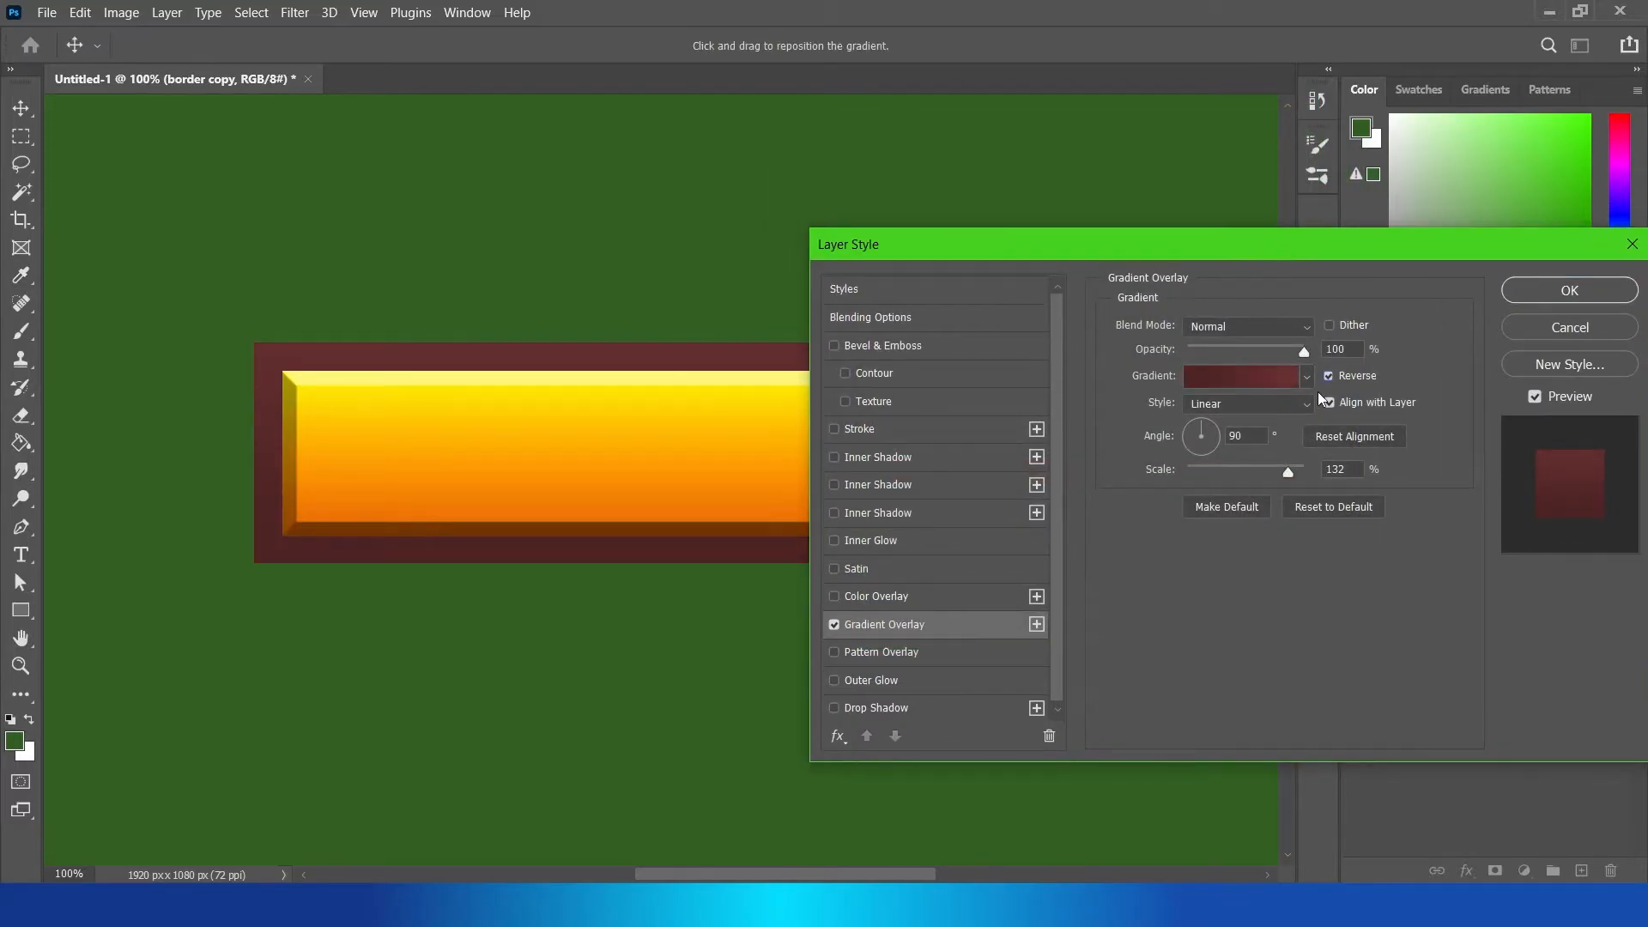
Step: Add an inner bevel to the frame: depth 126%, size 7 px, soften 0 px, with Texture enabled
{"action": "left_click_drag", "start_coordinate": [846, 243], "coordinate": [1088, 252]}
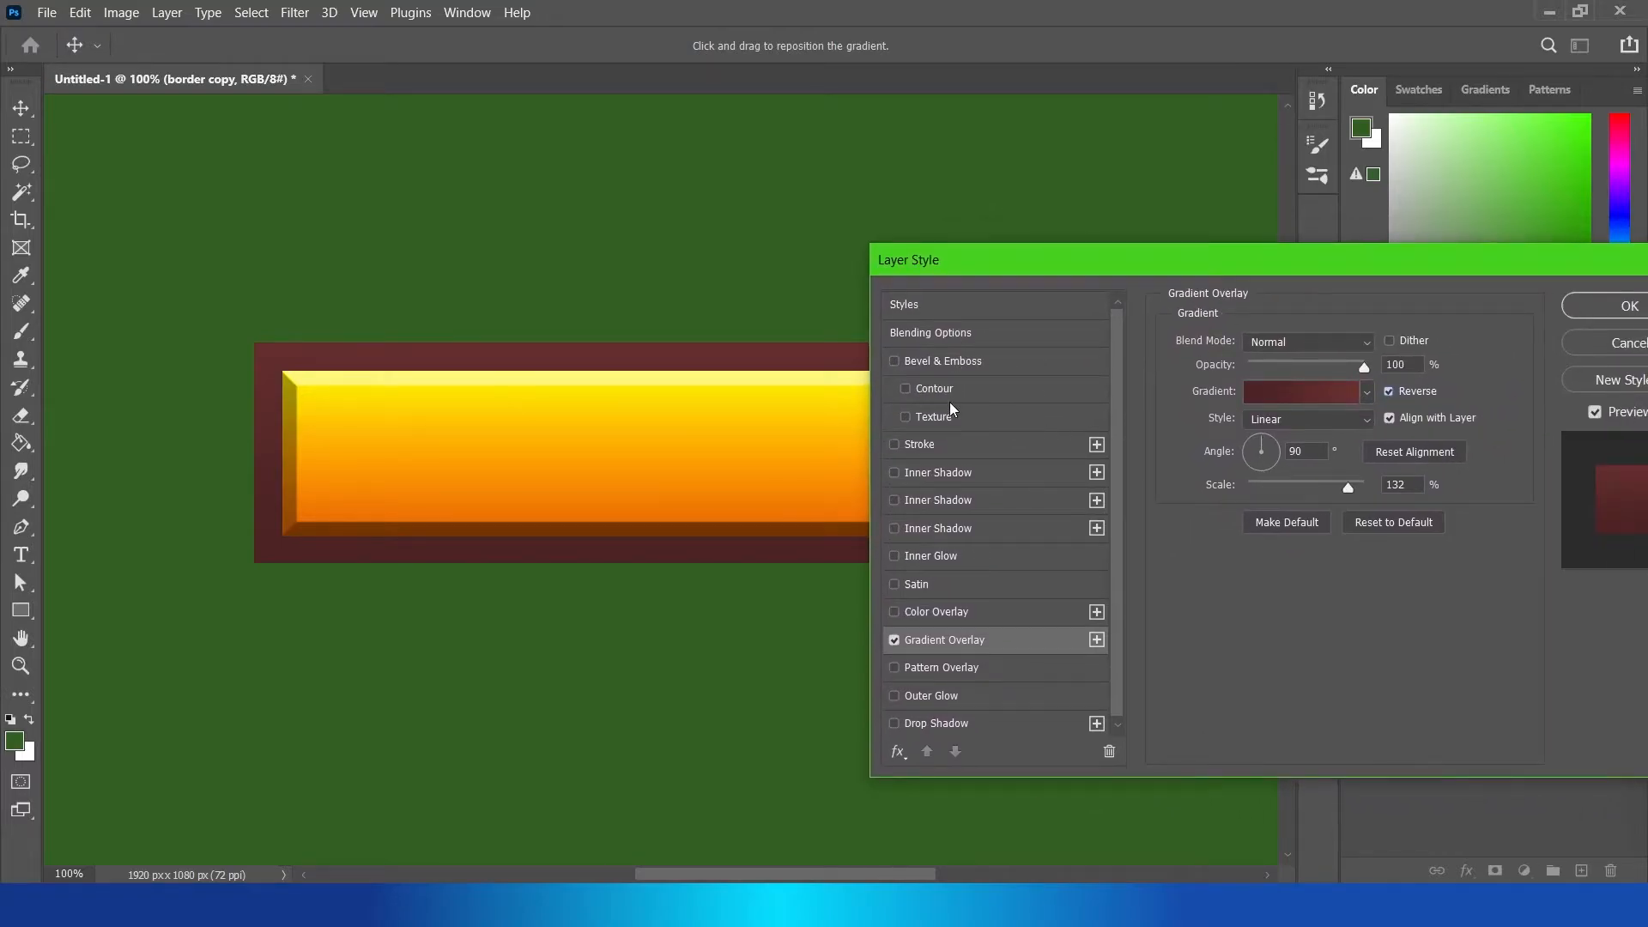
{"action": "left_click", "coordinate": [944, 361]}
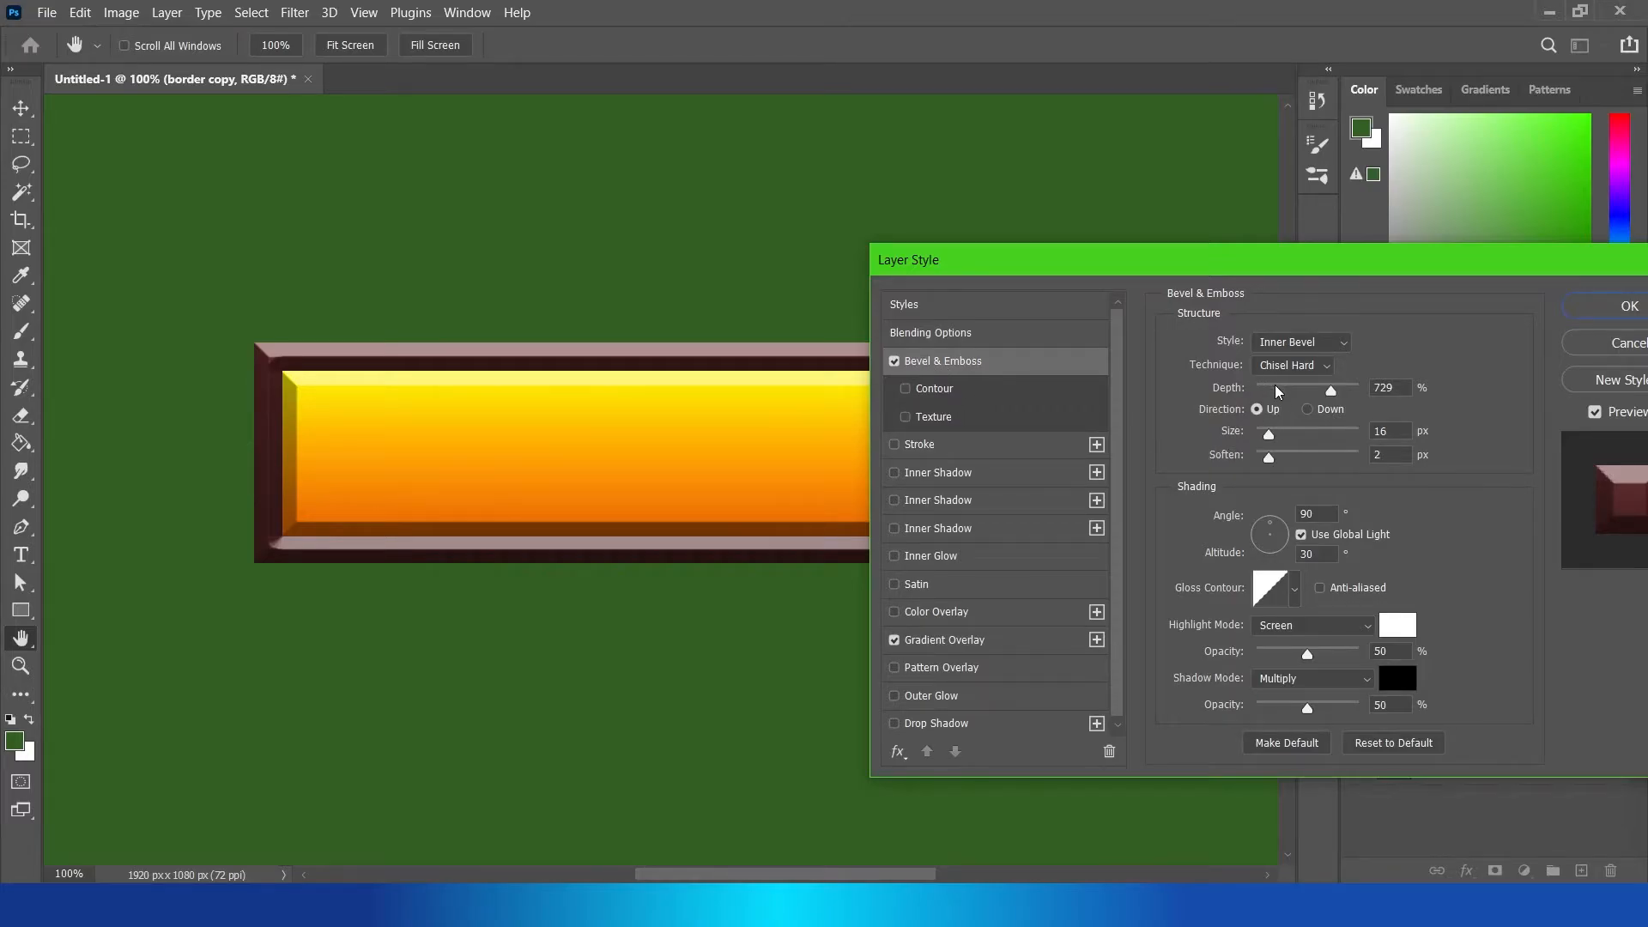
{"action": "left_click_drag", "start_coordinate": [1329, 392], "coordinate": [1267, 392]}
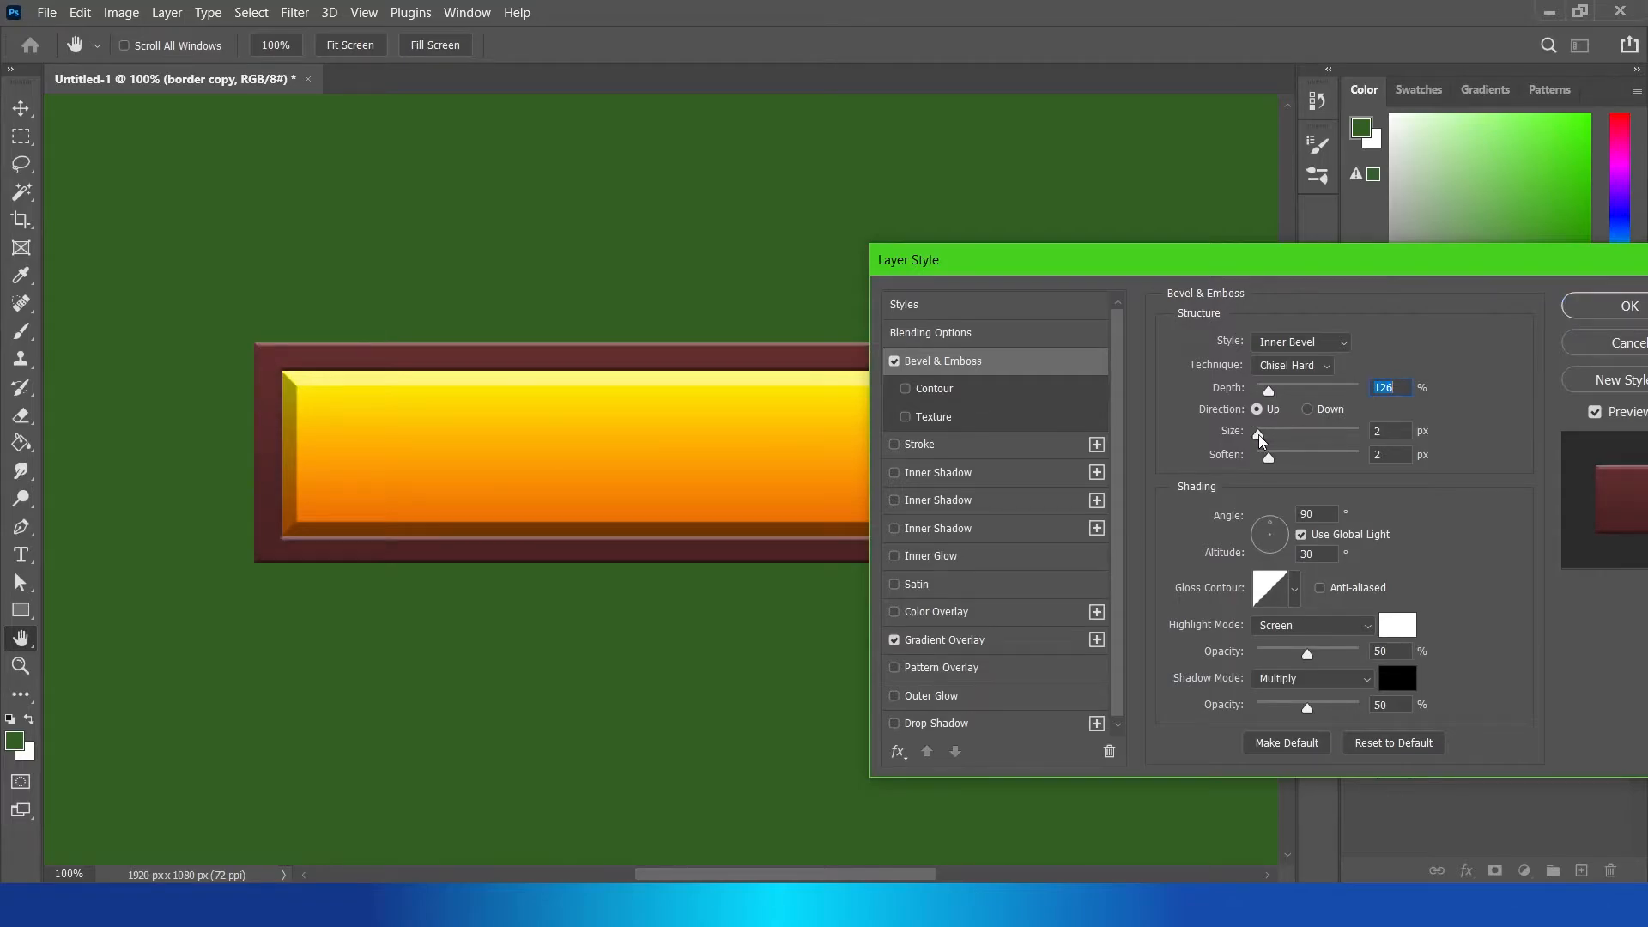
{"action": "left_click_drag", "start_coordinate": [1267, 431], "coordinate": [1272, 431]}
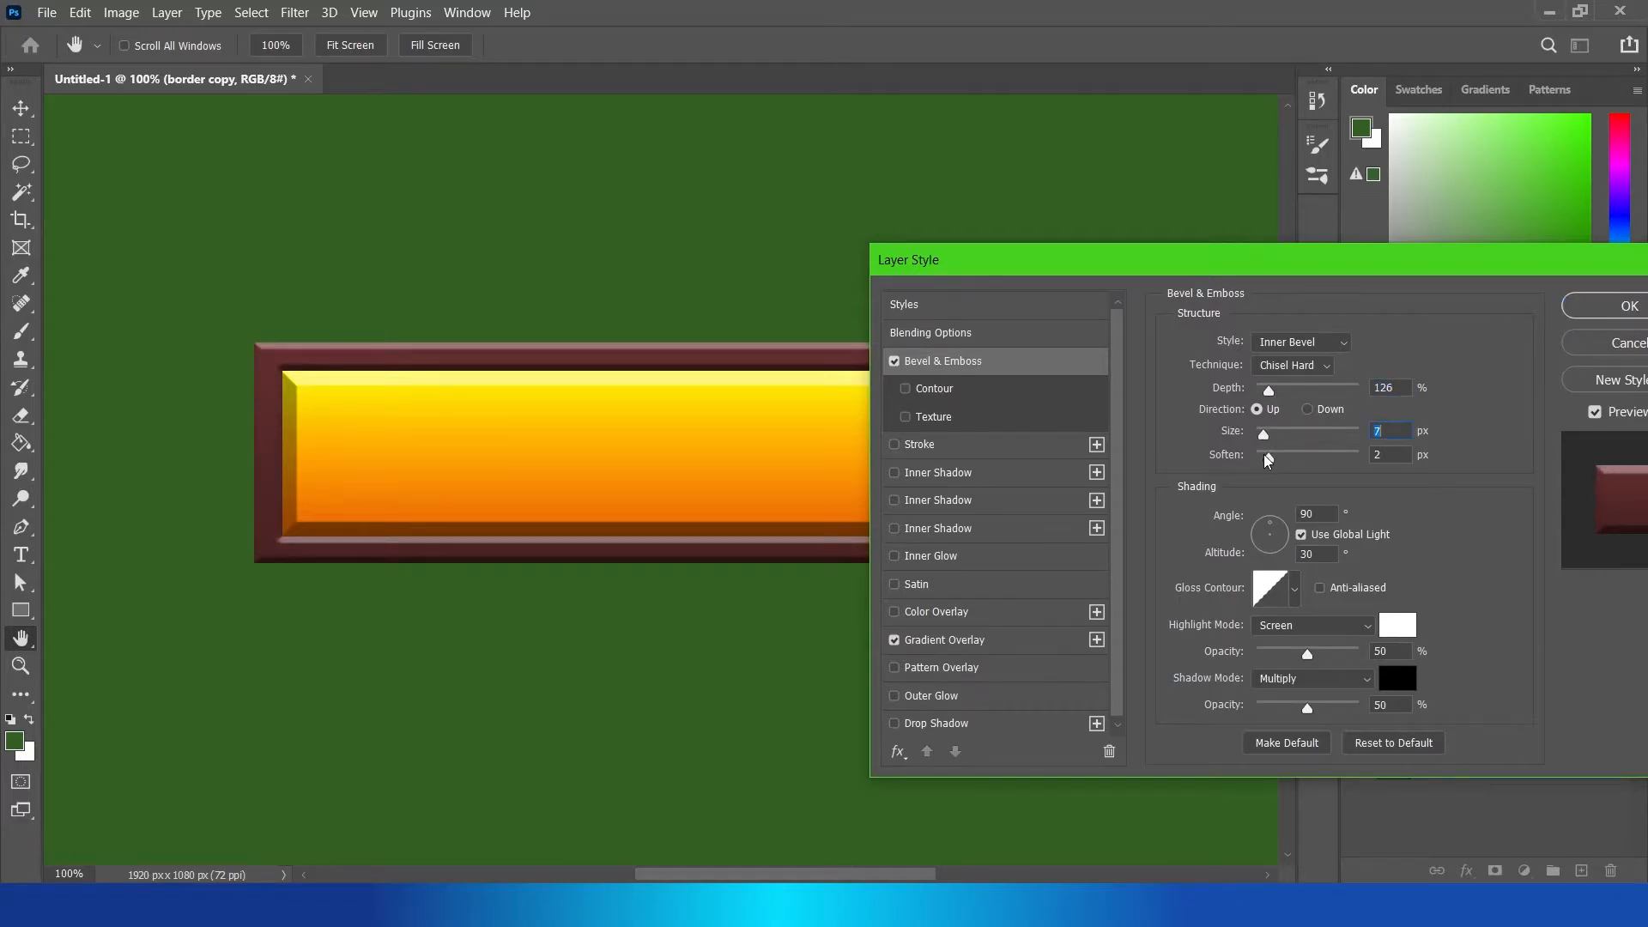
{"action": "left_click_drag", "start_coordinate": [1269, 456], "coordinate": [1255, 457]}
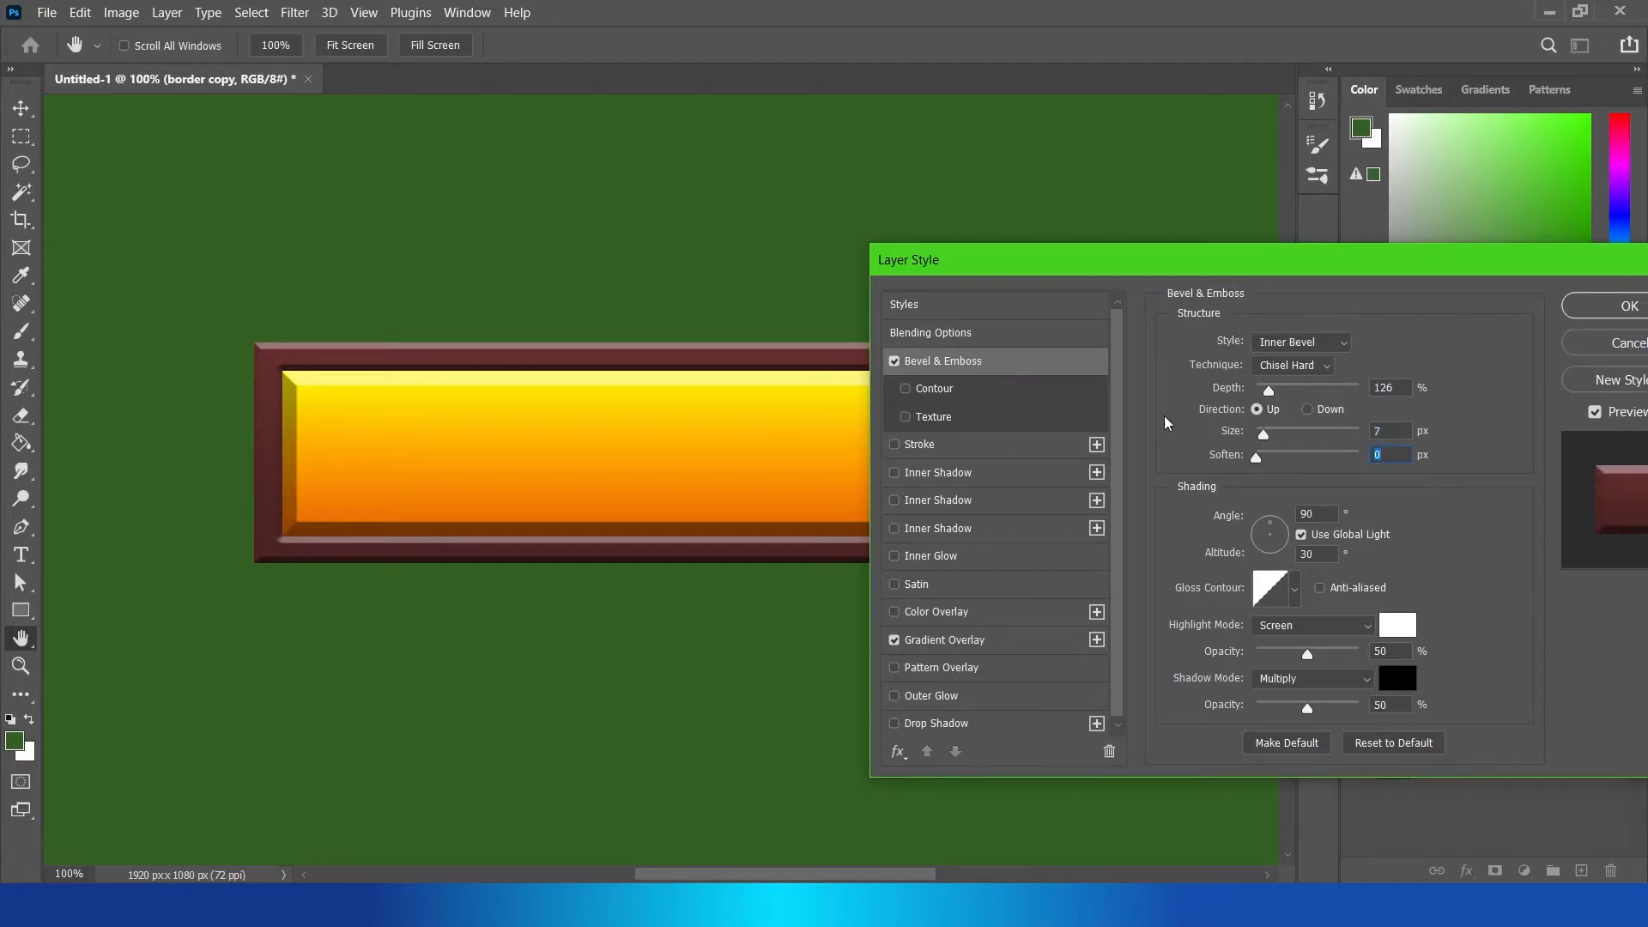
{"action": "mouse_move", "coordinate": [929, 393]}
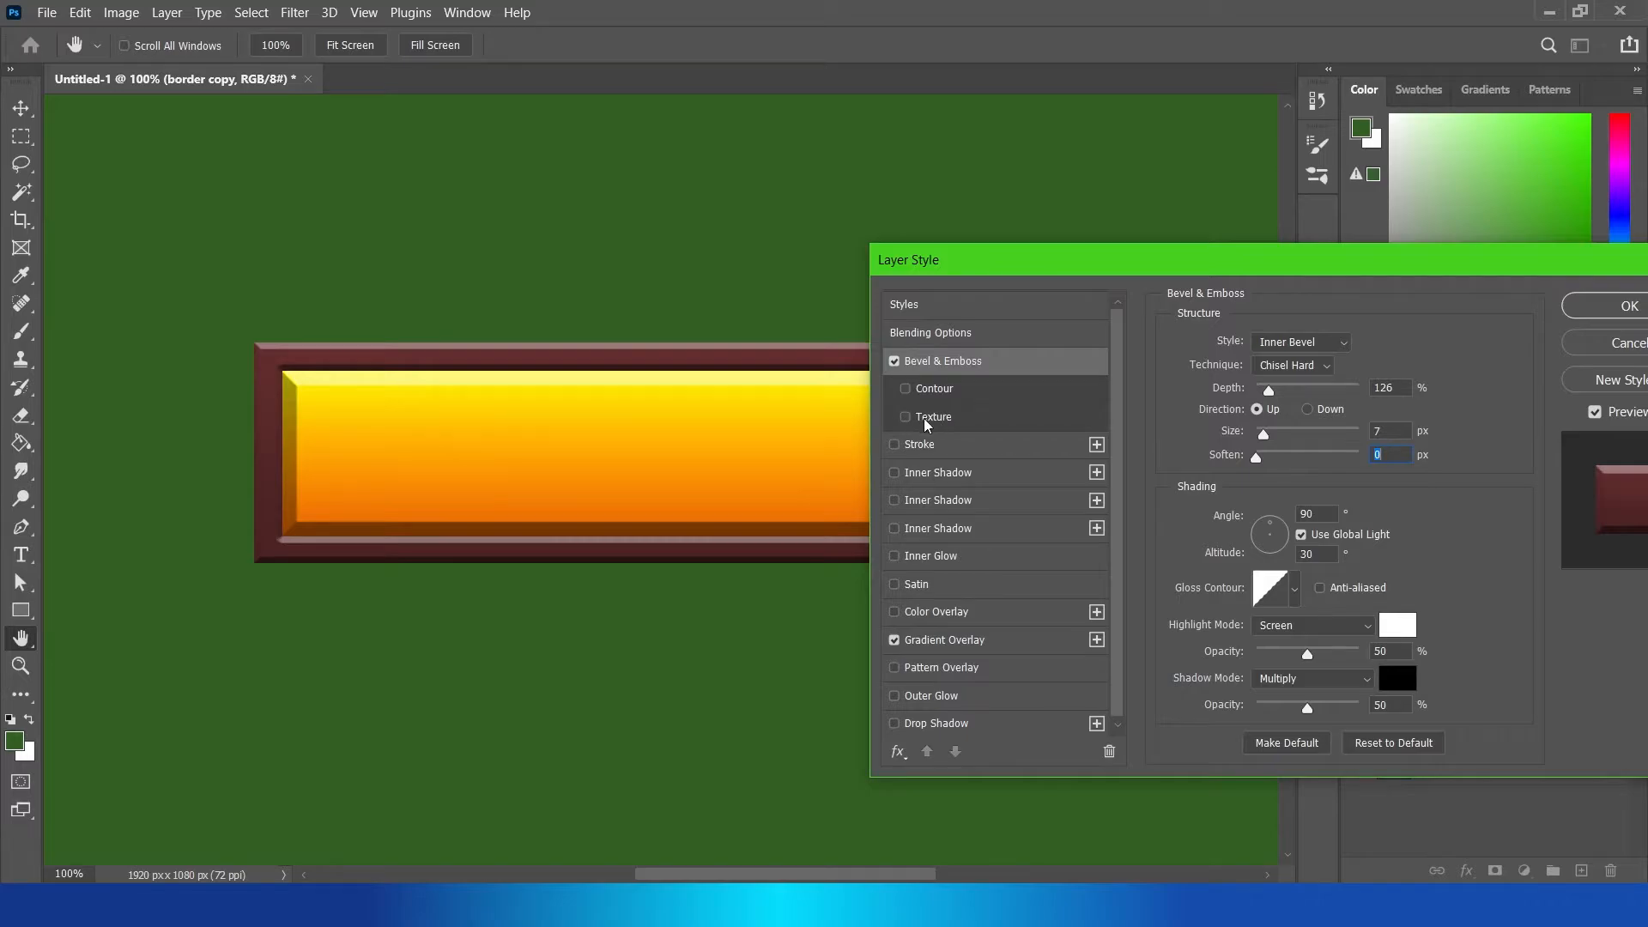
{"action": "left_click", "coordinate": [904, 415]}
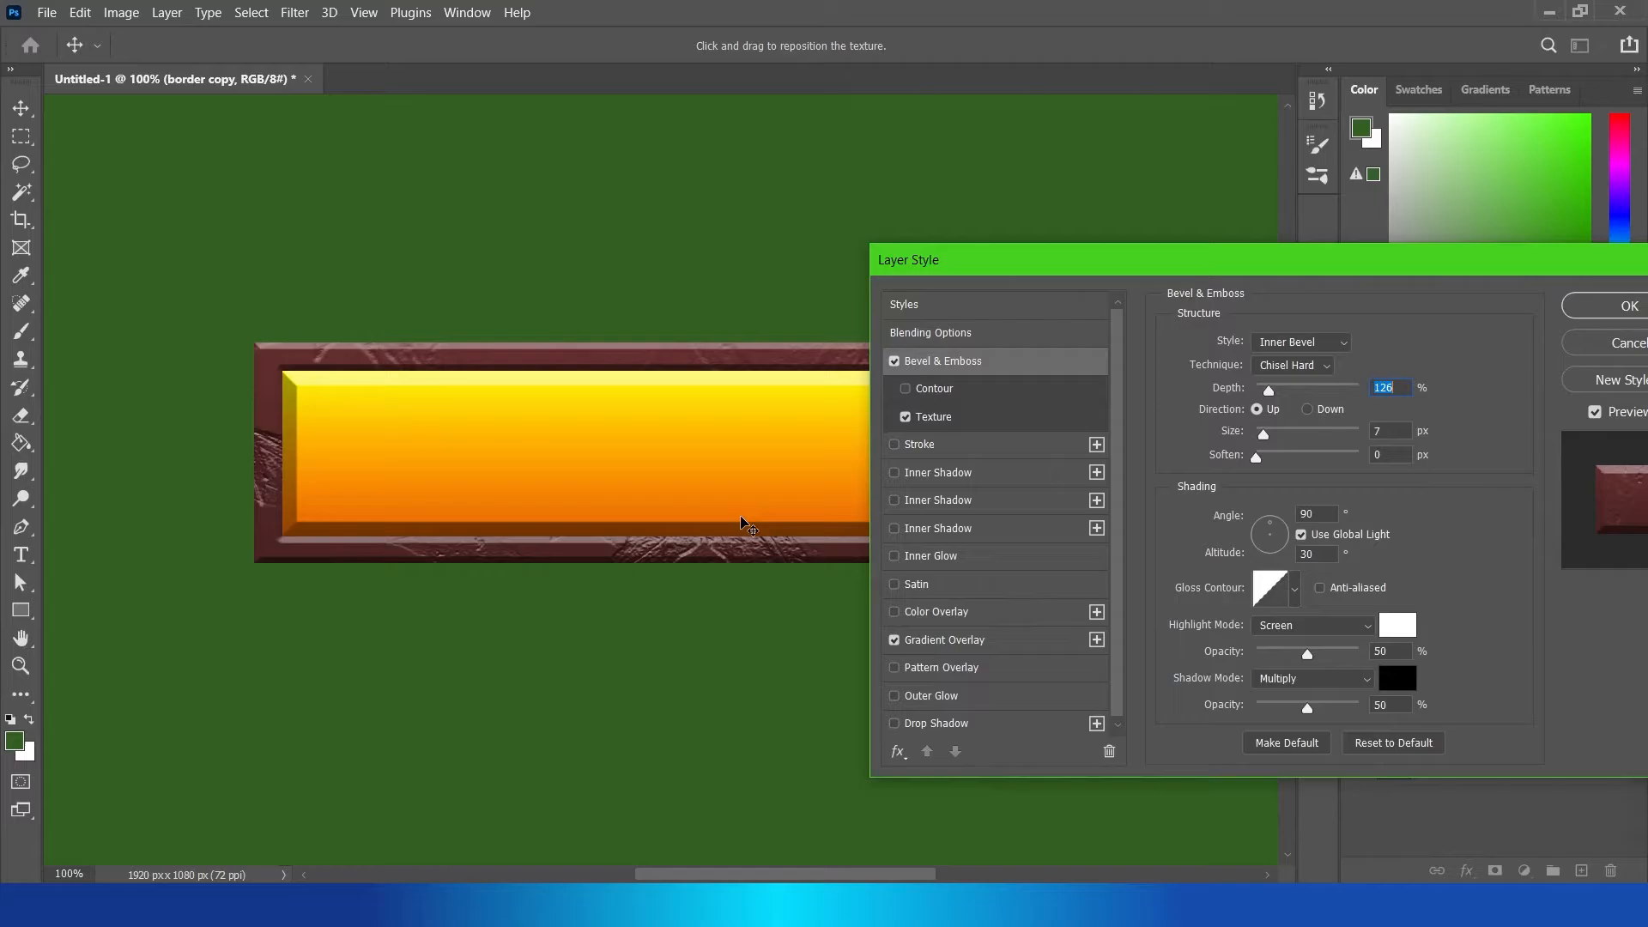
Step: Set the bevel texture to a Water pattern at -63% depth
{"action": "left_click_drag", "start_coordinate": [741, 523], "coordinate": [517, 540]}
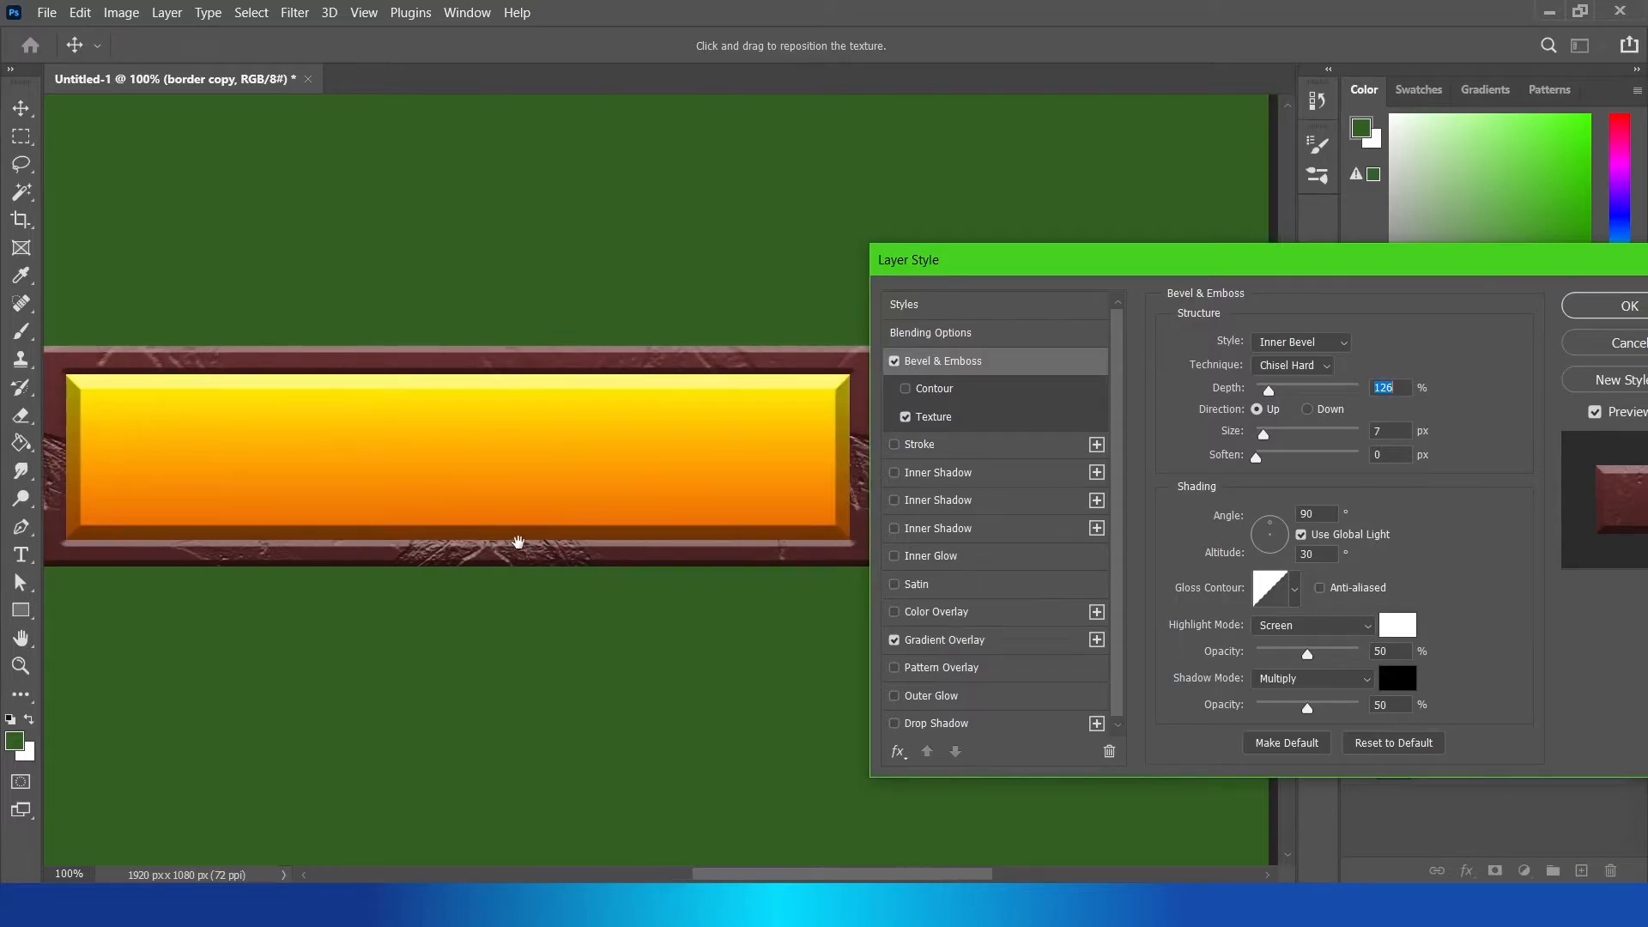
{"action": "left_click_drag", "start_coordinate": [517, 541], "coordinate": [628, 350]}
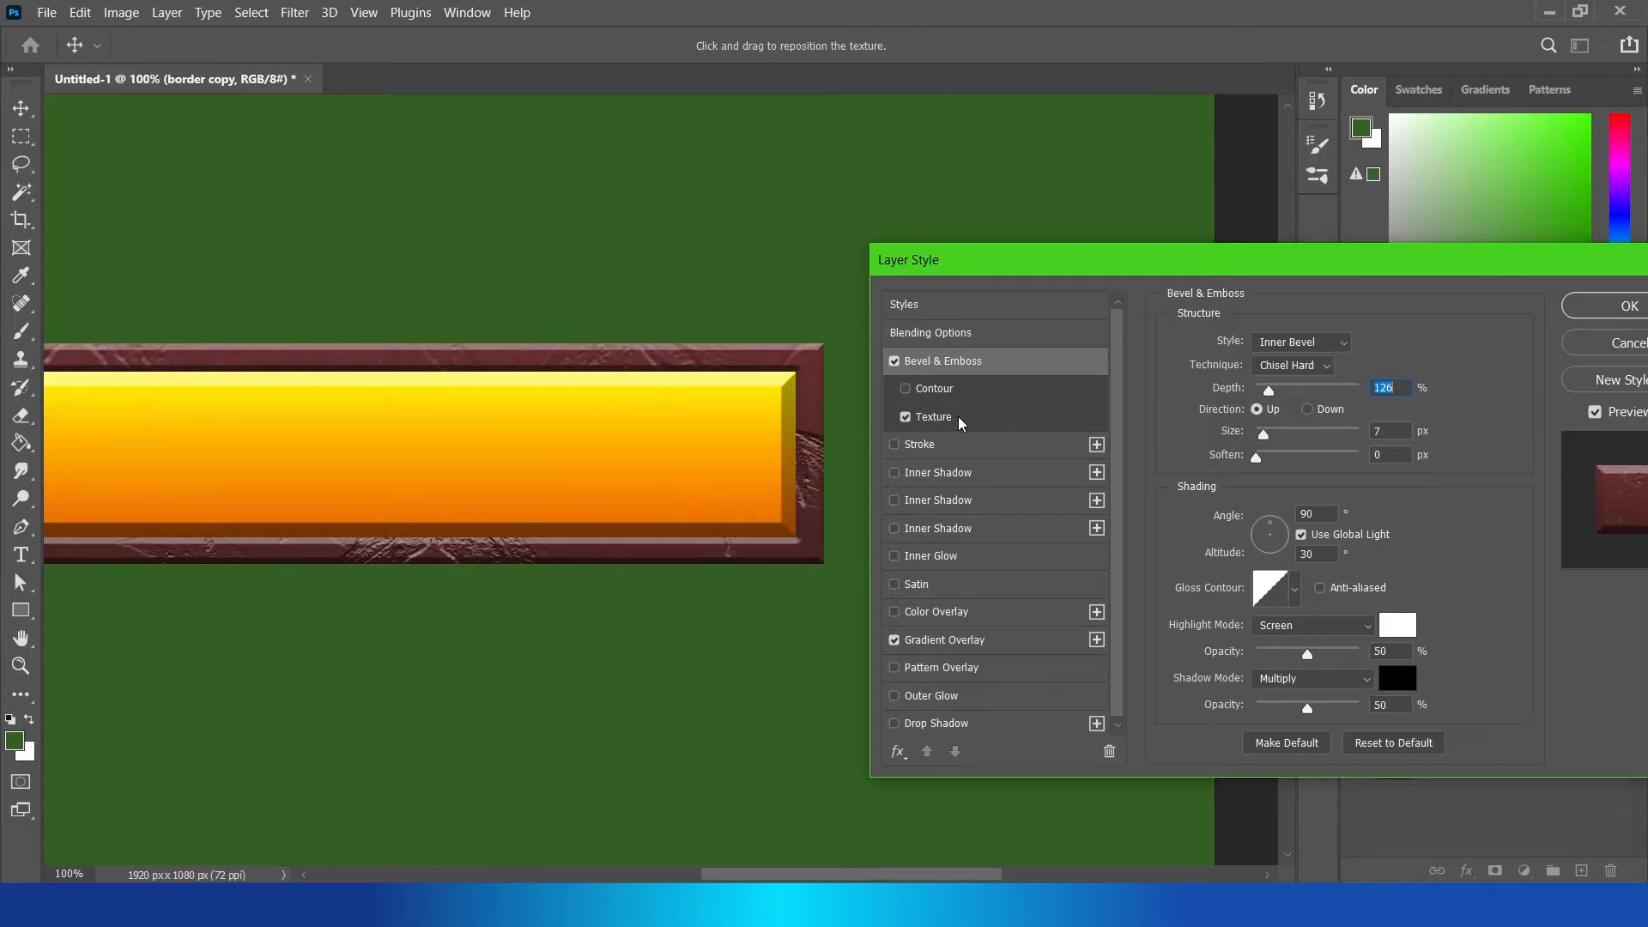
{"action": "left_click", "coordinate": [933, 415]}
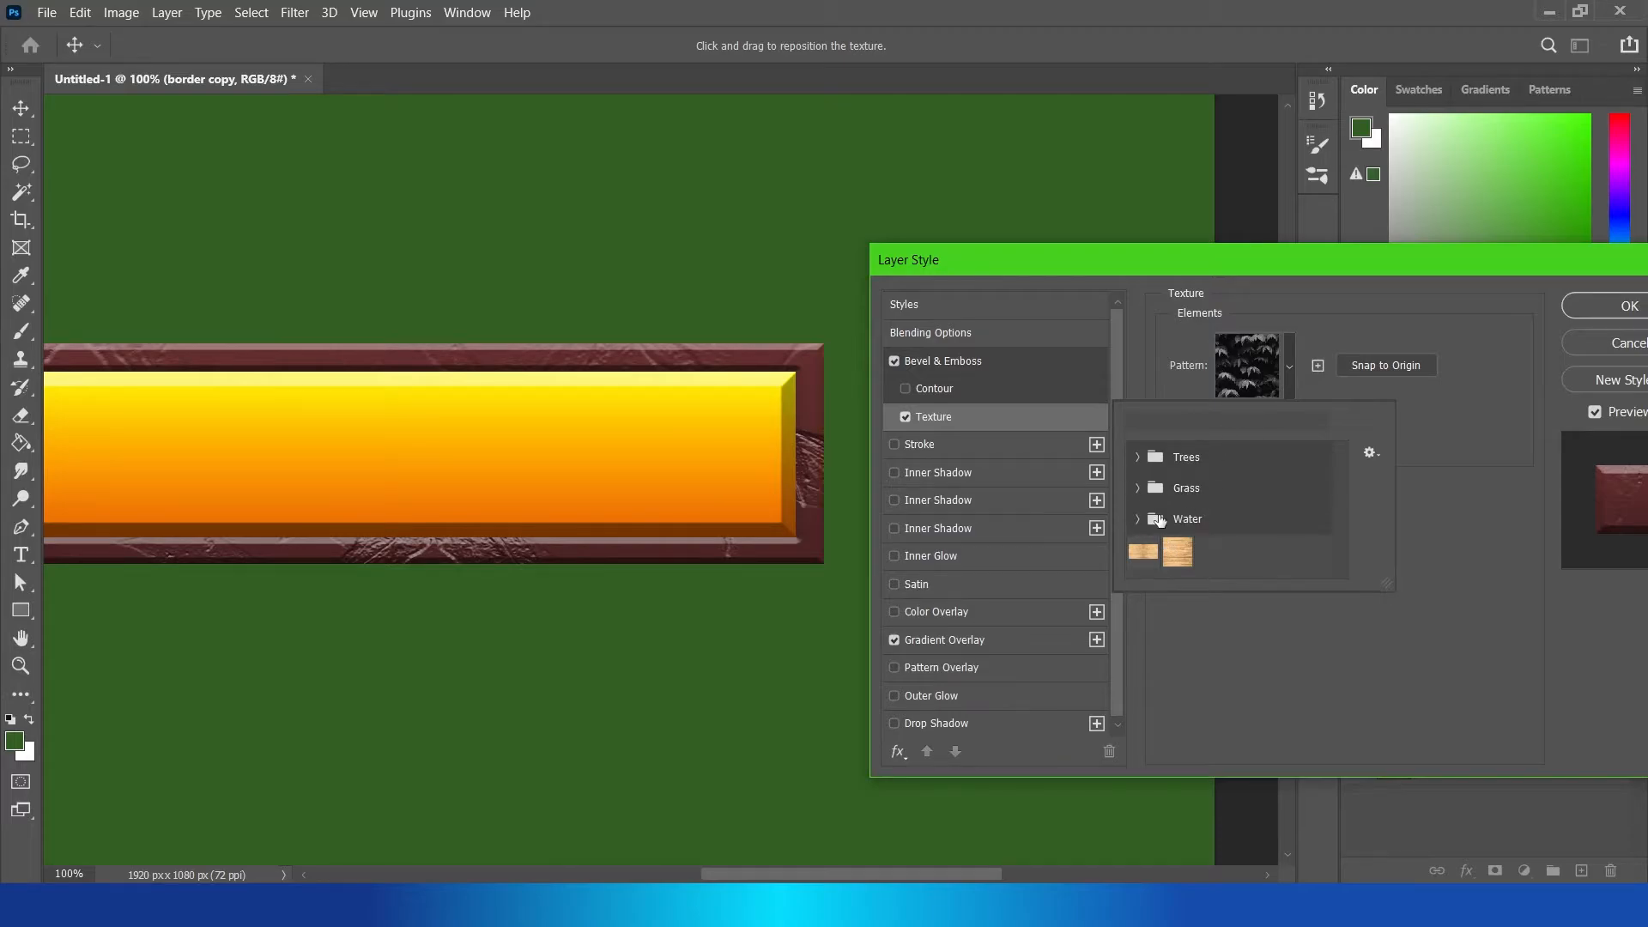
{"action": "left_click", "coordinate": [1138, 519]}
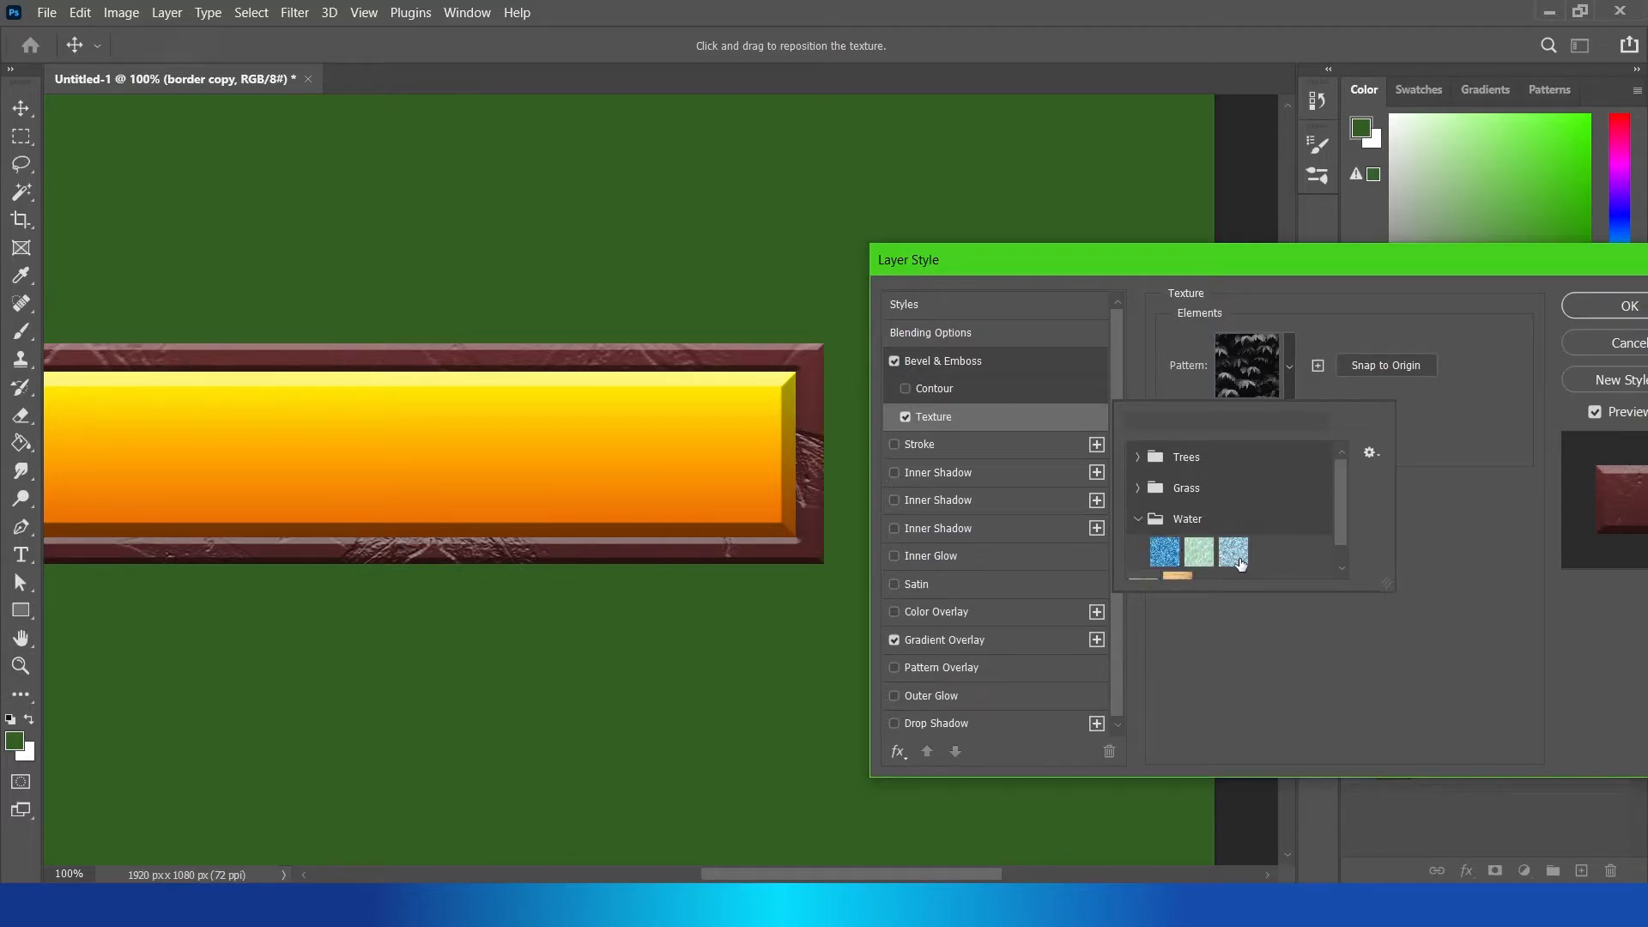
{"action": "left_click", "coordinate": [1232, 553]}
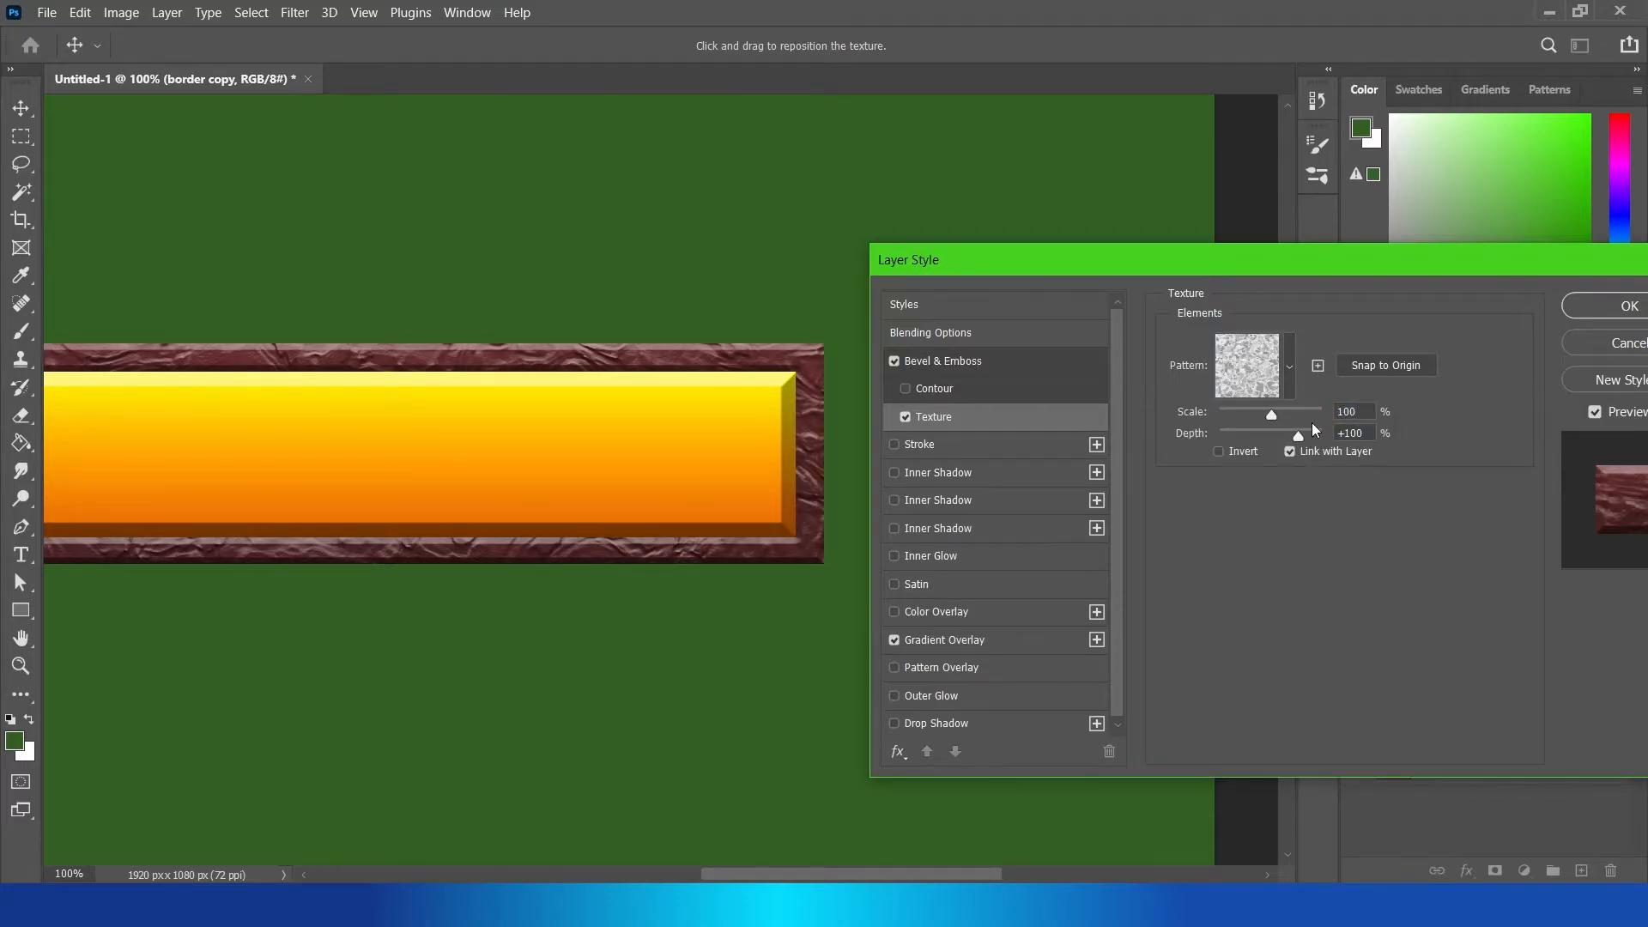
{"action": "left_click_drag", "start_coordinate": [1297, 433], "coordinate": [1284, 433]}
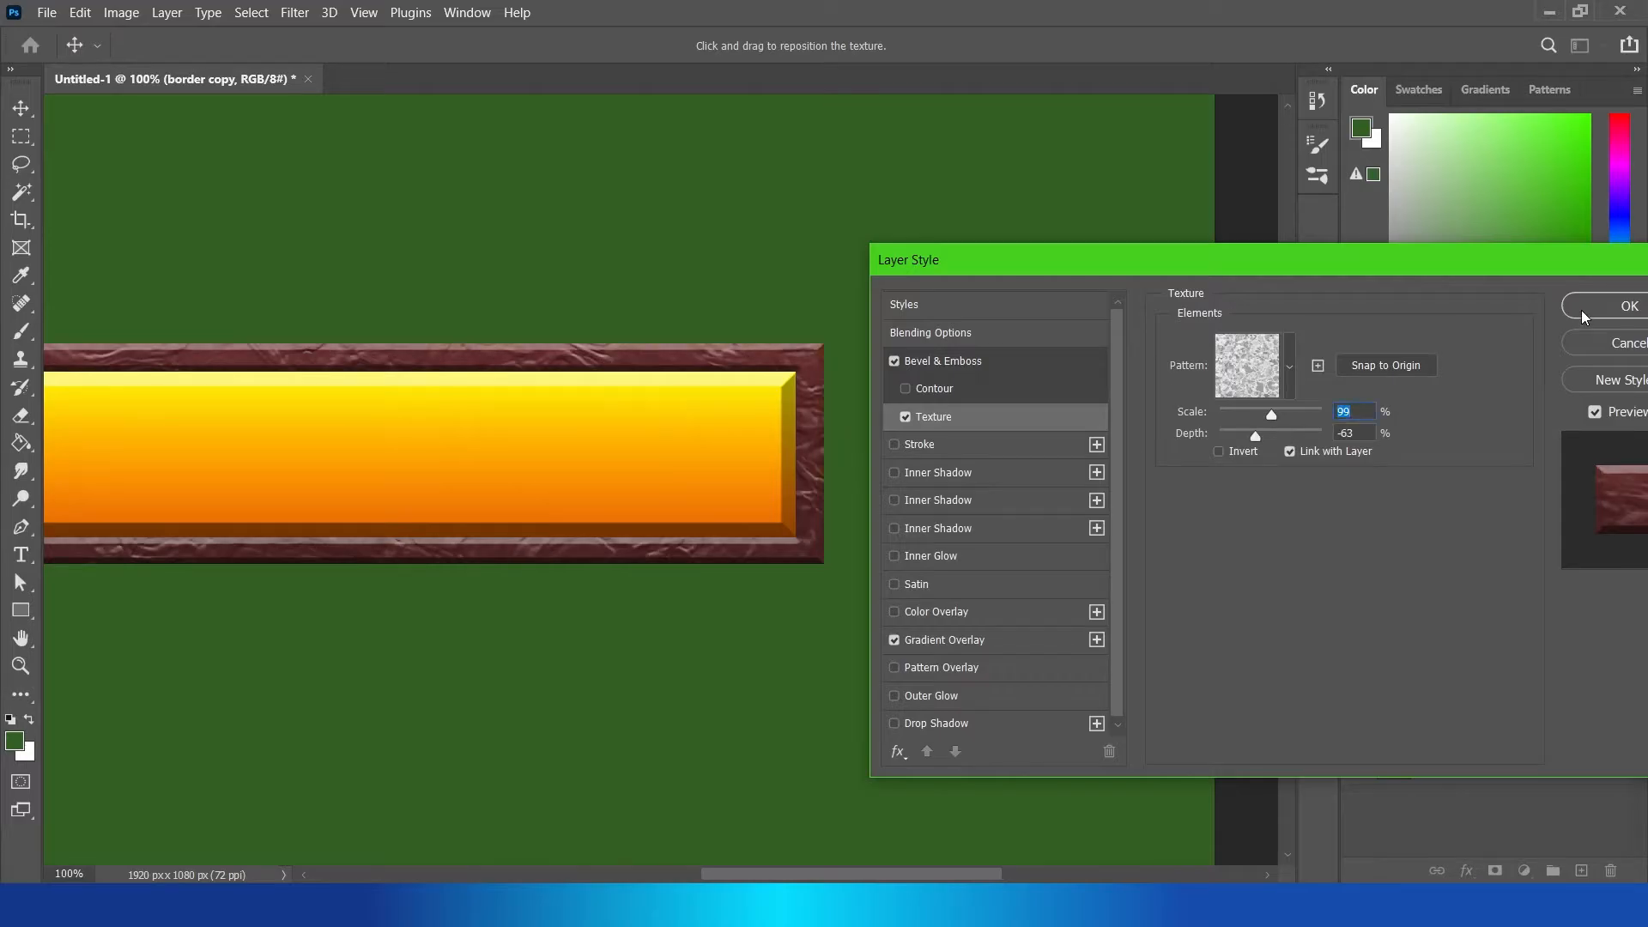
Step: Apply the frame's layer style and select the Rectangle 1 layer
{"action": "left_click", "coordinate": [1629, 306]}
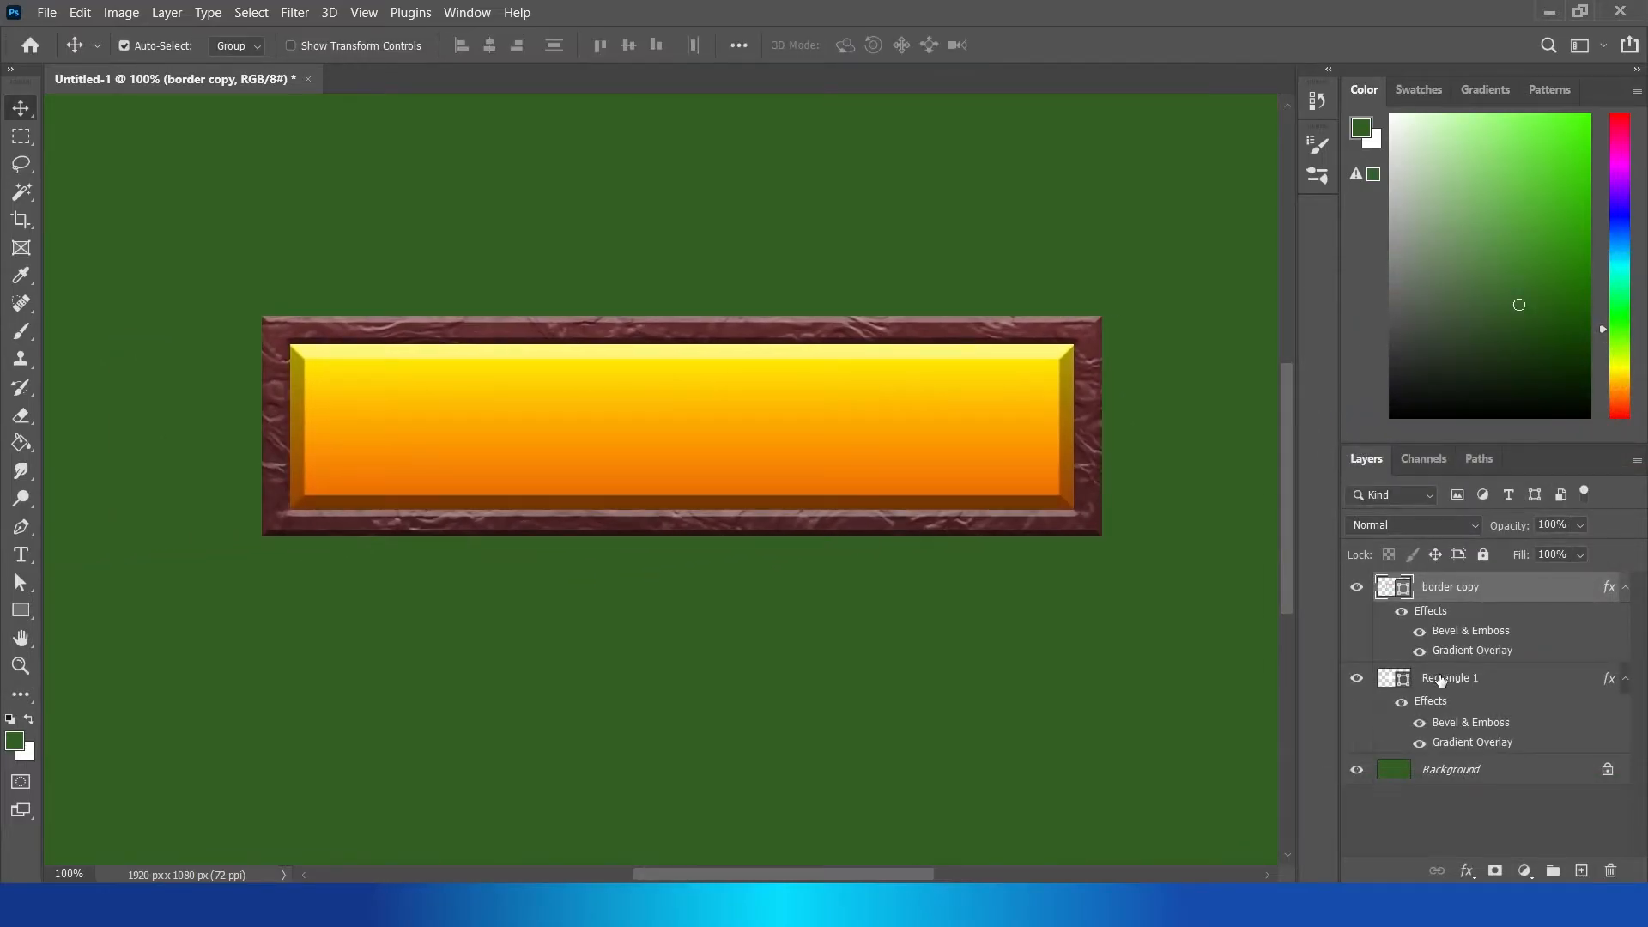
{"action": "left_click", "coordinate": [1449, 678]}
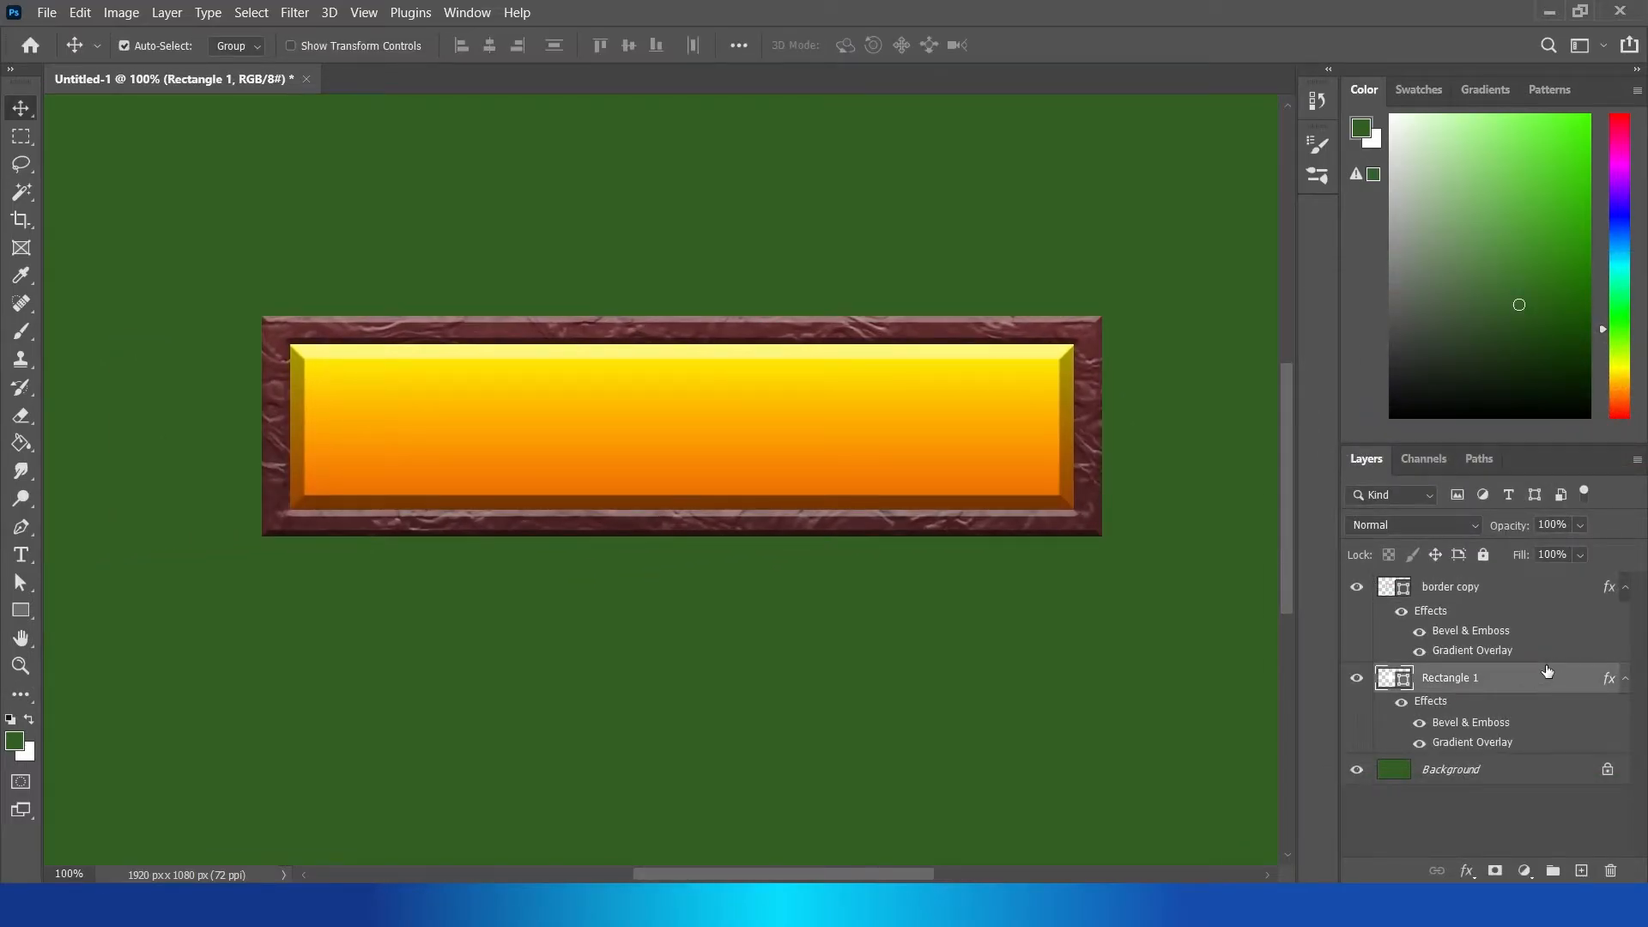
Step: Add an Inner Shadow to the bar coloured very dark red #3a0c0c
{"action": "double_click", "coordinate": [1449, 678]}
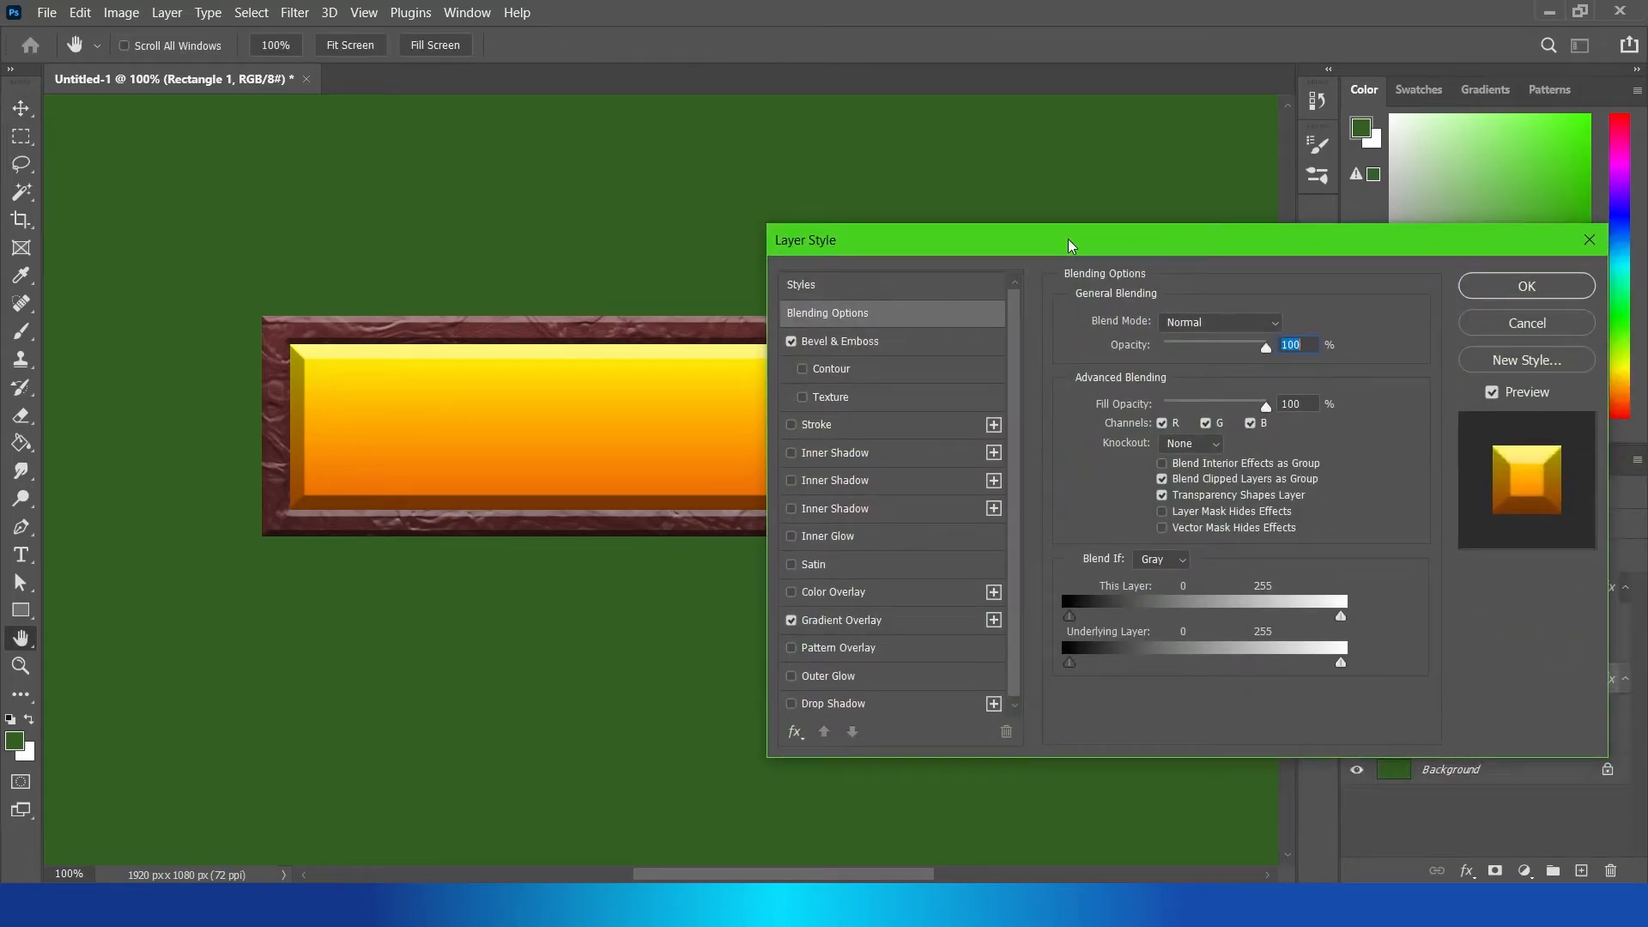
{"action": "mouse_move", "coordinate": [841, 495]}
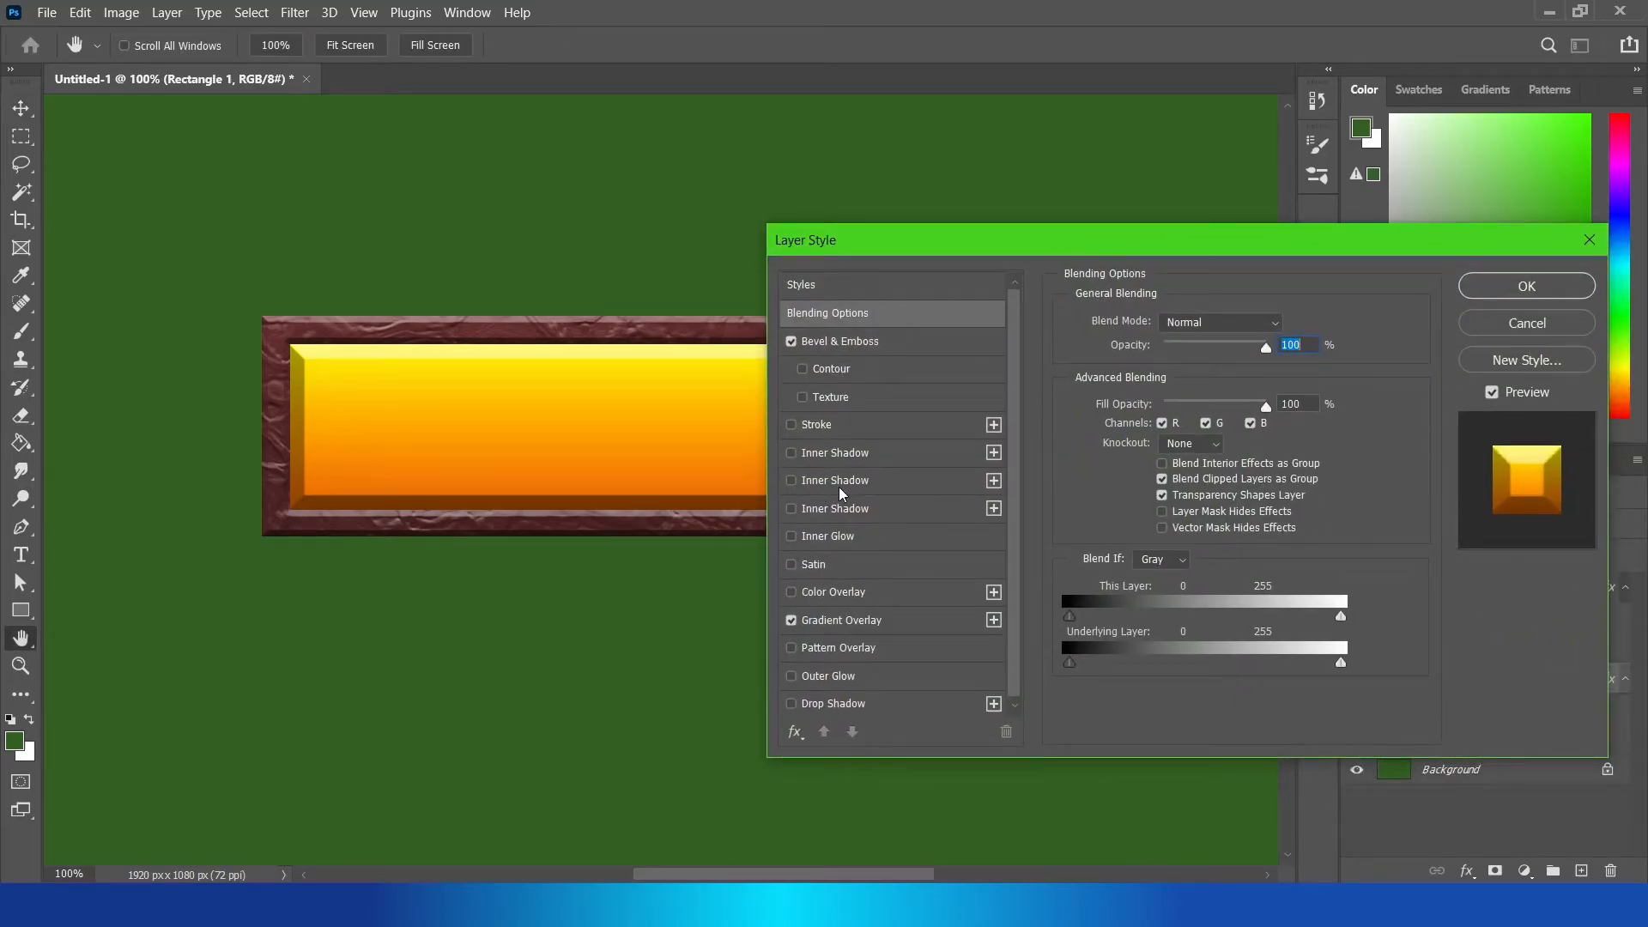
{"action": "left_click", "coordinate": [790, 481]}
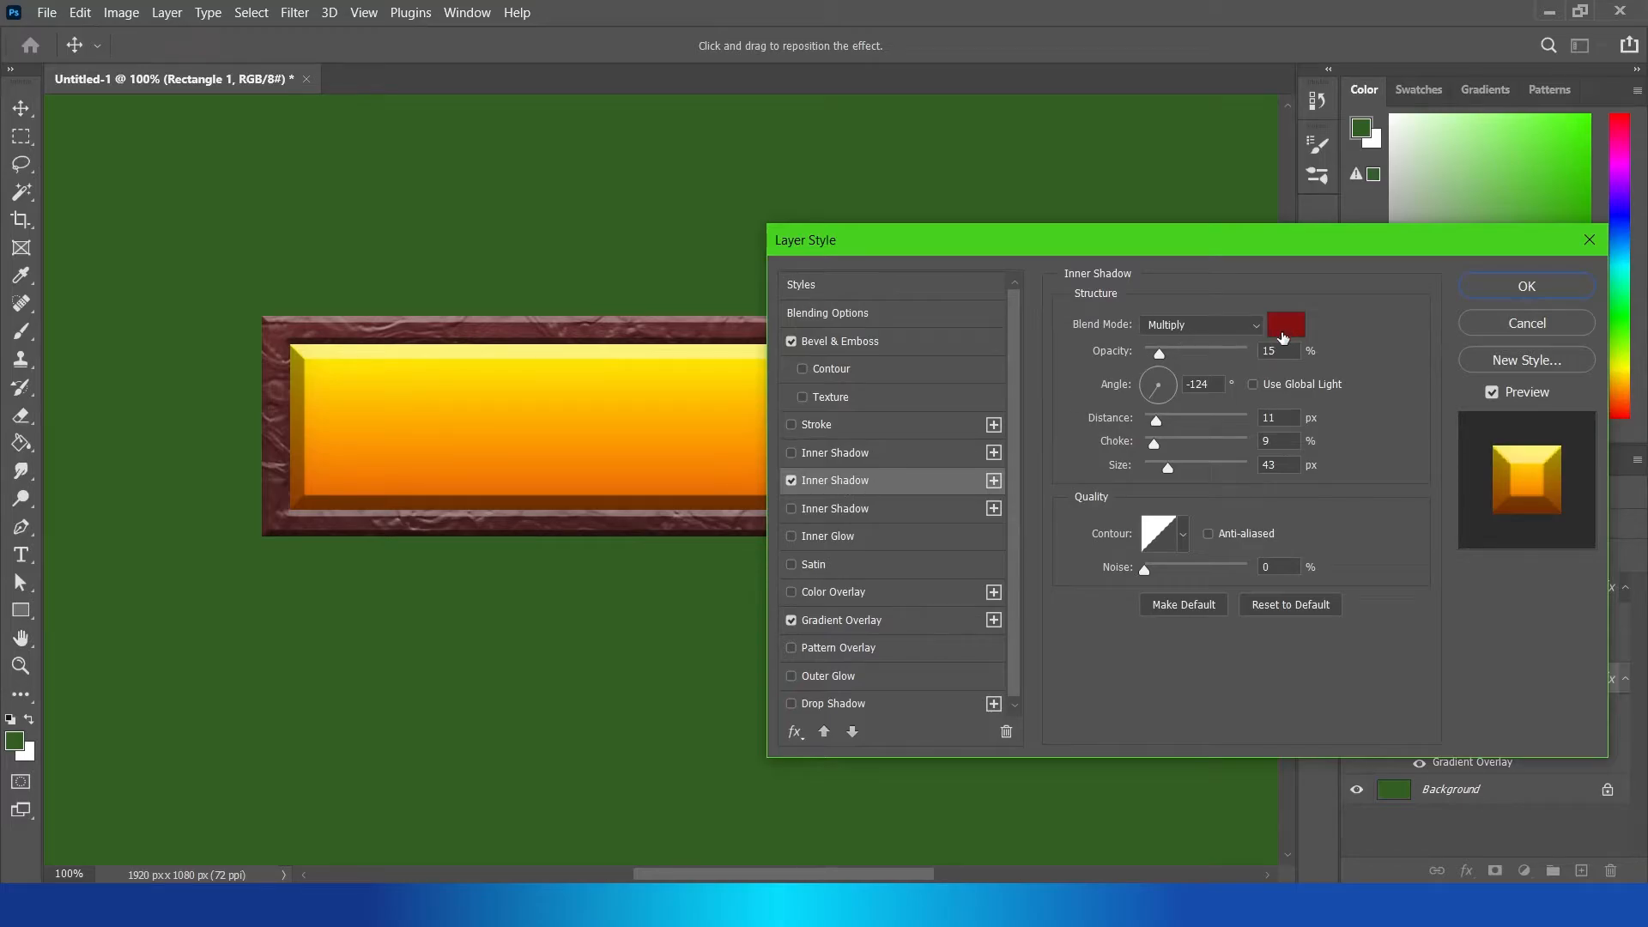
{"action": "left_click", "coordinate": [1284, 325]}
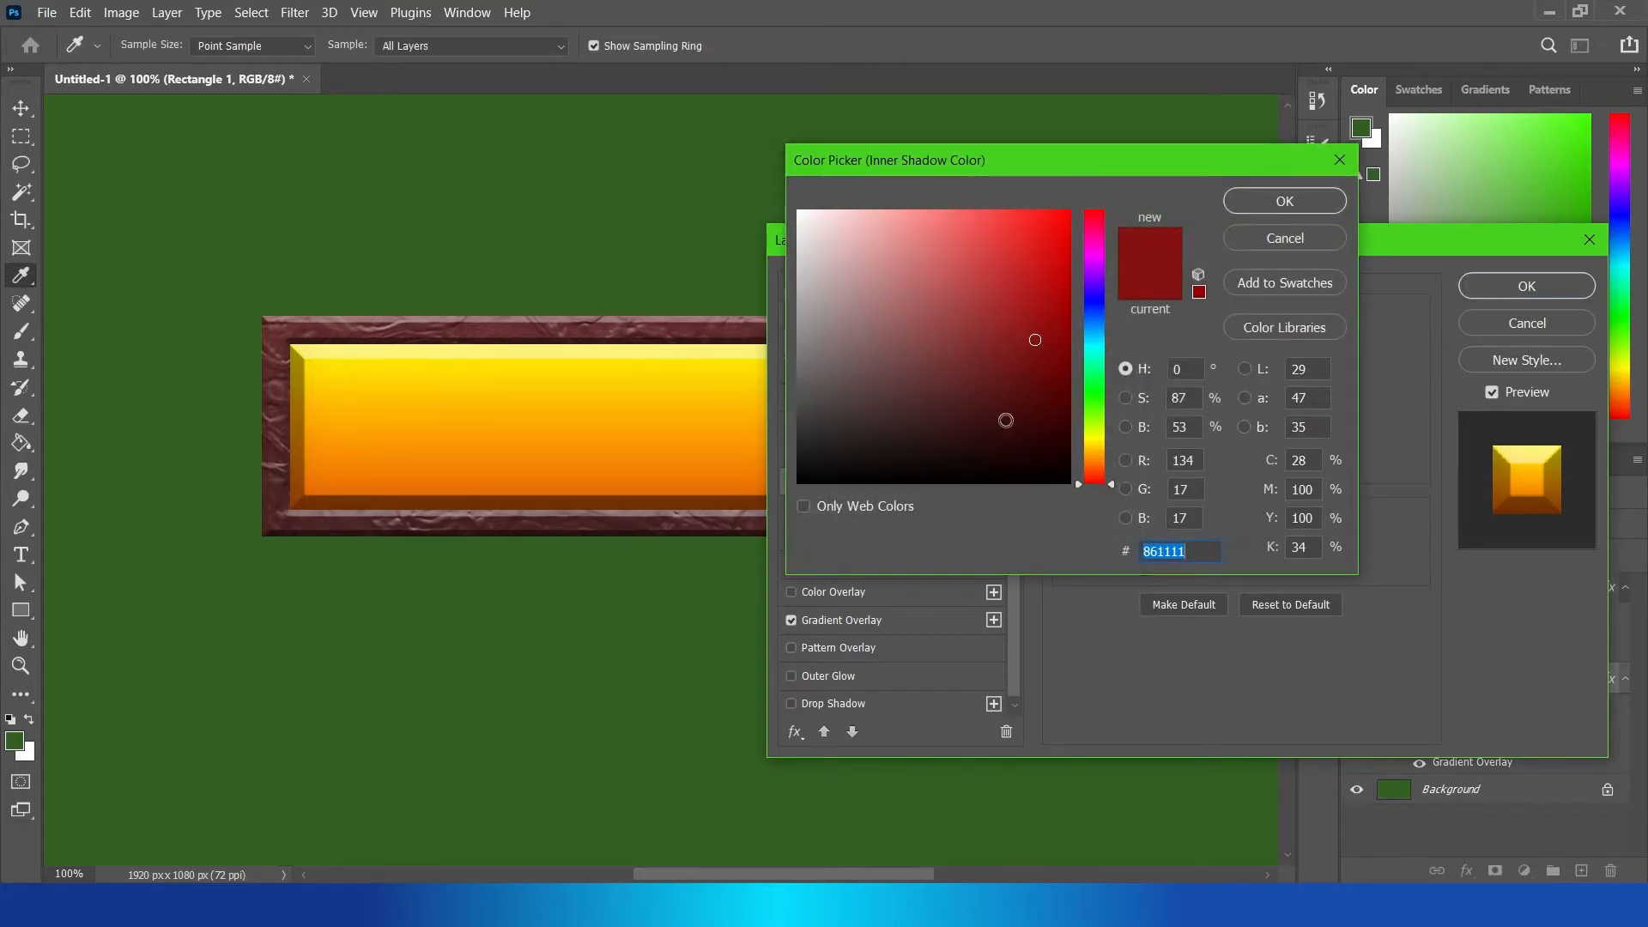
{"action": "left_click", "coordinate": [1016, 421]}
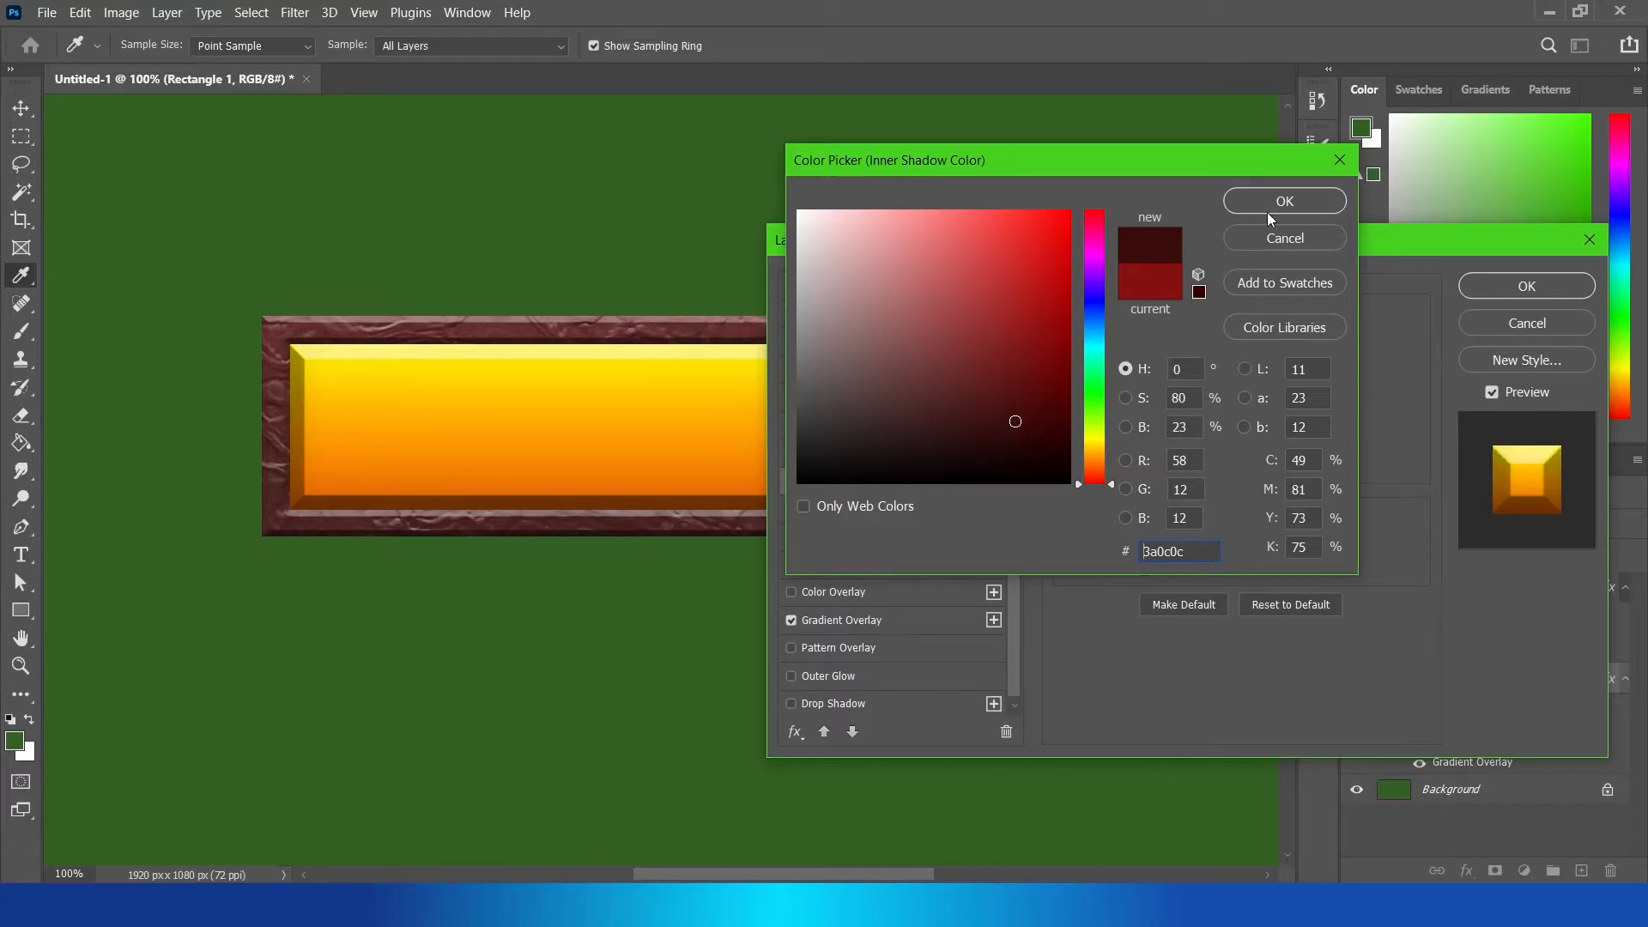
{"action": "left_click", "coordinate": [1284, 199]}
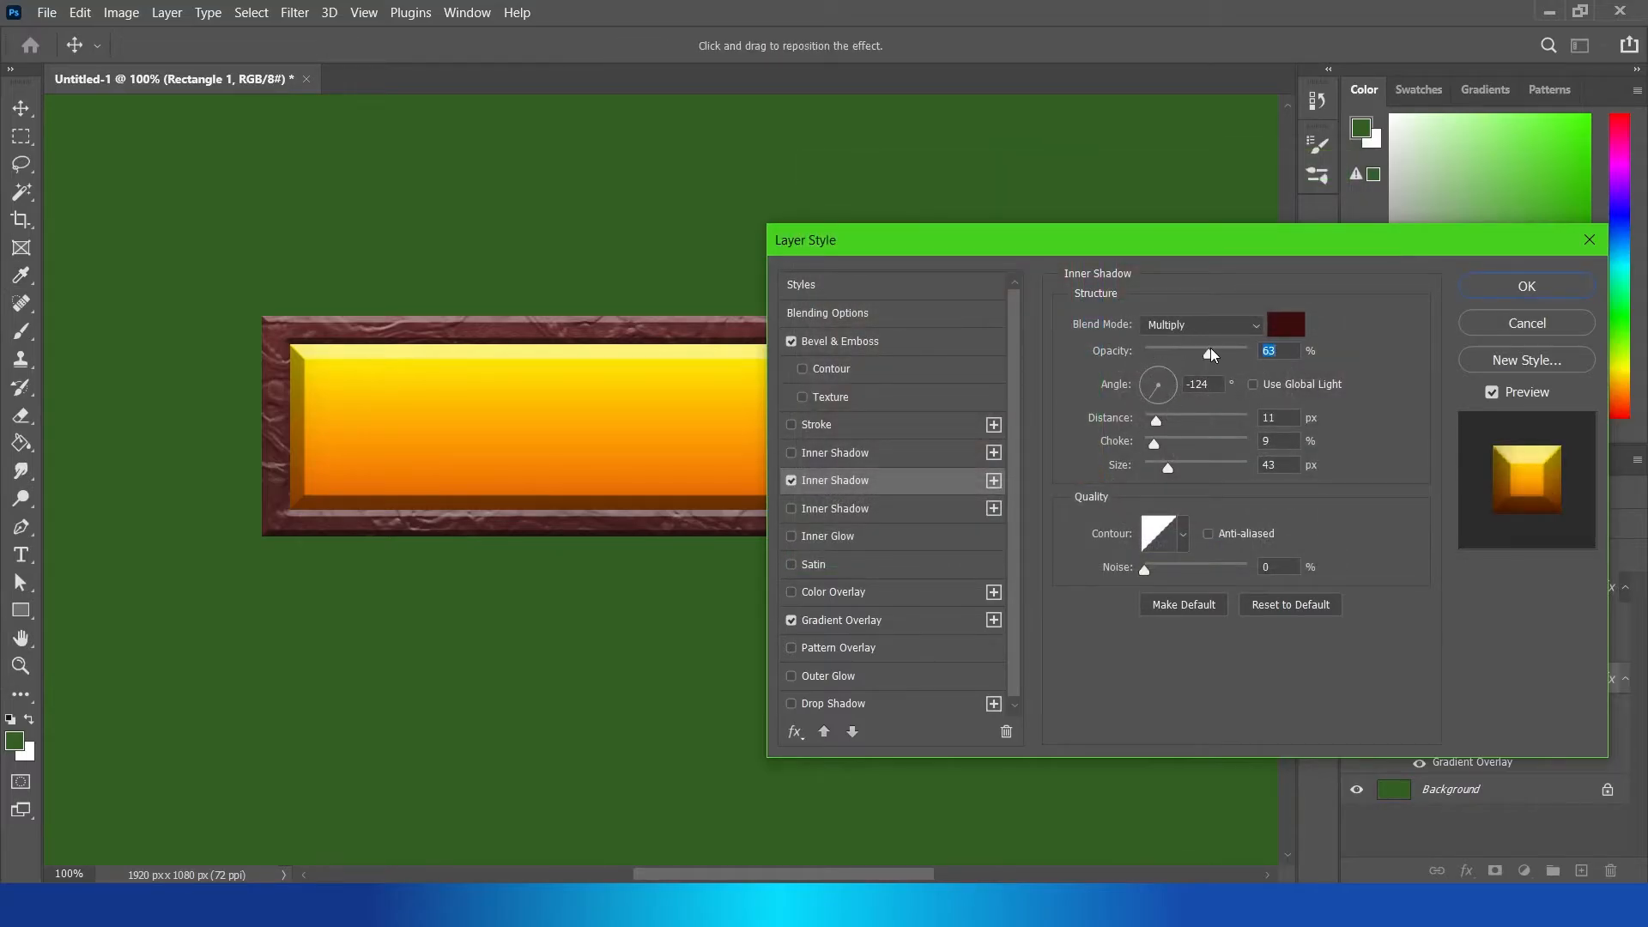
Step: Set the inner shadow to 63% opacity, larger distance and 6 px size
{"action": "left_click_drag", "start_coordinate": [1154, 420], "coordinate": [1172, 420]}
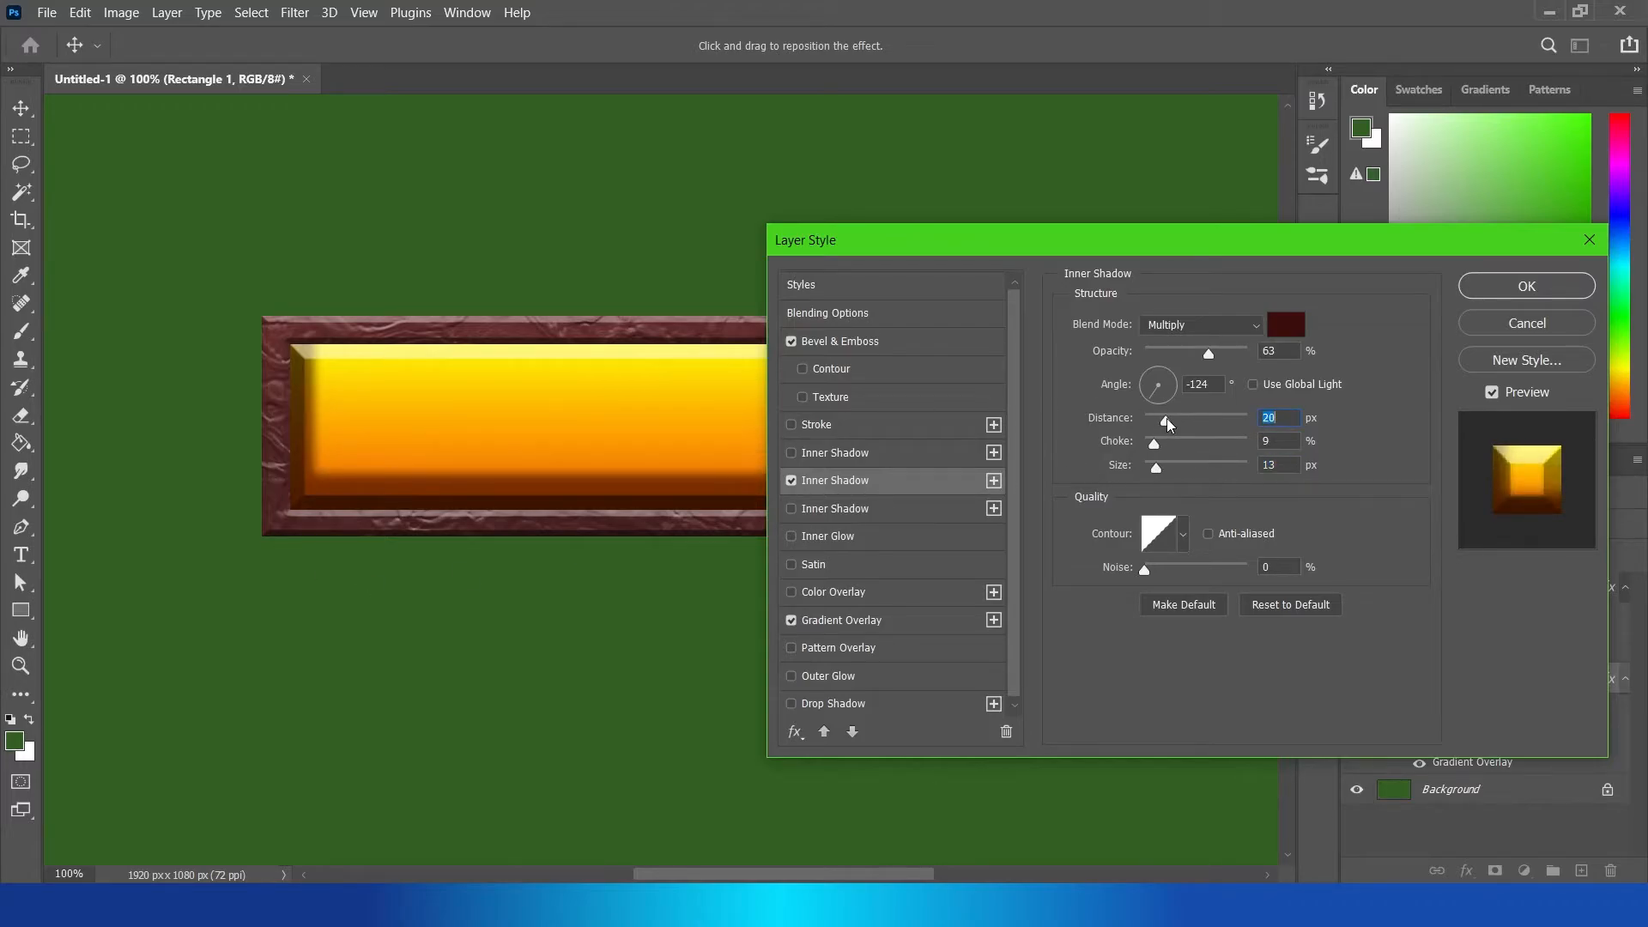
{"action": "left_click_drag", "start_coordinate": [1153, 465], "coordinate": [1193, 465]}
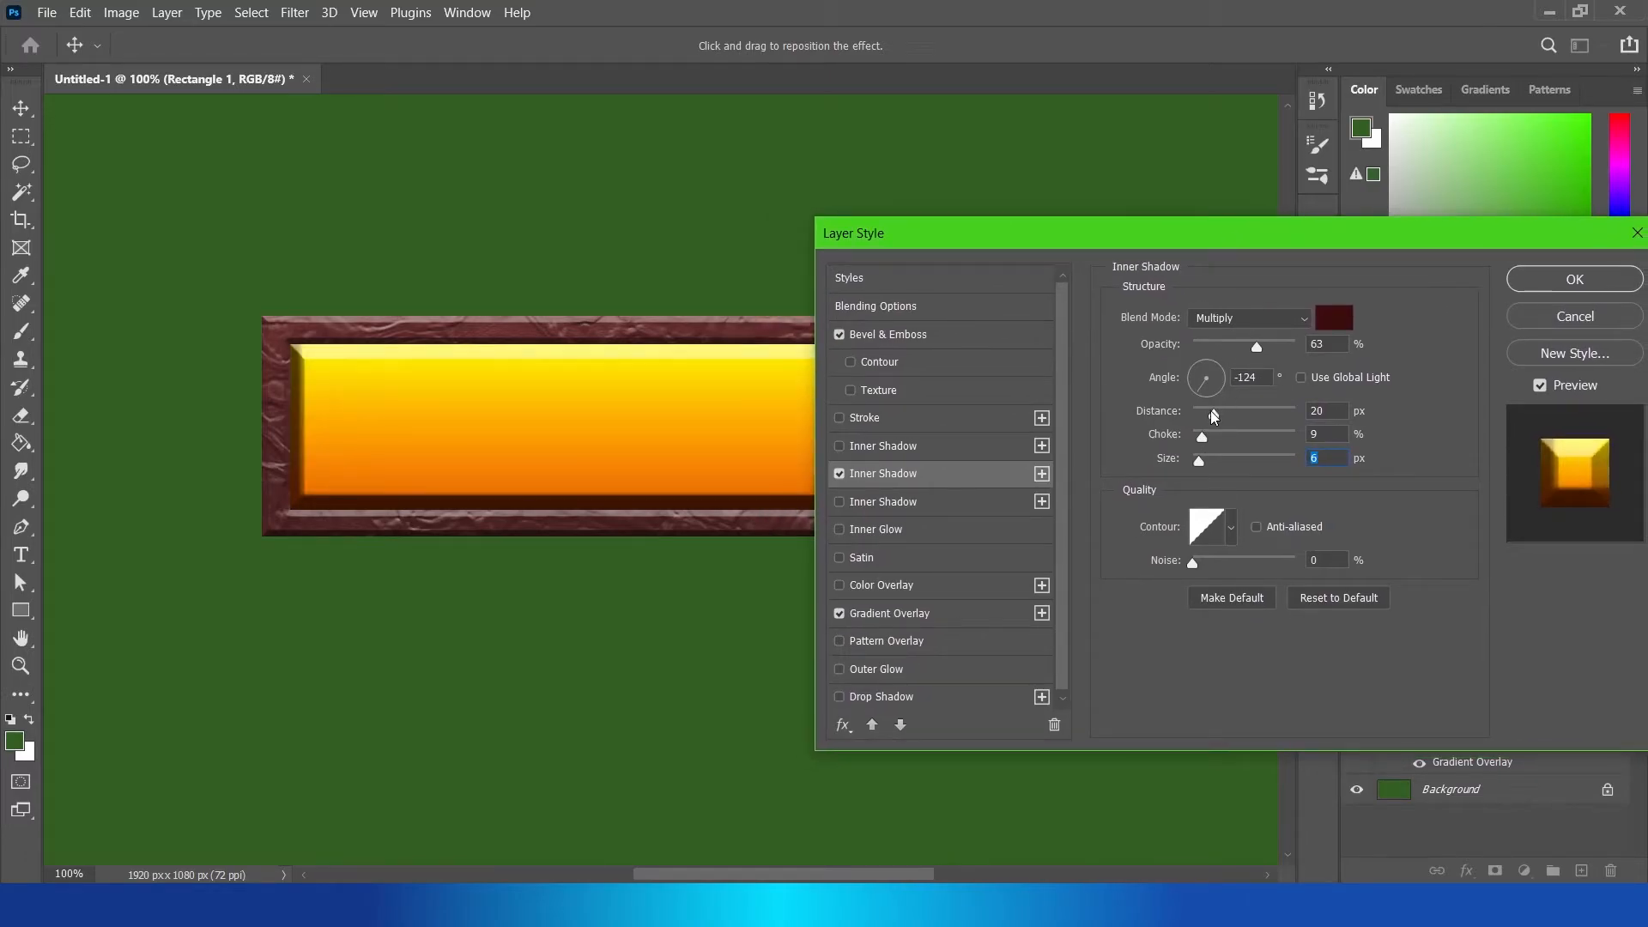
{"action": "left_click_drag", "start_coordinate": [1200, 410], "coordinate": [1204, 410]}
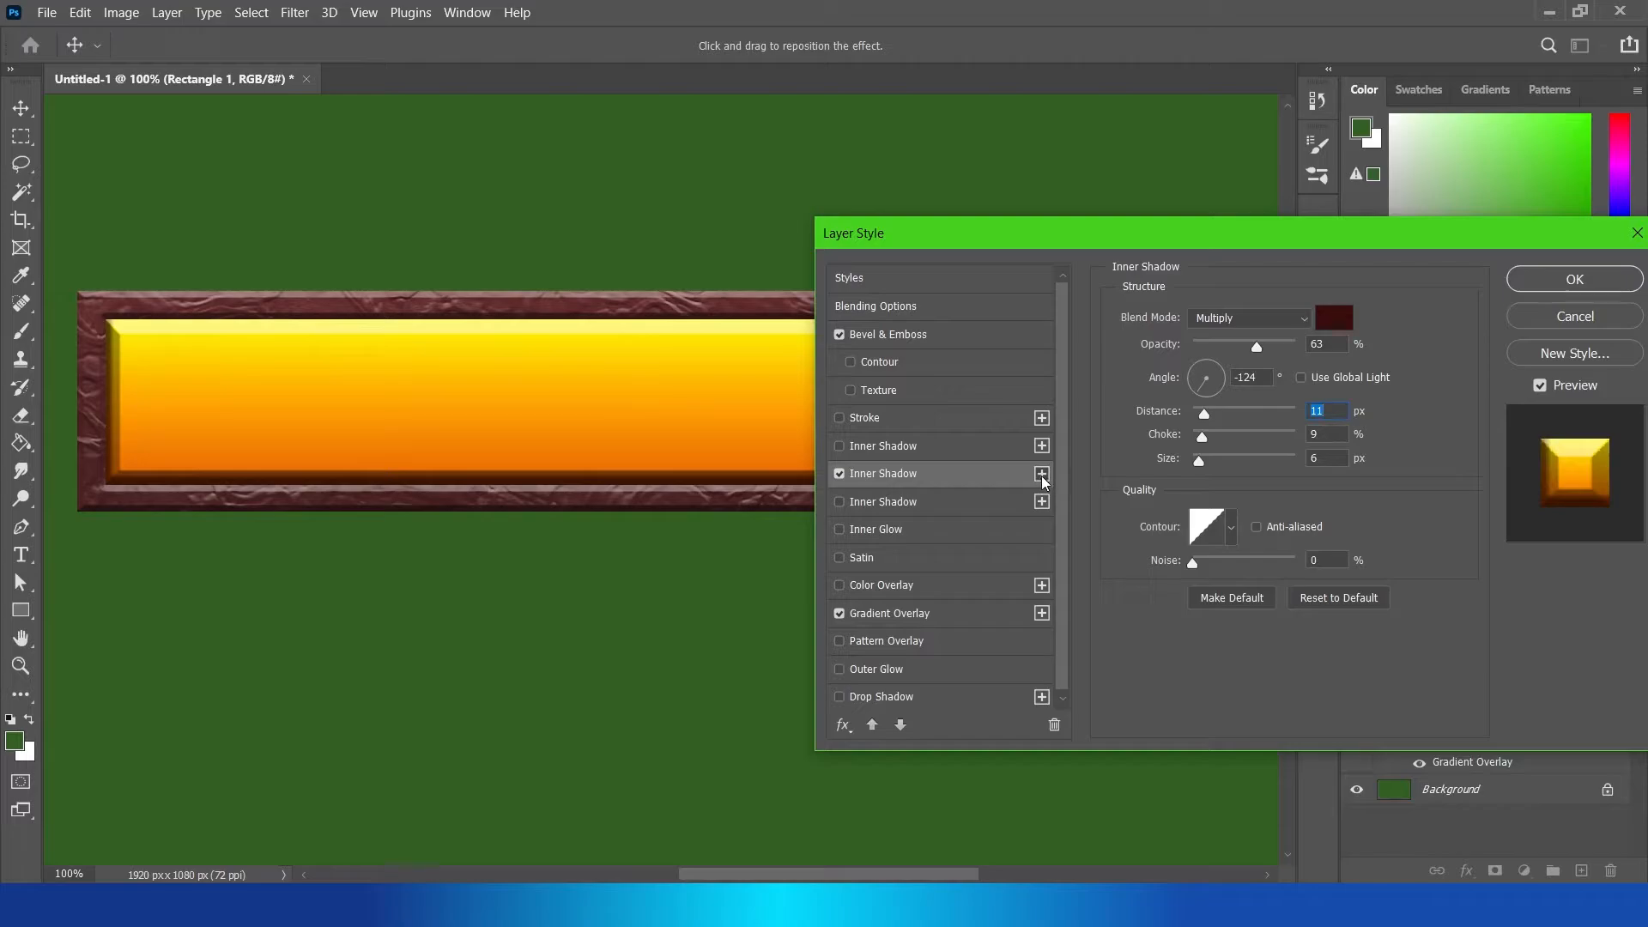
Step: Add a second inner shadow at 35% opacity, choke 13%, size 59 px and confirm the bar's style
{"action": "left_click", "coordinate": [1041, 474]}
{"action": "type", "text": "51"}
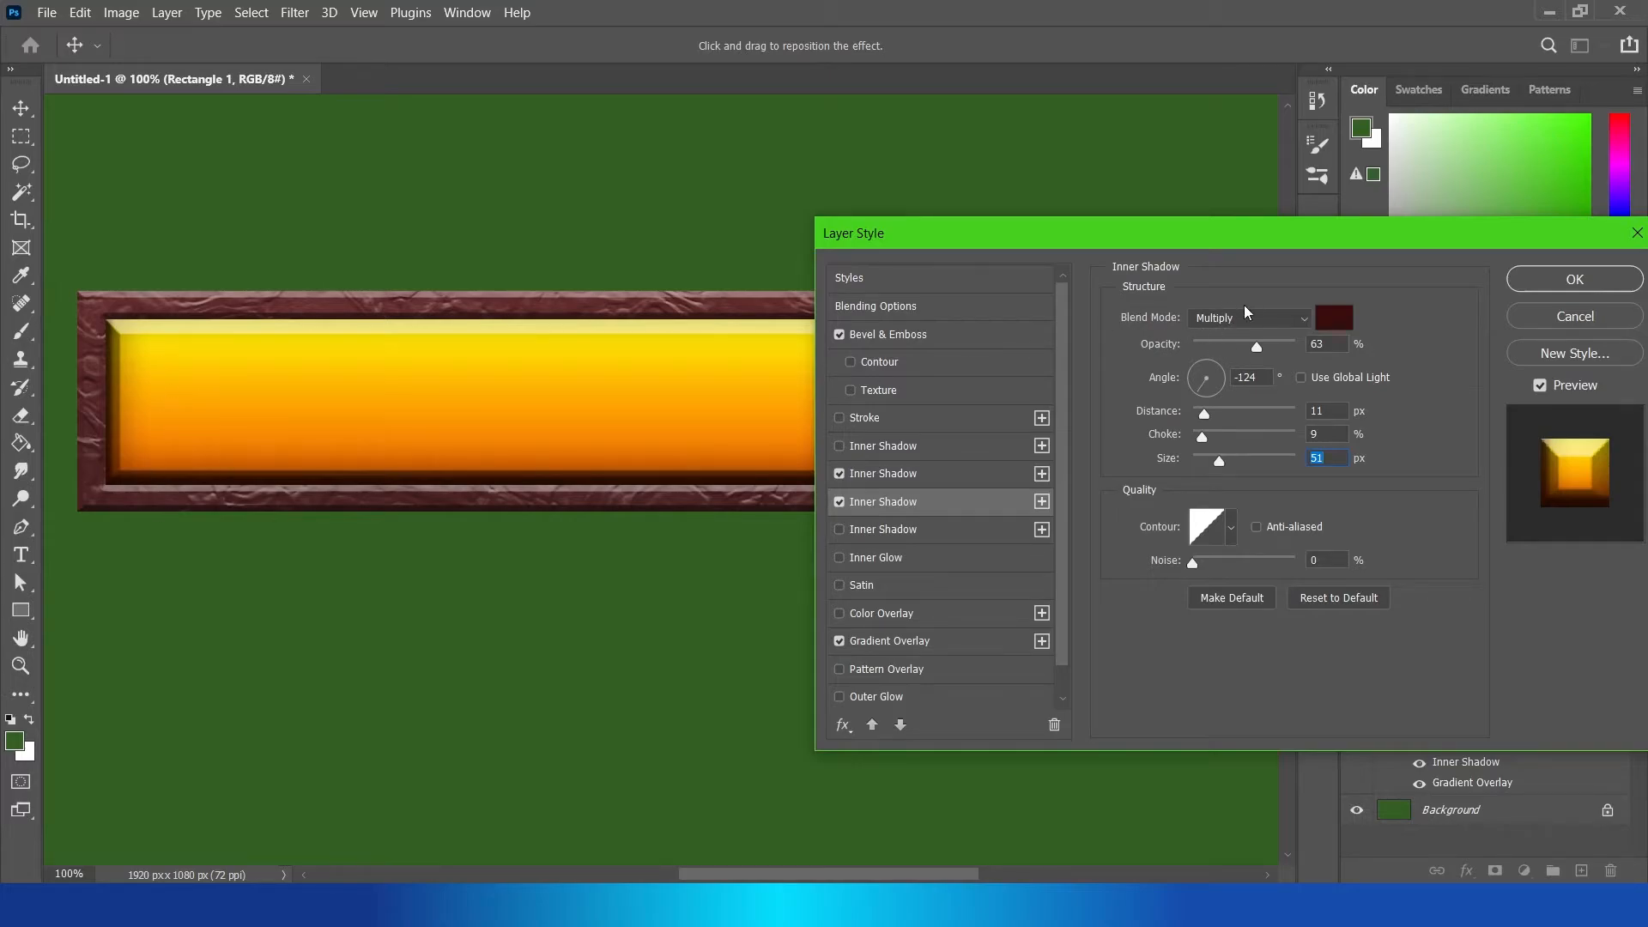
{"action": "mouse_move", "coordinate": [1233, 350]}
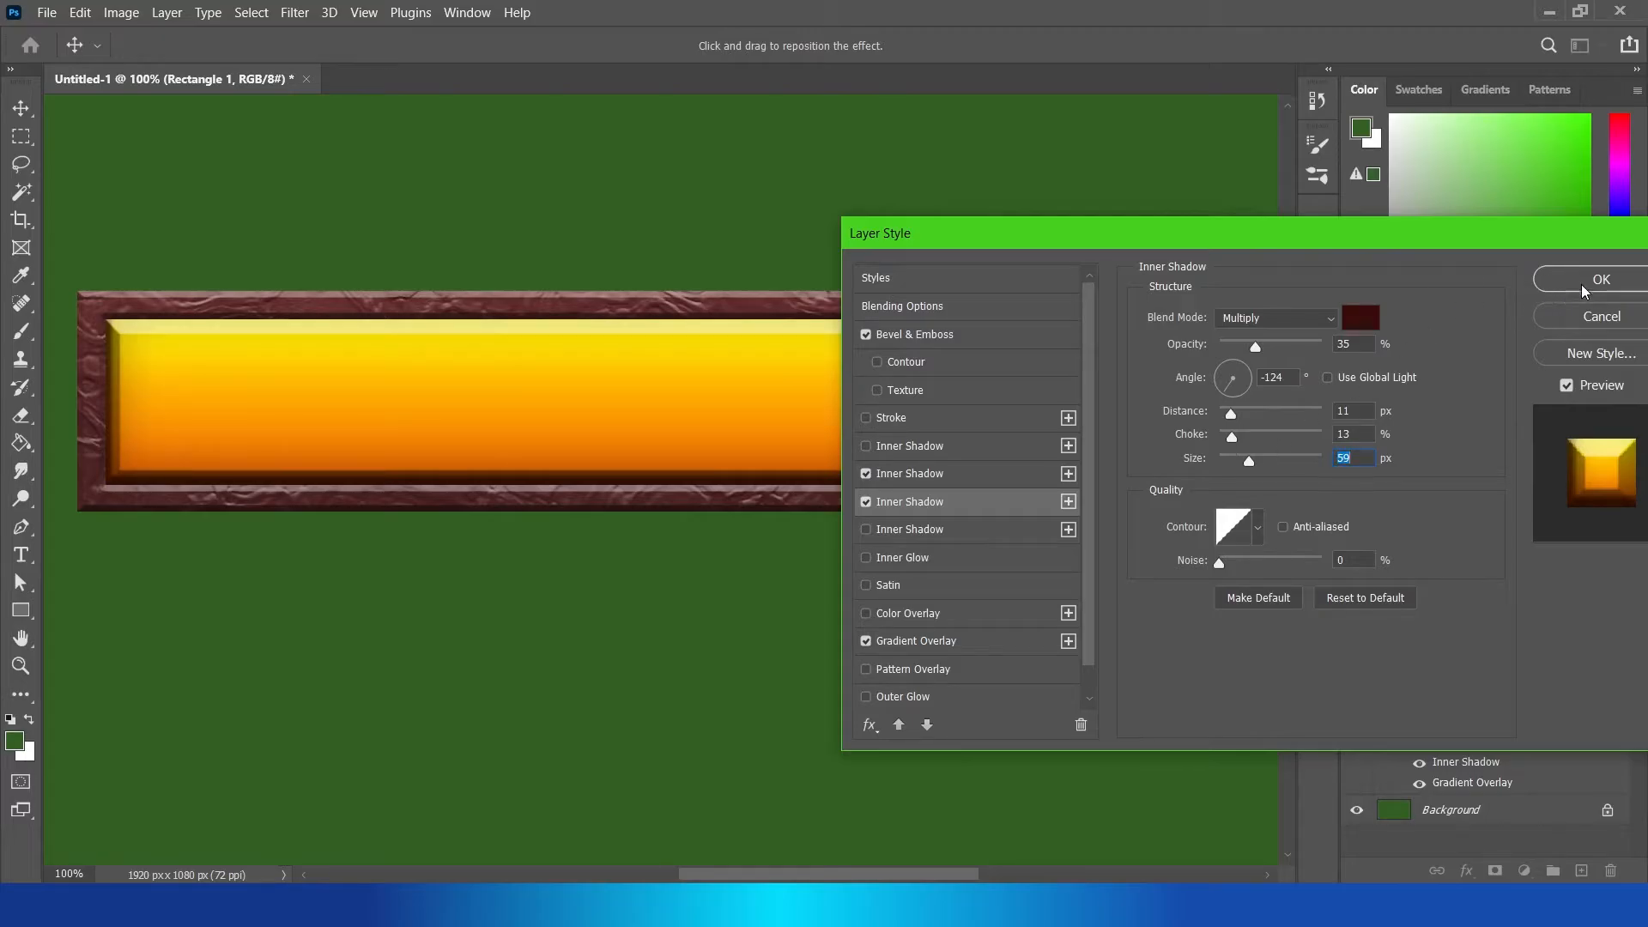
{"action": "left_click", "coordinate": [1600, 278]}
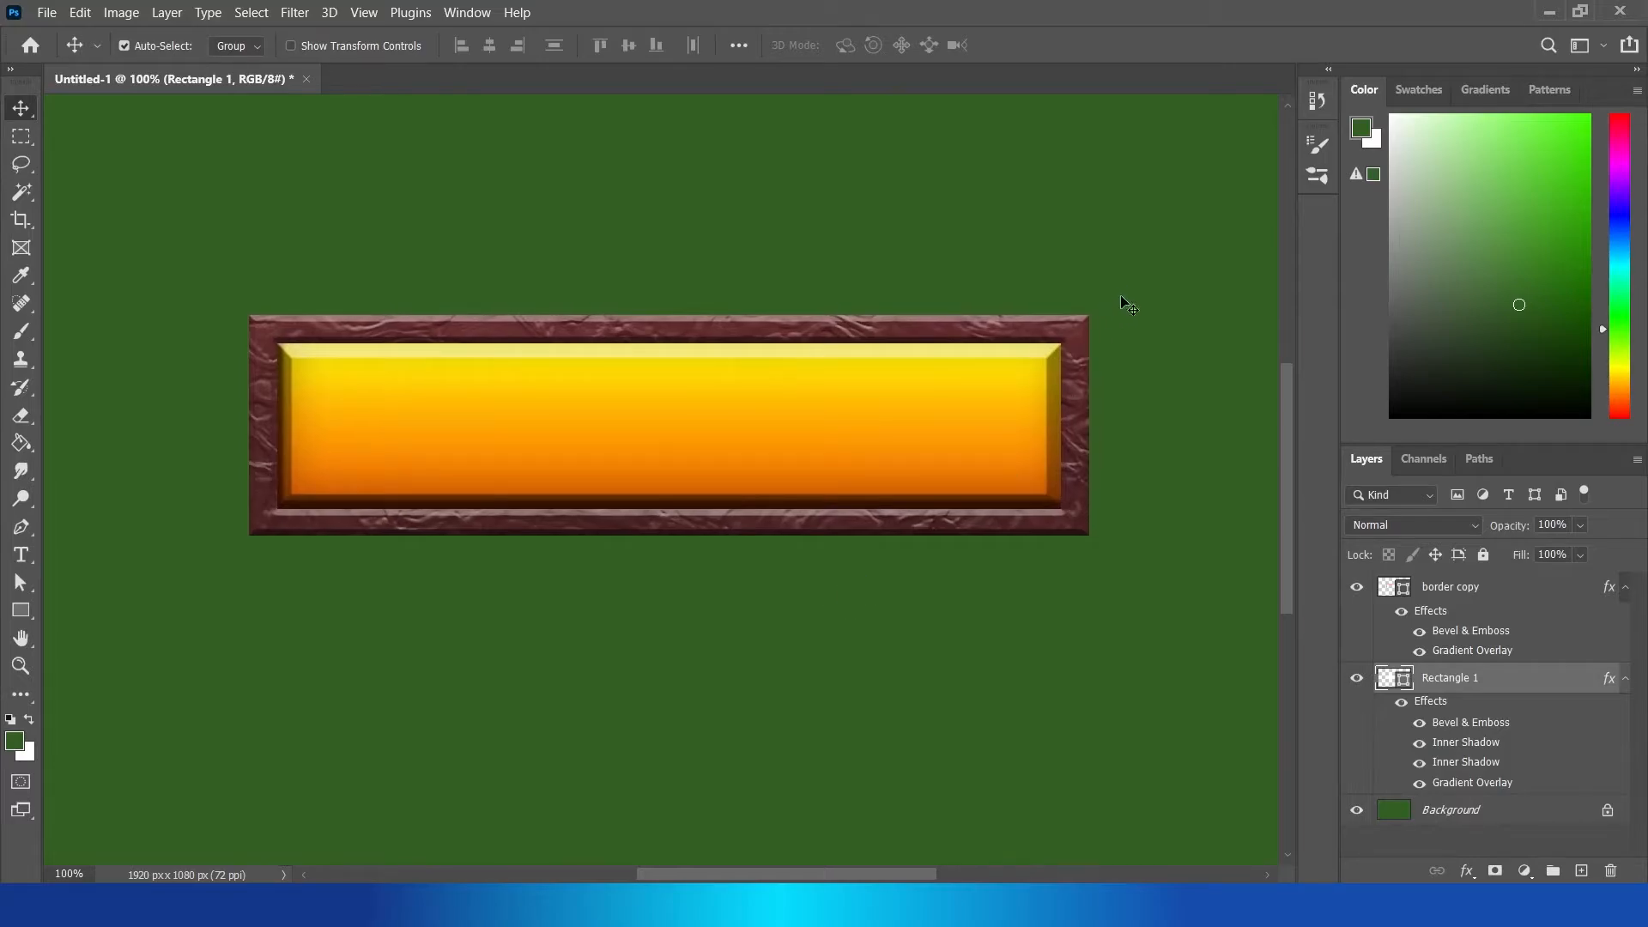
{"action": "mouse_move", "coordinate": [1075, 380]}
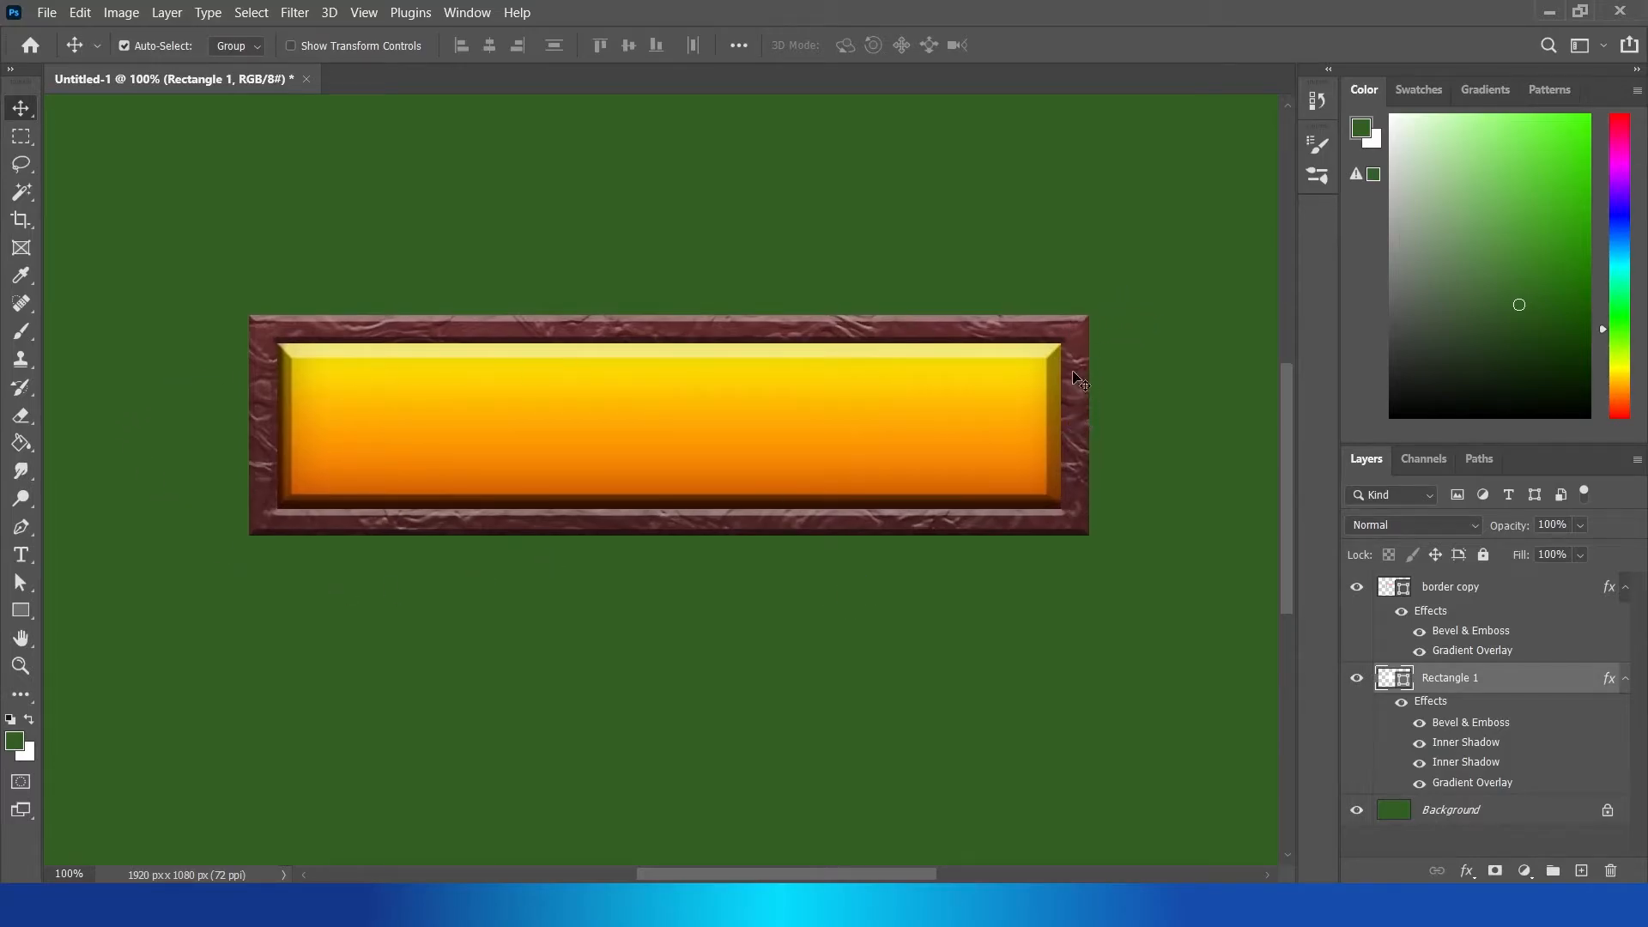
{"action": "mouse_move", "coordinate": [1063, 469]}
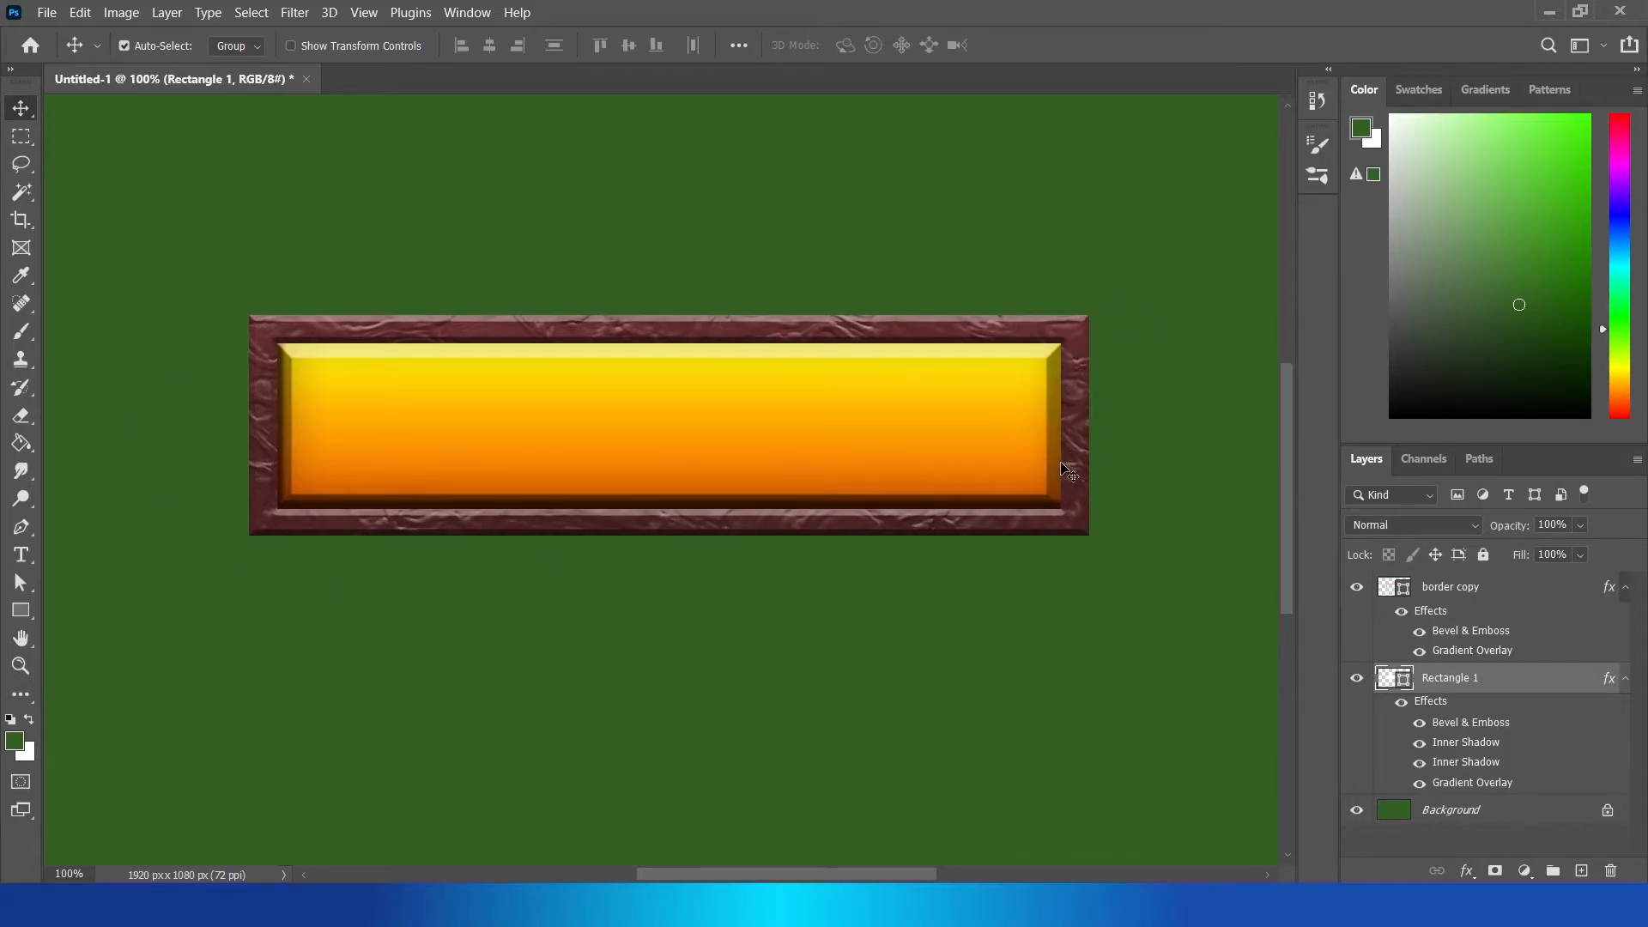
{"action": "mouse_move", "coordinate": [1037, 316]}
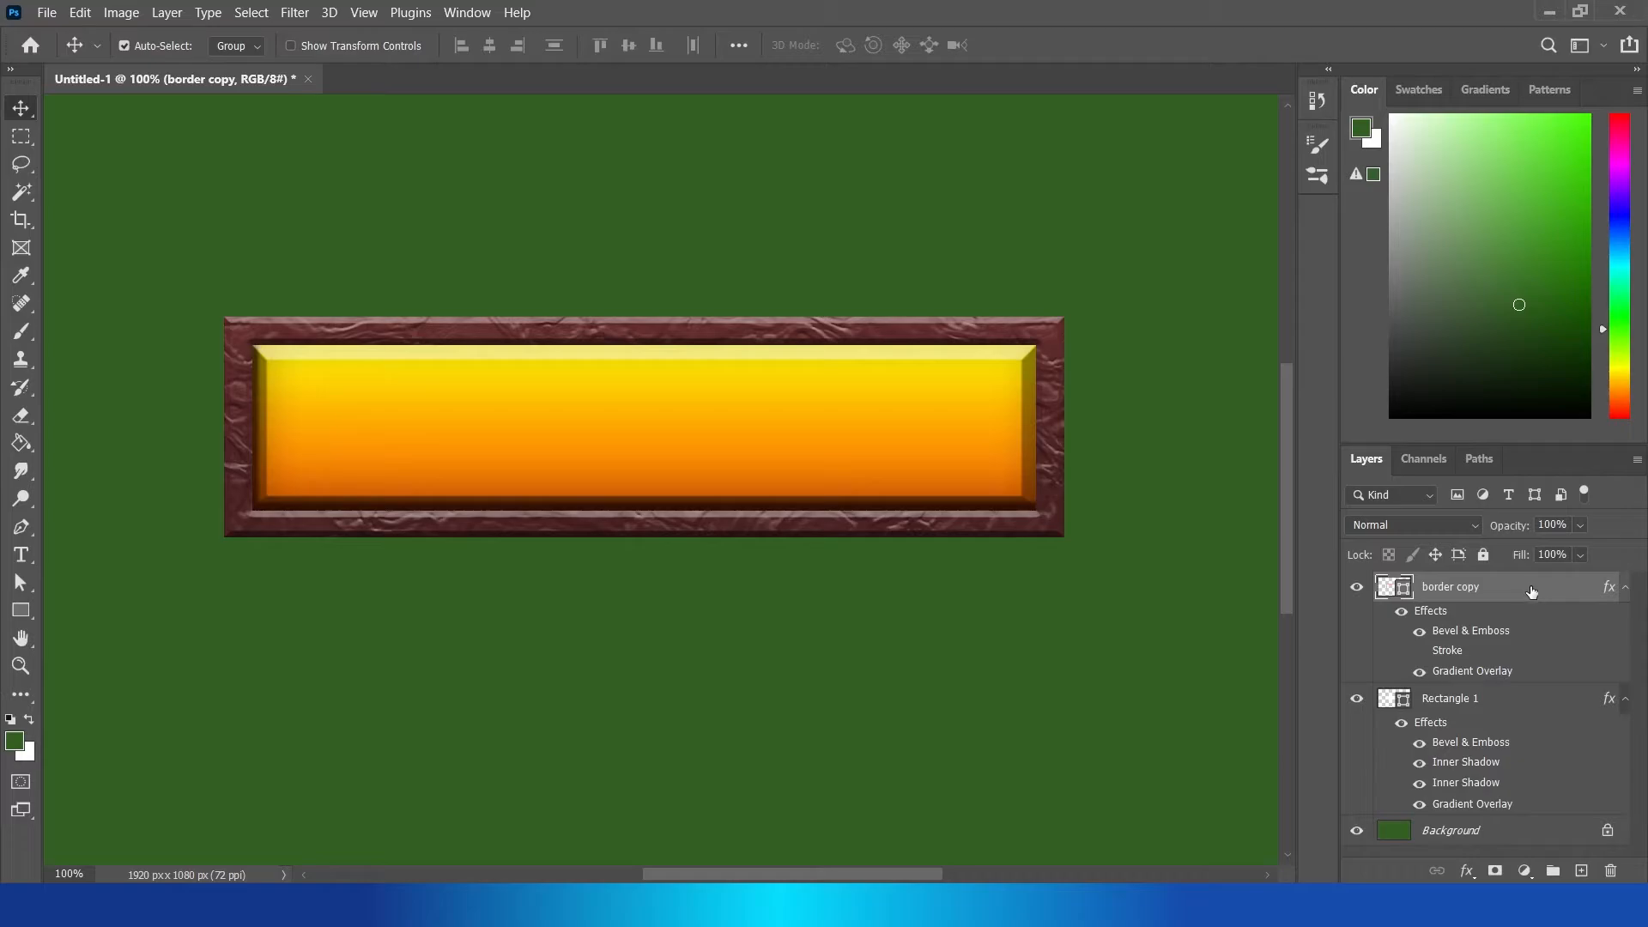
Step: Give the maroon border a 4 px outside stroke filled with a gradient
{"action": "double_click", "coordinate": [1483, 587]}
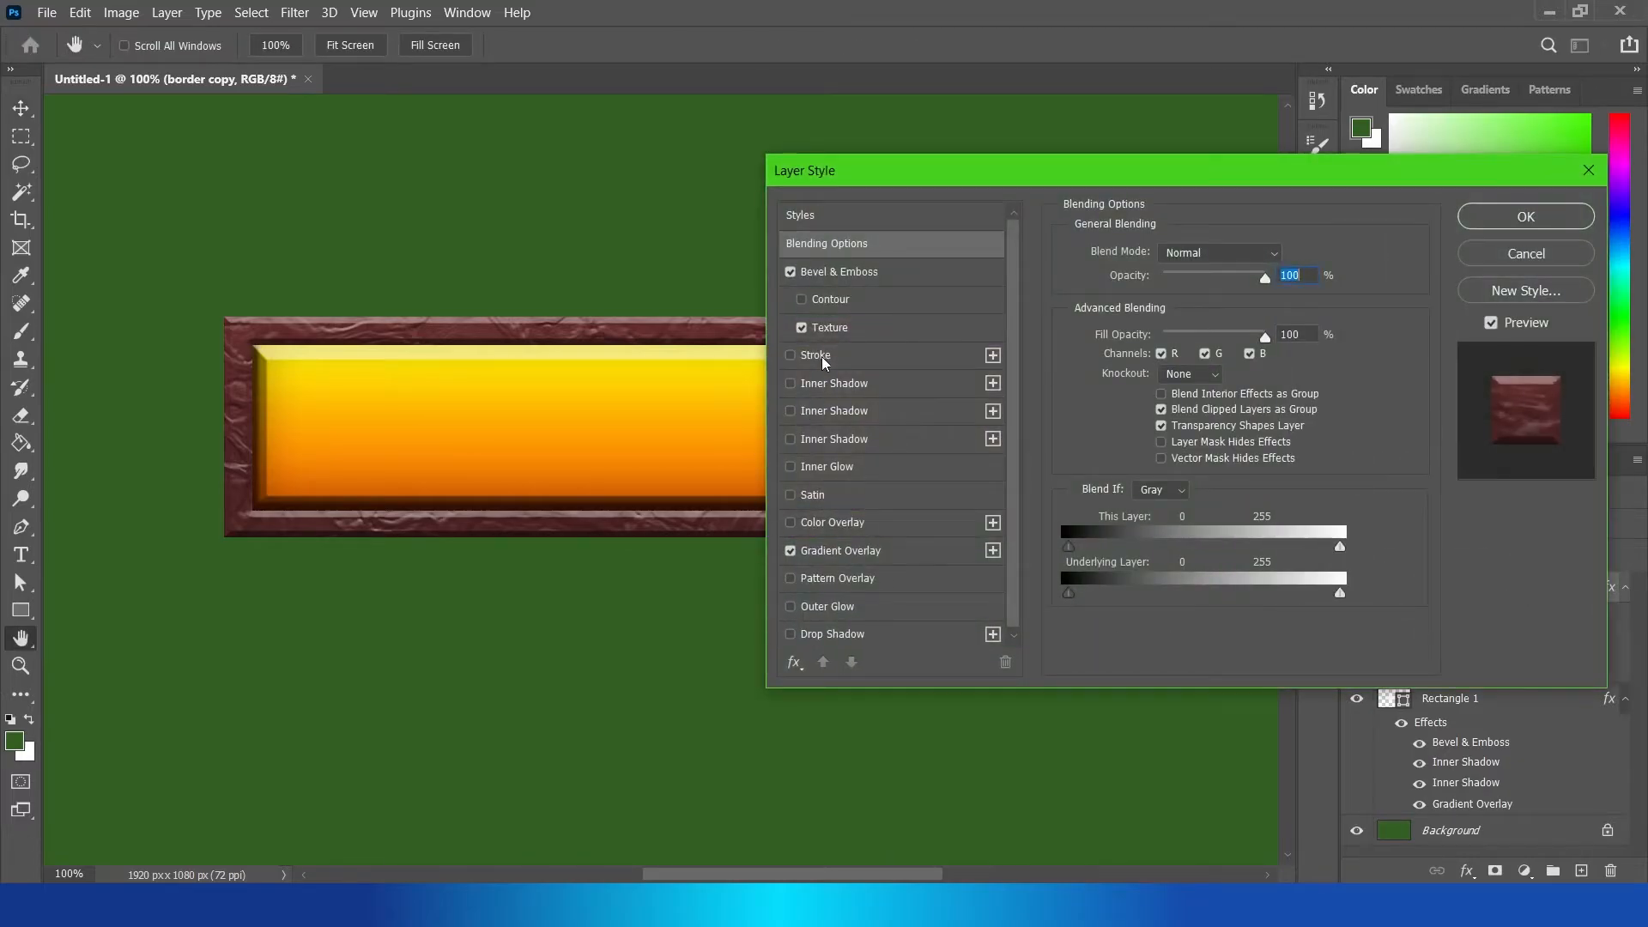
{"action": "left_click", "coordinate": [790, 353]}
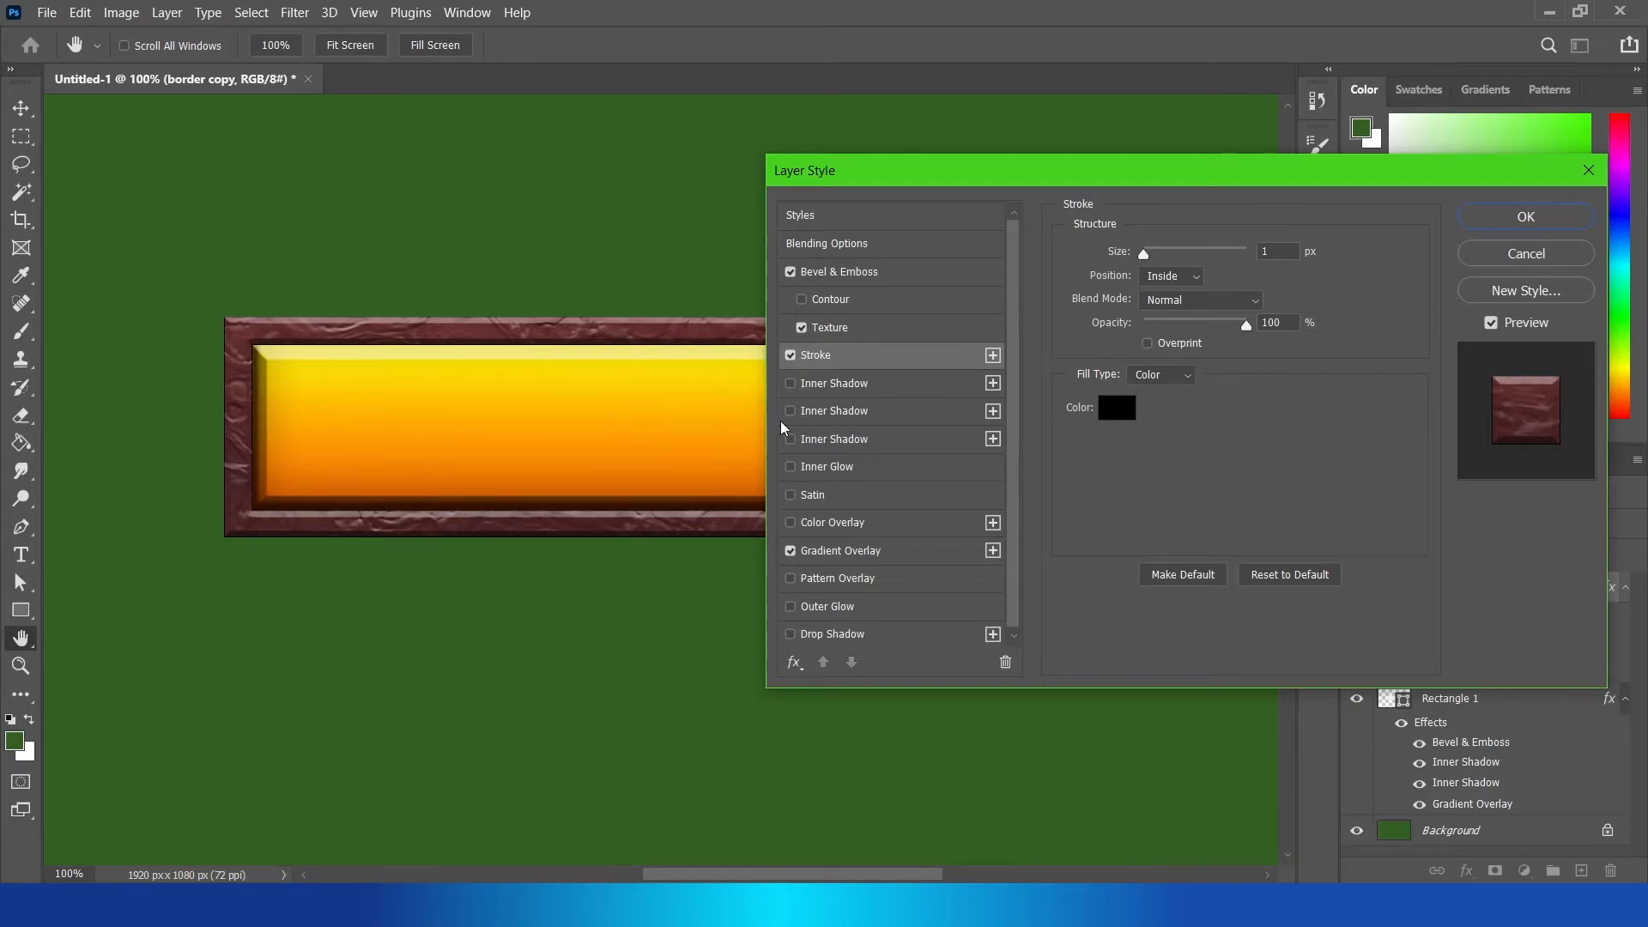
{"action": "mouse_move", "coordinate": [213, 520]}
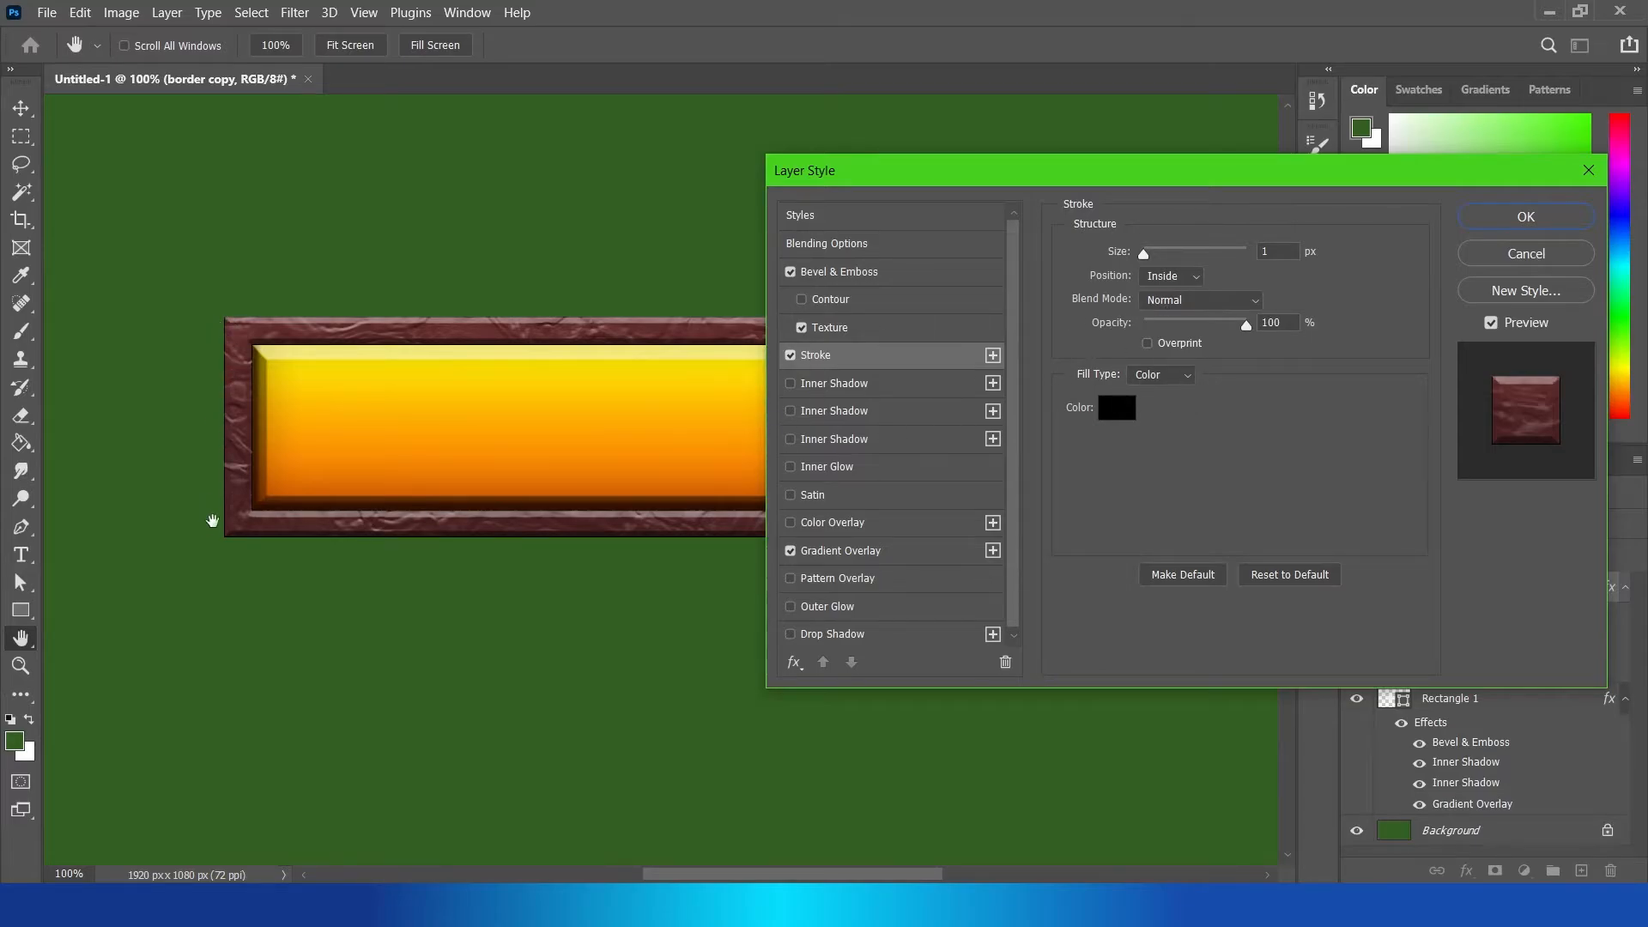
{"action": "left_click", "coordinate": [1171, 274]}
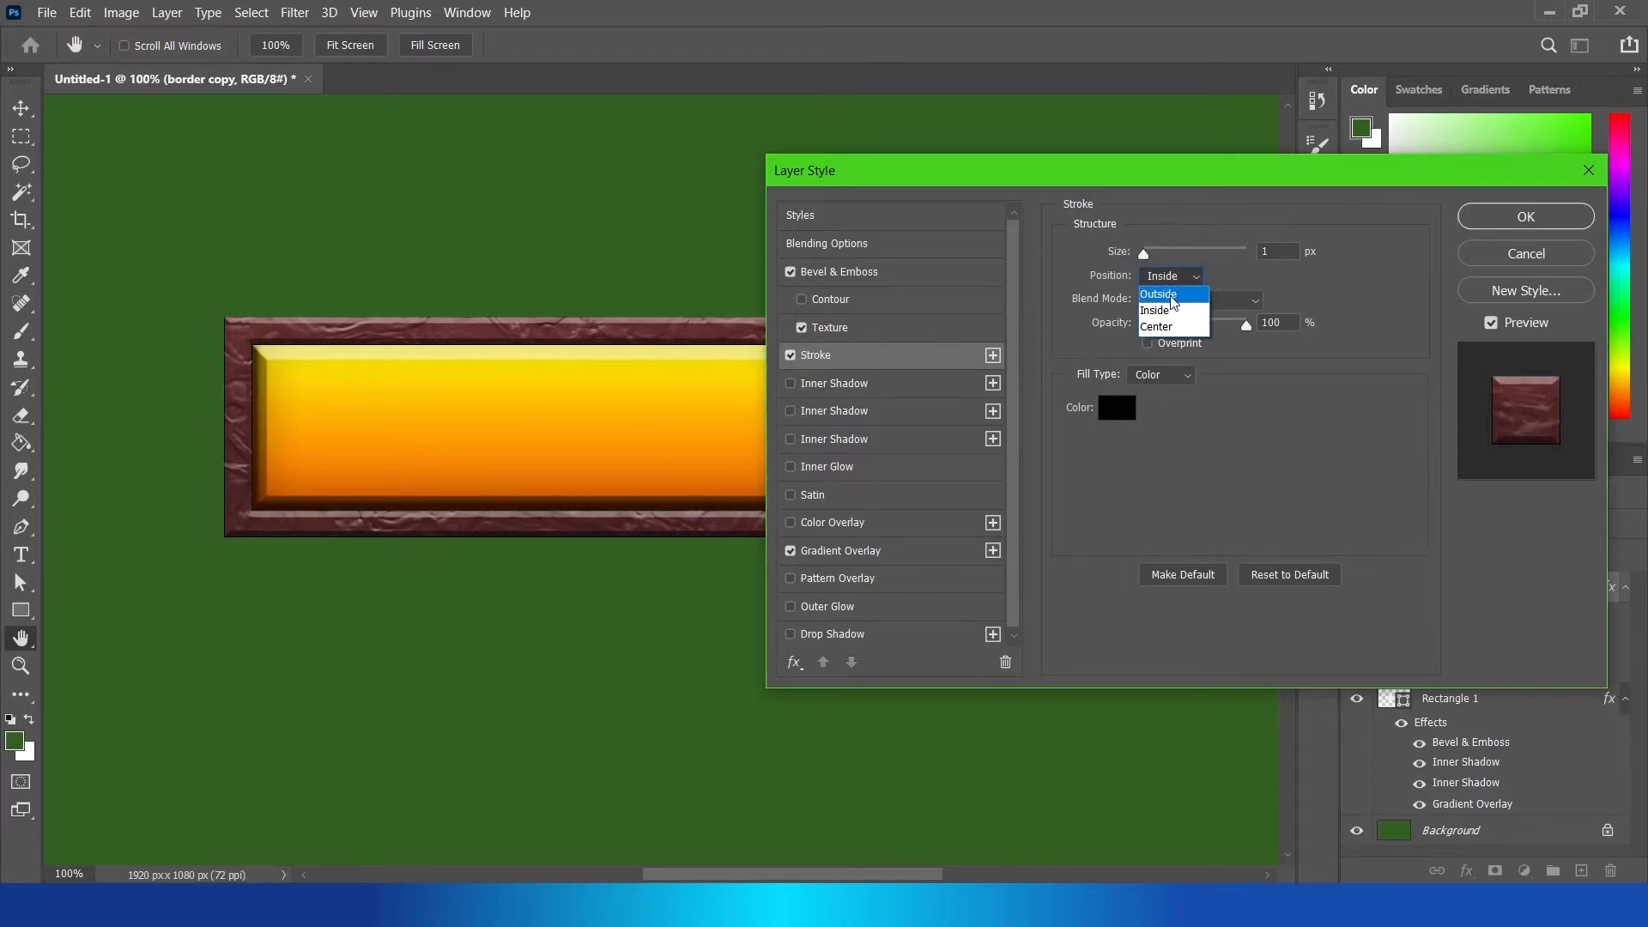
{"action": "left_click", "coordinate": [1158, 293]}
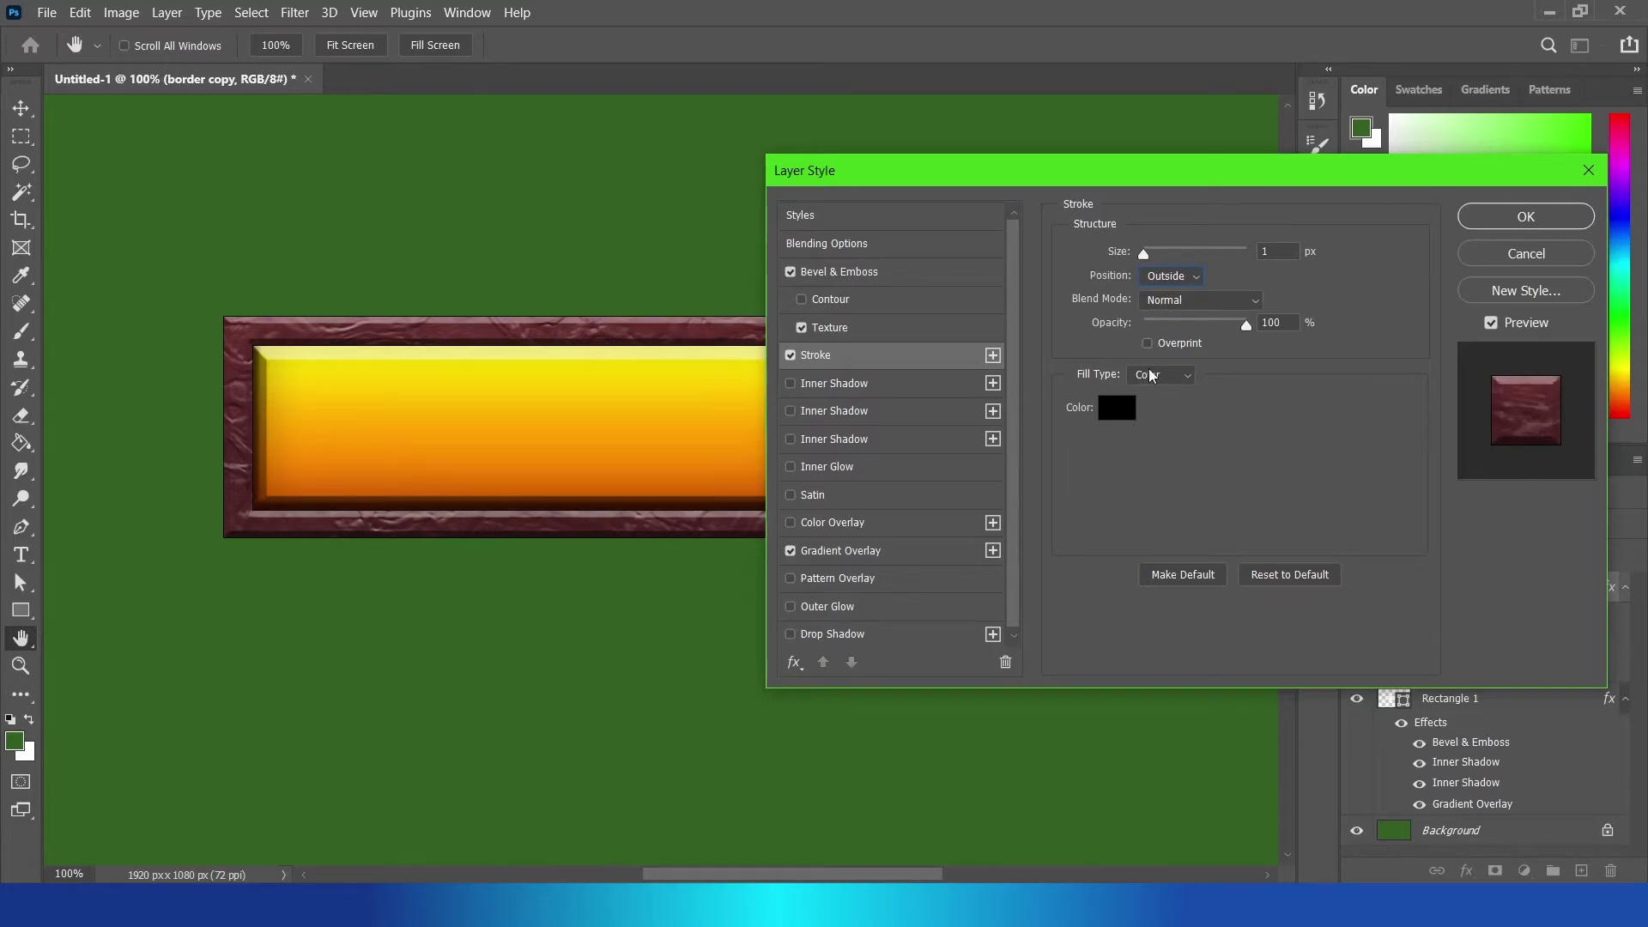
{"action": "left_click", "coordinate": [1160, 374]}
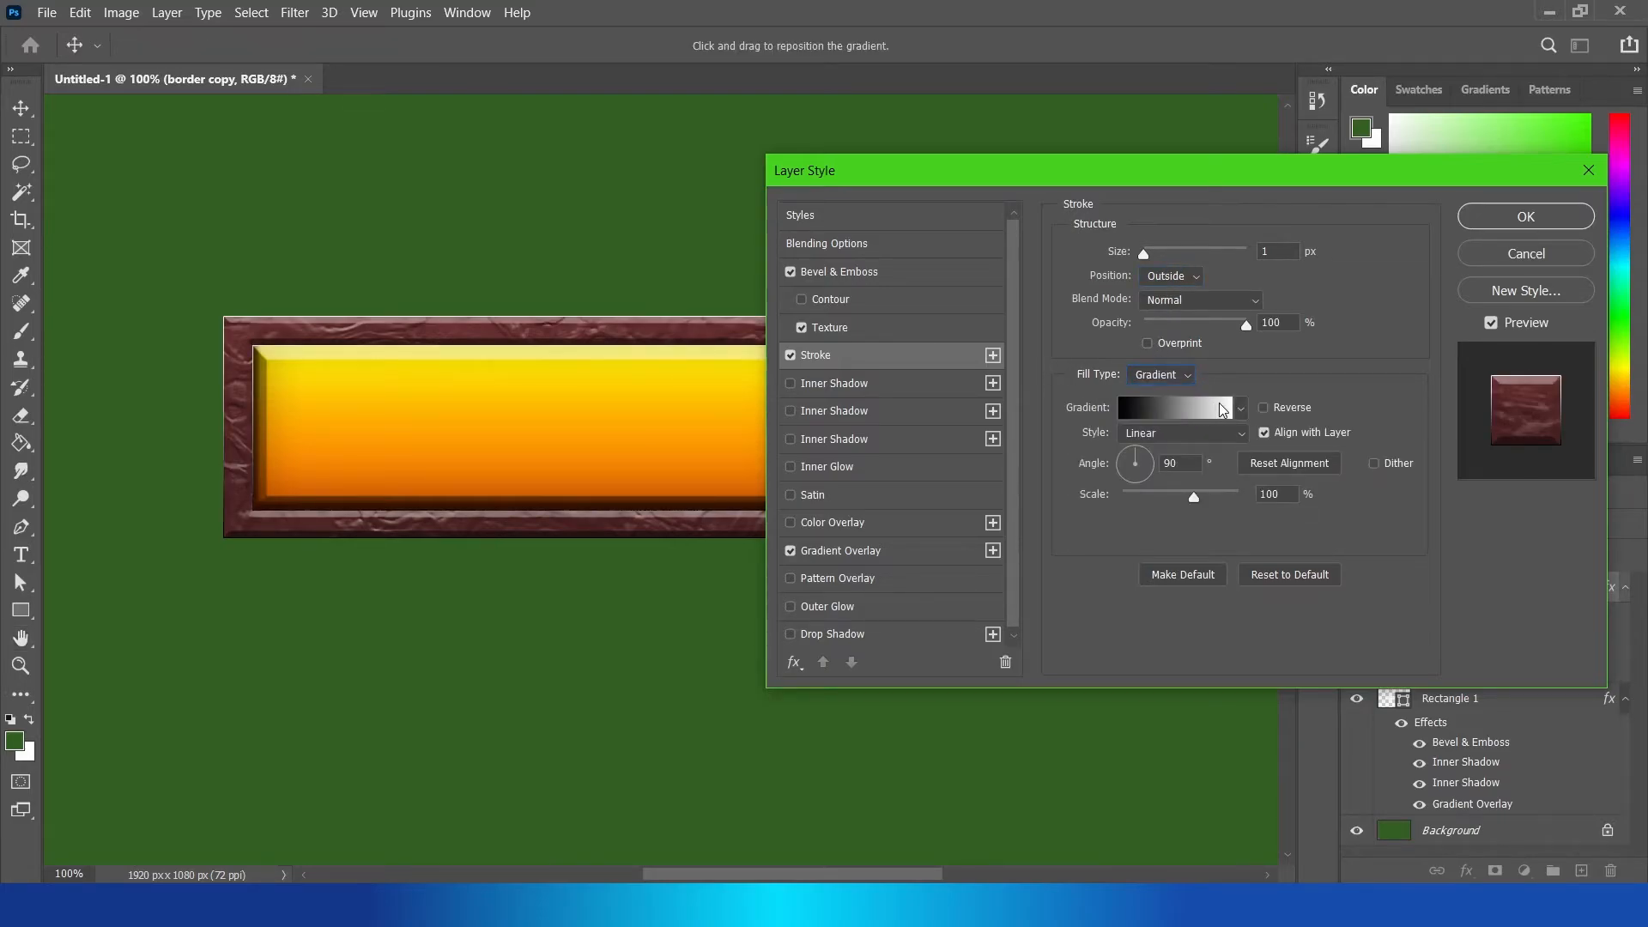
{"action": "left_click", "coordinate": [1279, 251]}
{"action": "type", "text": "4"}
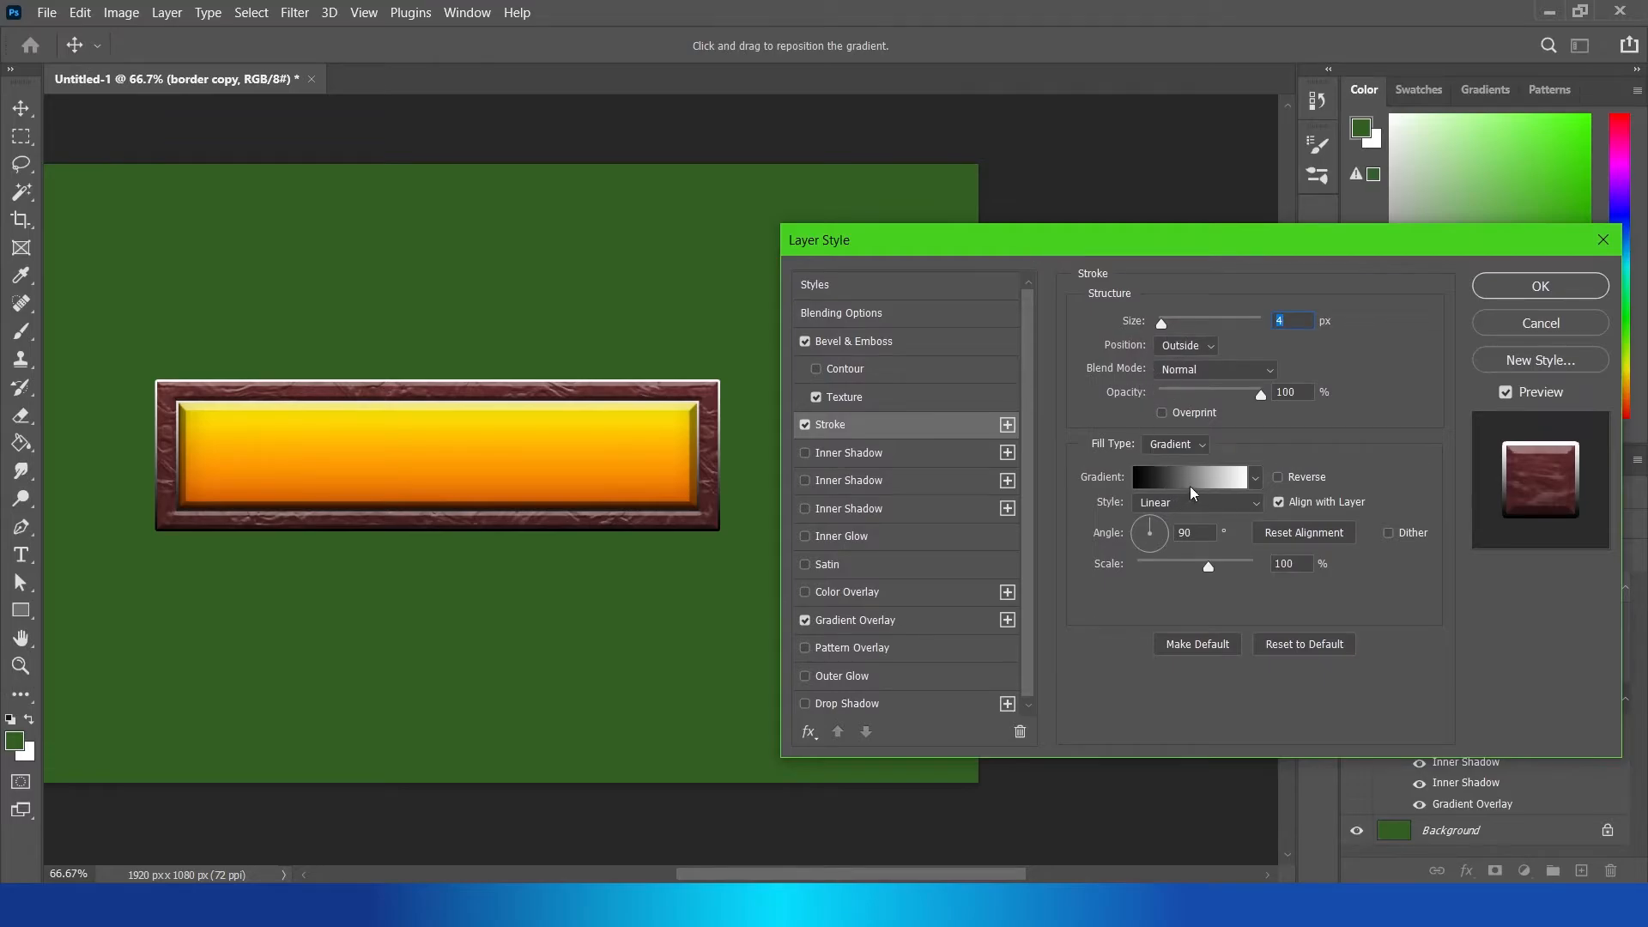
Step: Make the stroke gradient Reflected at 150% scale
{"action": "left_click", "coordinate": [1190, 478]}
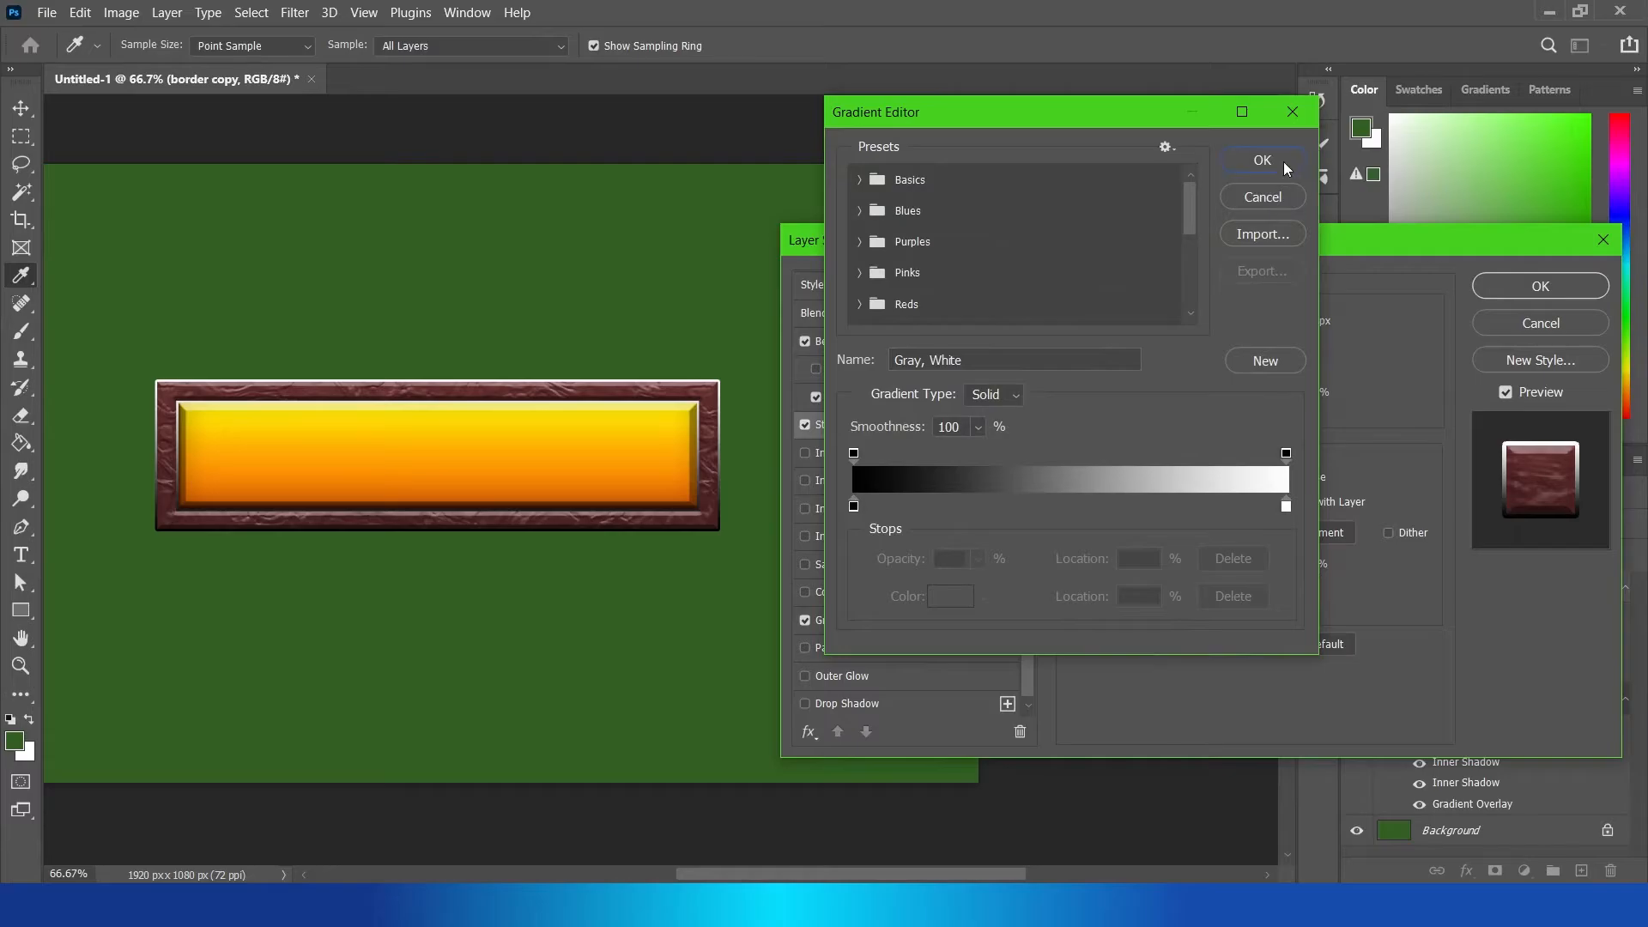
{"action": "left_click", "coordinate": [1263, 161]}
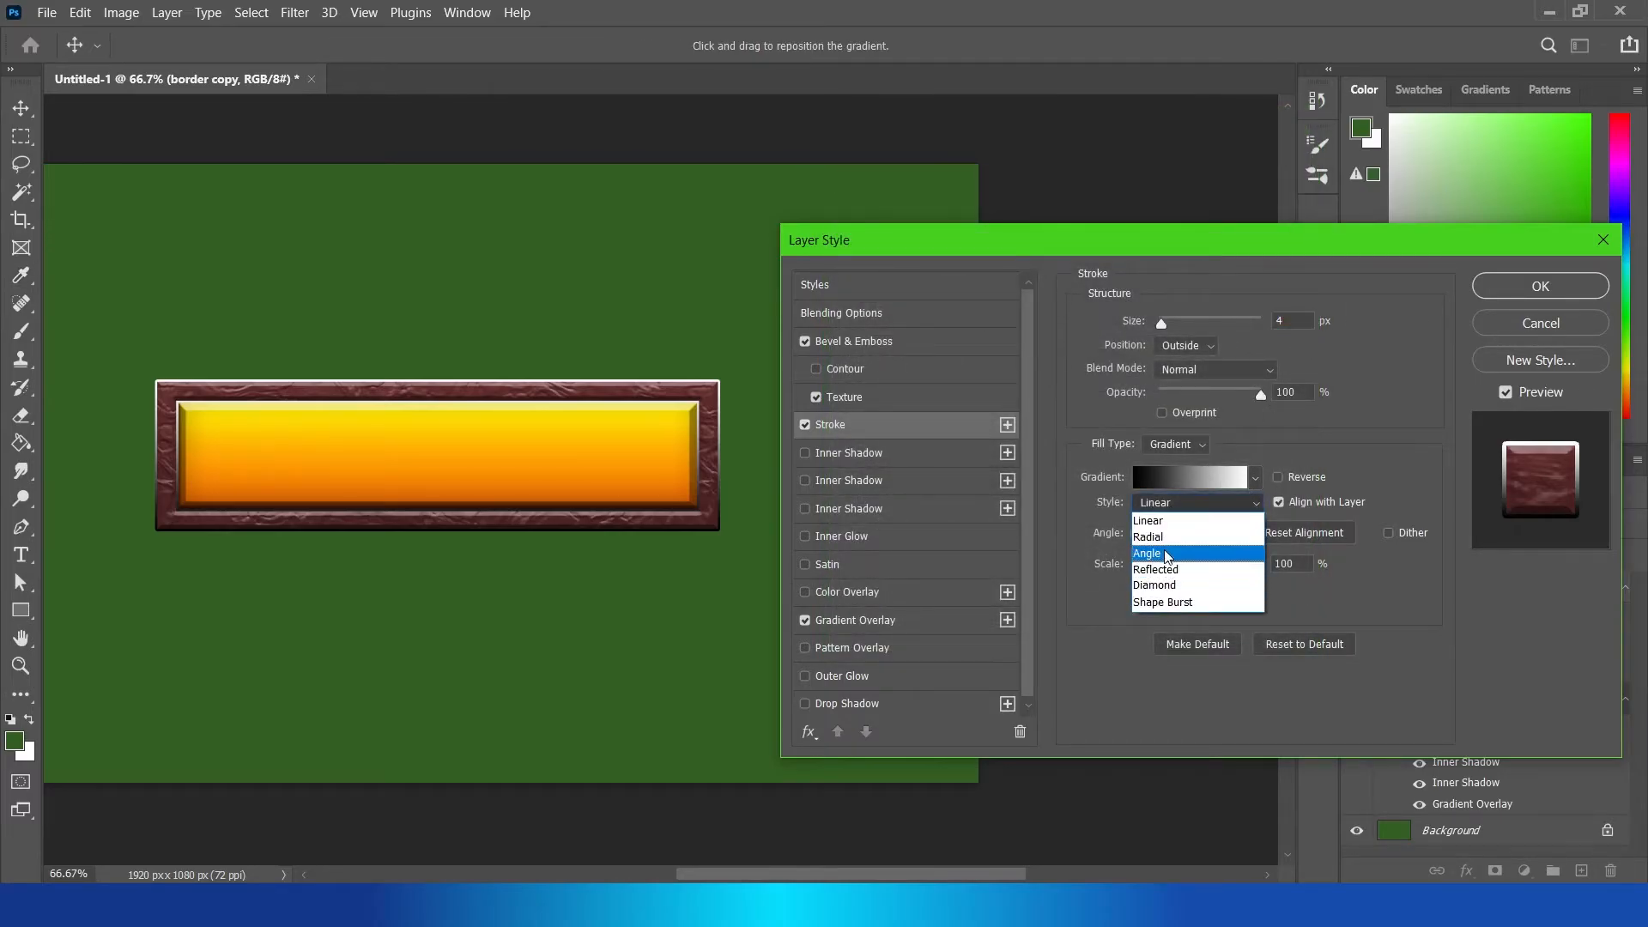
{"action": "left_click", "coordinate": [1149, 535]}
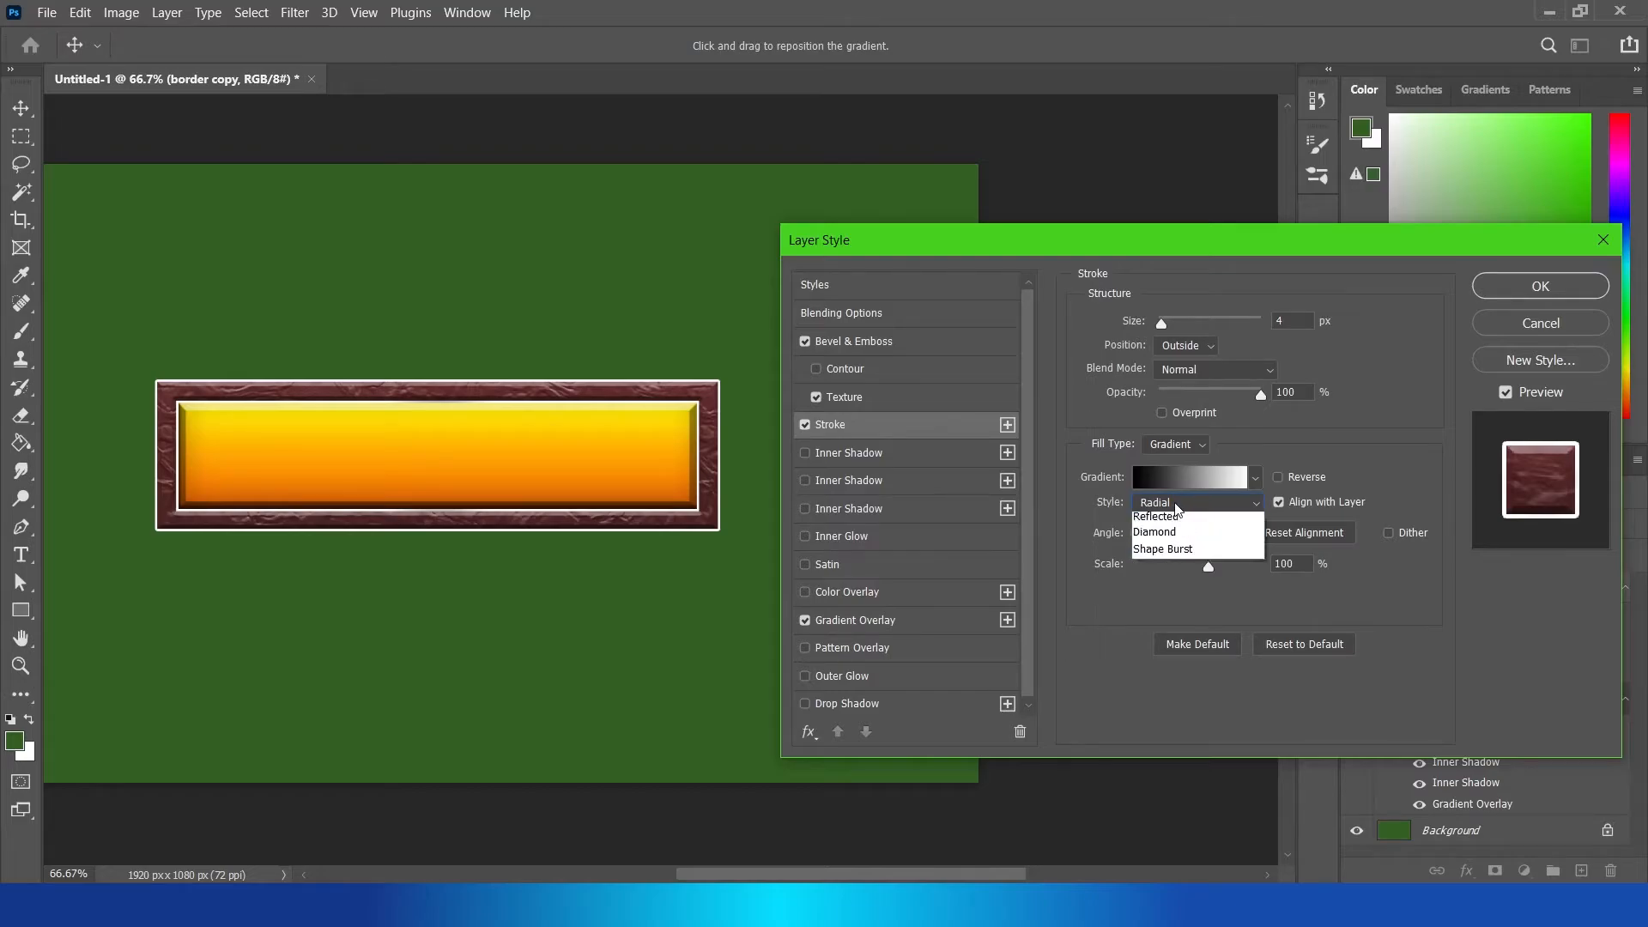
{"action": "left_click", "coordinate": [1157, 515]}
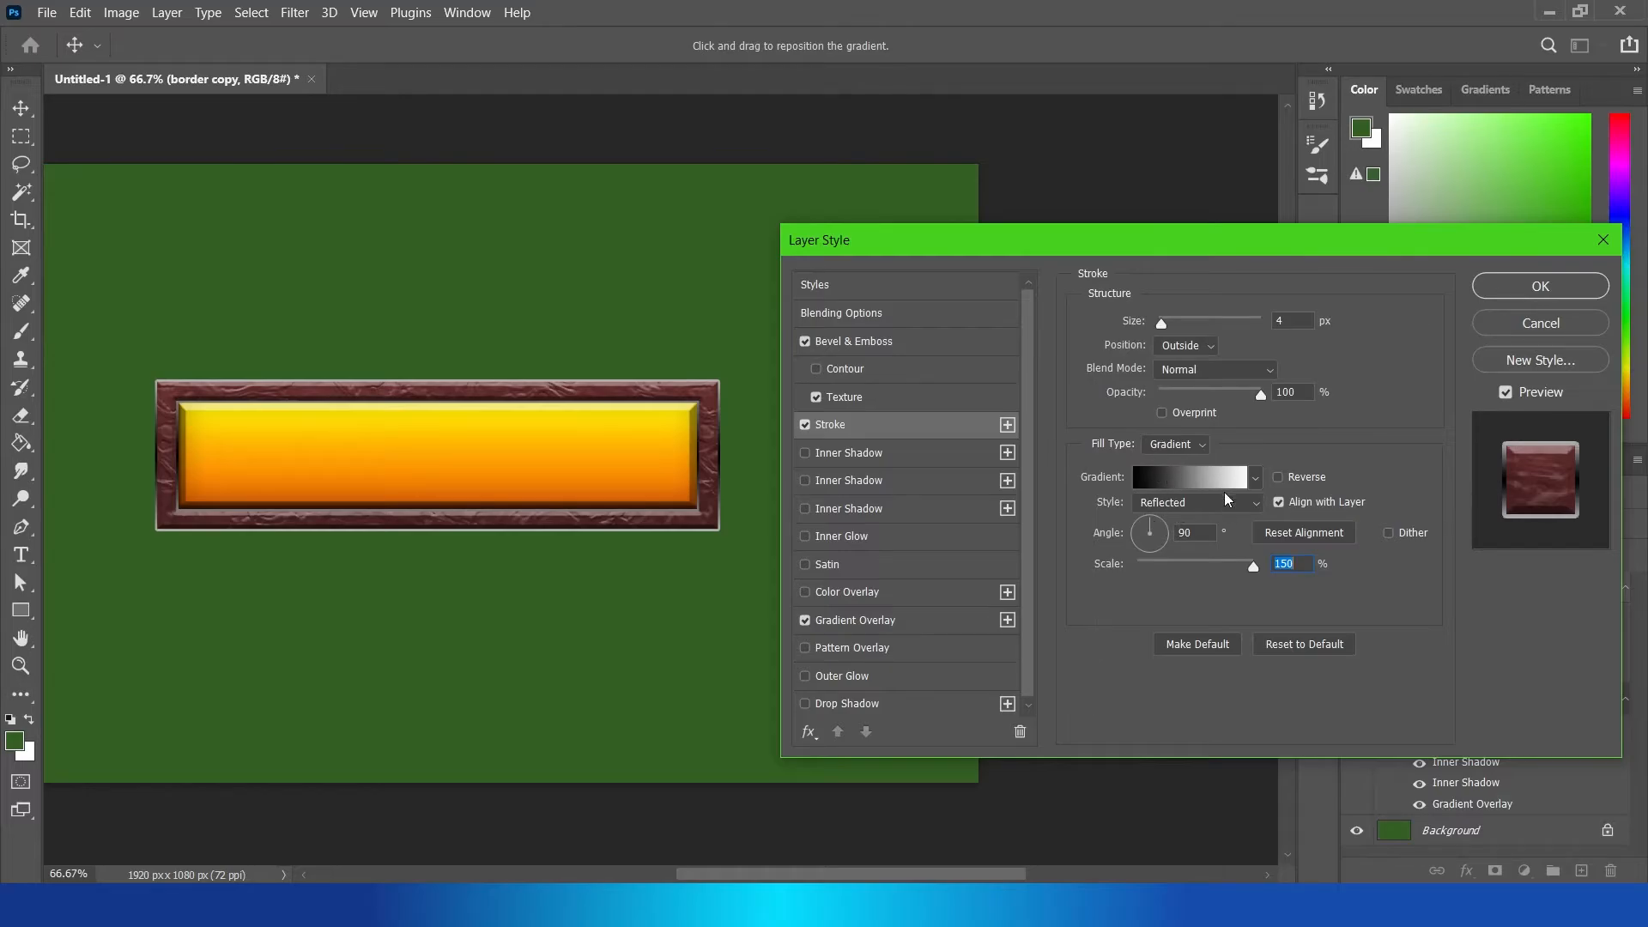
Step: Recolour the stroke gradient to orange-gold, reverse it and angle it at -77°
{"action": "left_click", "coordinate": [1192, 477]}
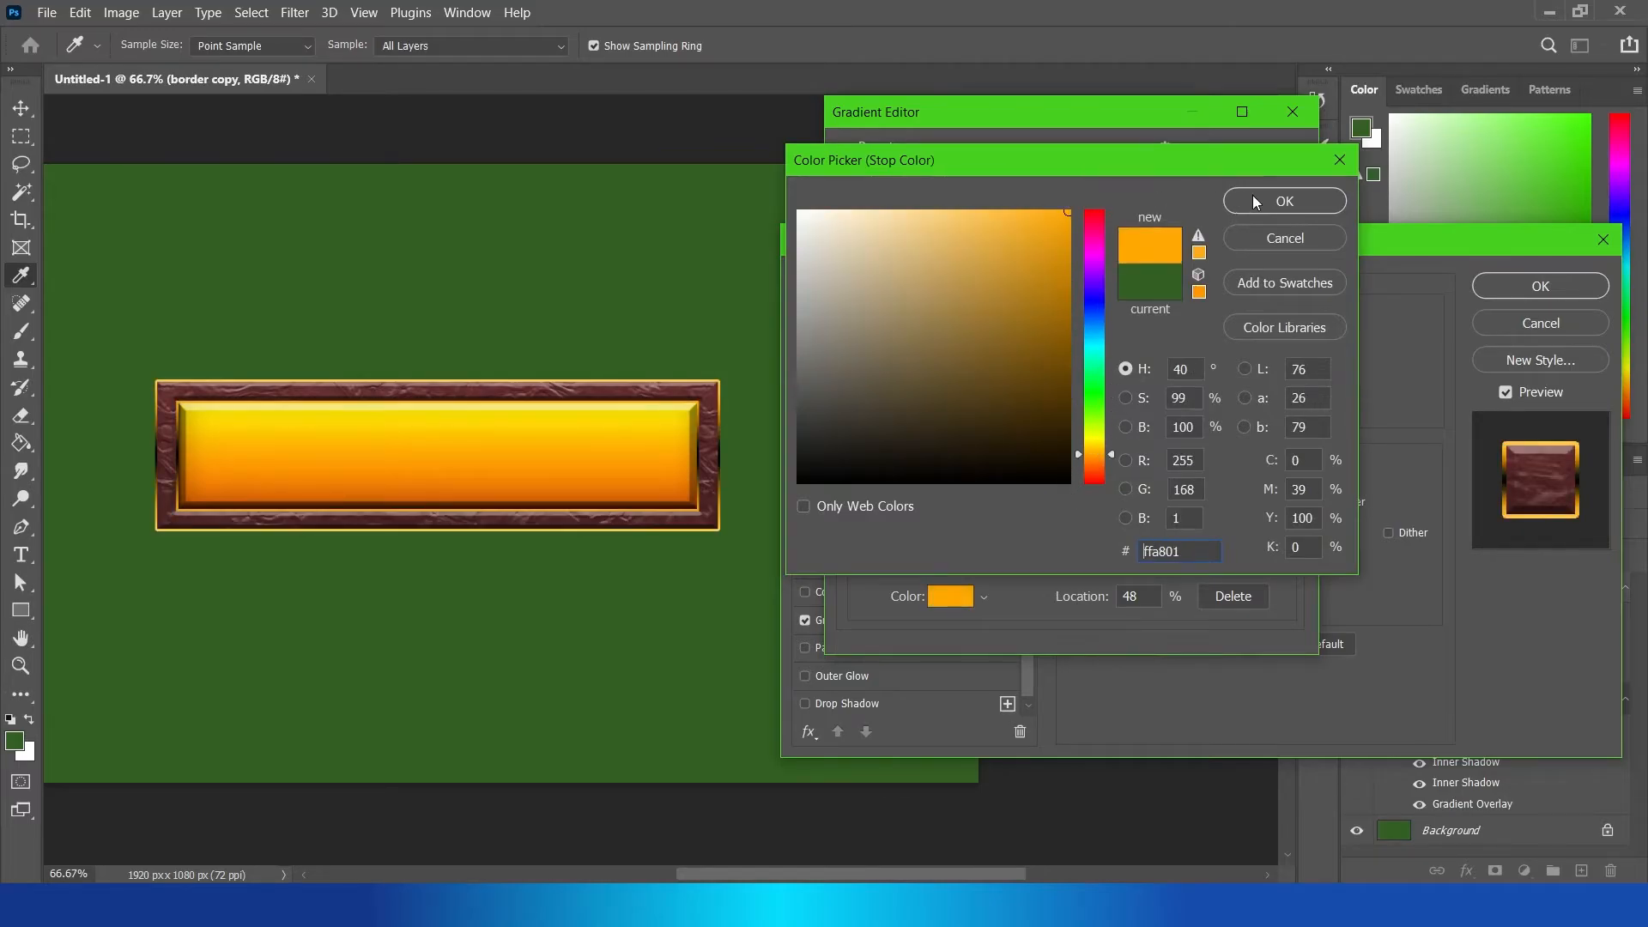
{"action": "left_click", "coordinate": [1284, 201]}
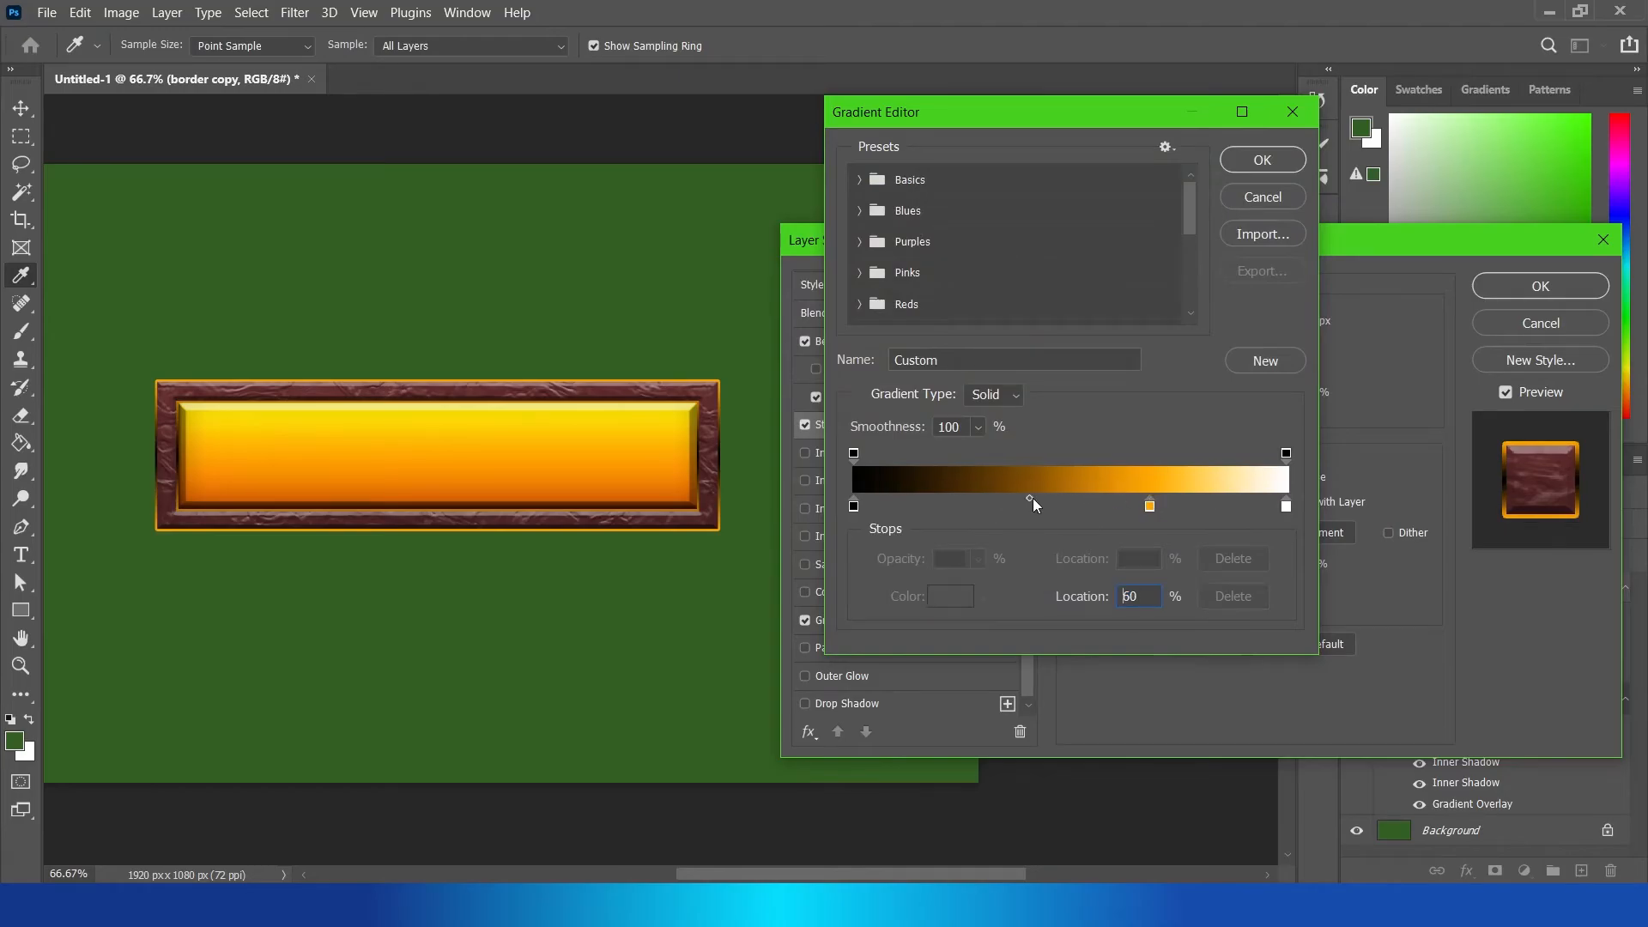
{"action": "left_click", "coordinate": [1262, 160]}
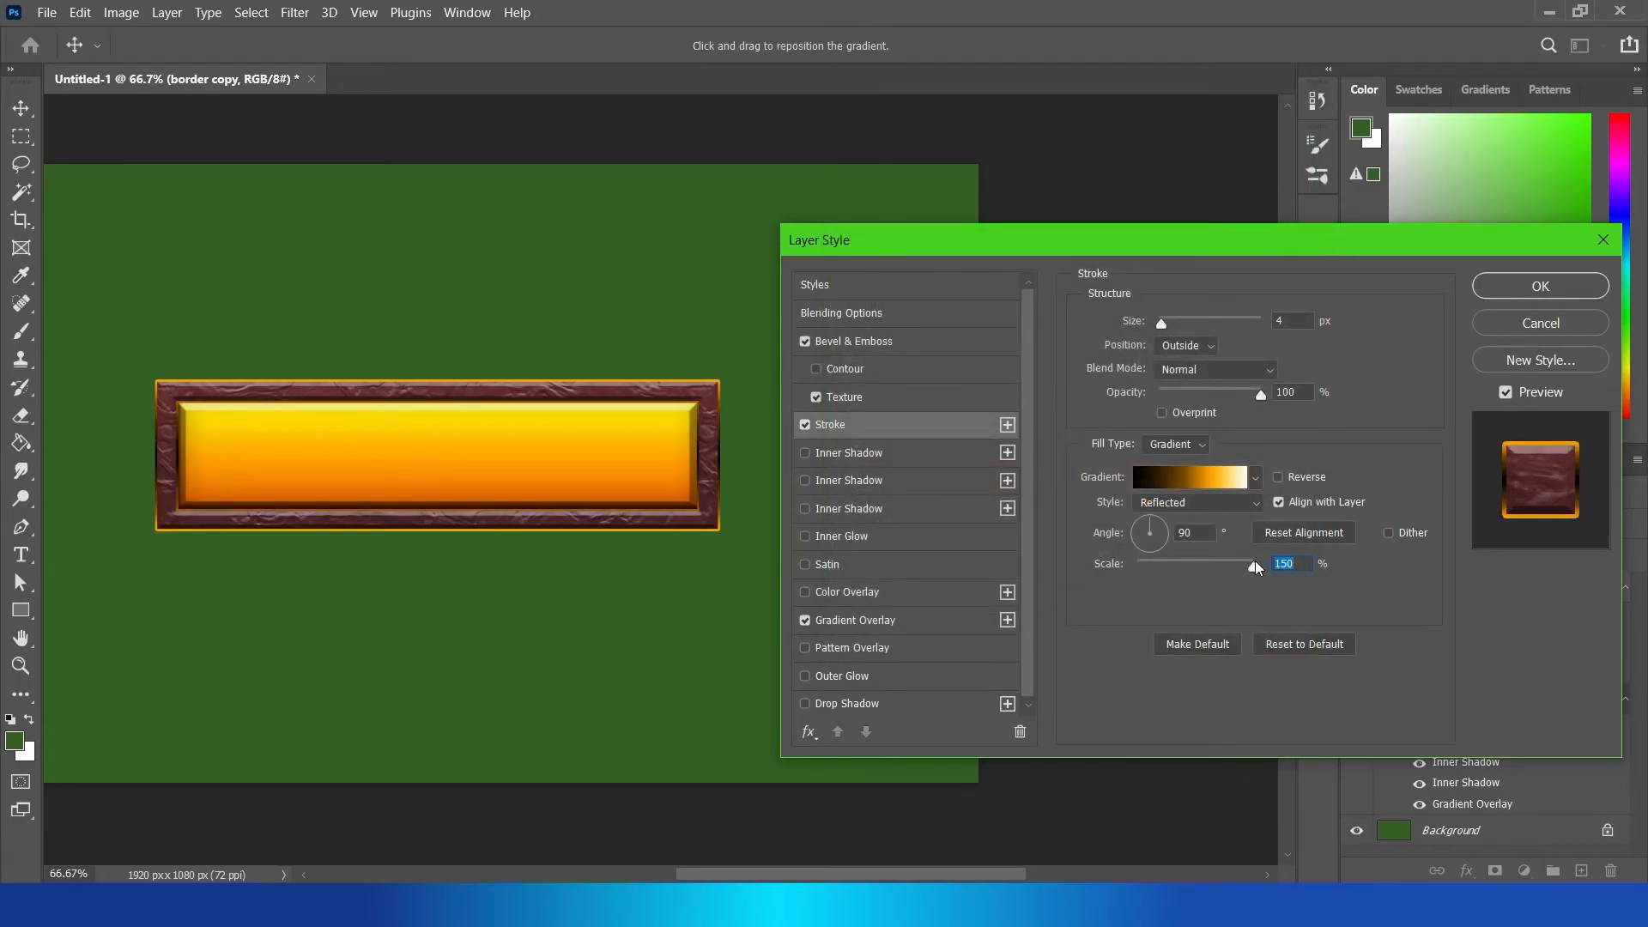
{"action": "left_click", "coordinate": [1277, 477]}
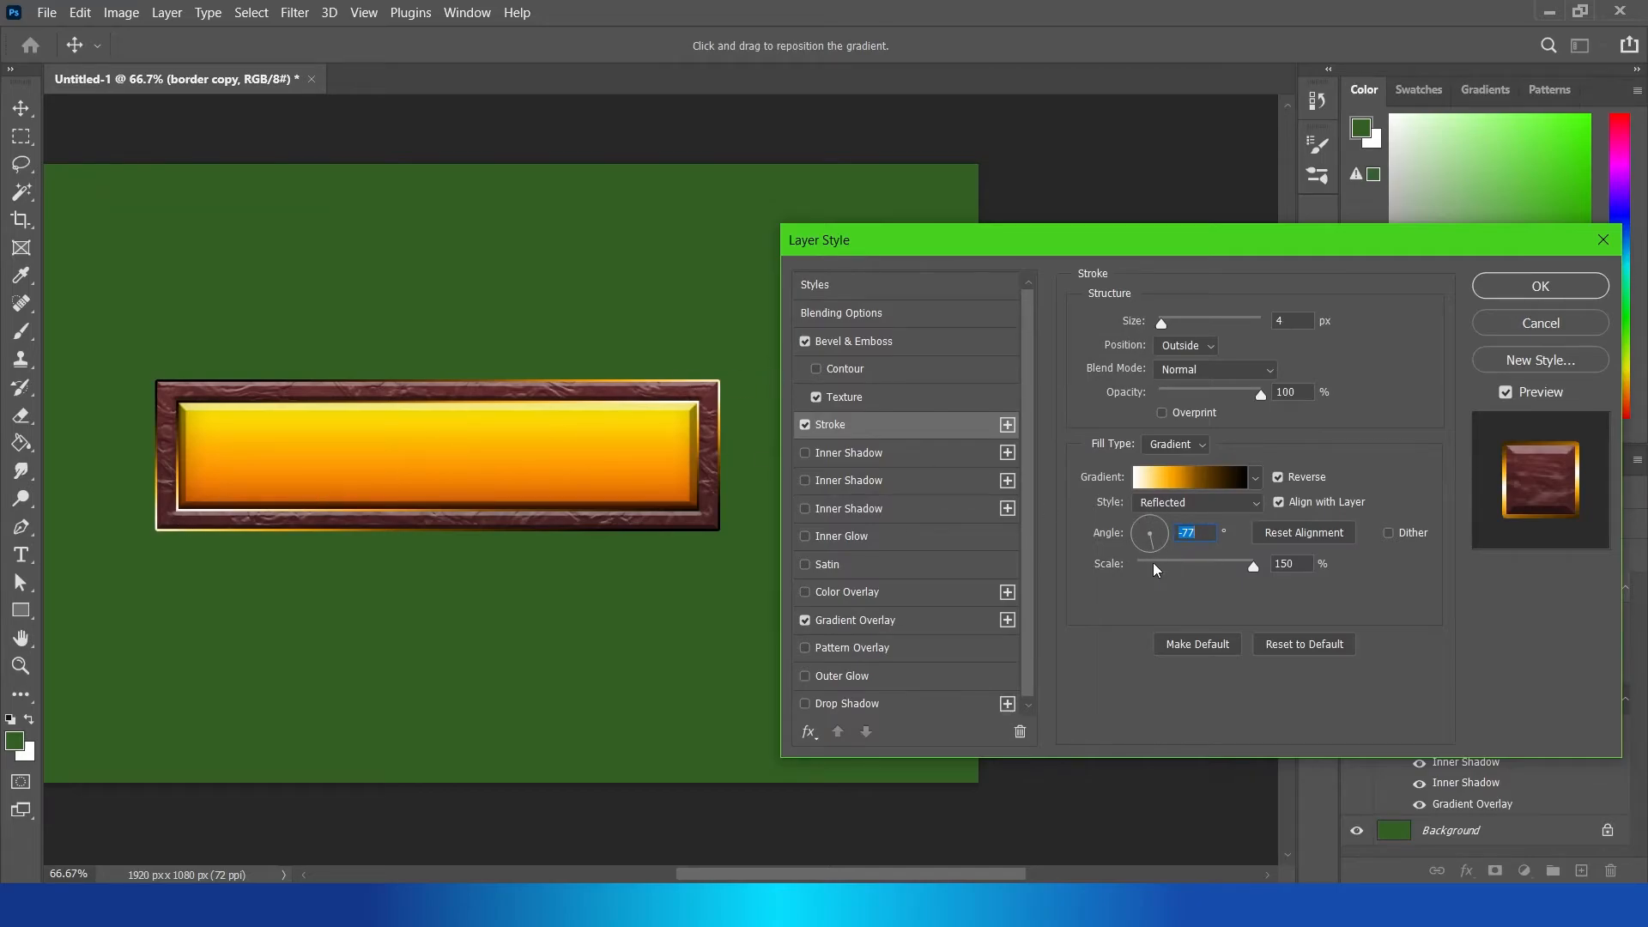
{"action": "mouse_move", "coordinate": [885, 424]}
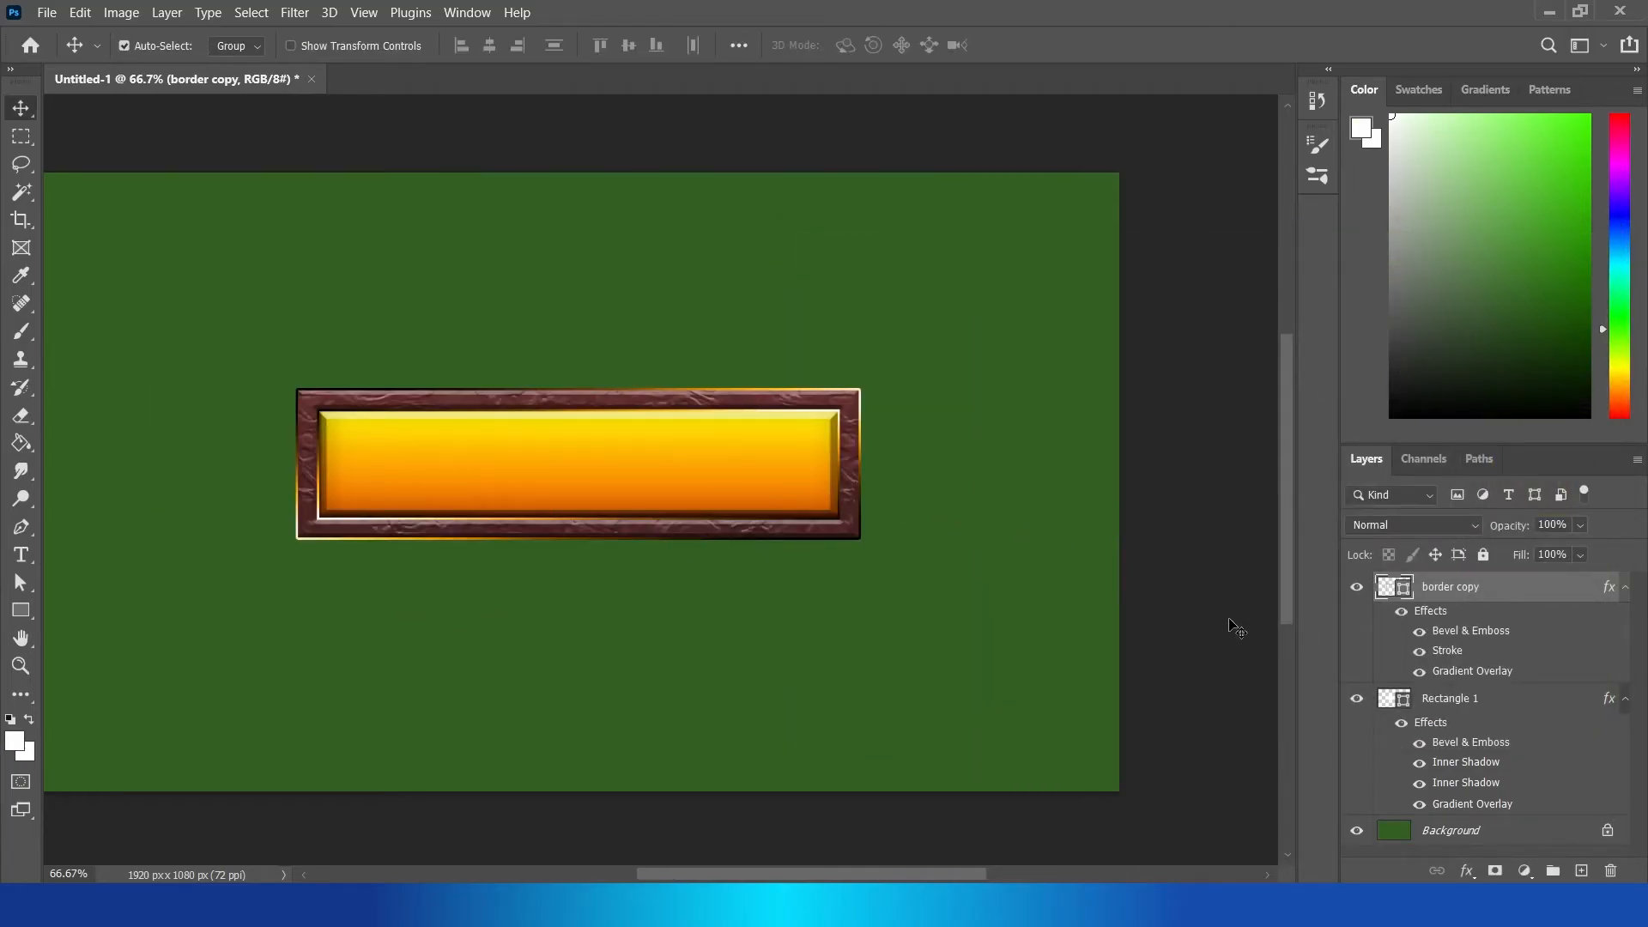
{"action": "mouse_move", "coordinate": [837, 342]}
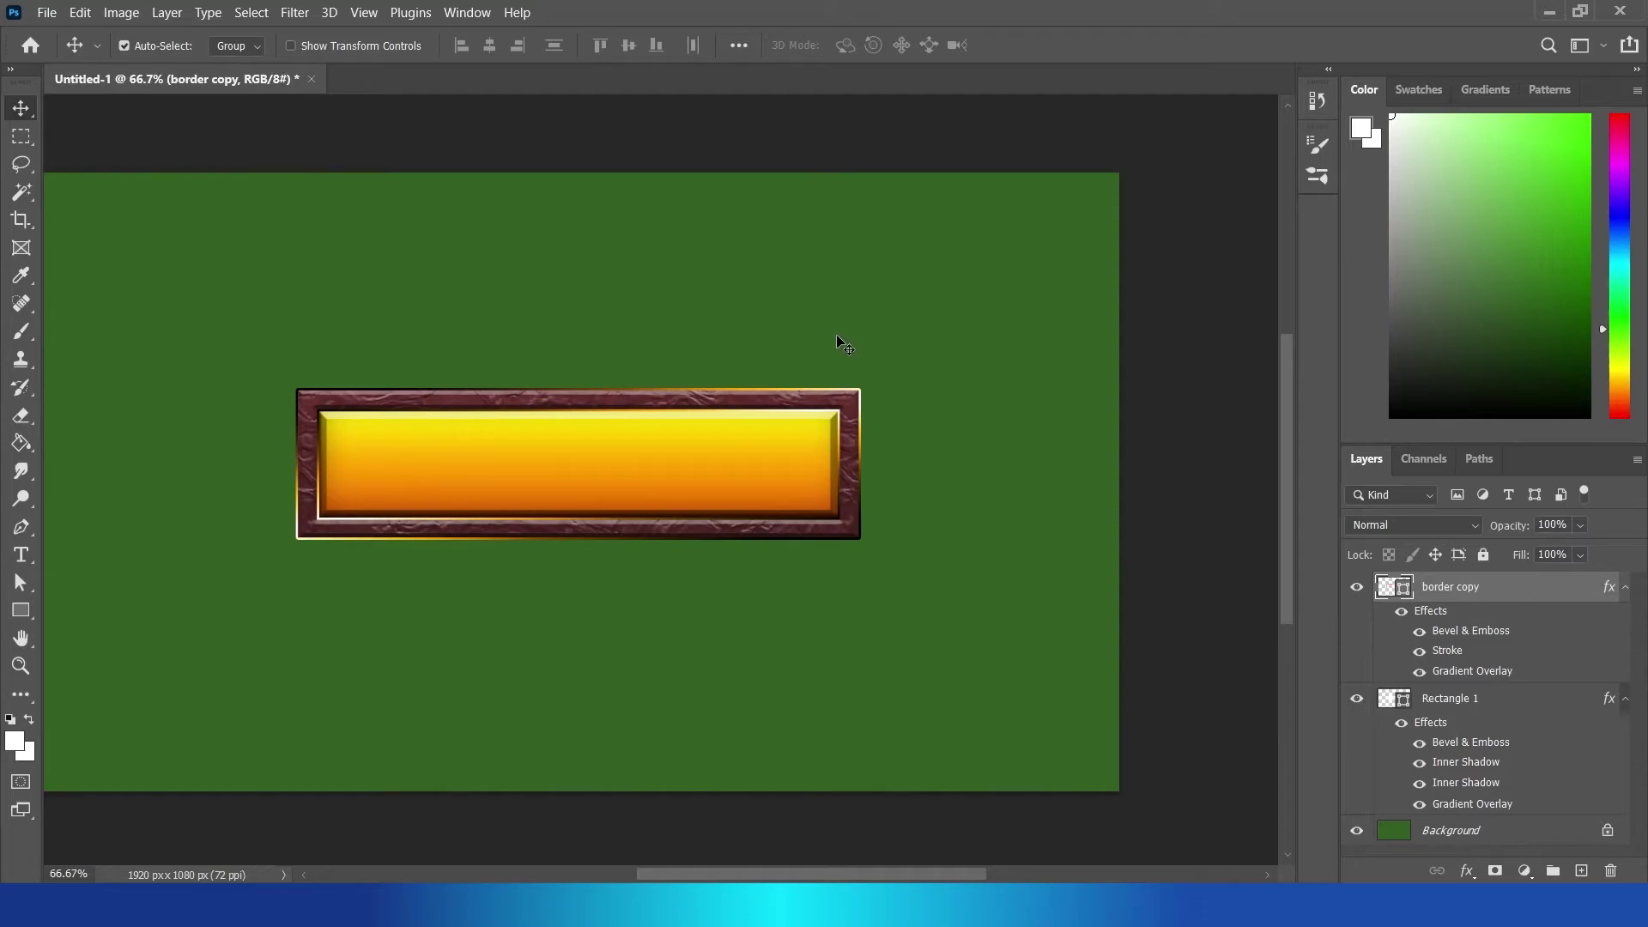
{"action": "mouse_move", "coordinate": [709, 408]}
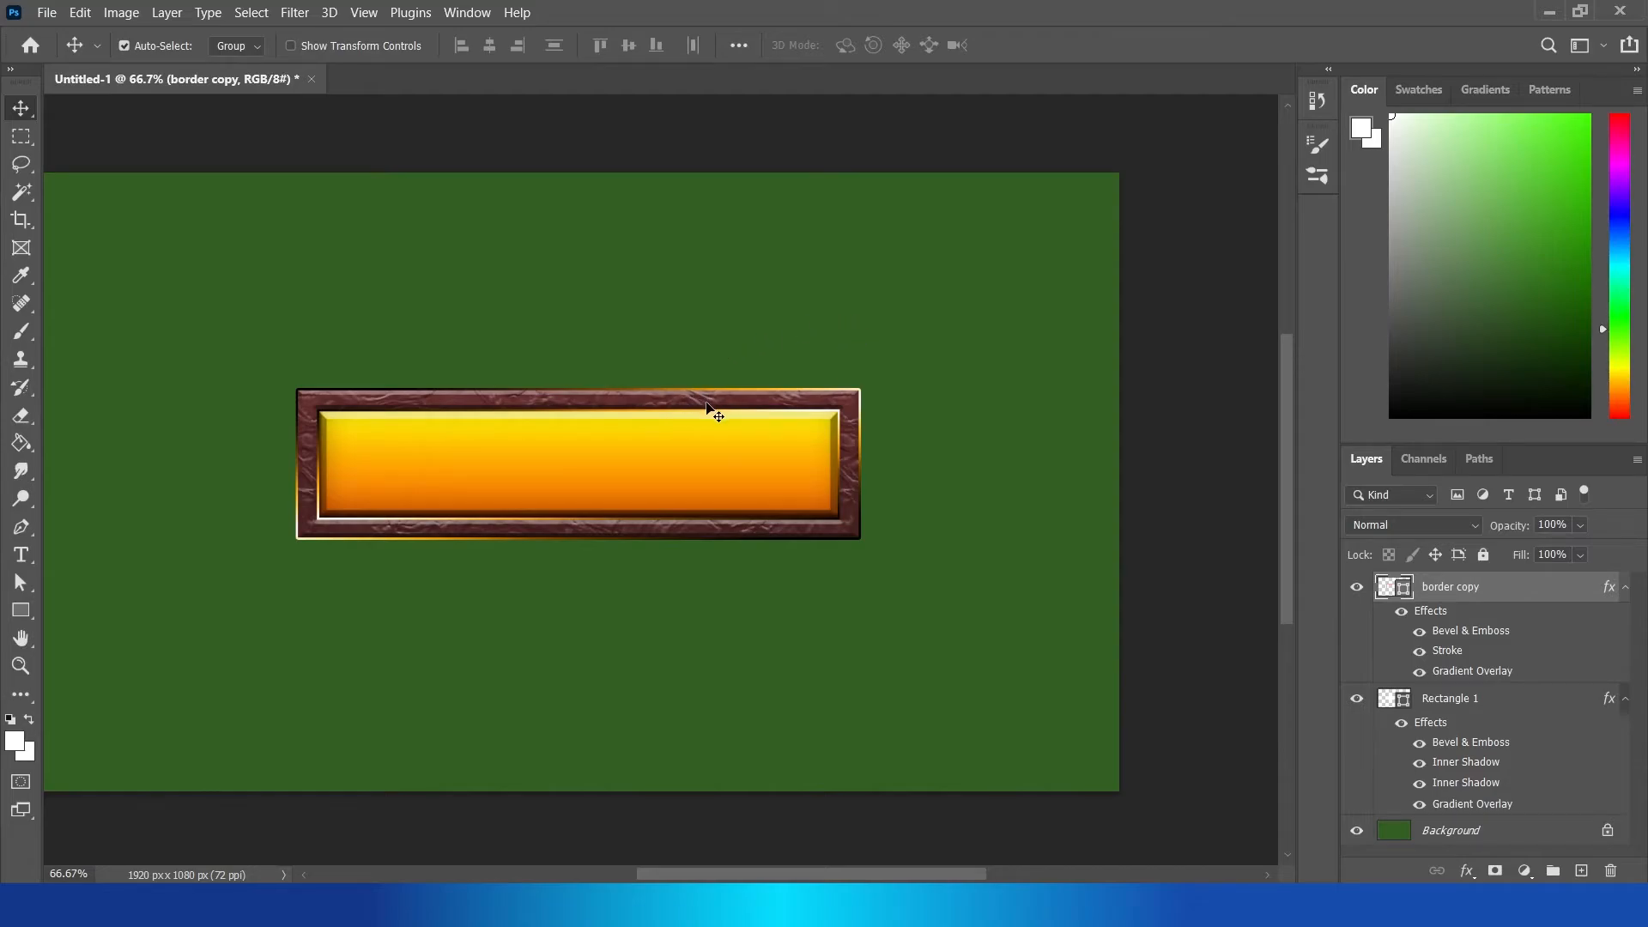
{"action": "mouse_move", "coordinate": [144, 392]}
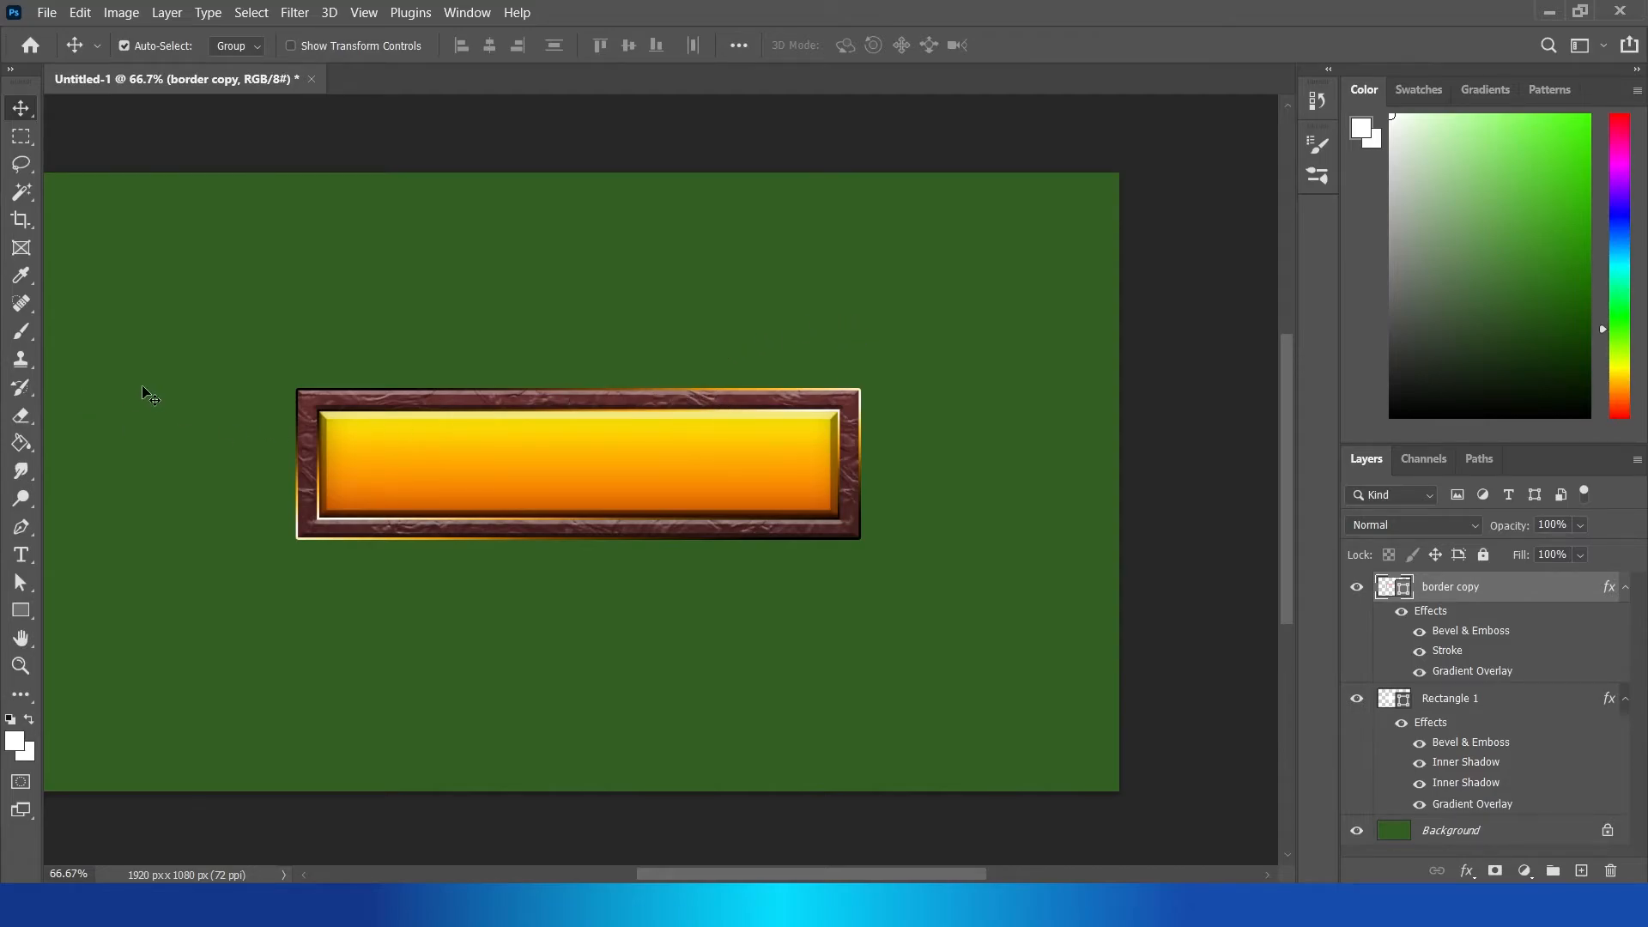
Step: Paint a broad curved white band across the bar's top on a new layer, then load the inner bar selection
{"action": "left_click", "coordinate": [21, 331]}
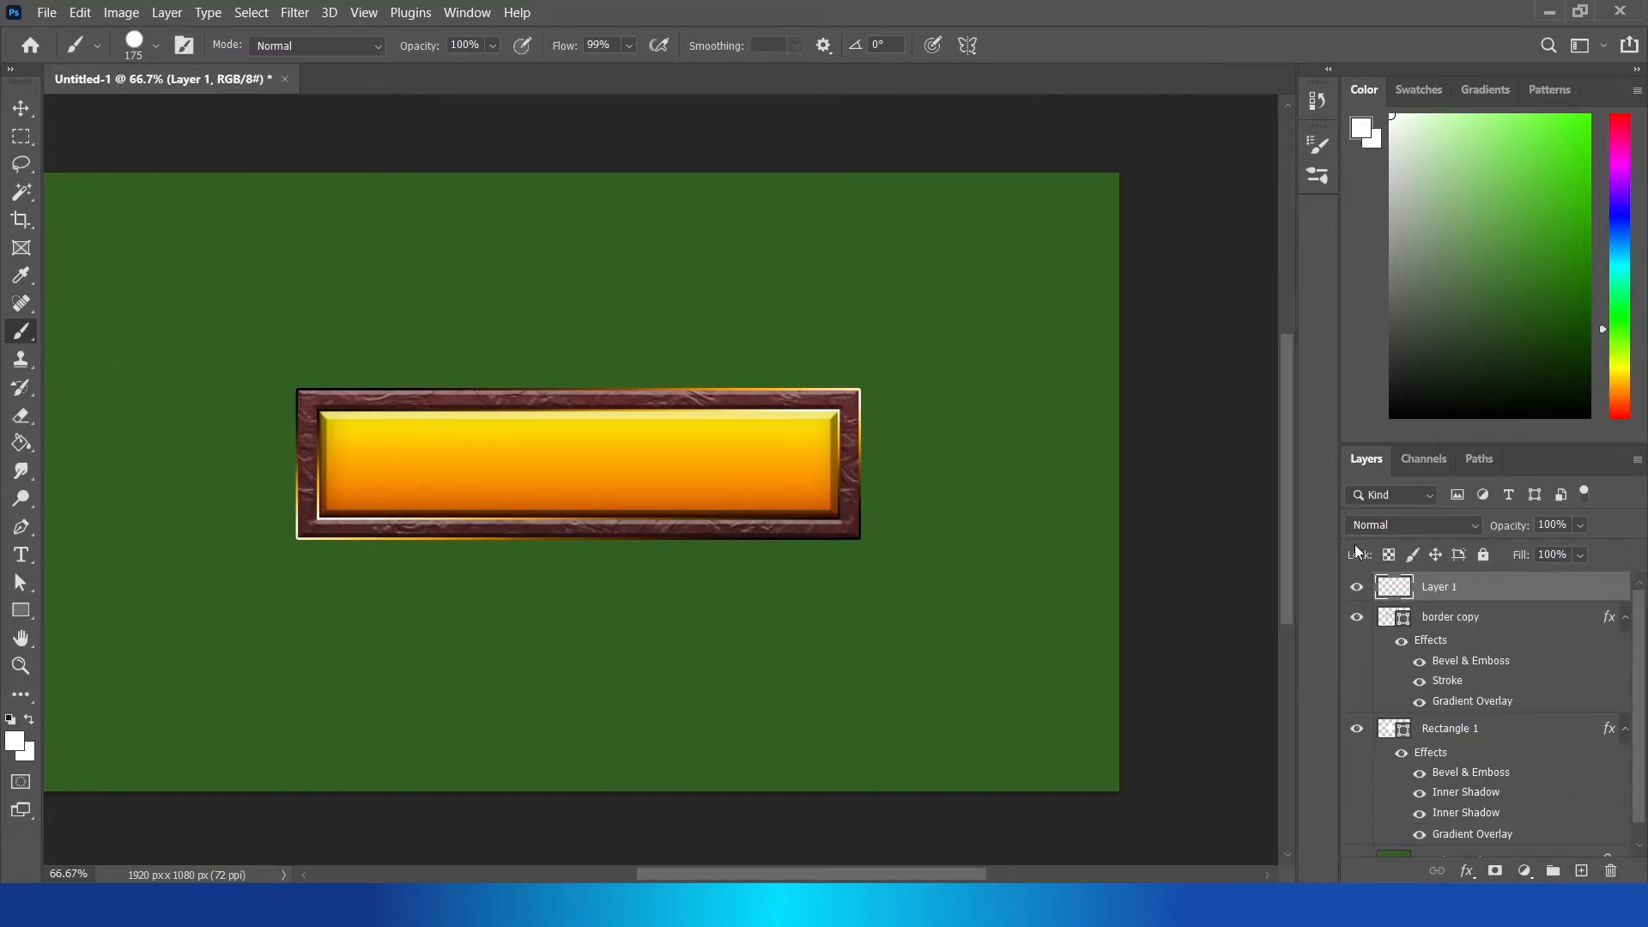
{"action": "mouse_move", "coordinate": [321, 357]}
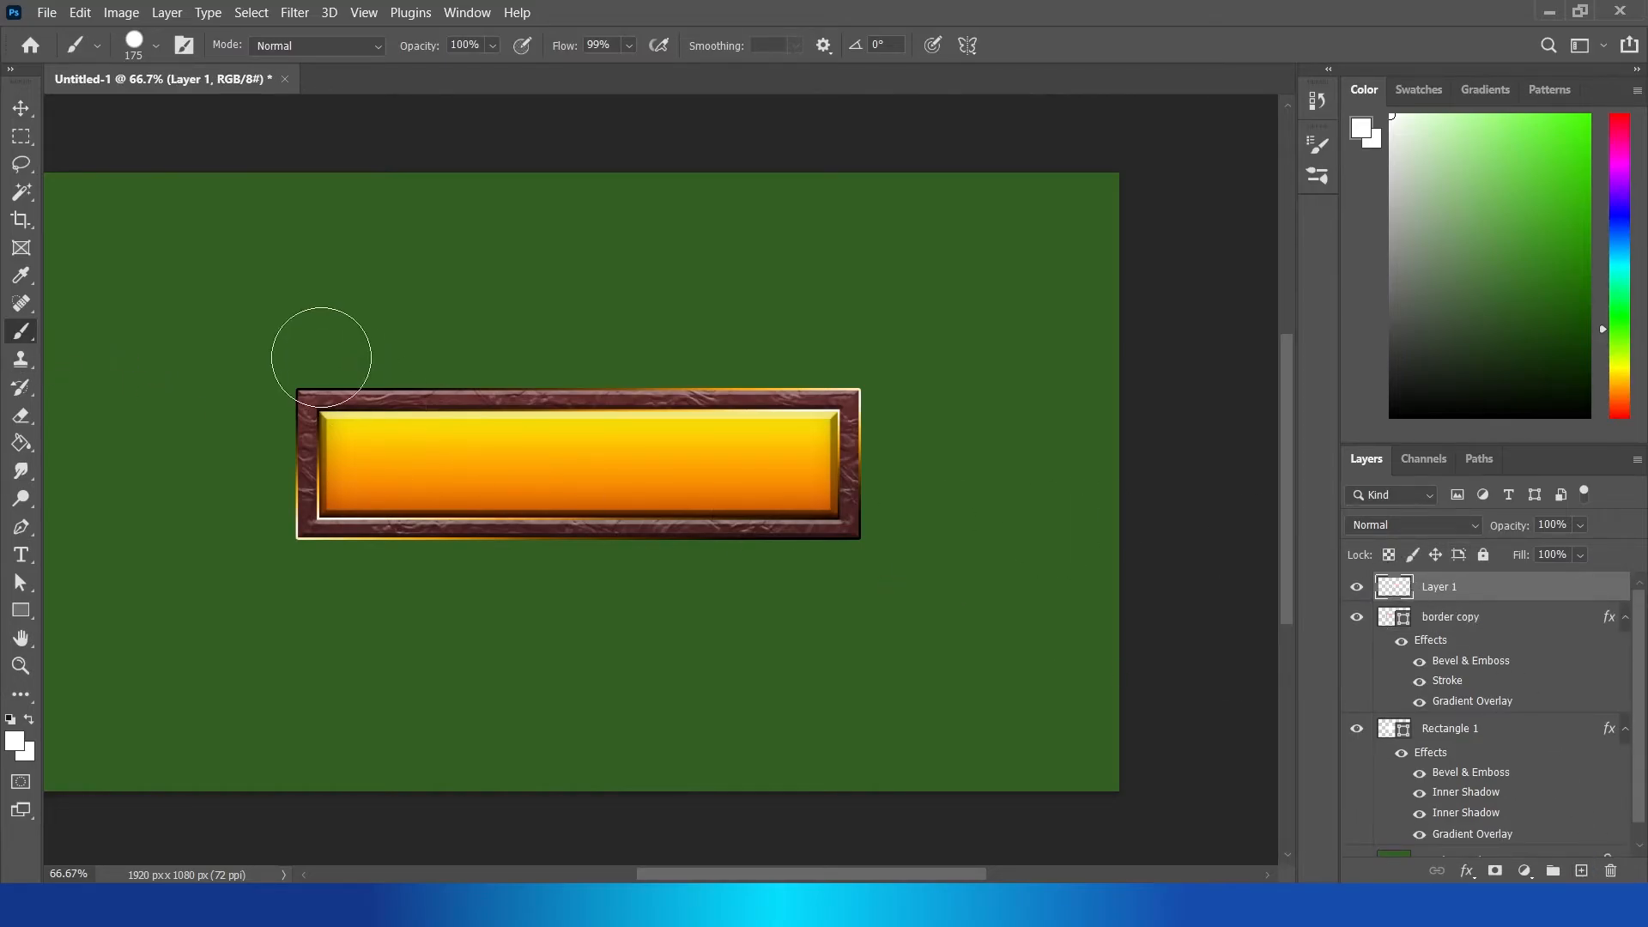
{"action": "left_click", "coordinate": [182, 44]}
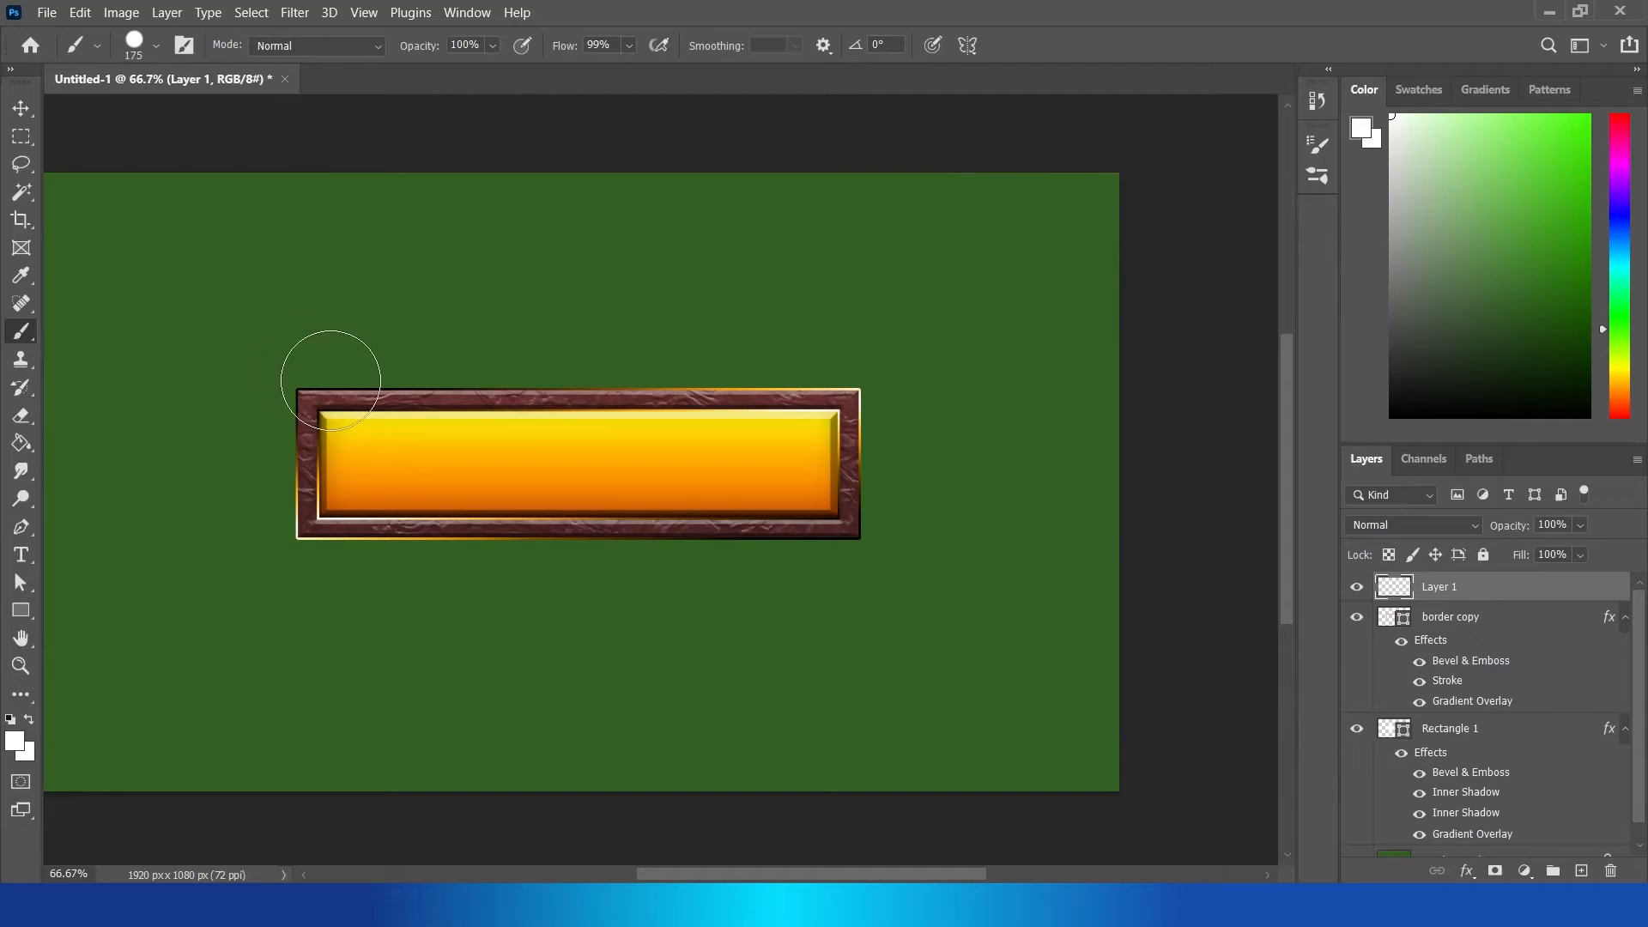
{"action": "left_click_drag", "start_coordinate": [316, 382], "coordinate": [421, 405]}
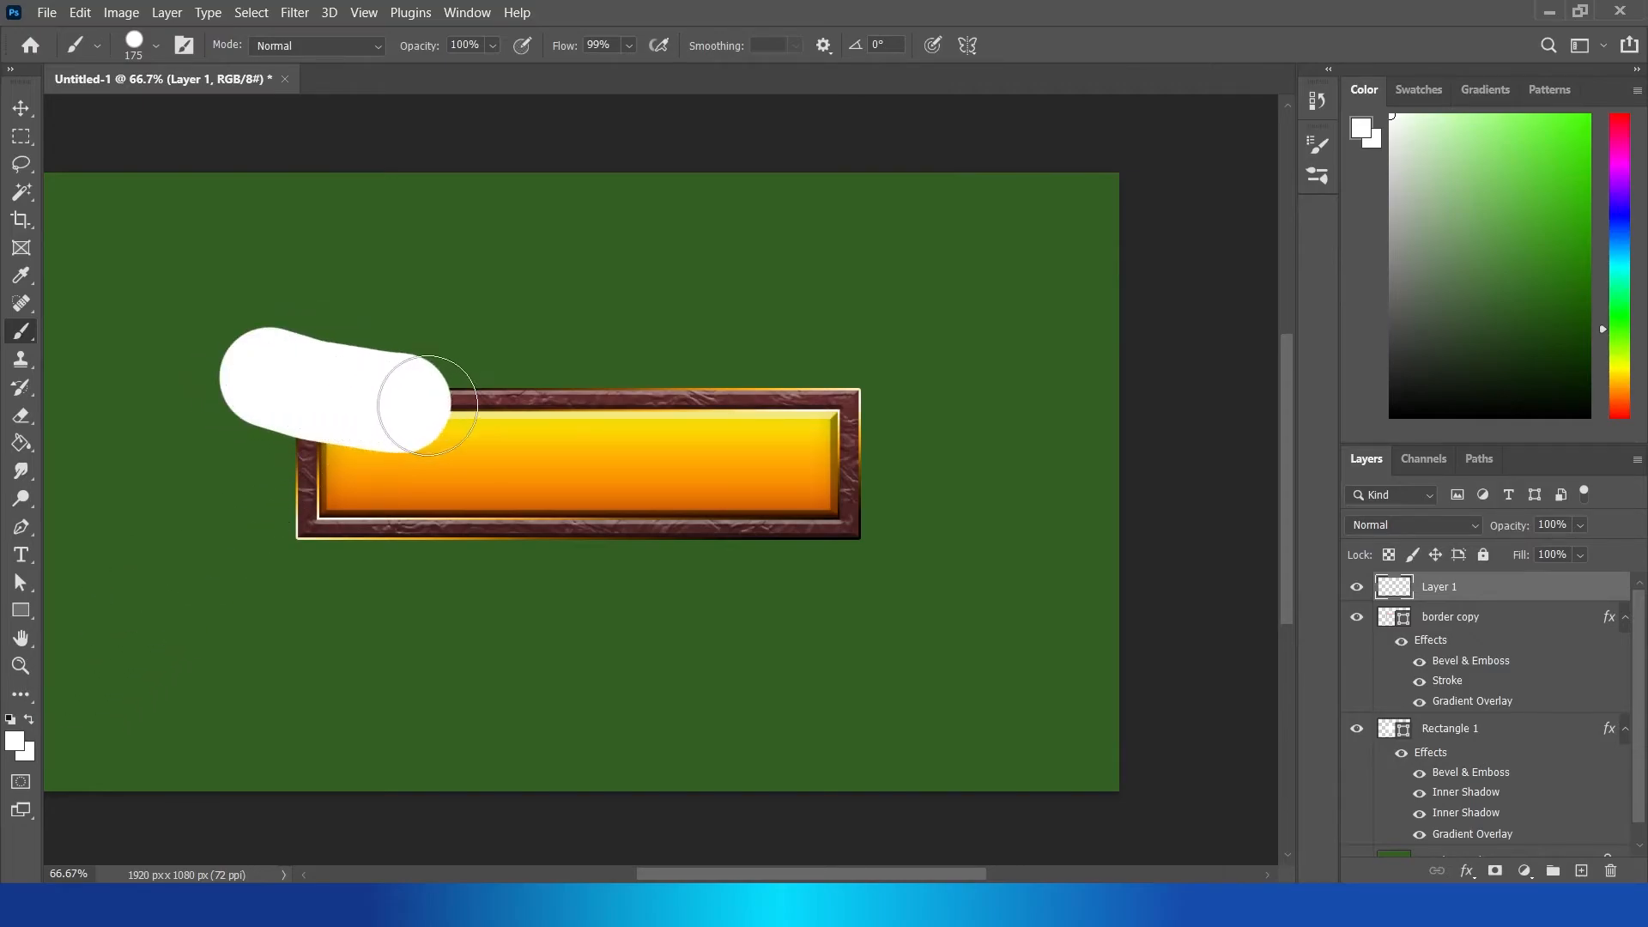
{"action": "left_click_drag", "start_coordinate": [420, 410], "coordinate": [989, 363]}
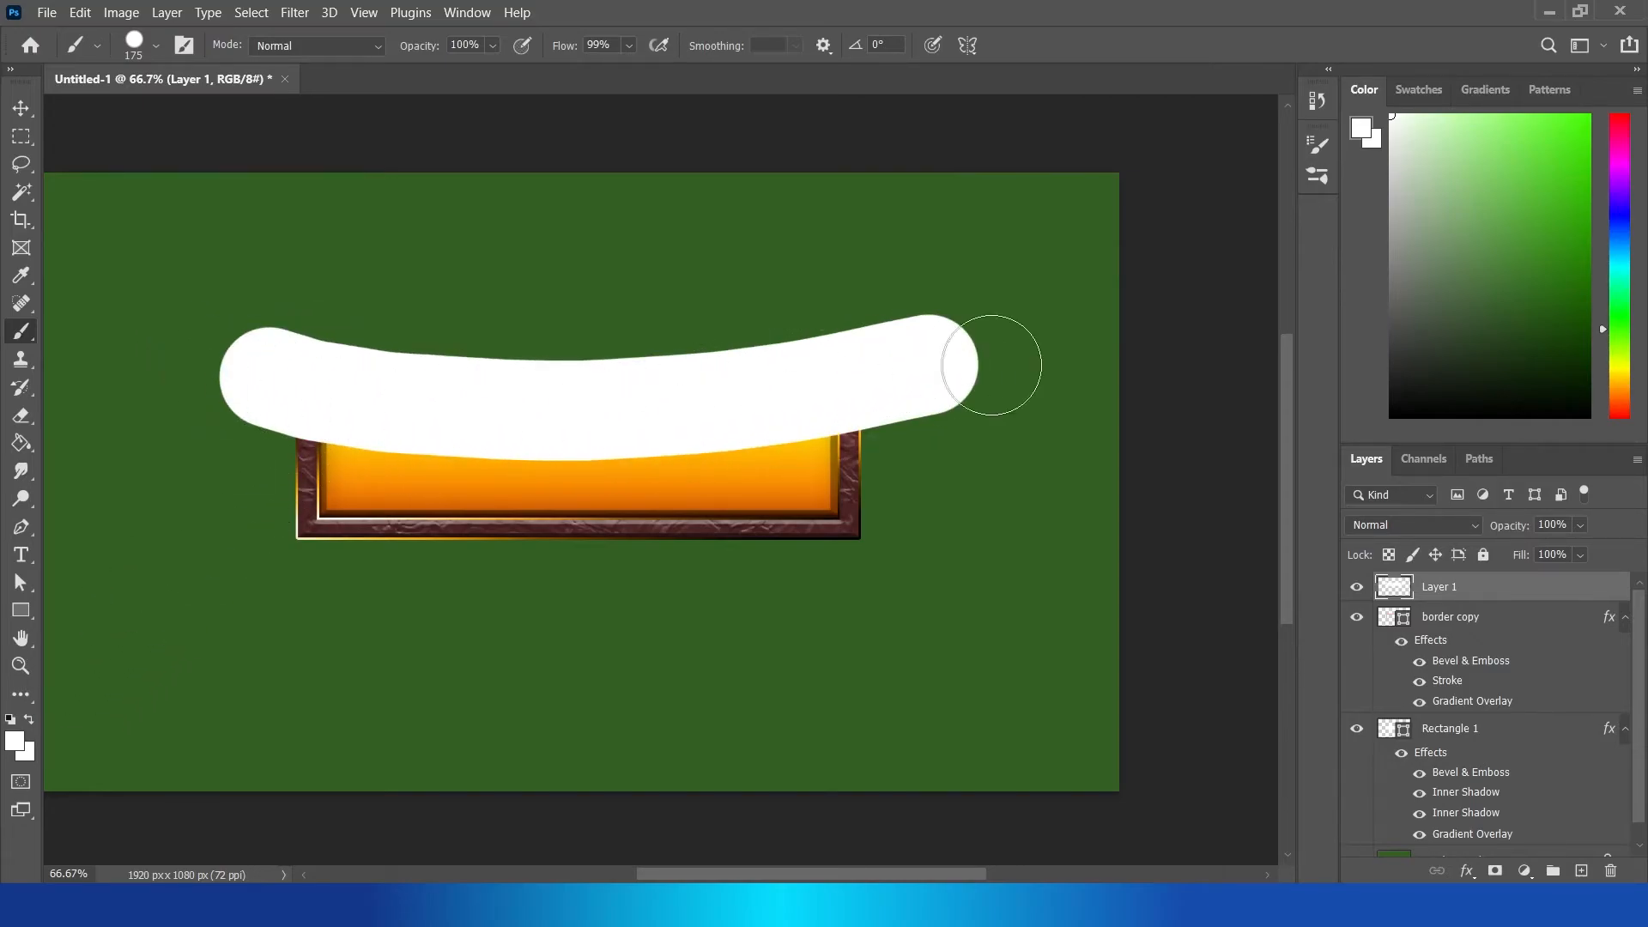
{"action": "left_click_drag", "start_coordinate": [989, 362], "coordinate": [228, 334]}
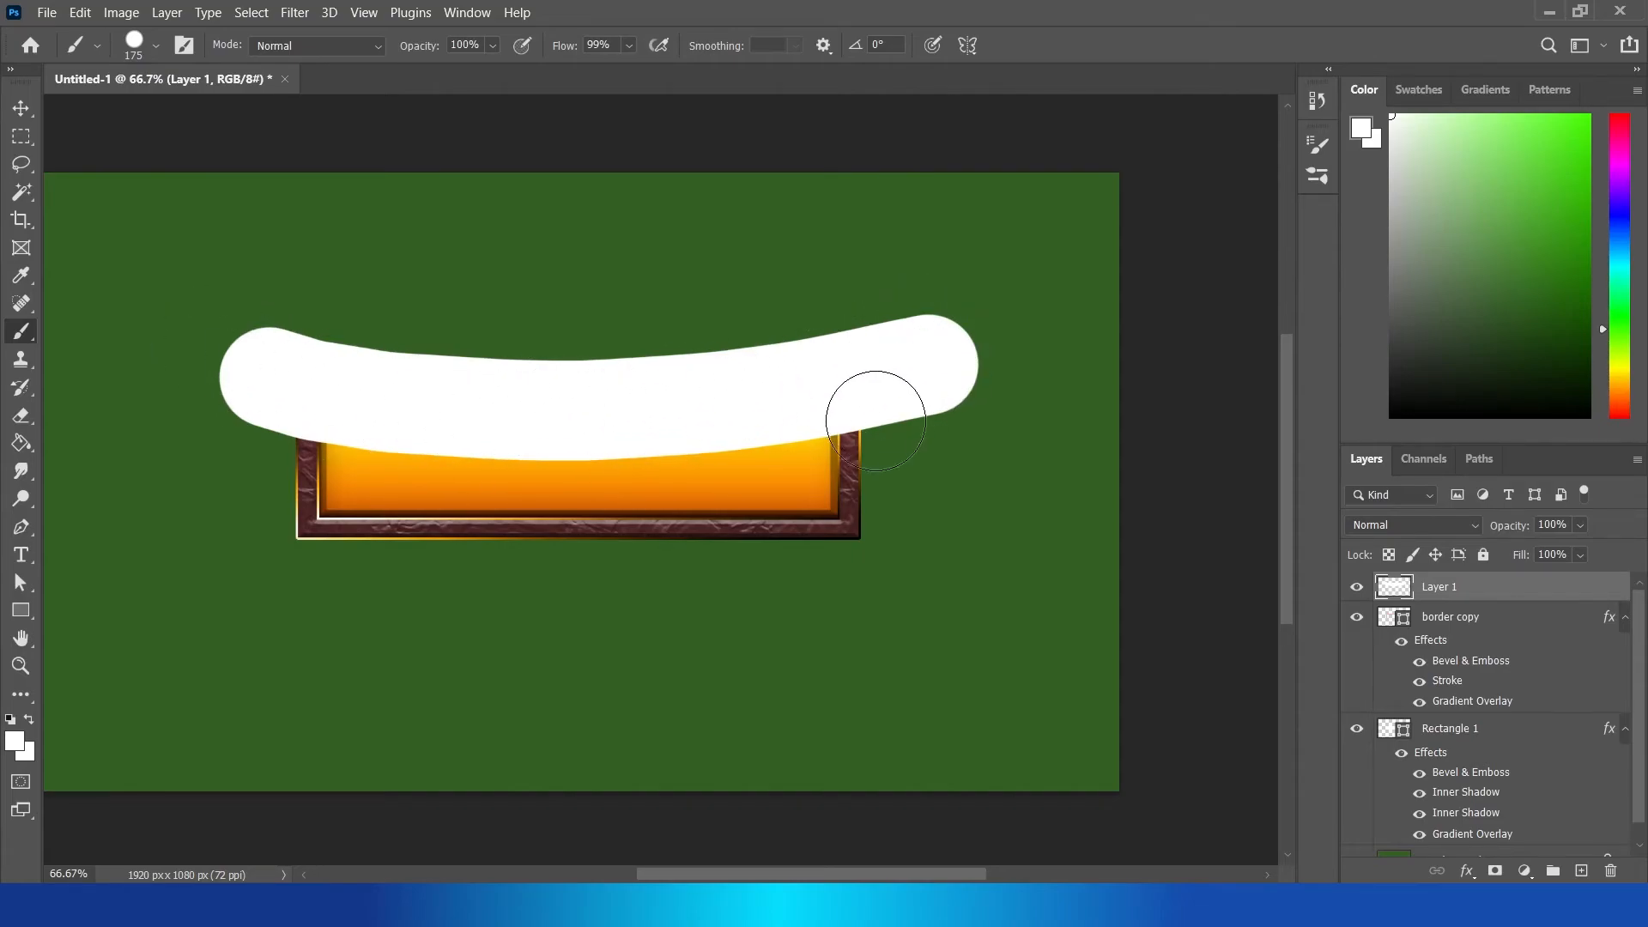
{"action": "left_click", "coordinate": [19, 106]}
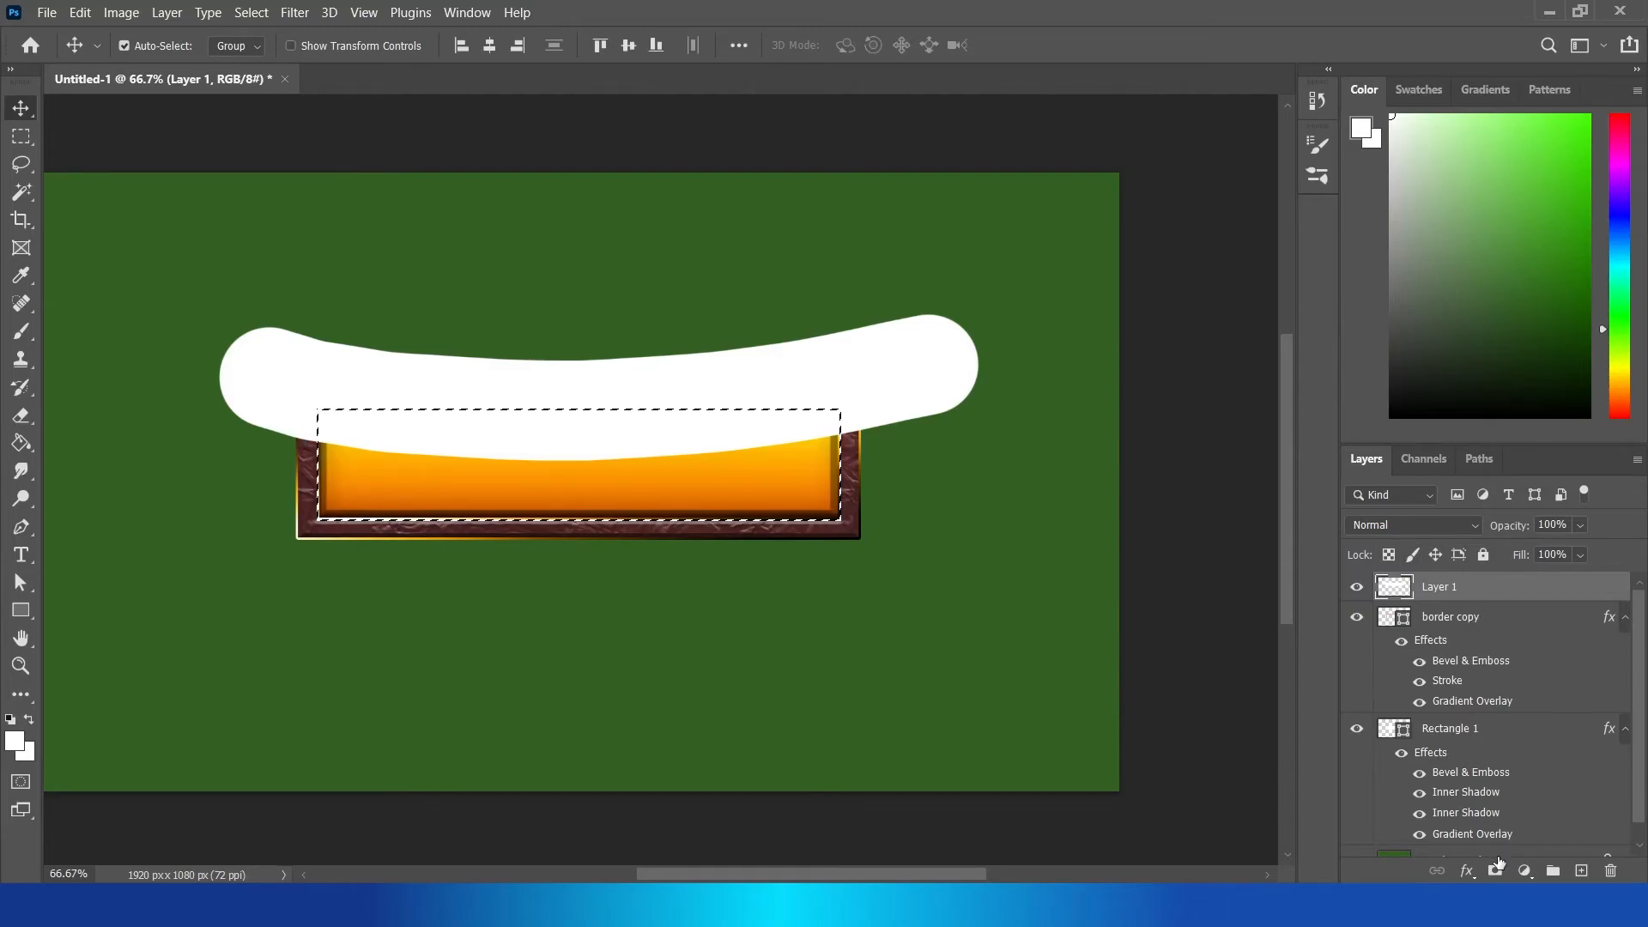
Step: Mask the white band to the inner bar, blend it in Screen, and fade its ends with 30% black brushing
{"action": "left_click", "coordinate": [1495, 871]}
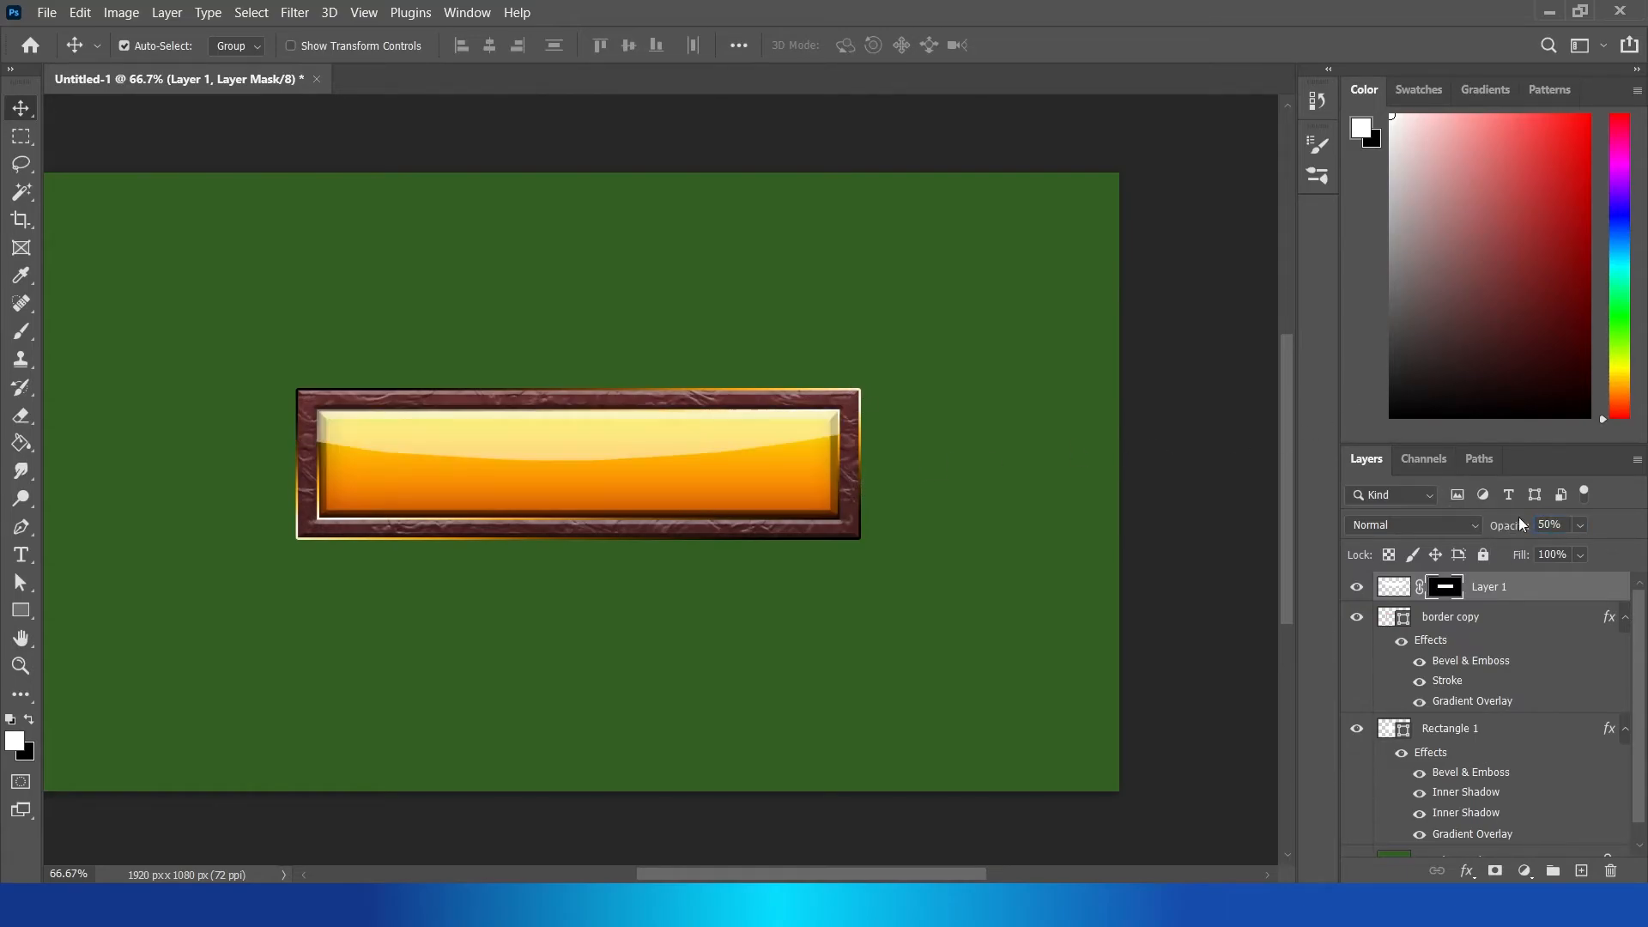
{"action": "left_click", "coordinate": [1412, 525]}
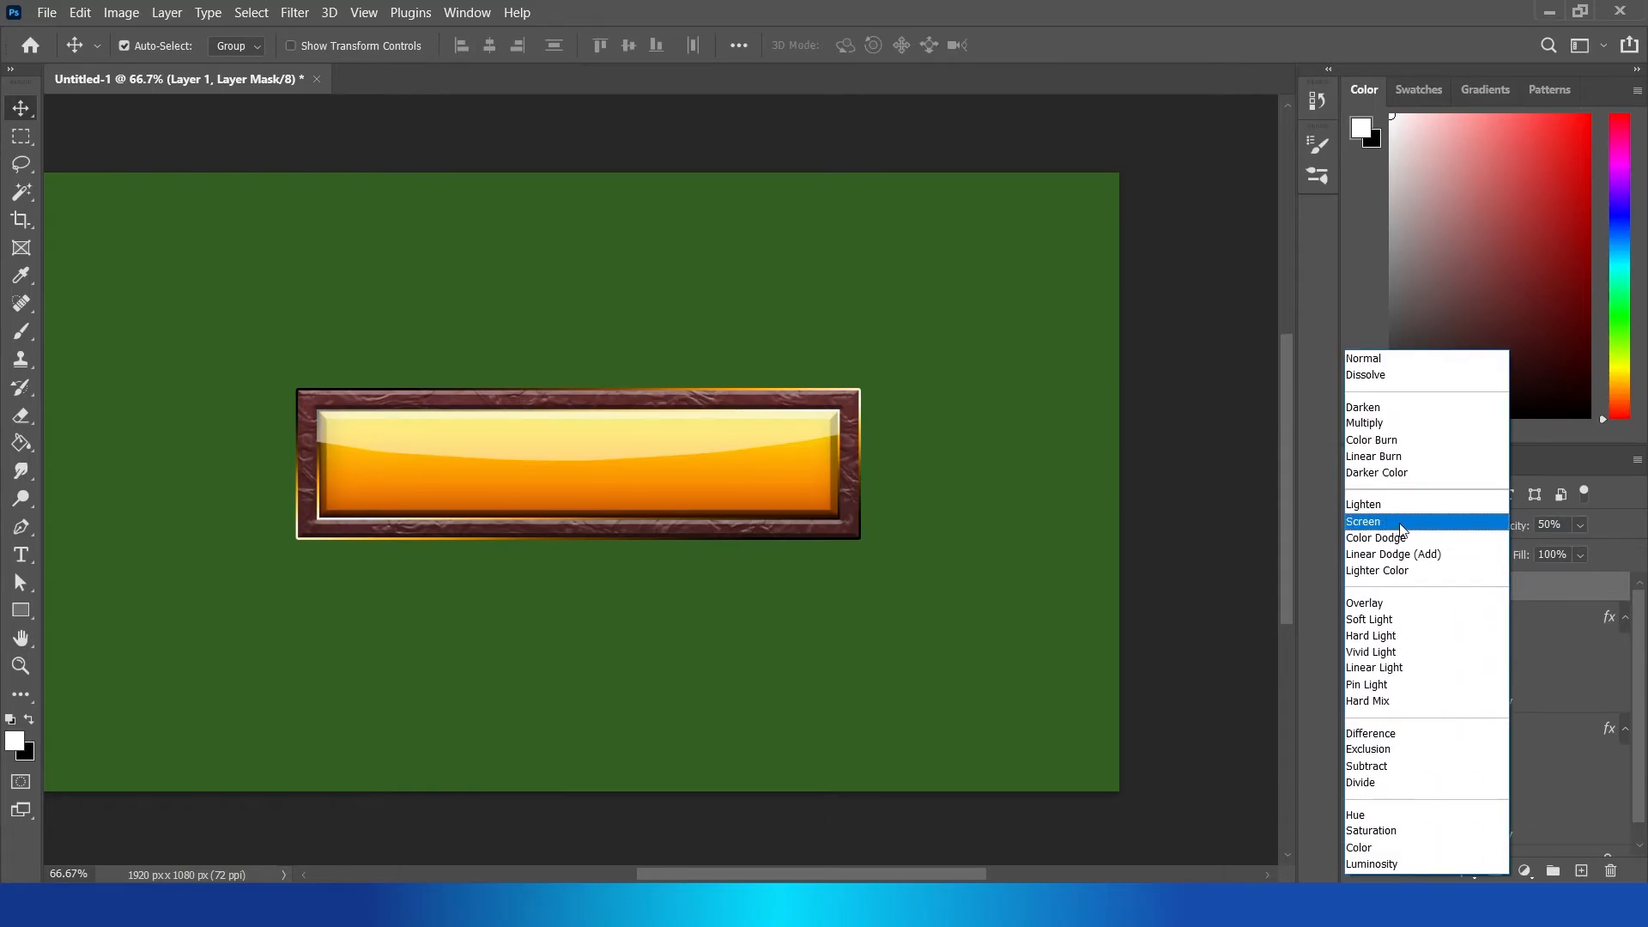
{"action": "left_click", "coordinate": [1363, 521]}
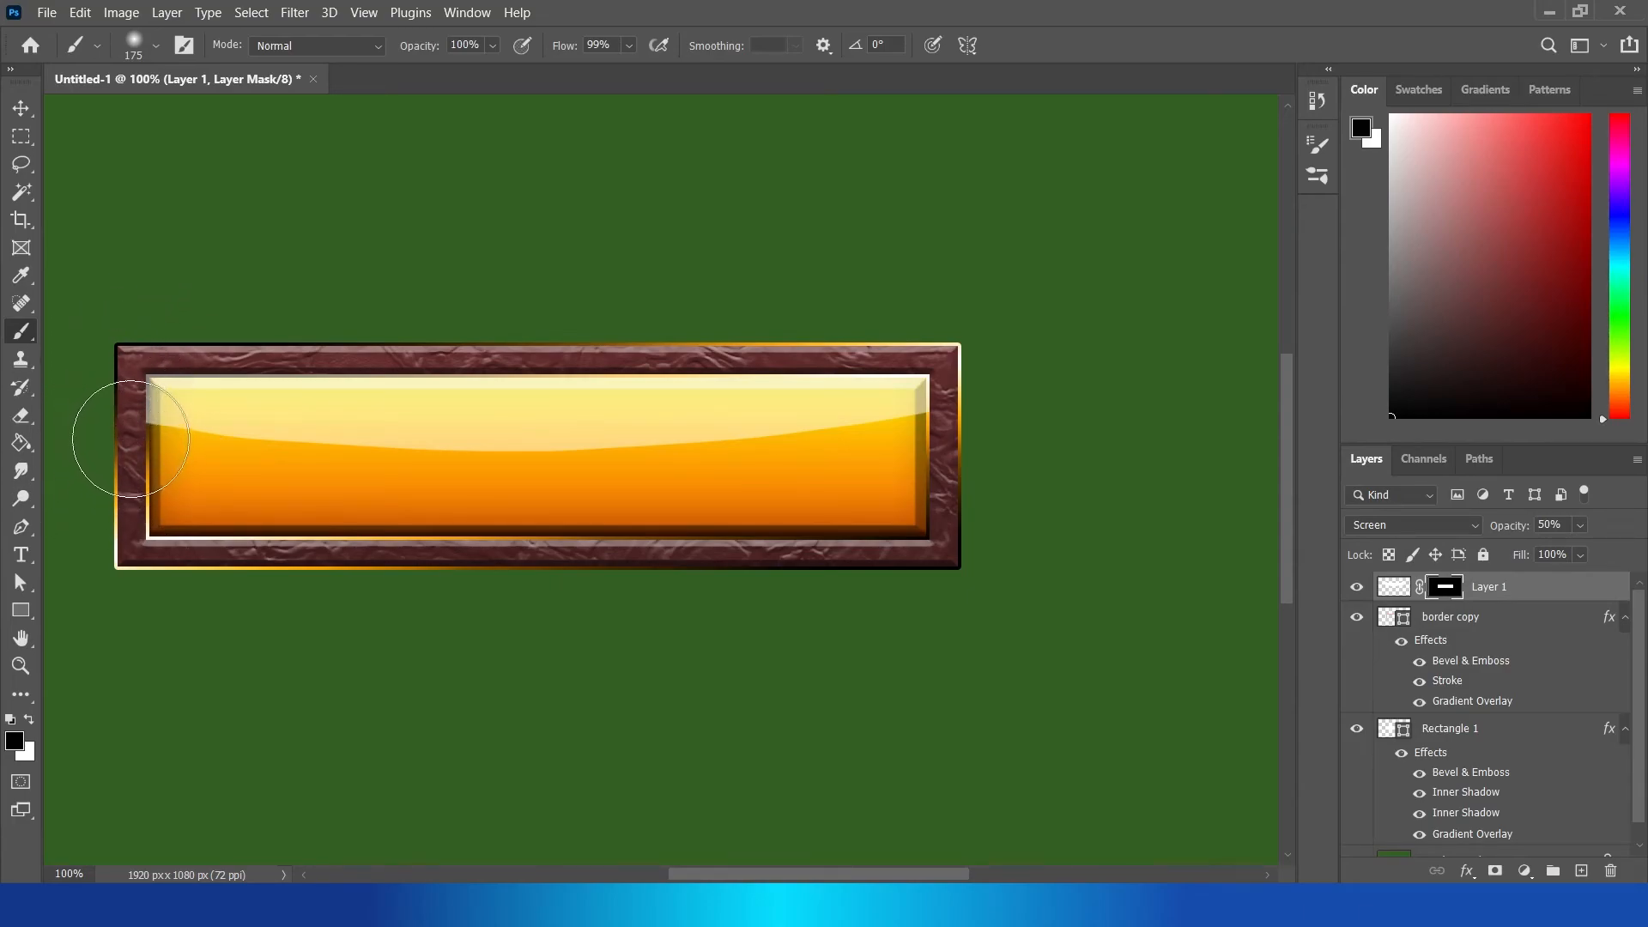
{"action": "mouse_move", "coordinate": [717, 467]}
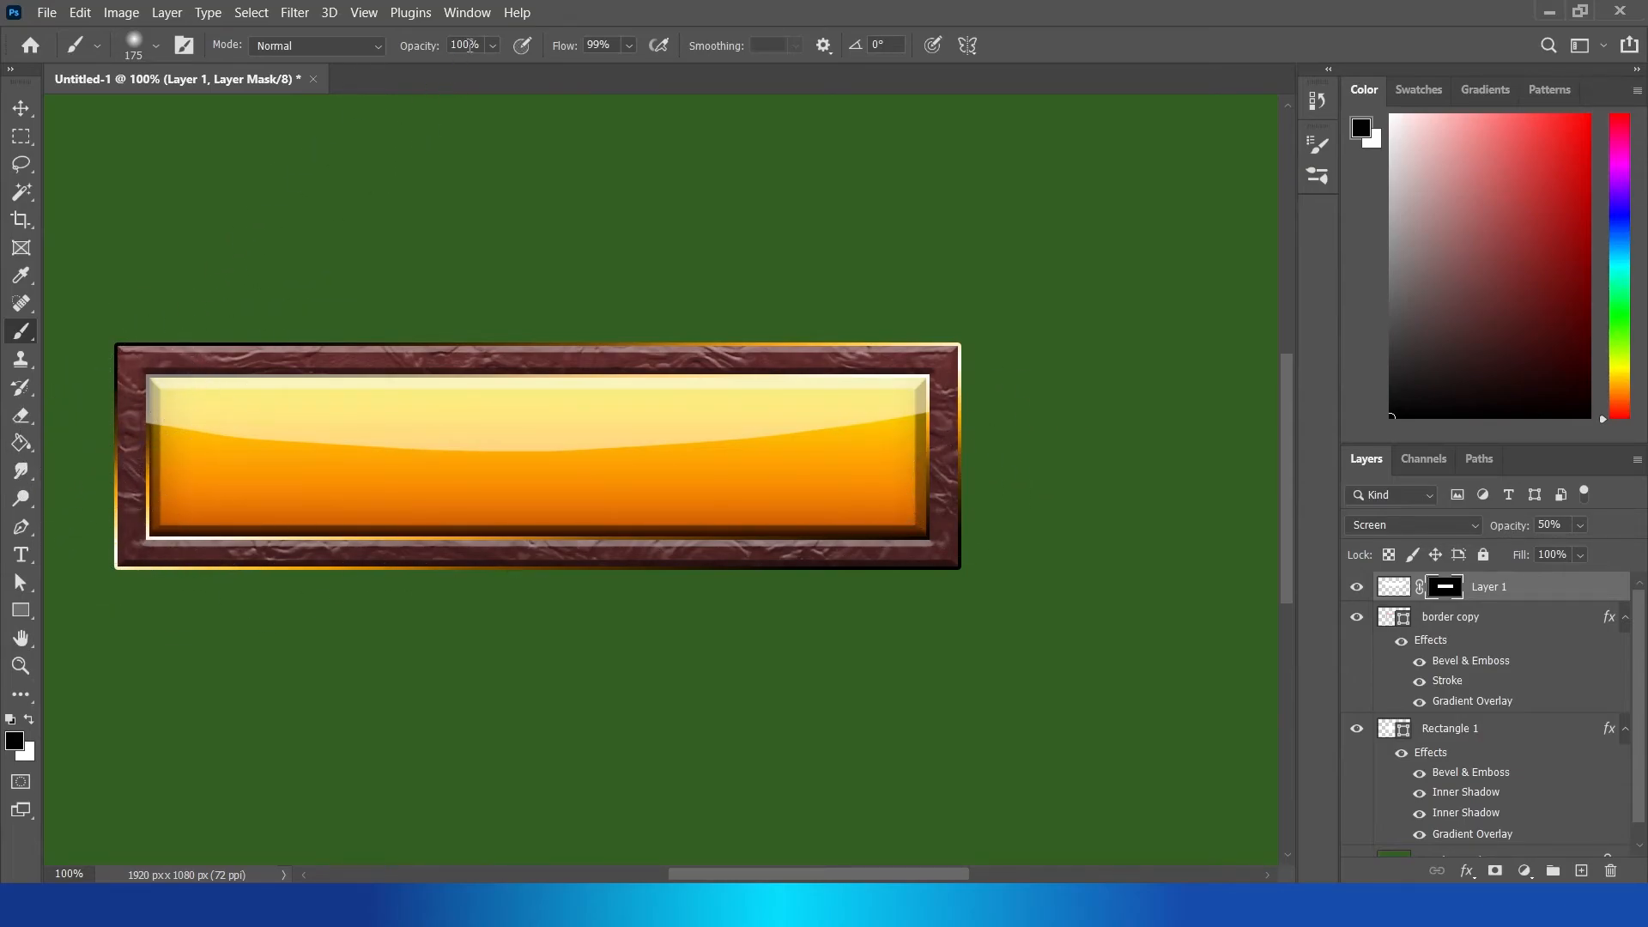
{"action": "type", "text": "30"}
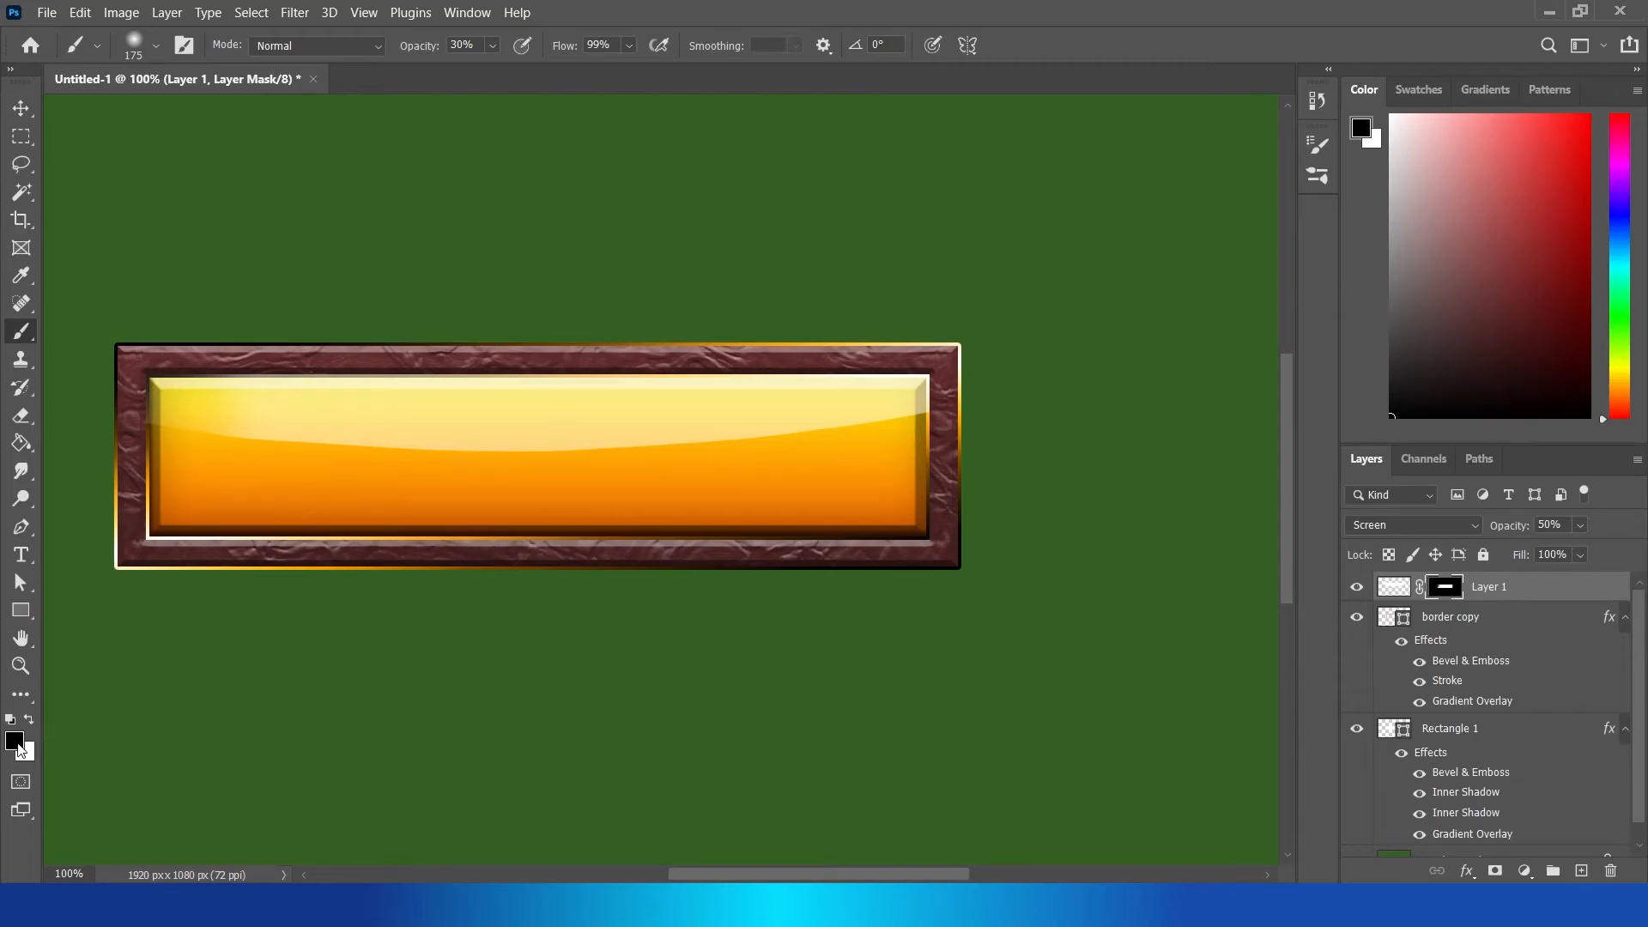
{"action": "mouse_move", "coordinate": [323, 500]}
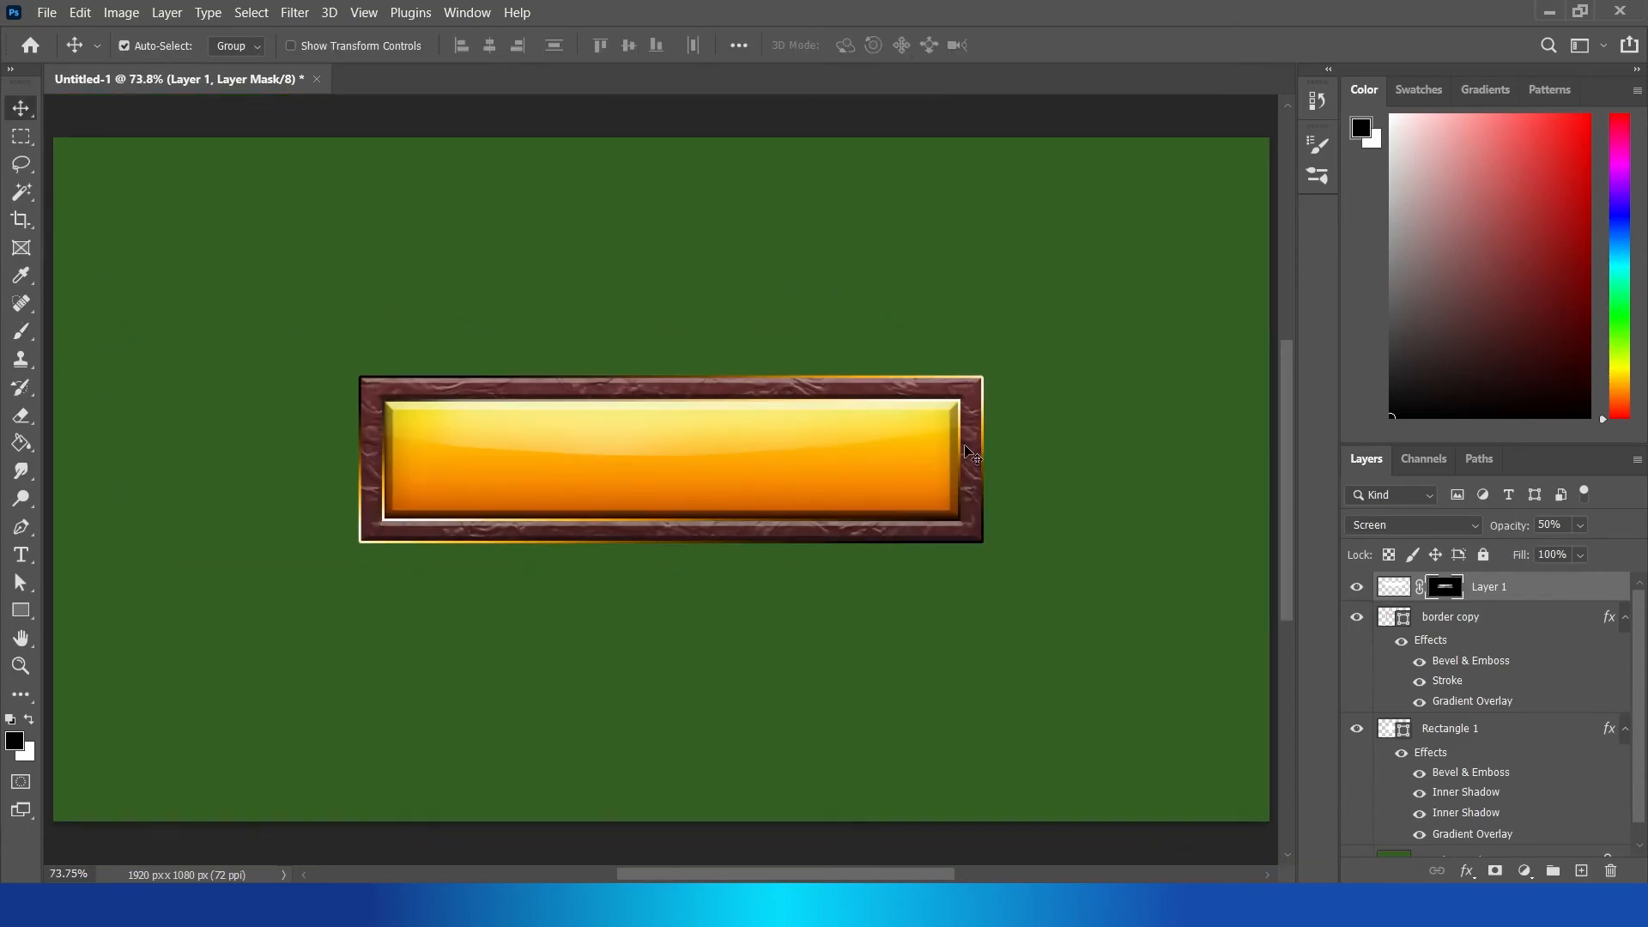
{"action": "mouse_move", "coordinate": [704, 288]}
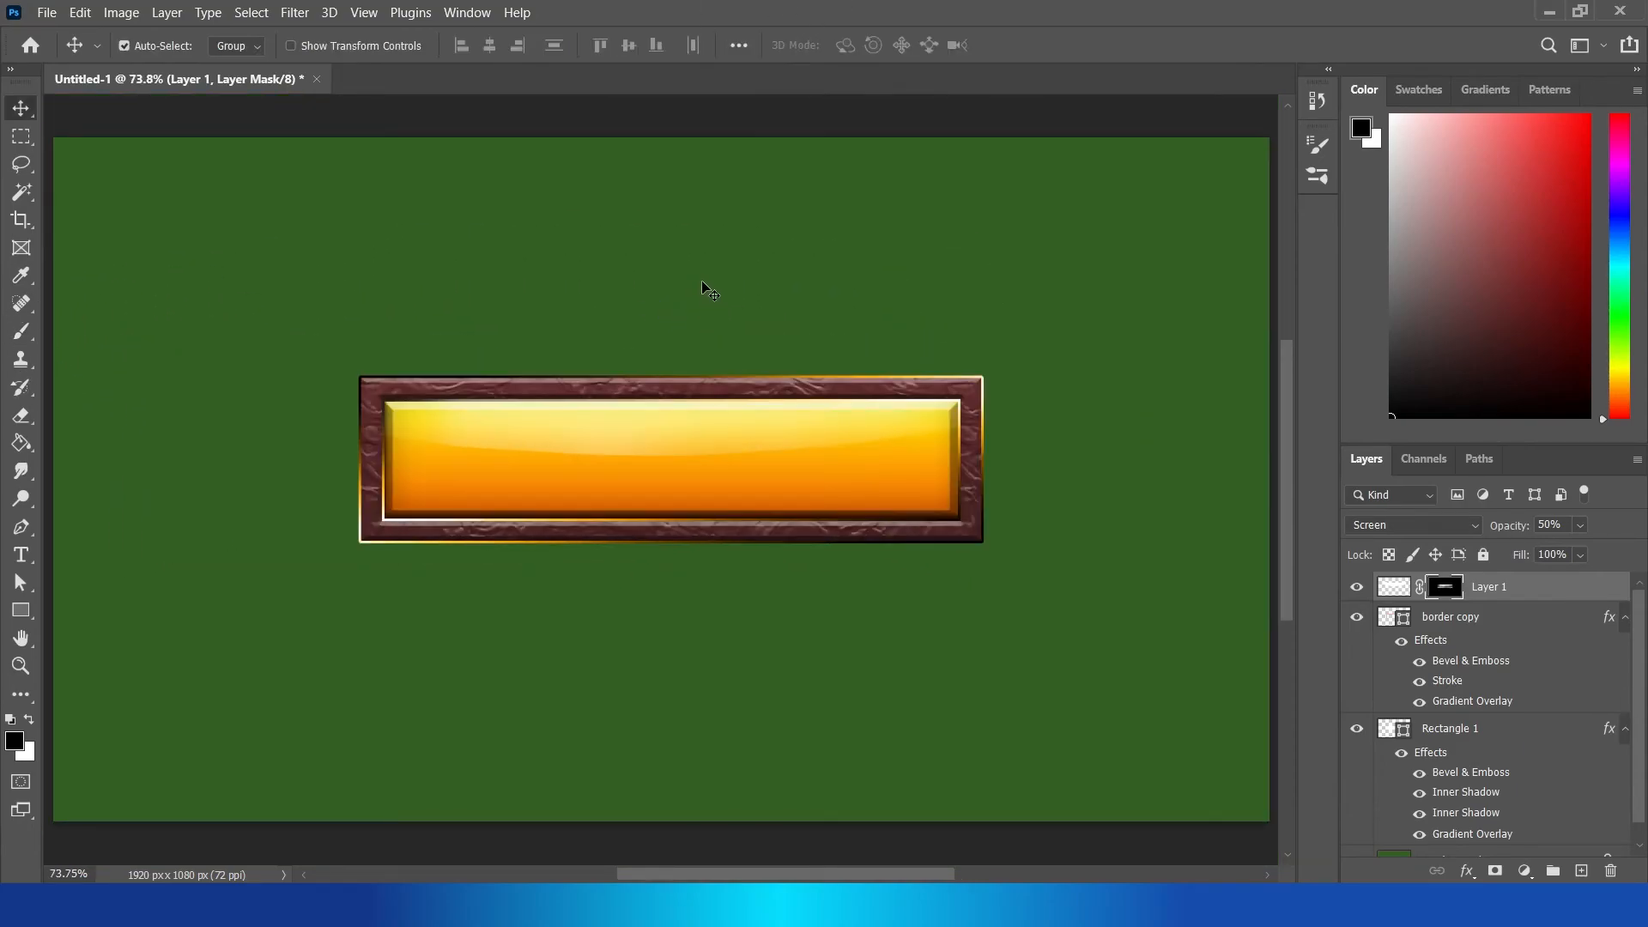
Step: Type 'Button Text' and scale the lettering up to fill the orange bar
{"action": "type", "text": "Button Text"}
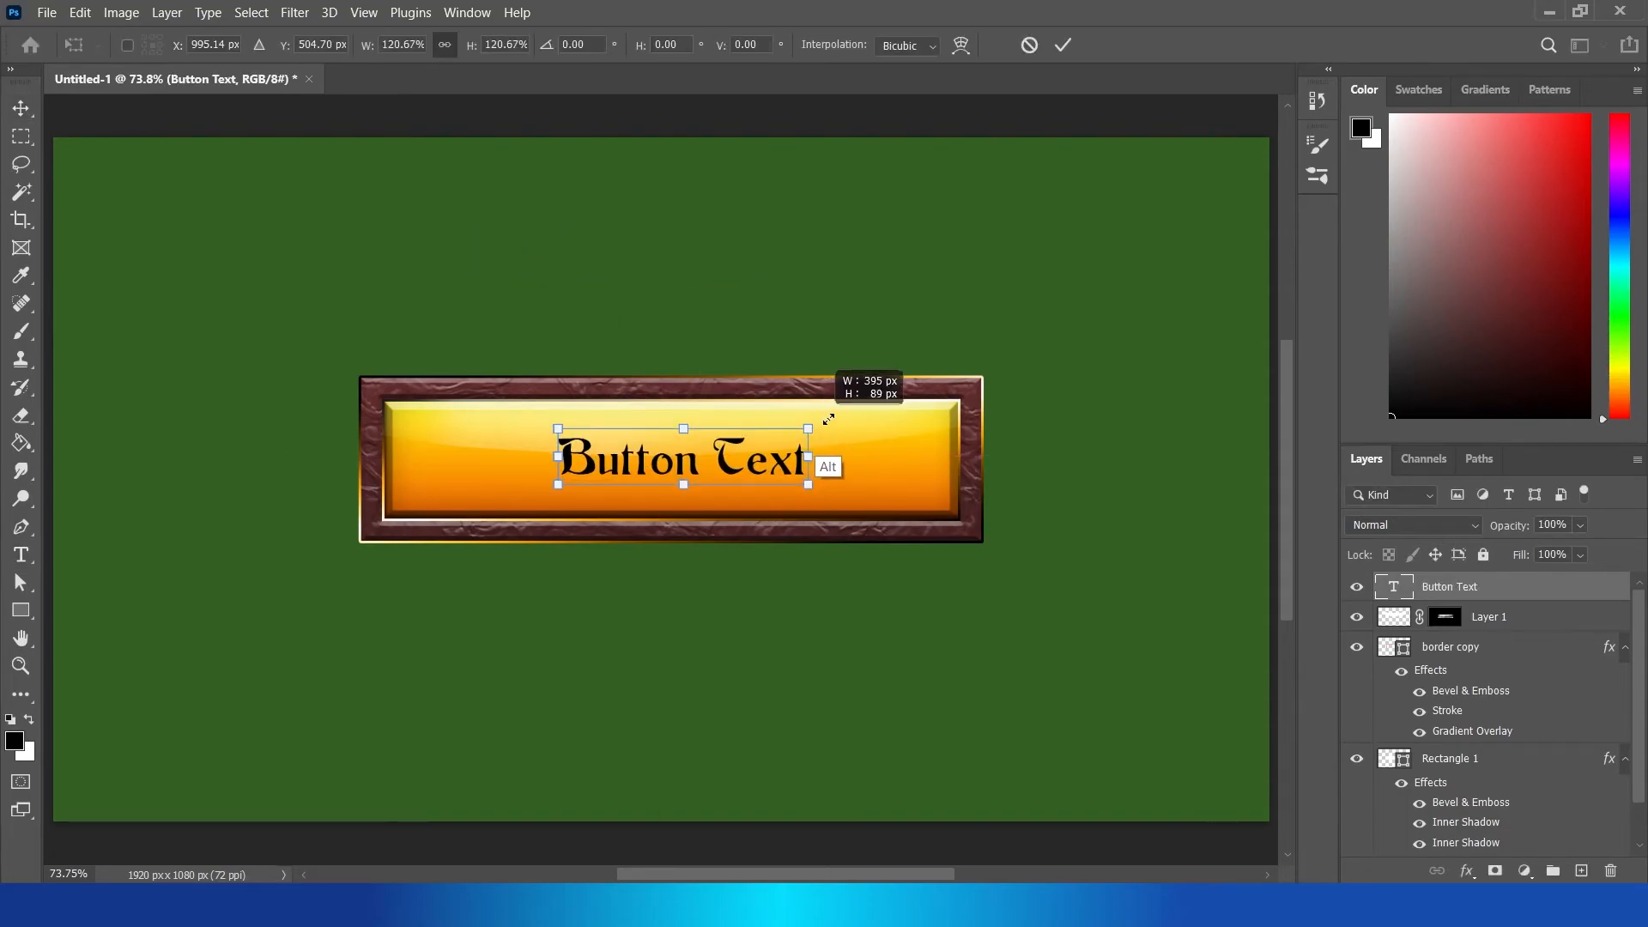
{"action": "left_click_drag", "start_coordinate": [807, 428], "coordinate": [836, 422]}
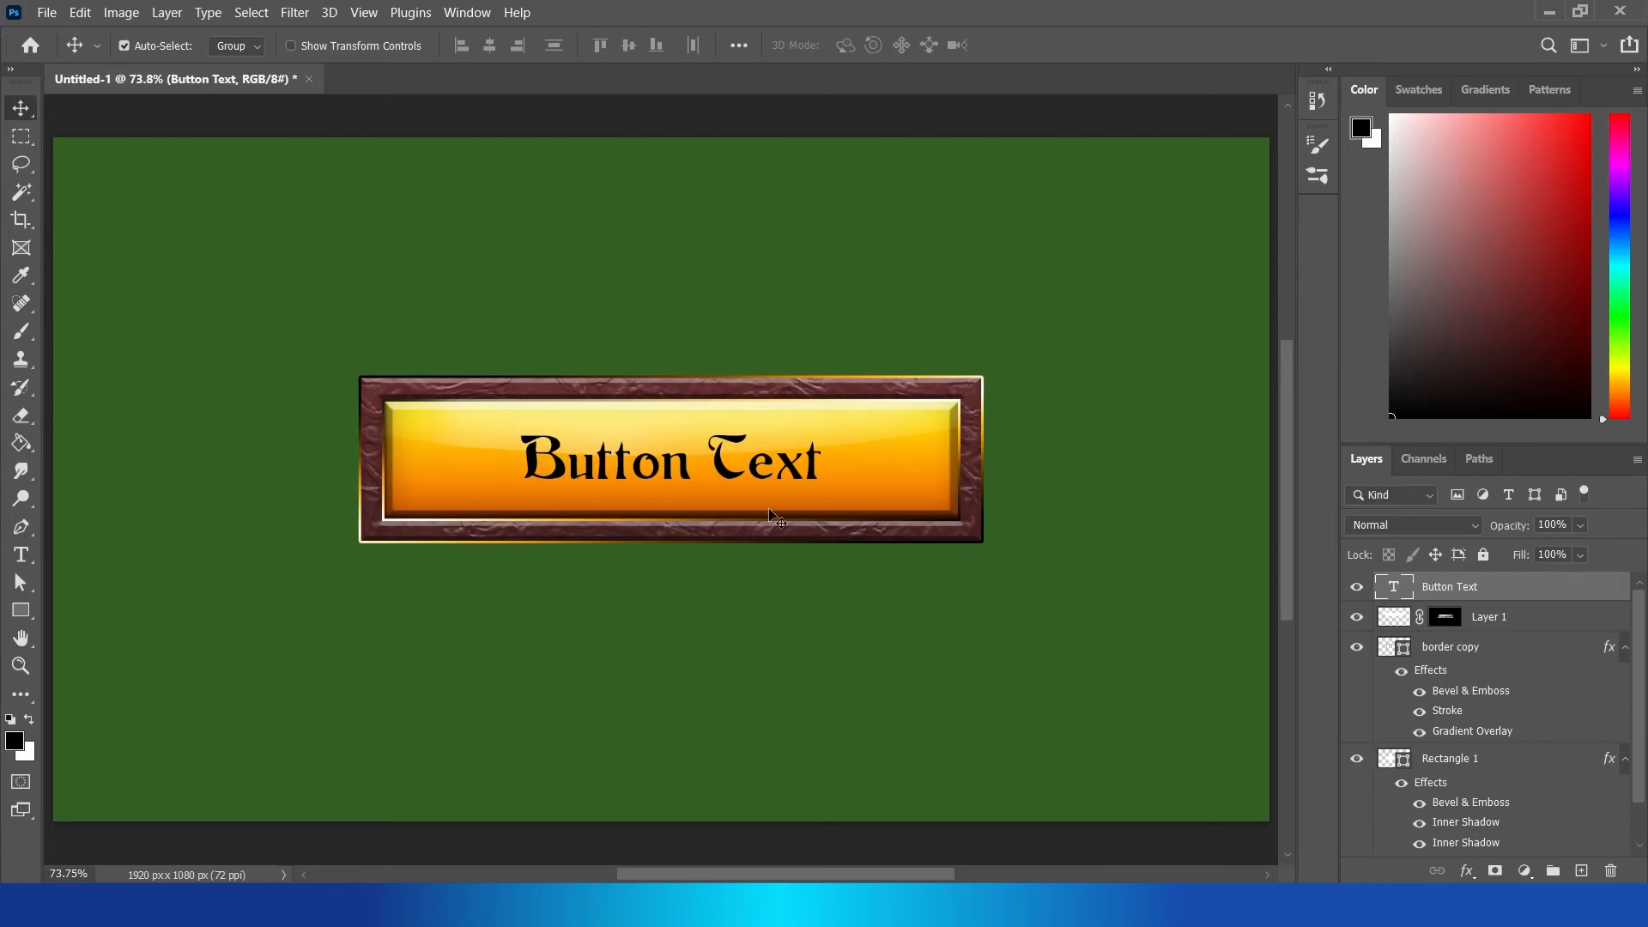
{"action": "mouse_move", "coordinate": [881, 498]}
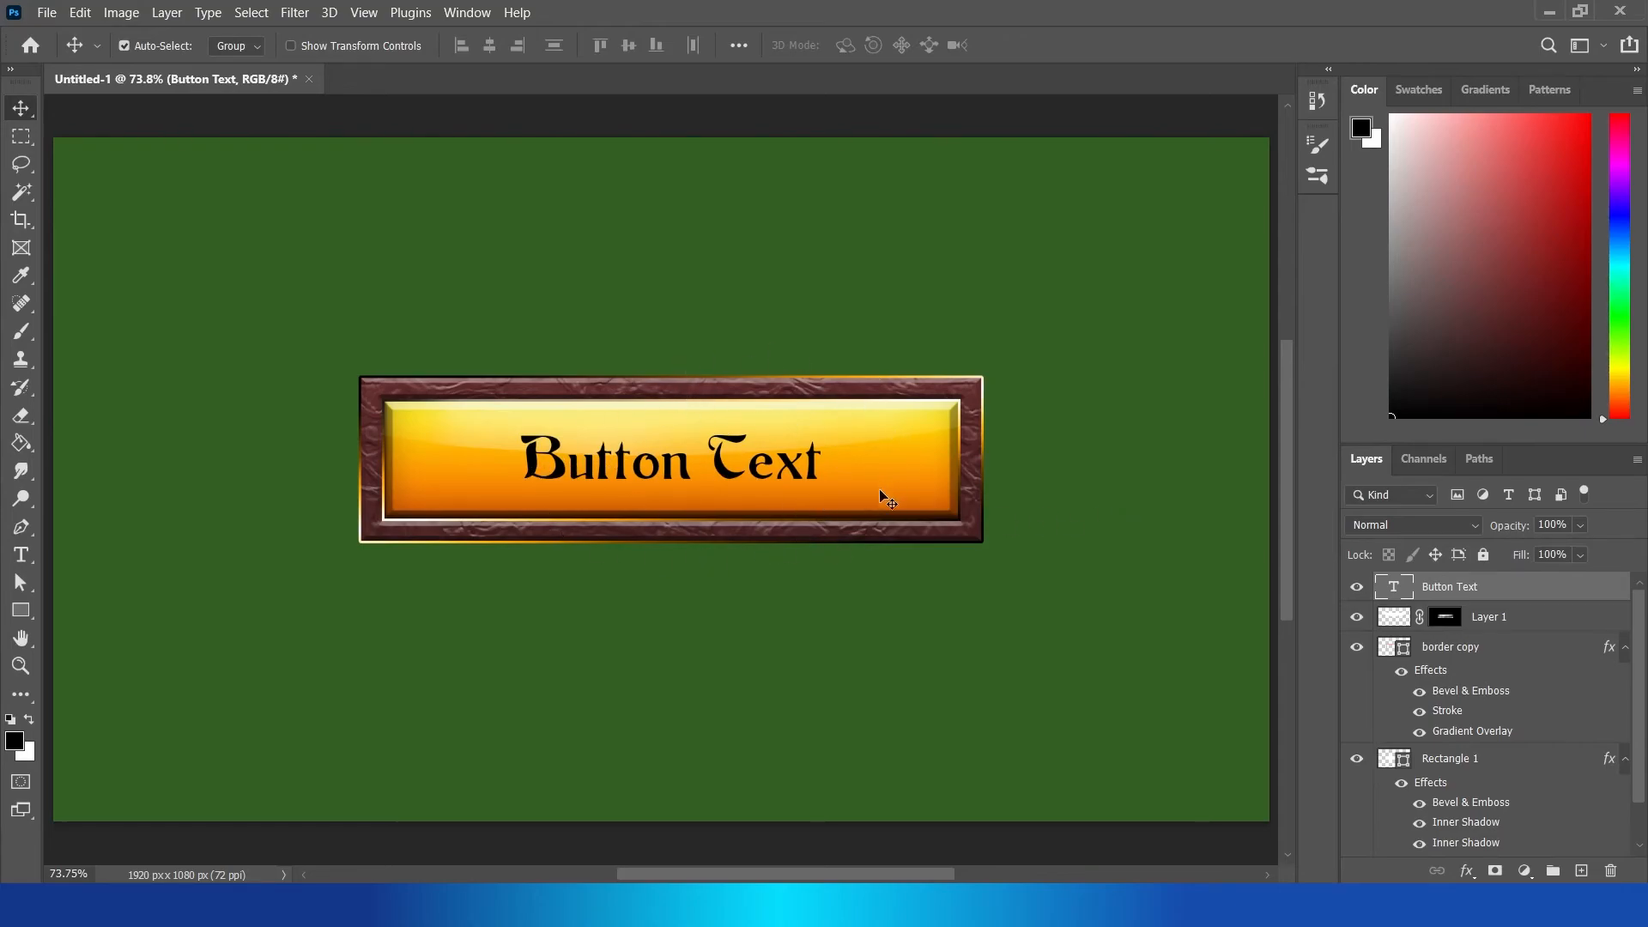
{"action": "mouse_move", "coordinate": [1126, 464]}
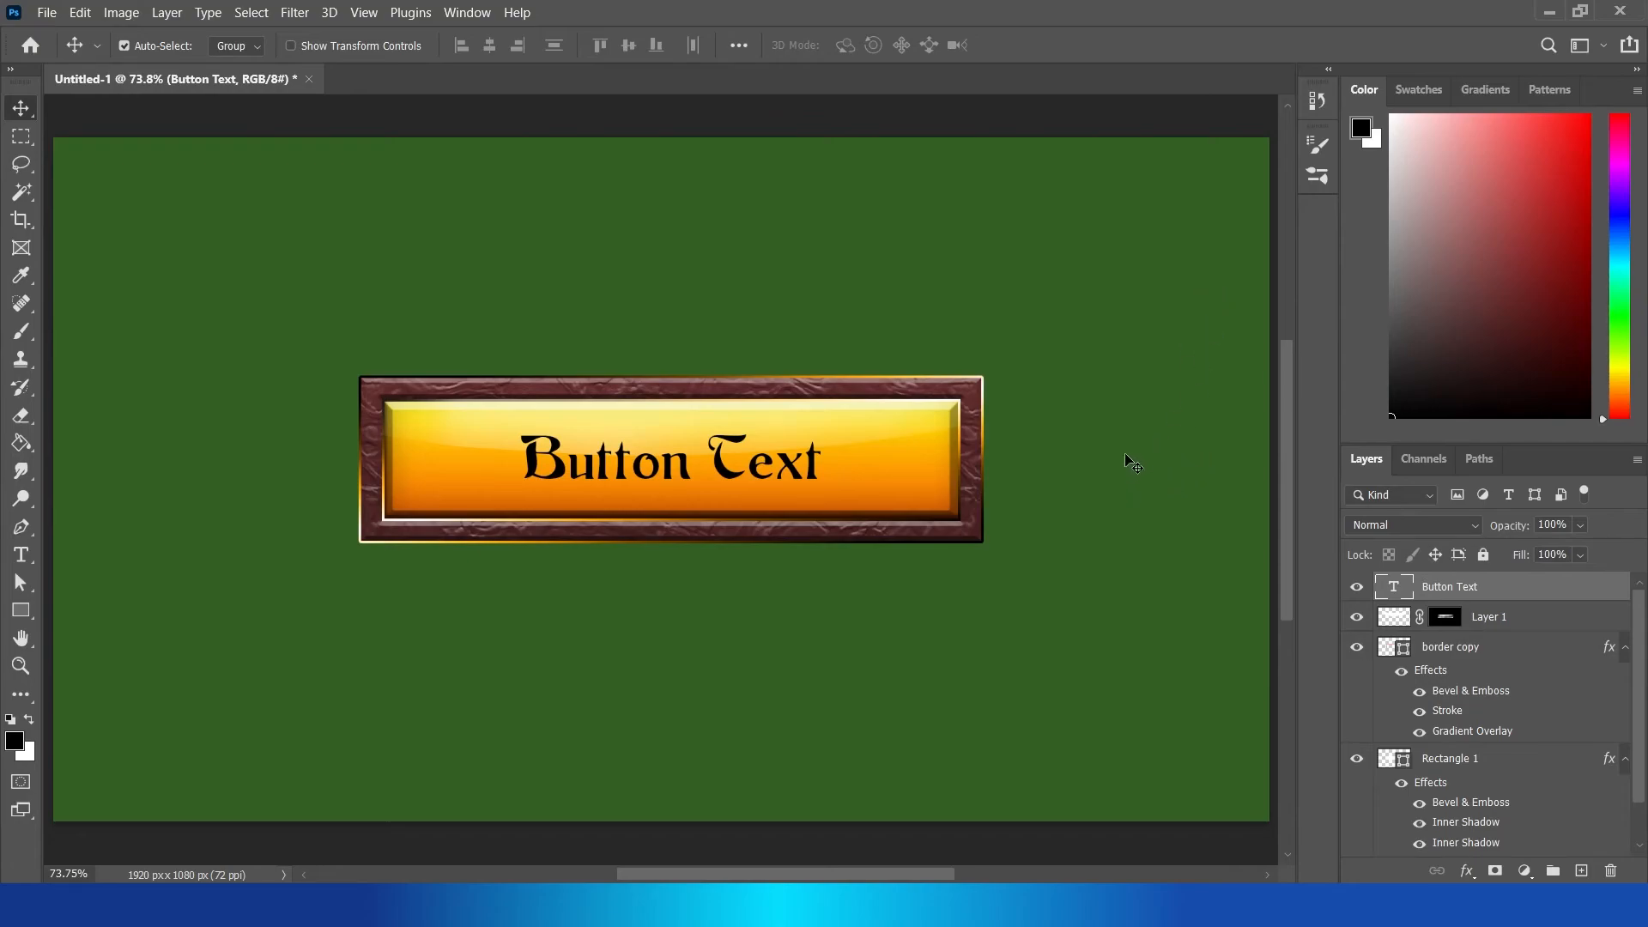
{"action": "mouse_move", "coordinate": [731, 577]}
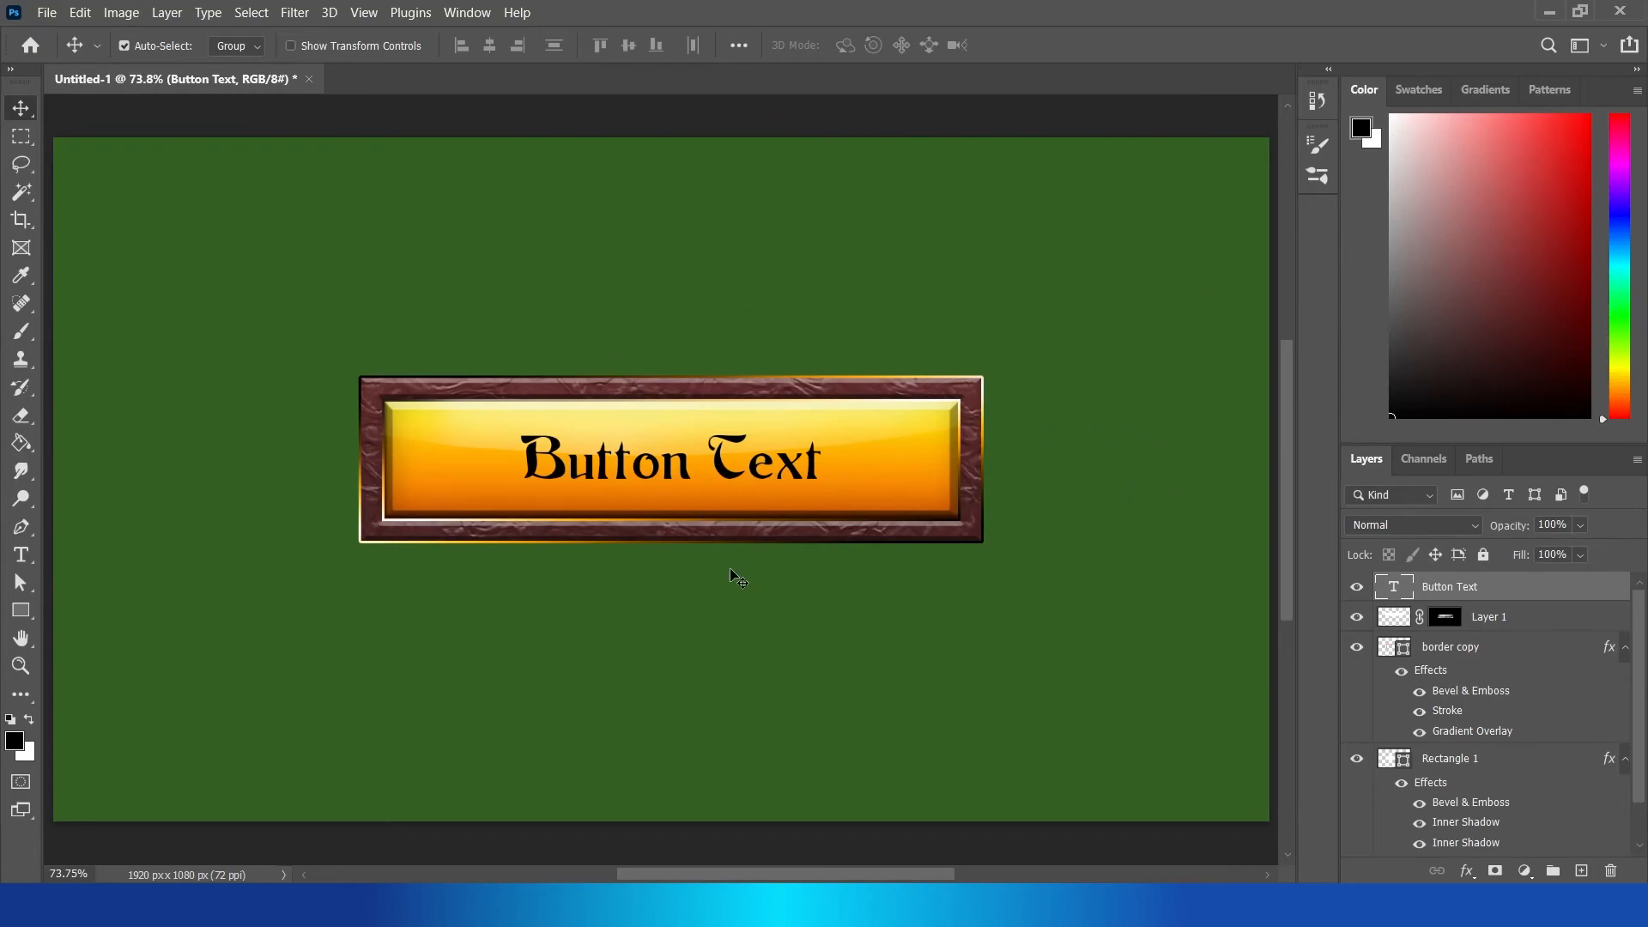
{"action": "mouse_move", "coordinate": [858, 352]}
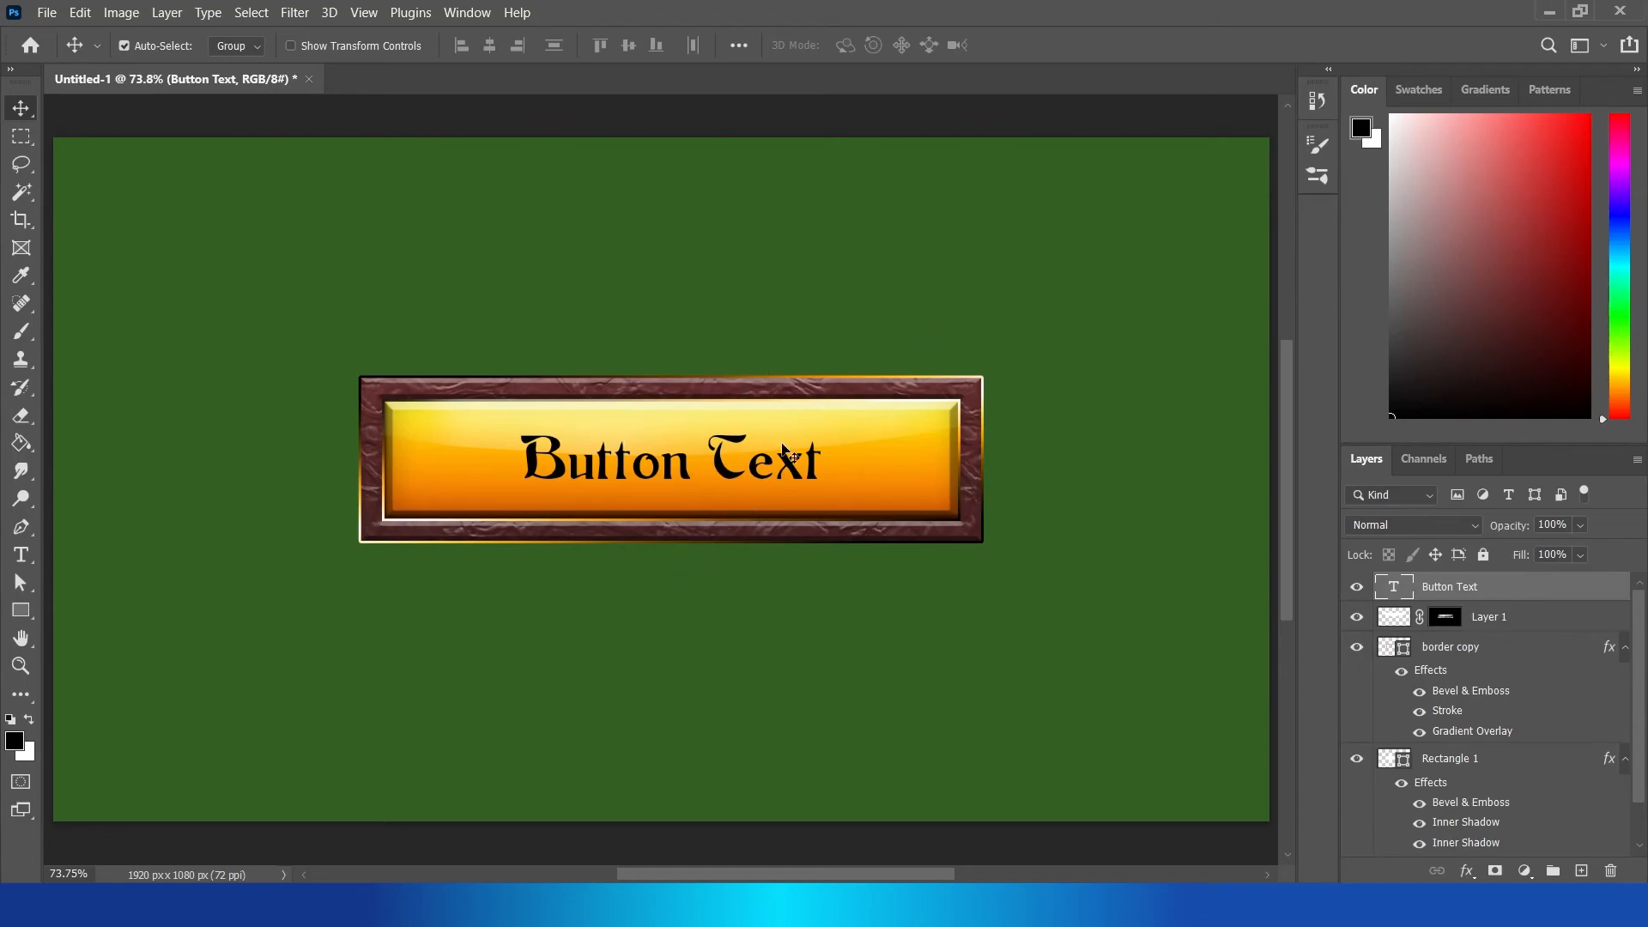
{"action": "mouse_move", "coordinate": [798, 491]}
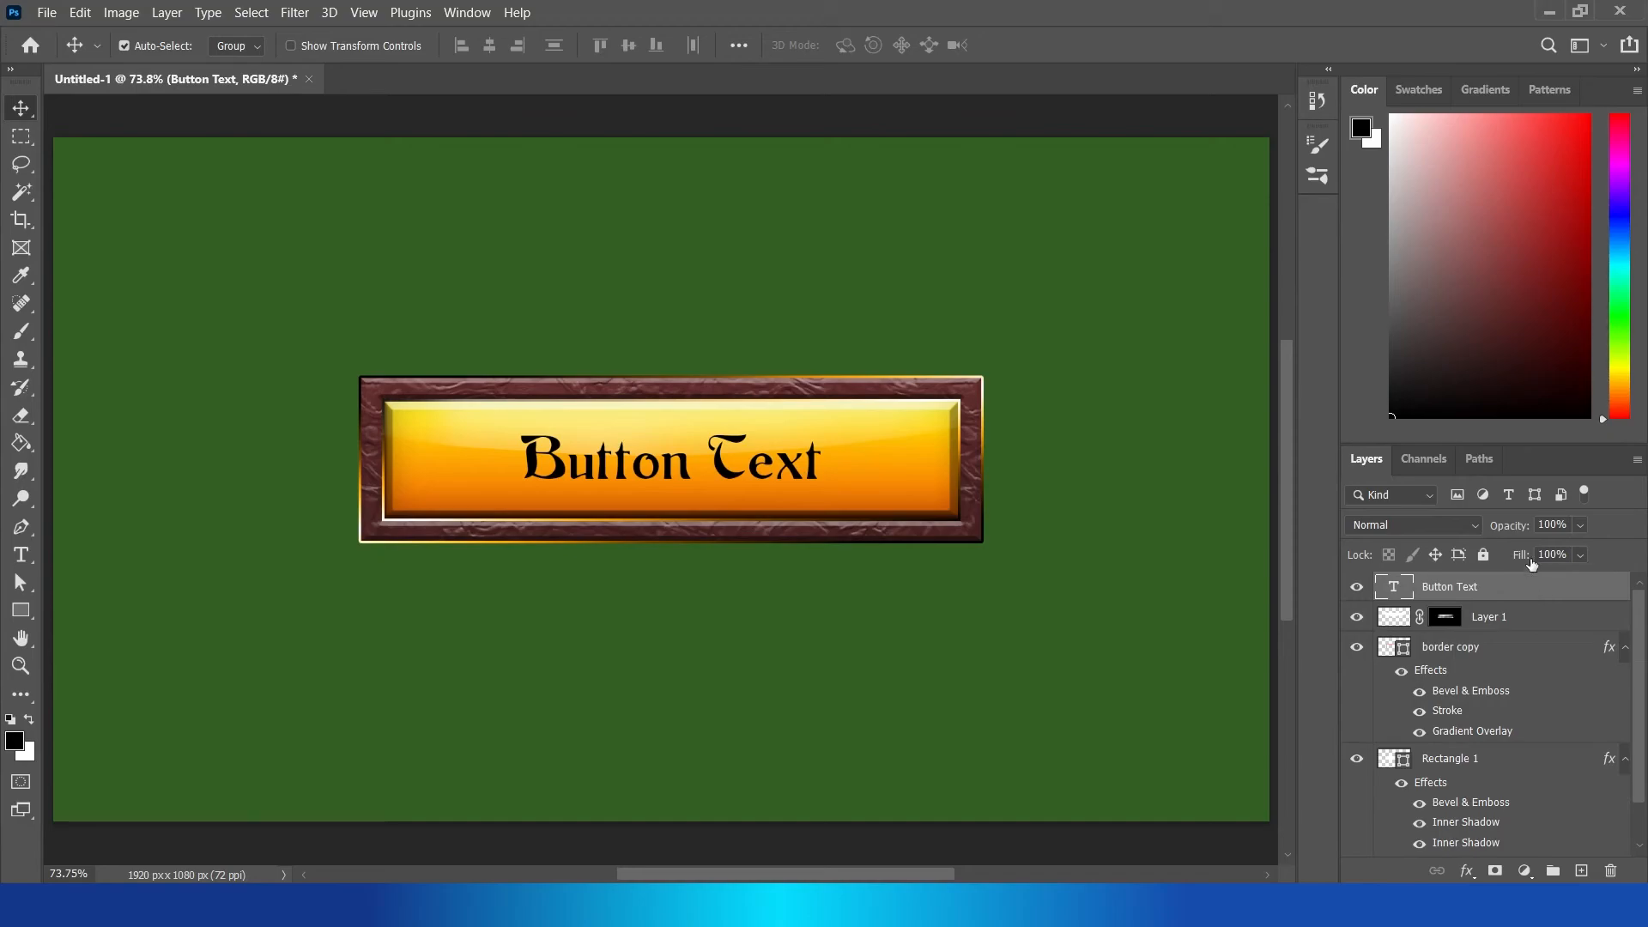
{"action": "mouse_move", "coordinate": [1559, 593]}
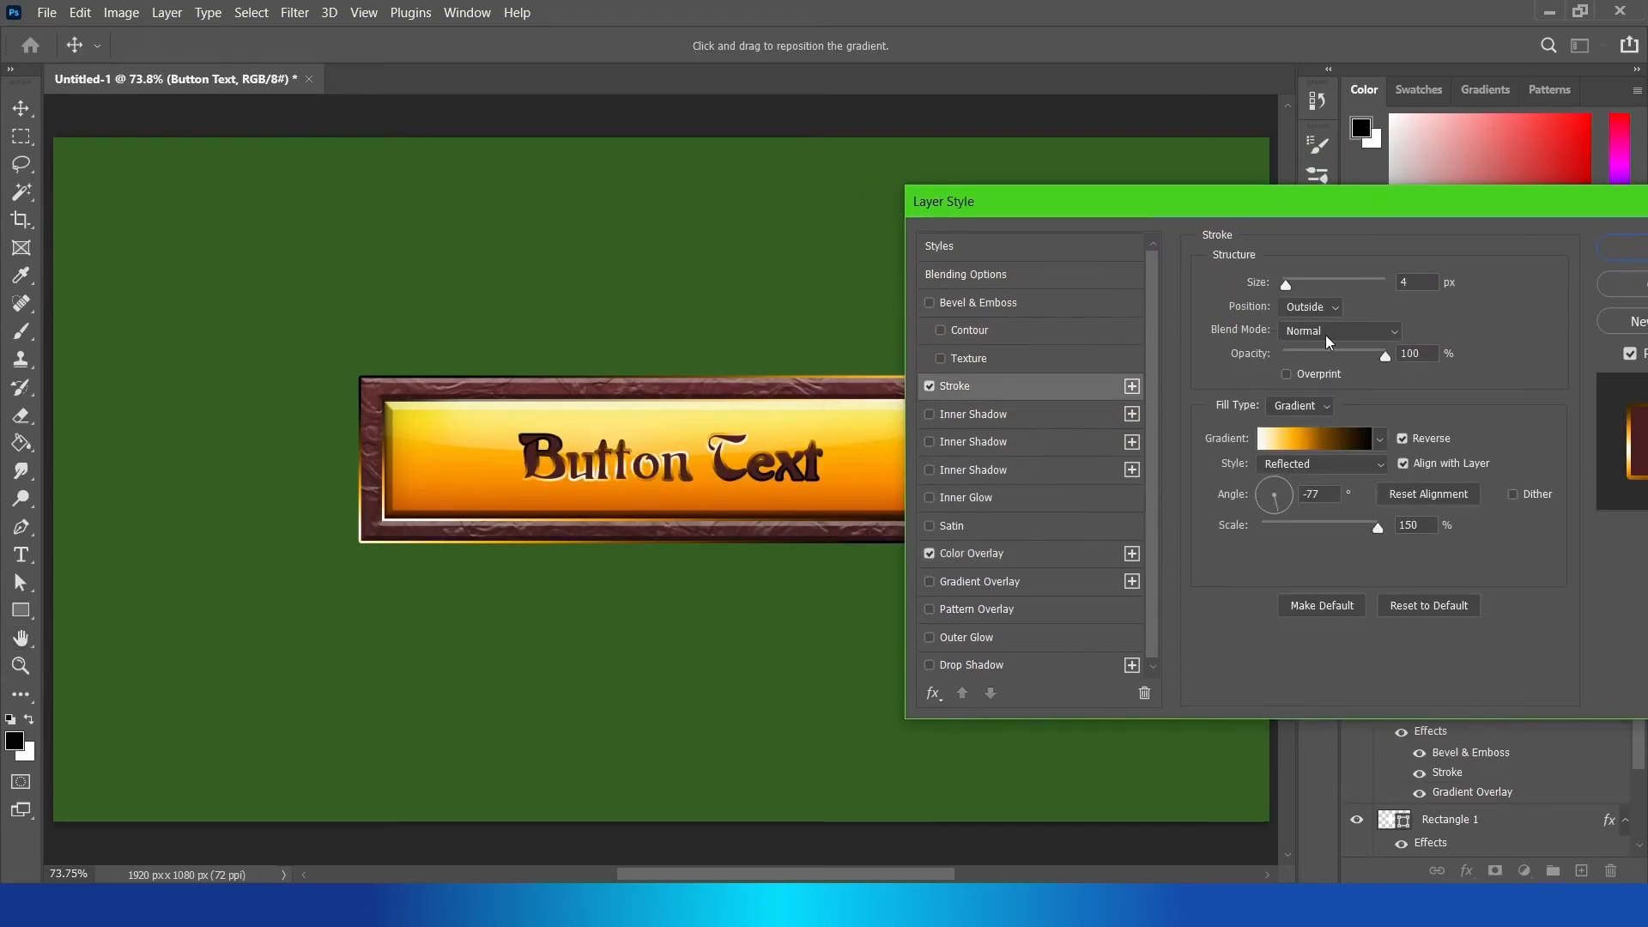
Step: Give the text a brown colour overlay and a 2 px linear gradient stroke at 90° with a sampled button colour
{"action": "left_click", "coordinate": [1321, 463]}
{"action": "type", "text": "90"}
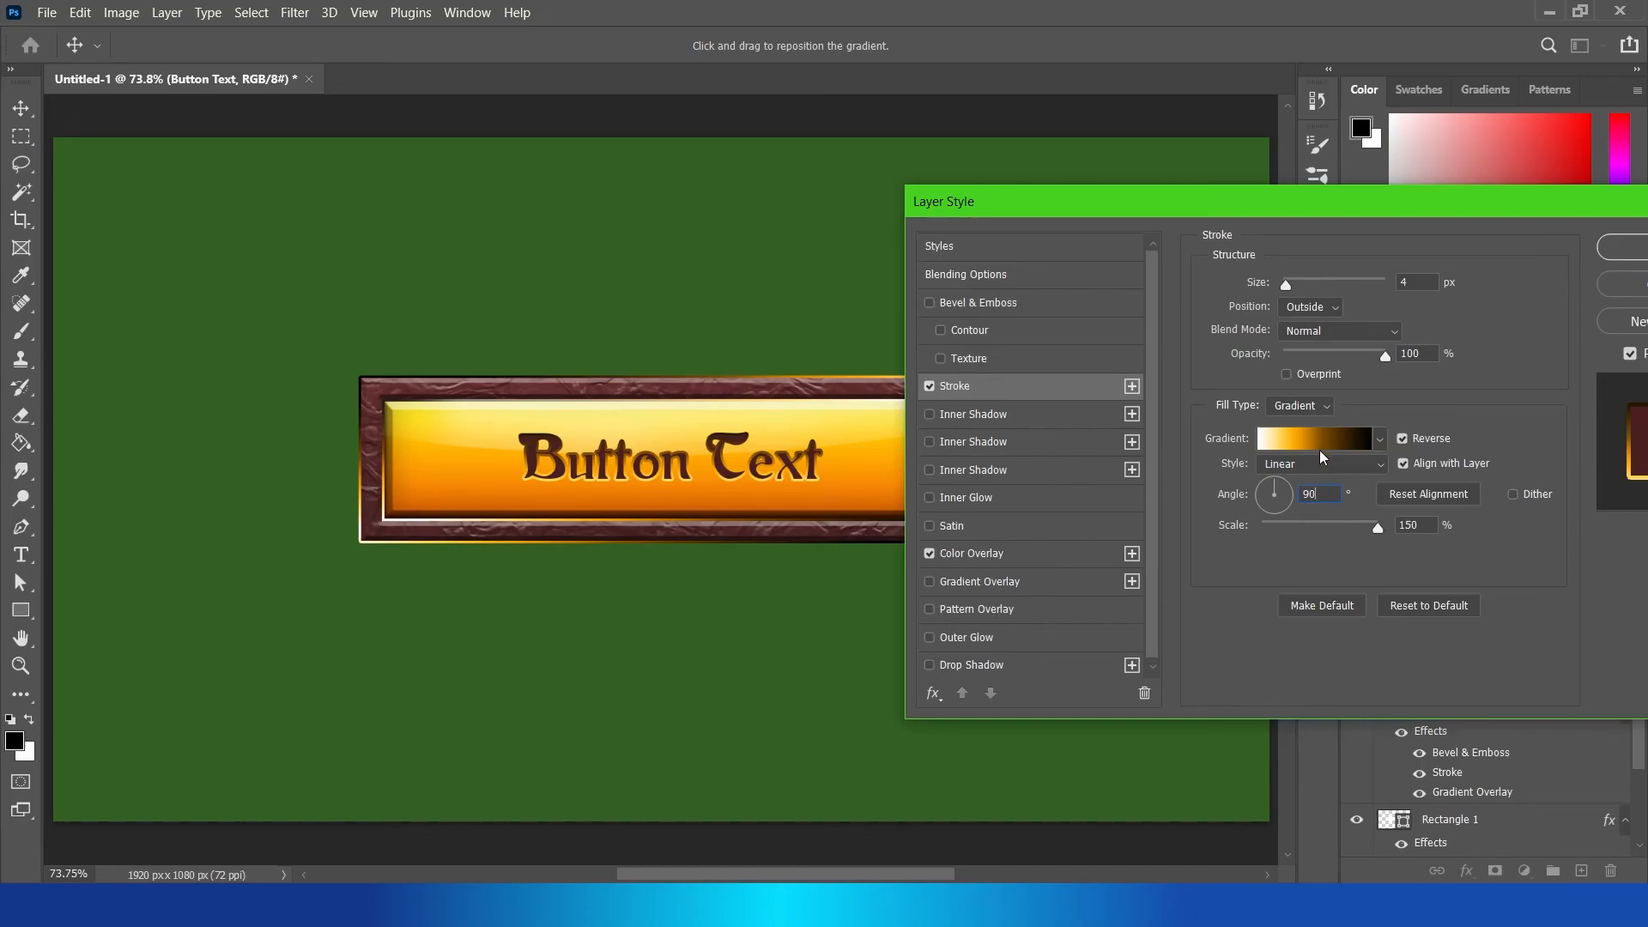
{"action": "left_click", "coordinate": [1313, 439]}
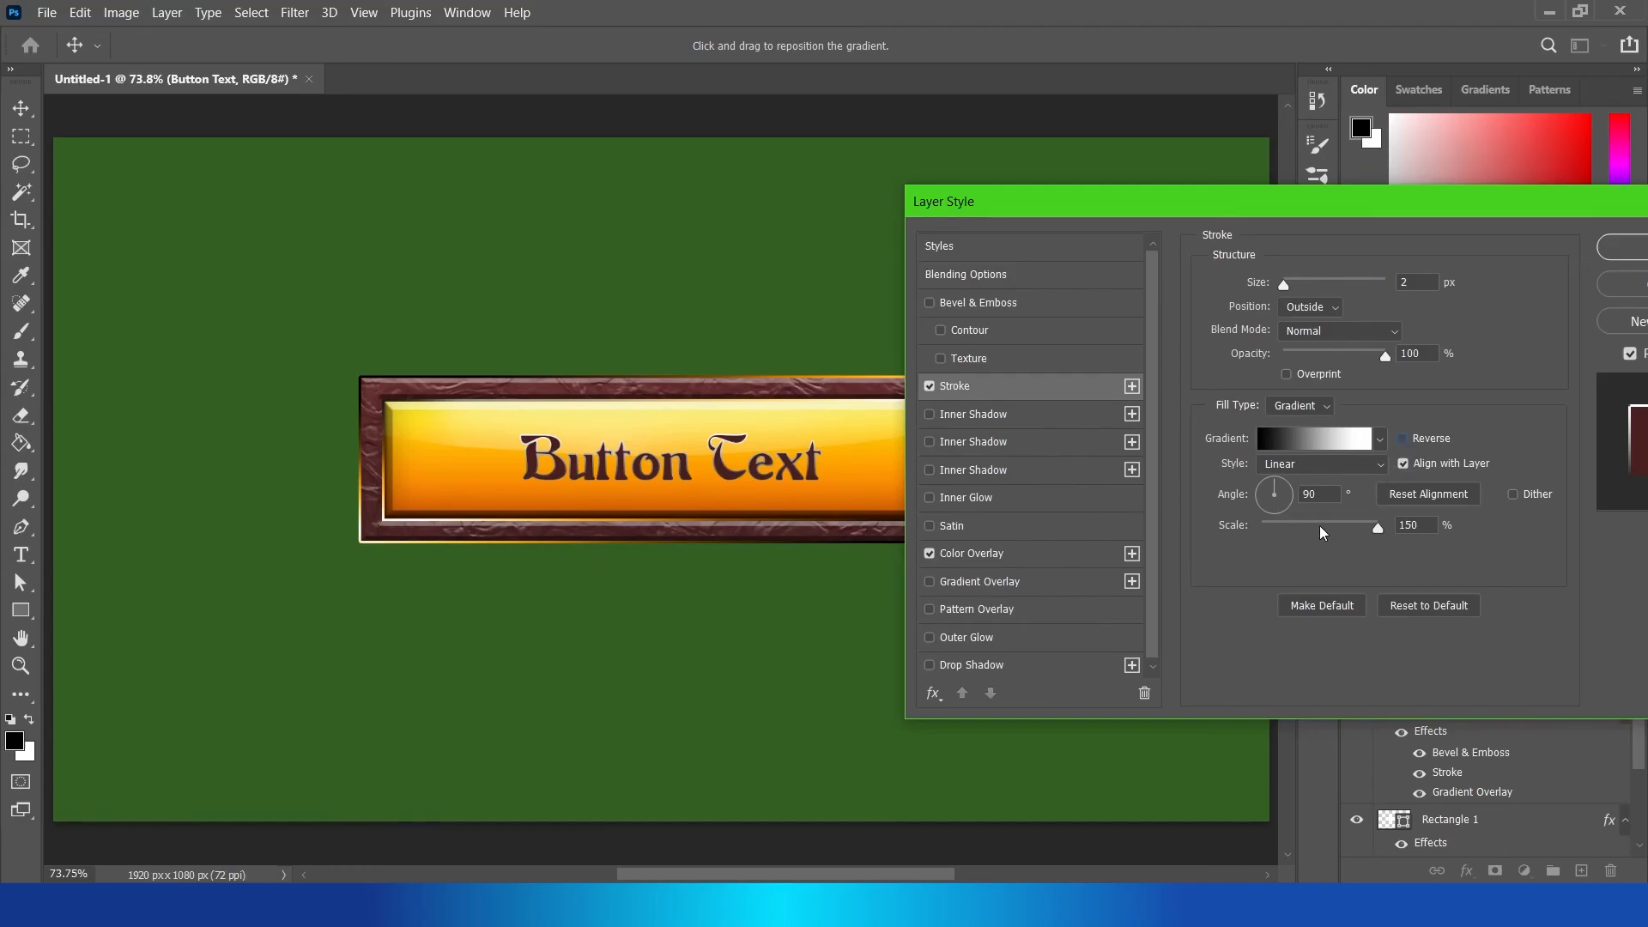
{"action": "left_click", "coordinate": [1315, 439]}
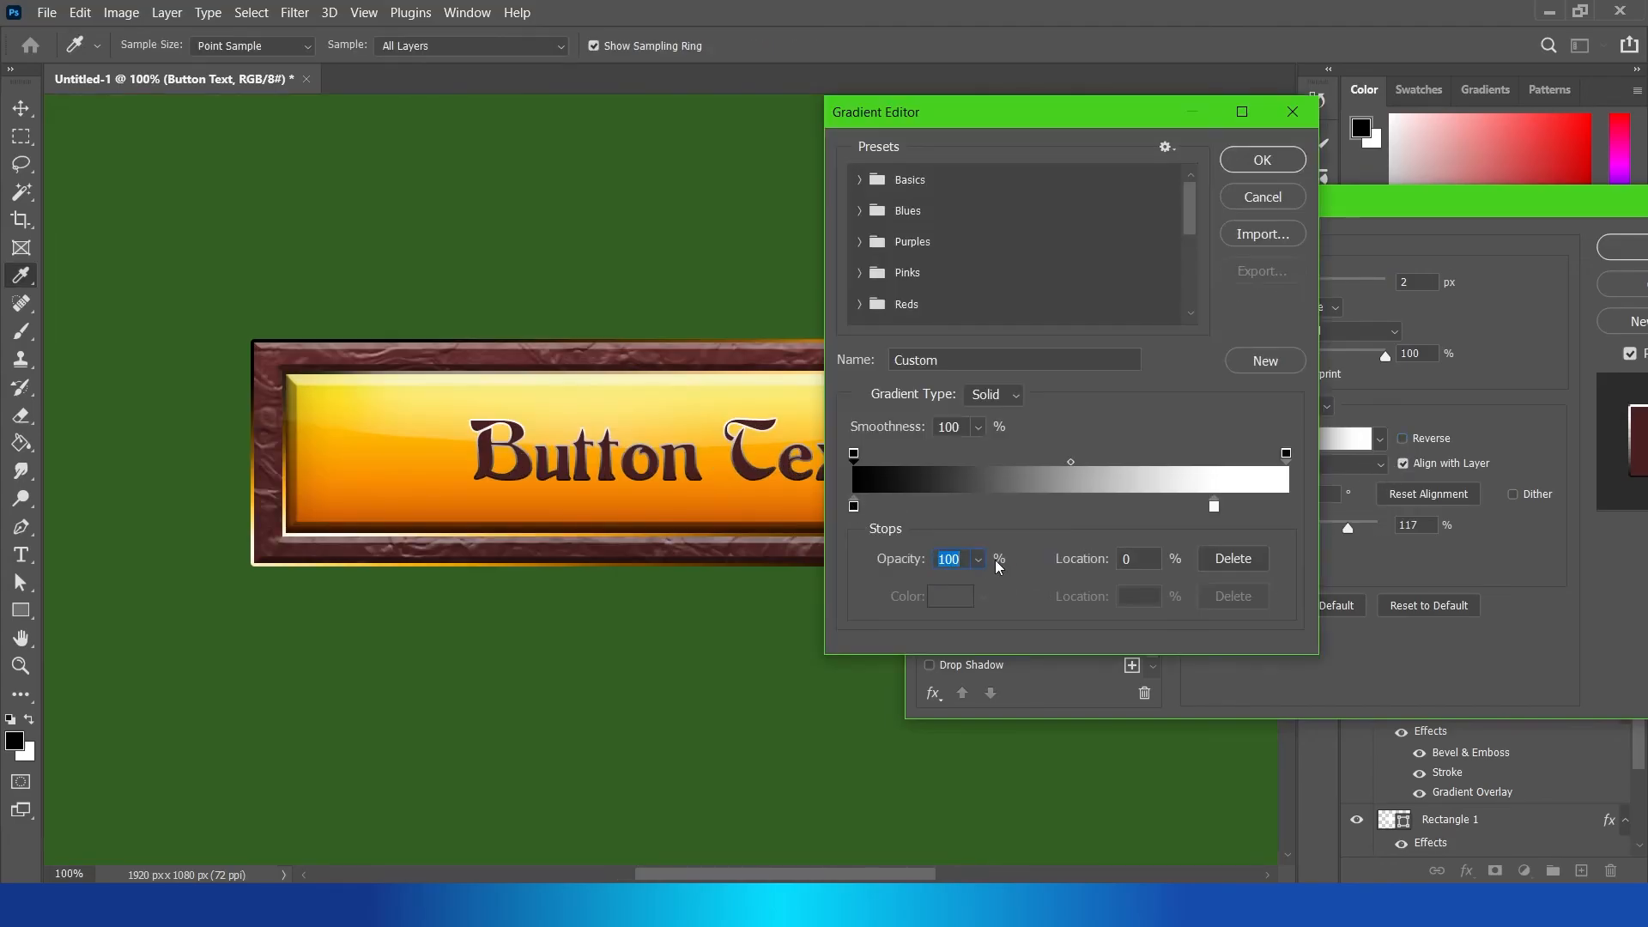
{"action": "left_click", "coordinate": [1262, 159]}
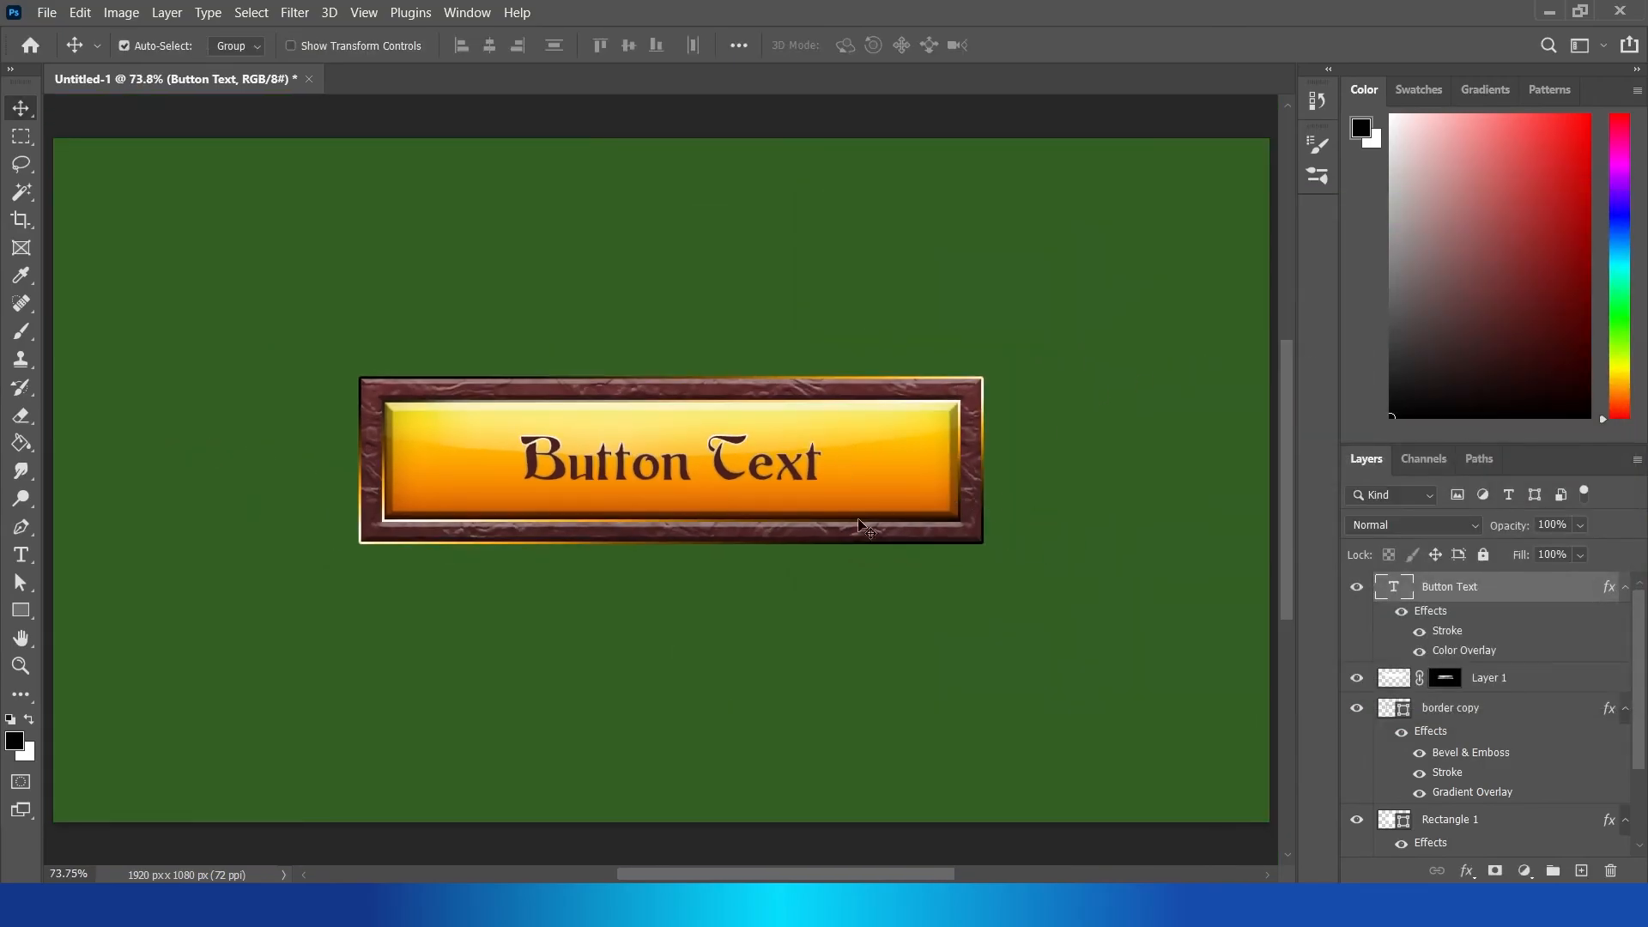
{"action": "mouse_move", "coordinate": [362, 443]}
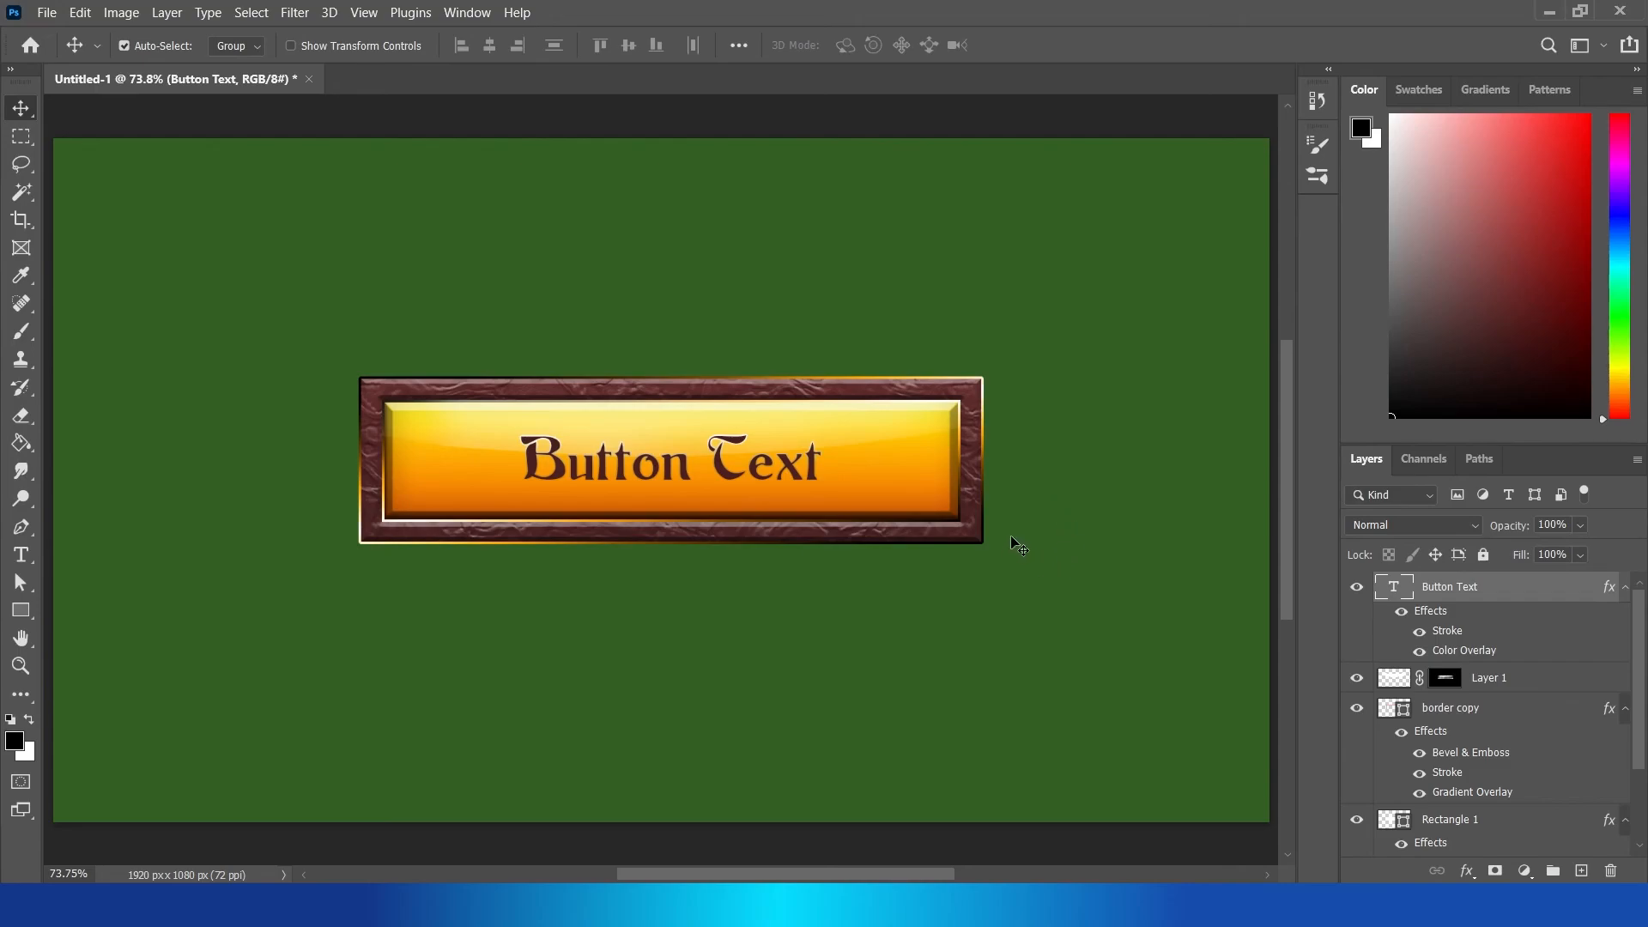
{"action": "mouse_move", "coordinate": [1021, 556]}
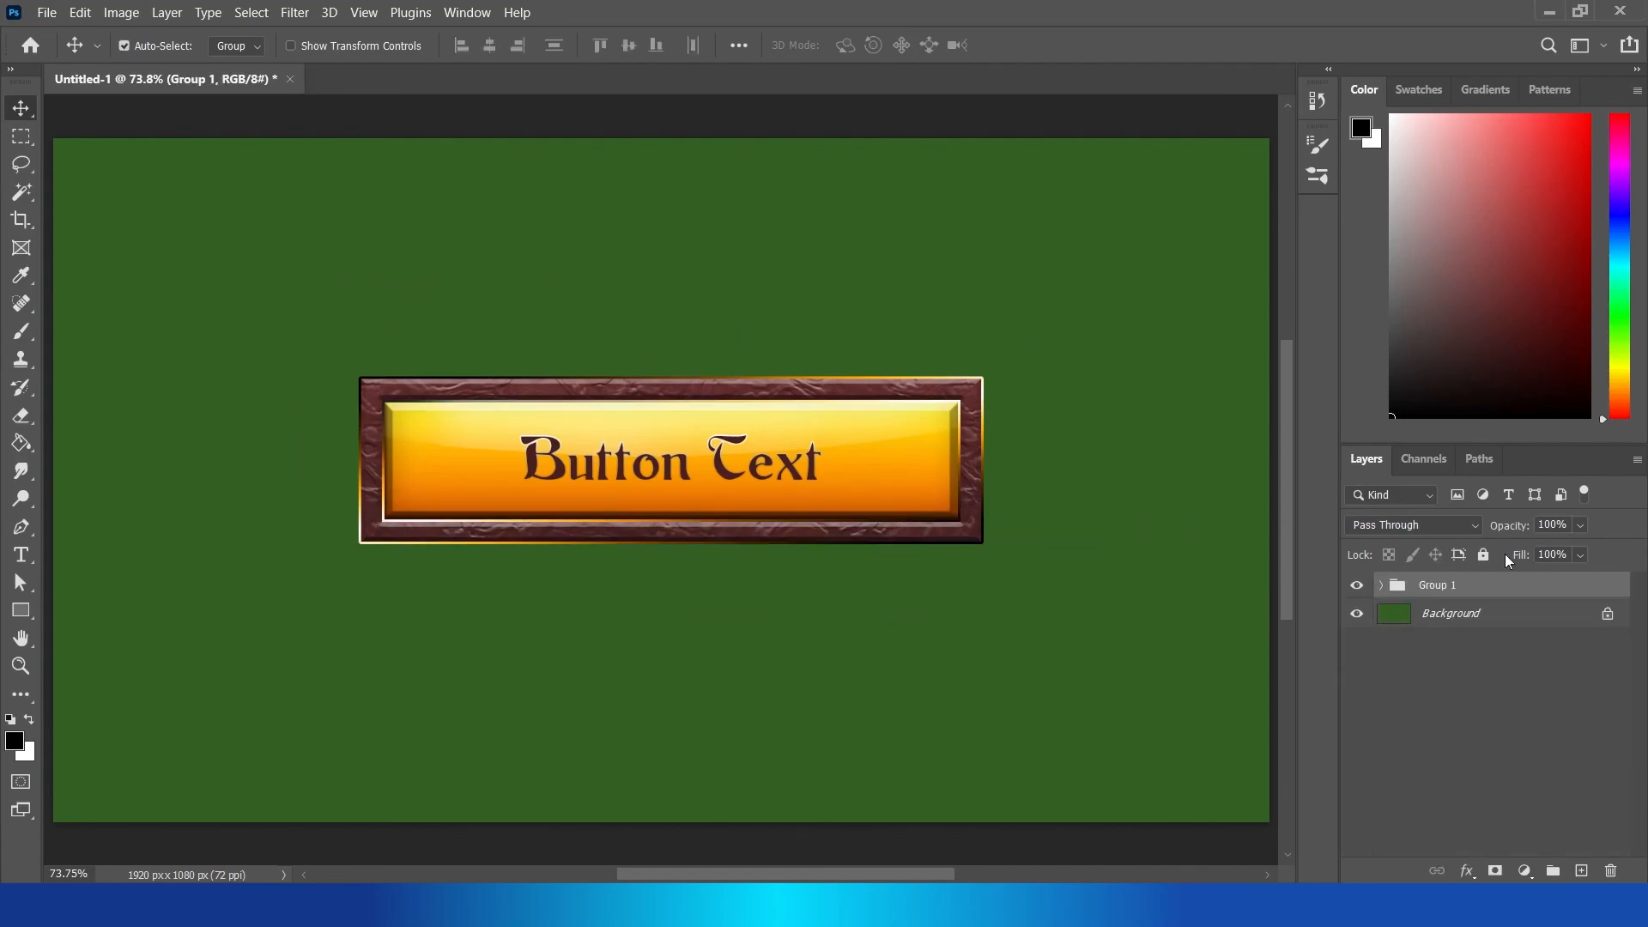
{"action": "mouse_move", "coordinate": [1517, 458]}
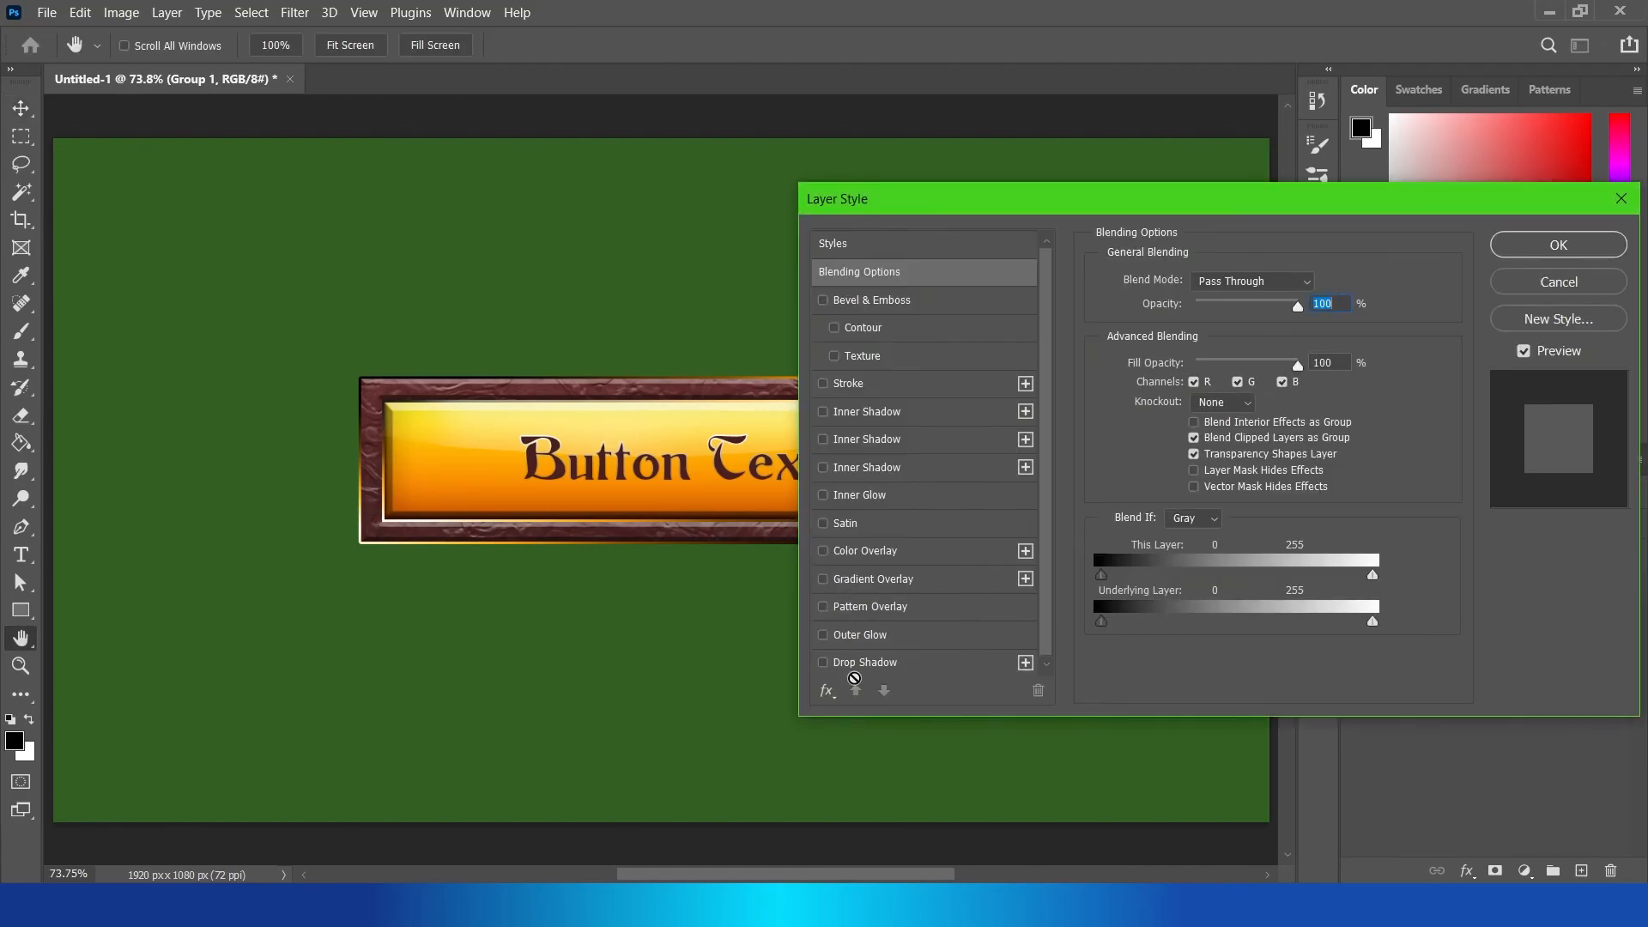
Step: Apply a drop shadow with distance 18 and size 10 to the grouped button layers
{"action": "left_click", "coordinate": [866, 662]}
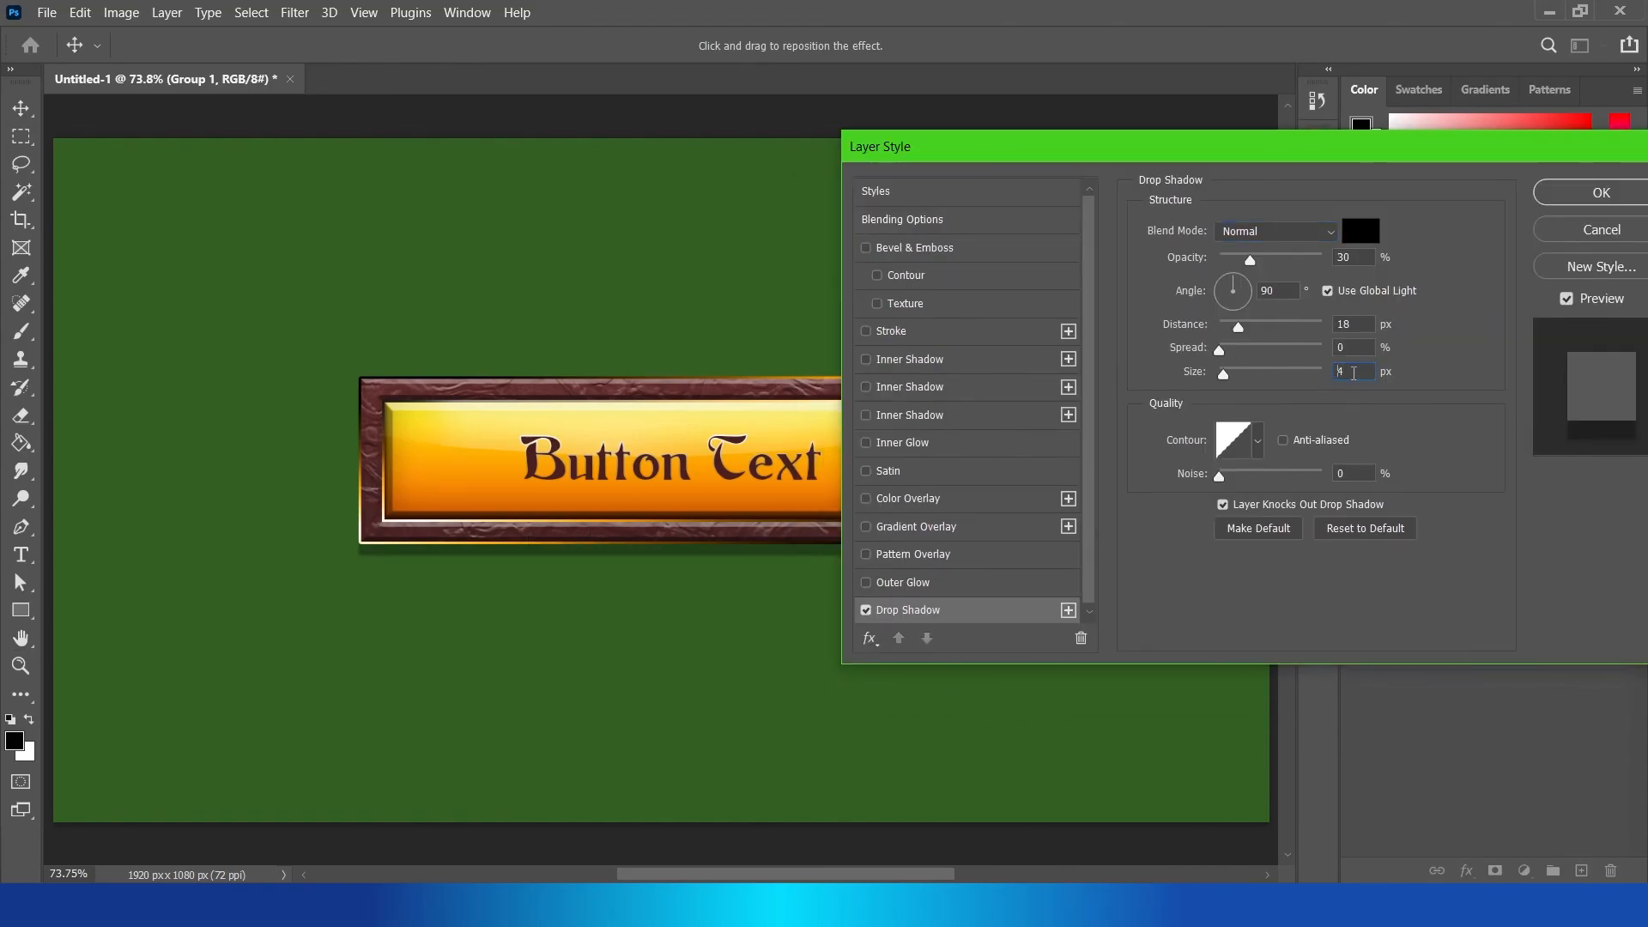
{"action": "type", "text": "10"}
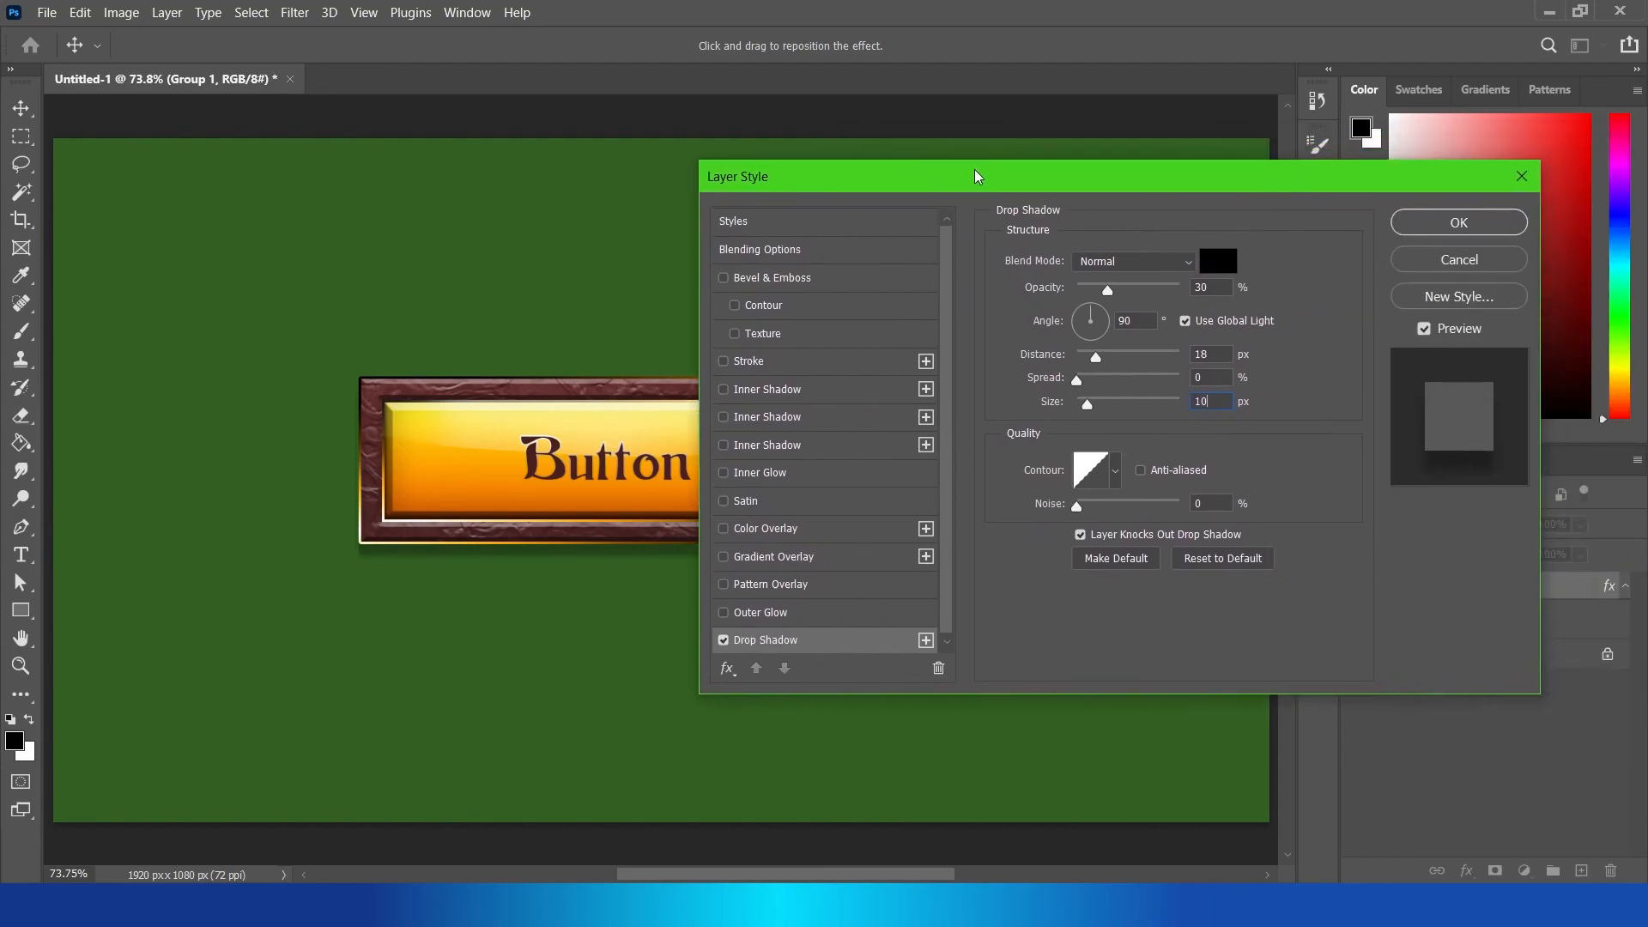
{"action": "left_click", "coordinate": [1459, 221]}
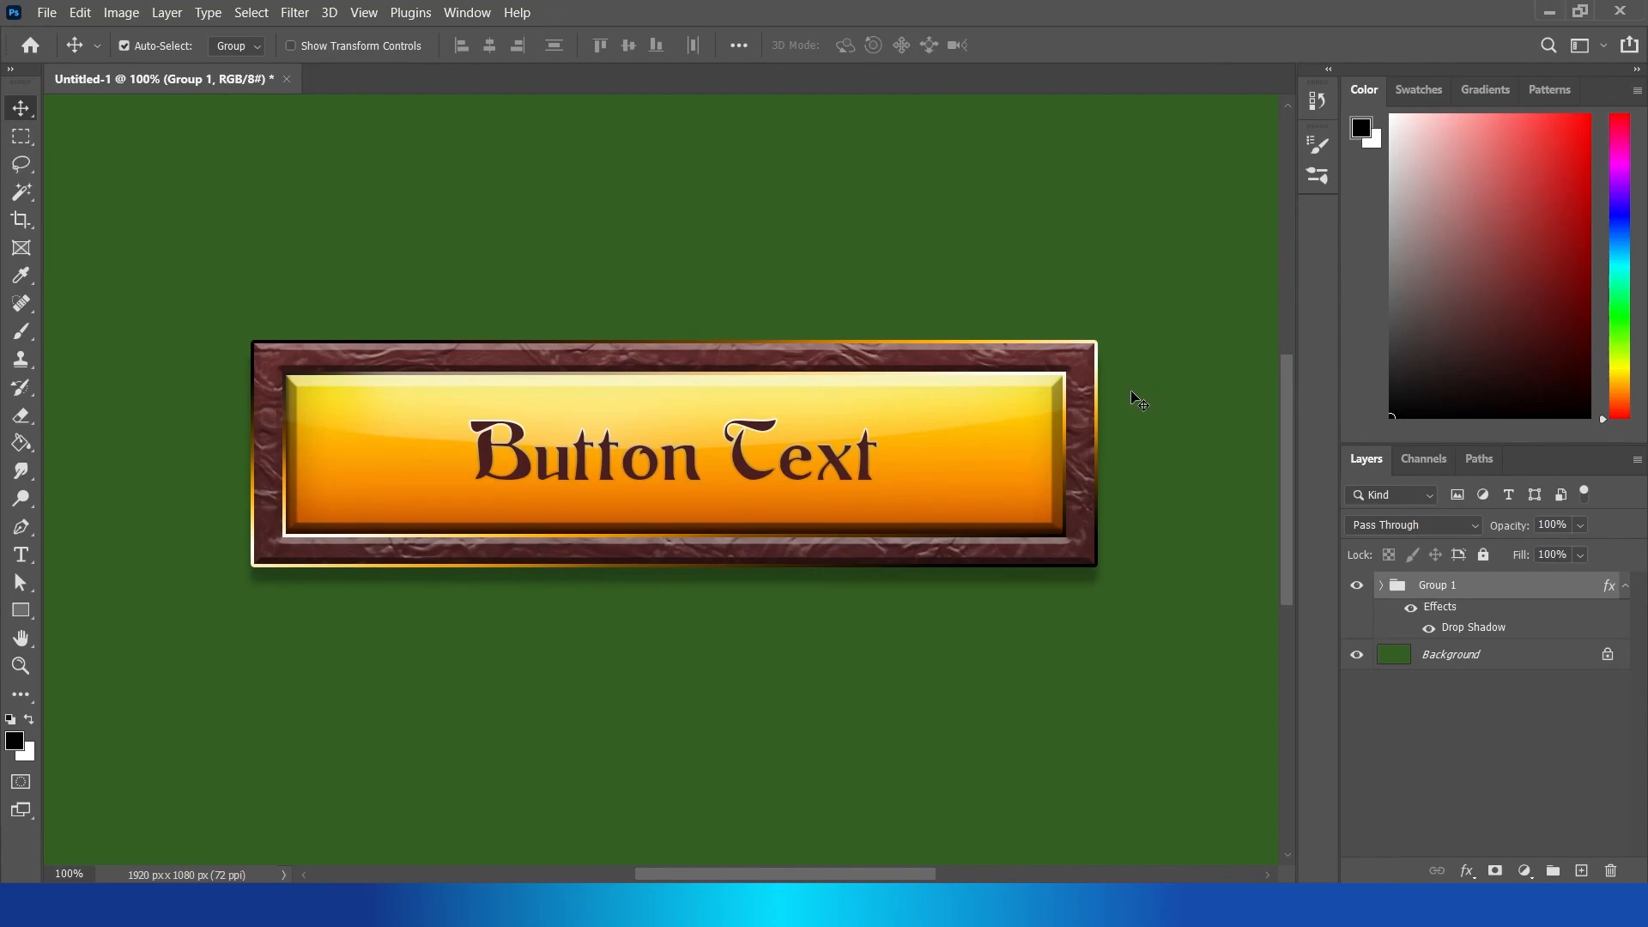
{"action": "mouse_move", "coordinate": [1104, 426]}
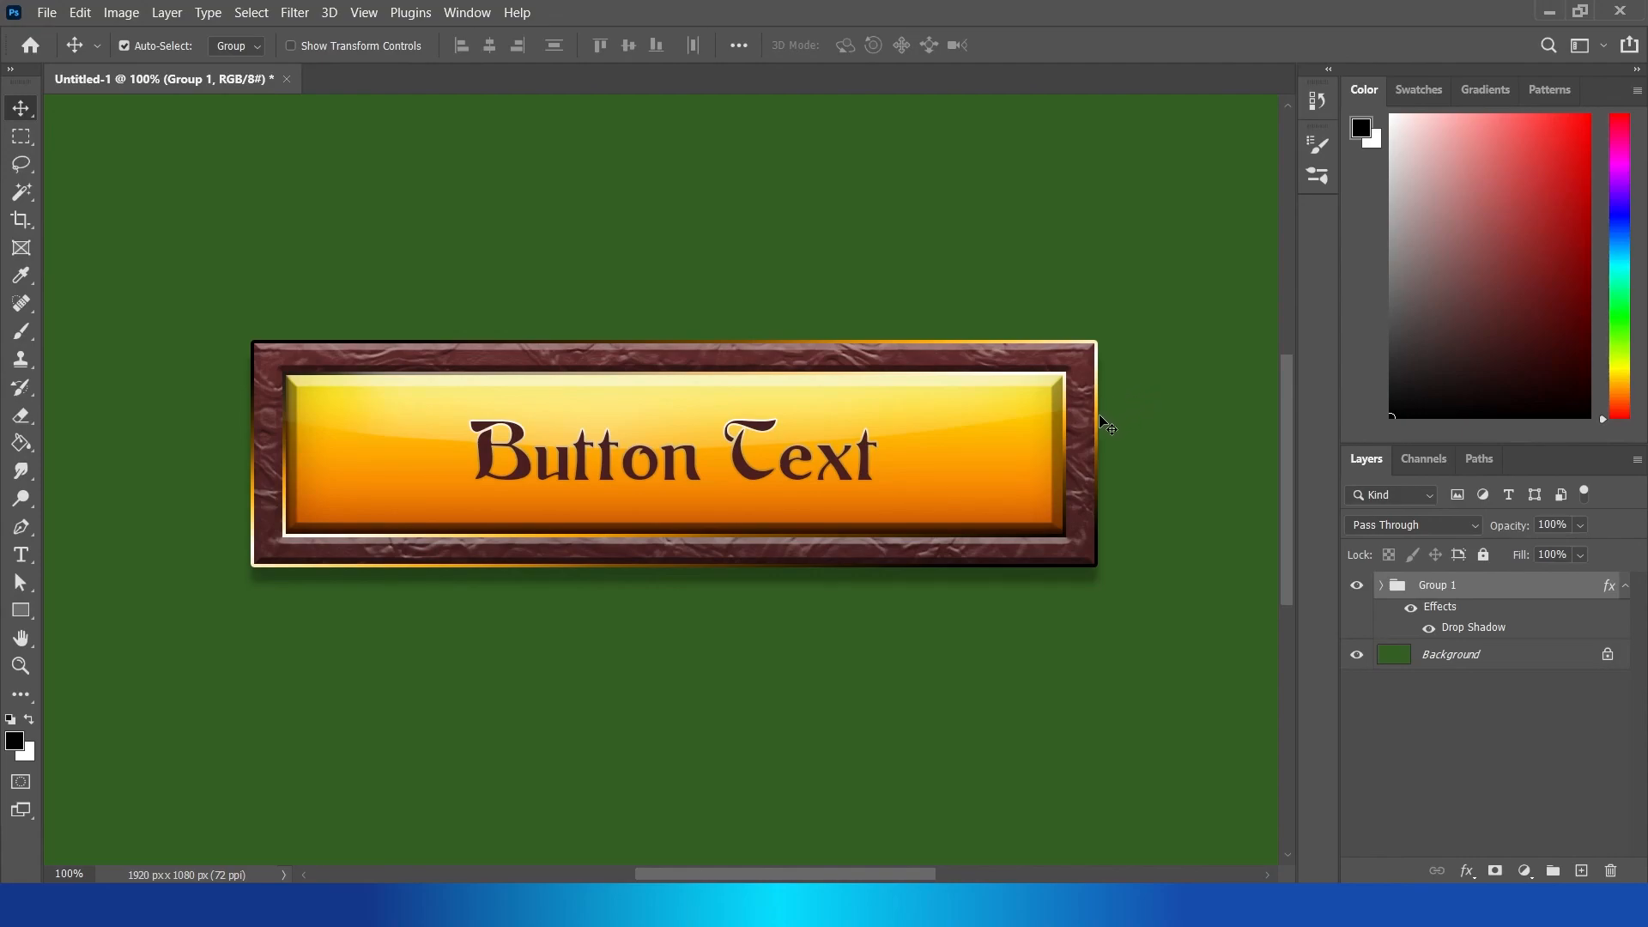